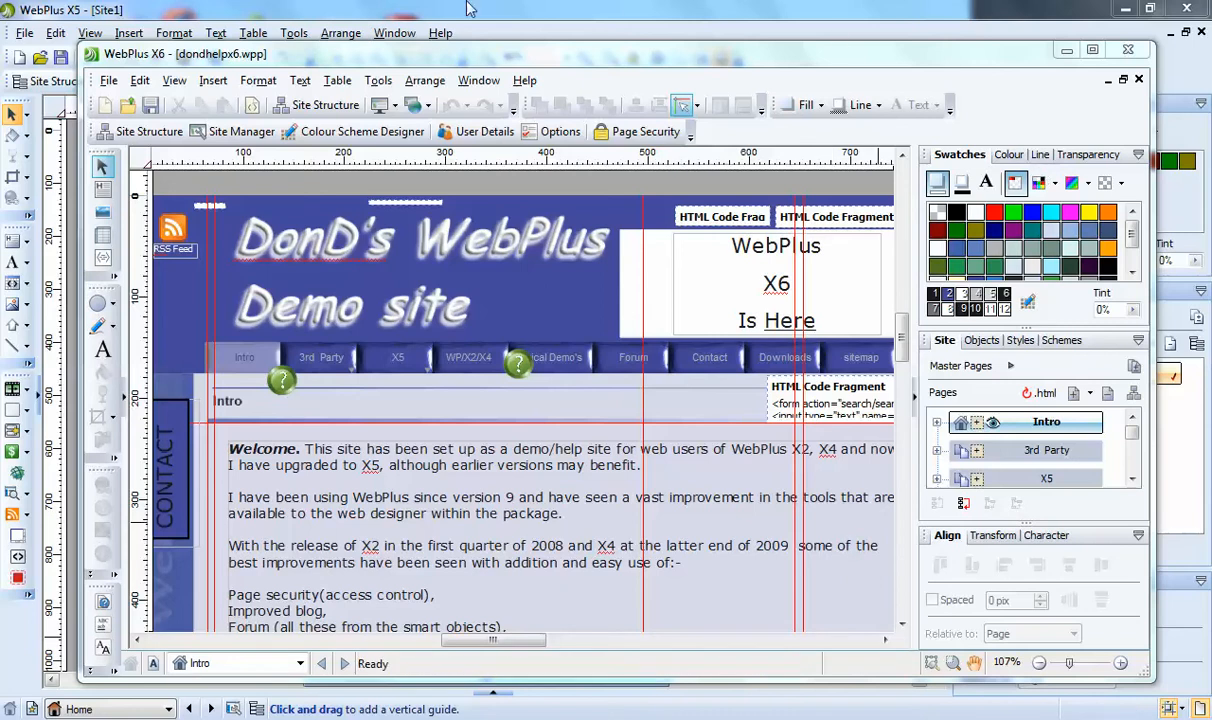
{"action": "mouse_move", "coordinate": [709, 333]}
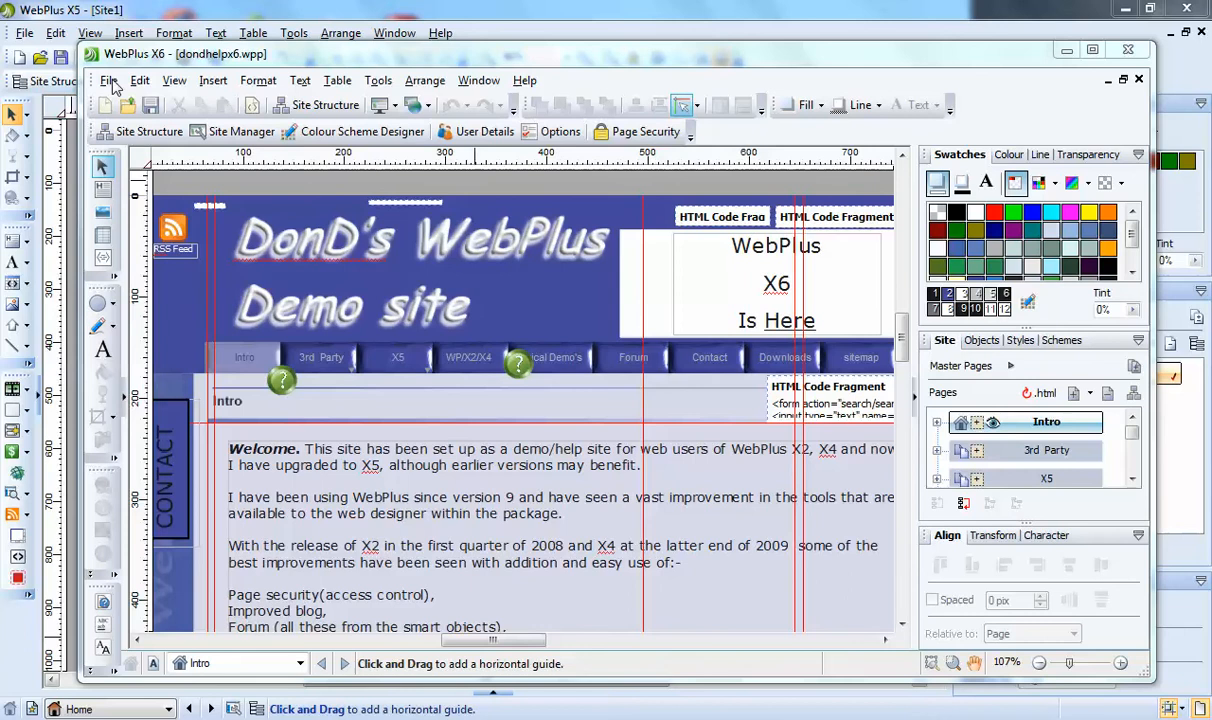
Step: Bring up the Startup Wizard's 'What do you want to do?' screen over the demo site
{"action": "left_click", "coordinate": [110, 80]}
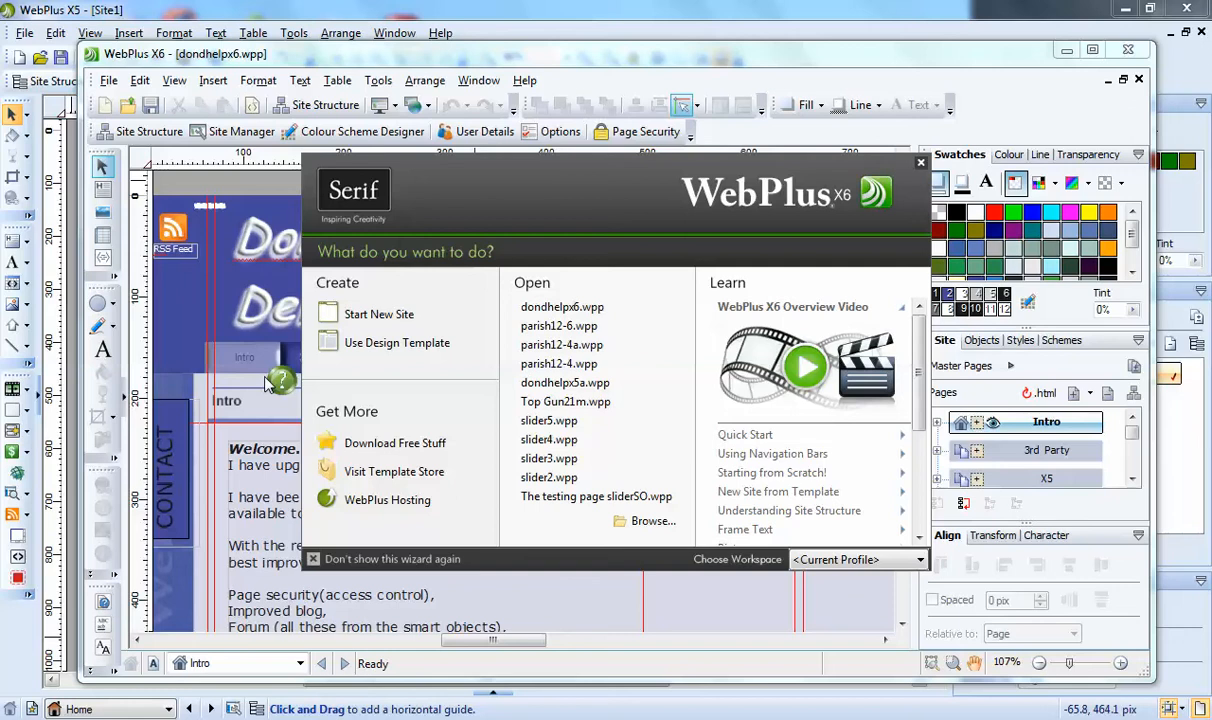
{"action": "mouse_move", "coordinate": [285, 438]}
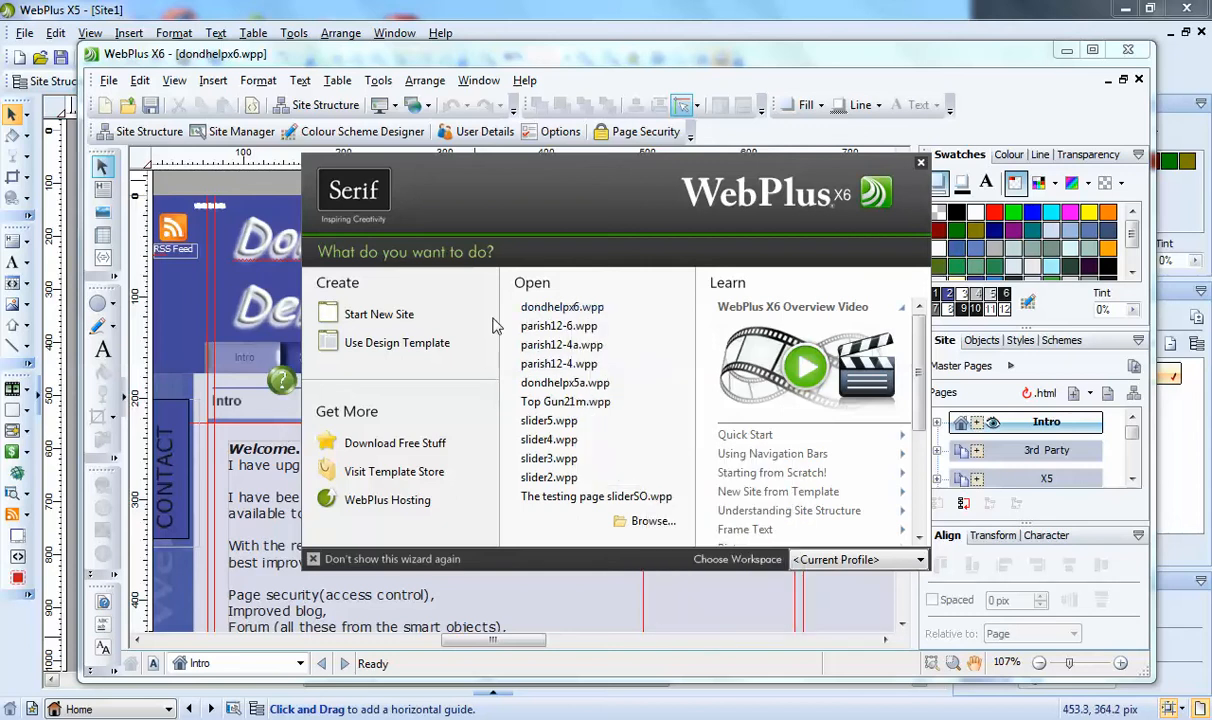
{"action": "mouse_move", "coordinate": [409, 517]}
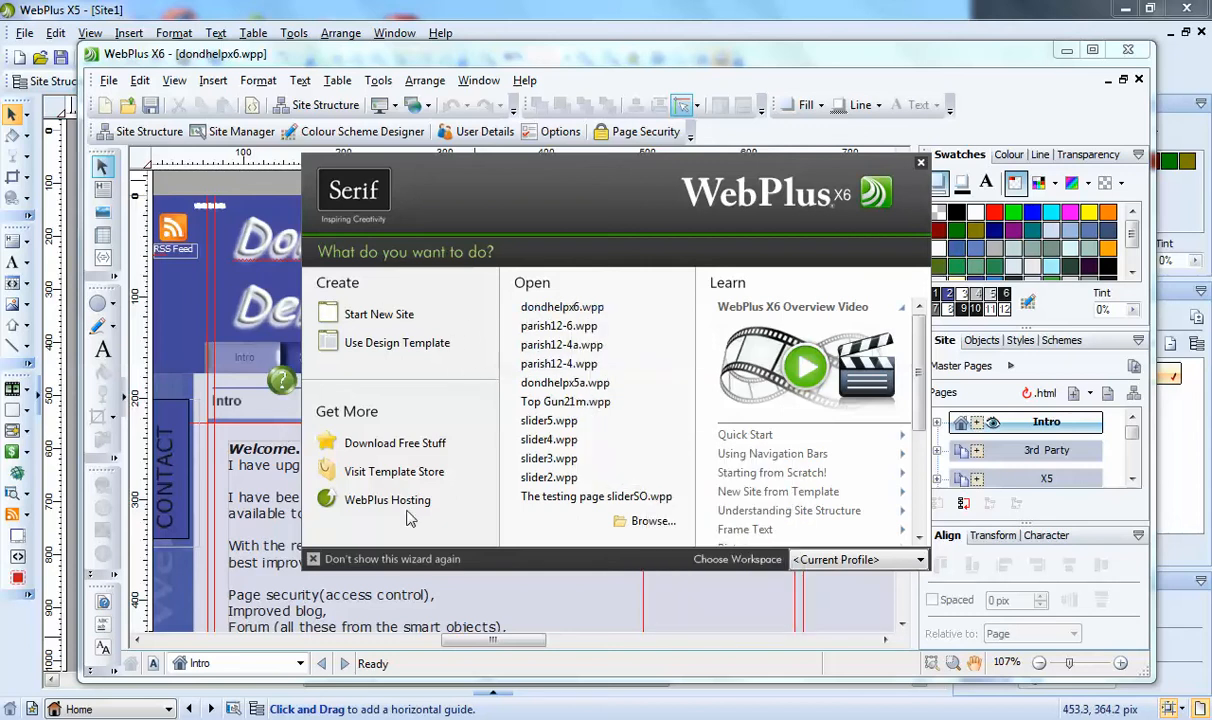
{"action": "mouse_move", "coordinate": [548, 420]}
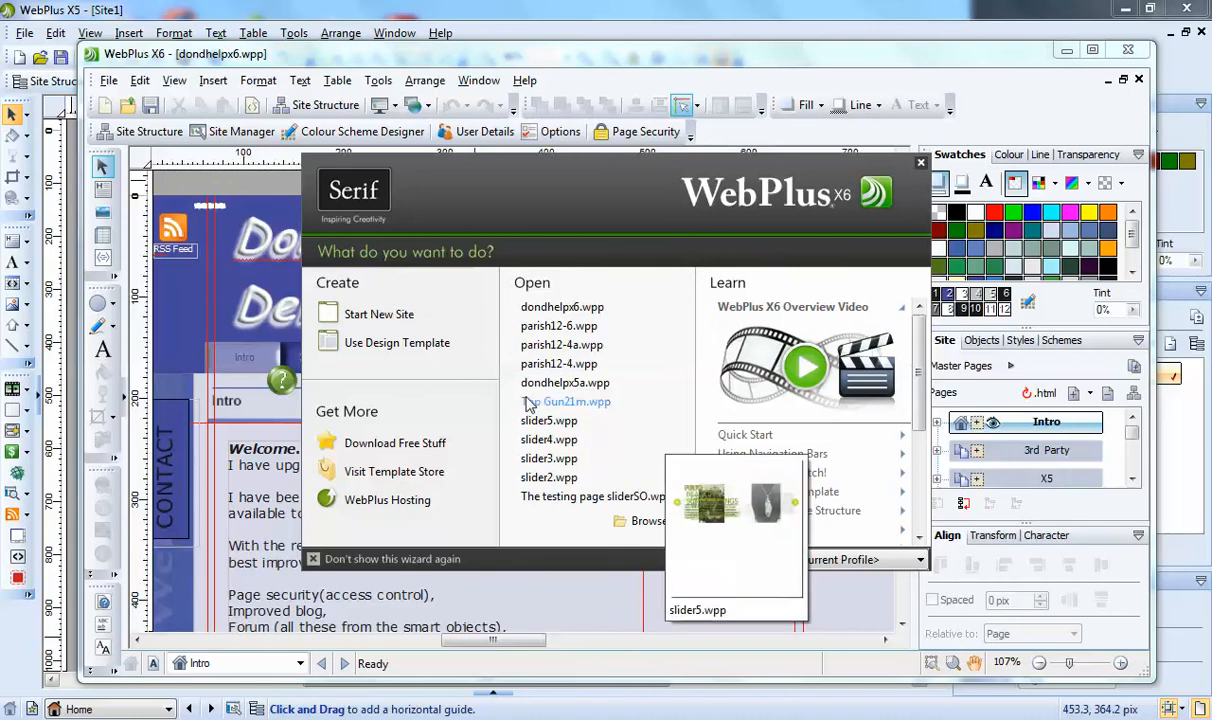
{"action": "mouse_move", "coordinate": [542, 477]}
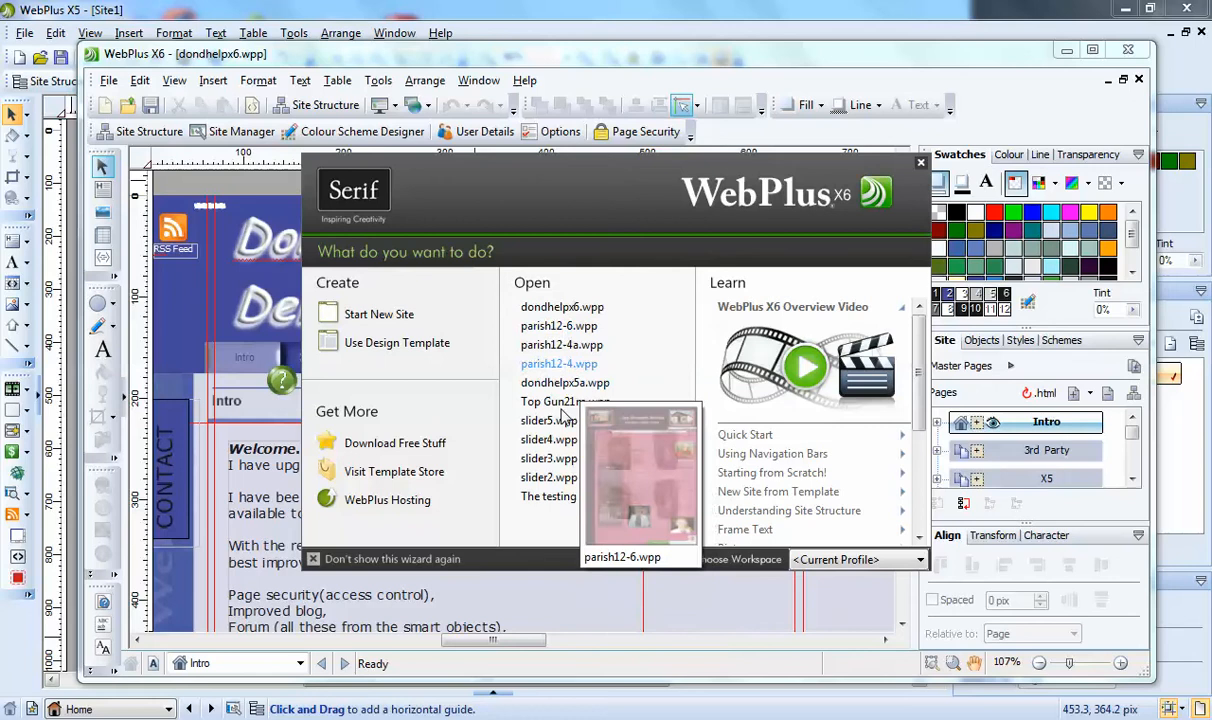
{"action": "mouse_move", "coordinate": [549, 458]}
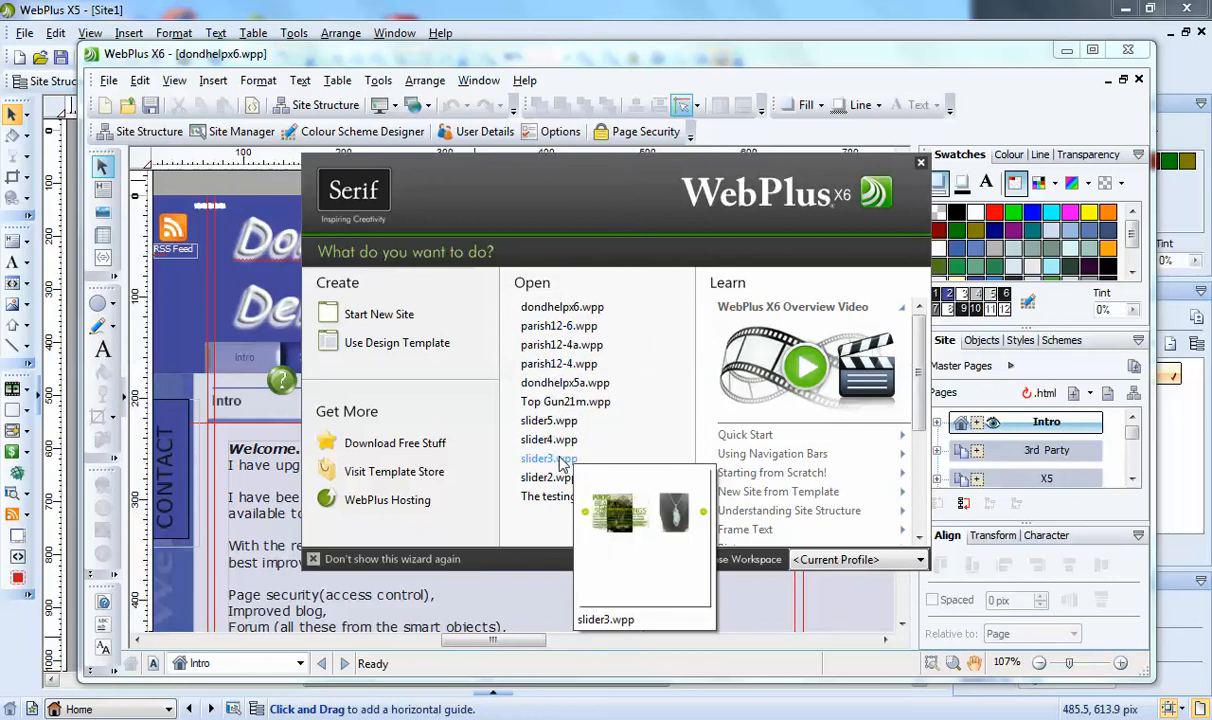
{"action": "mouse_move", "coordinate": [547, 439]}
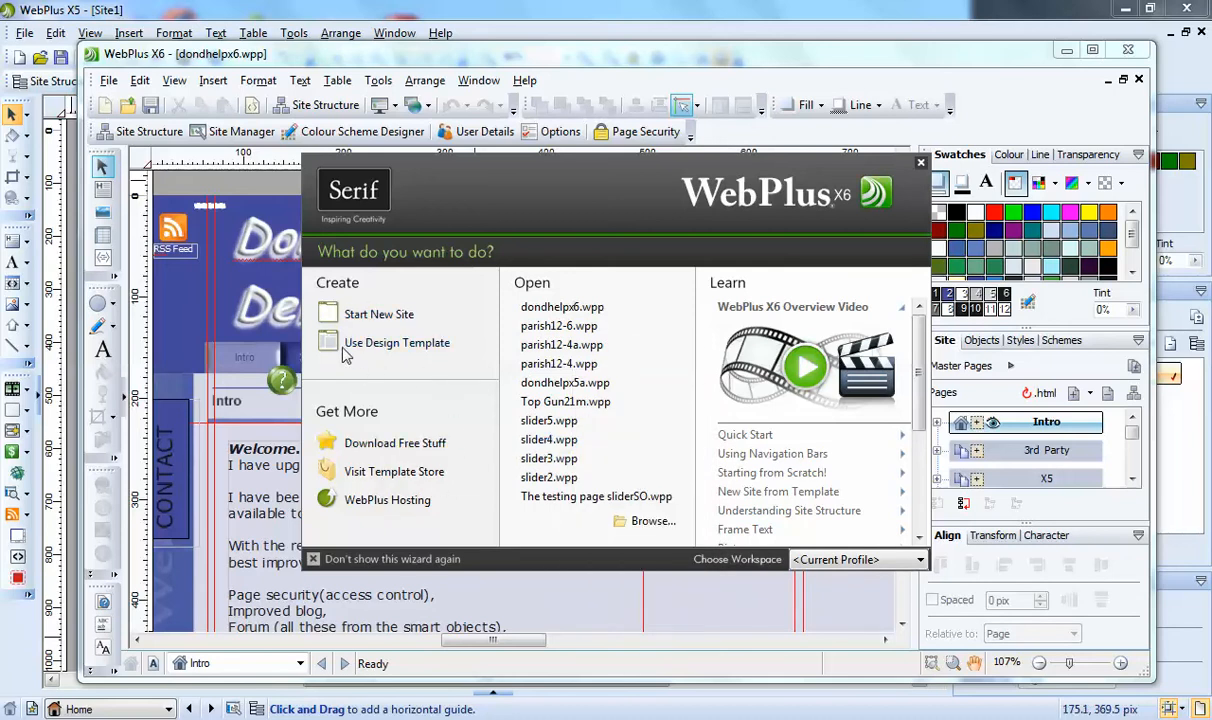
{"action": "mouse_move", "coordinate": [357, 471]}
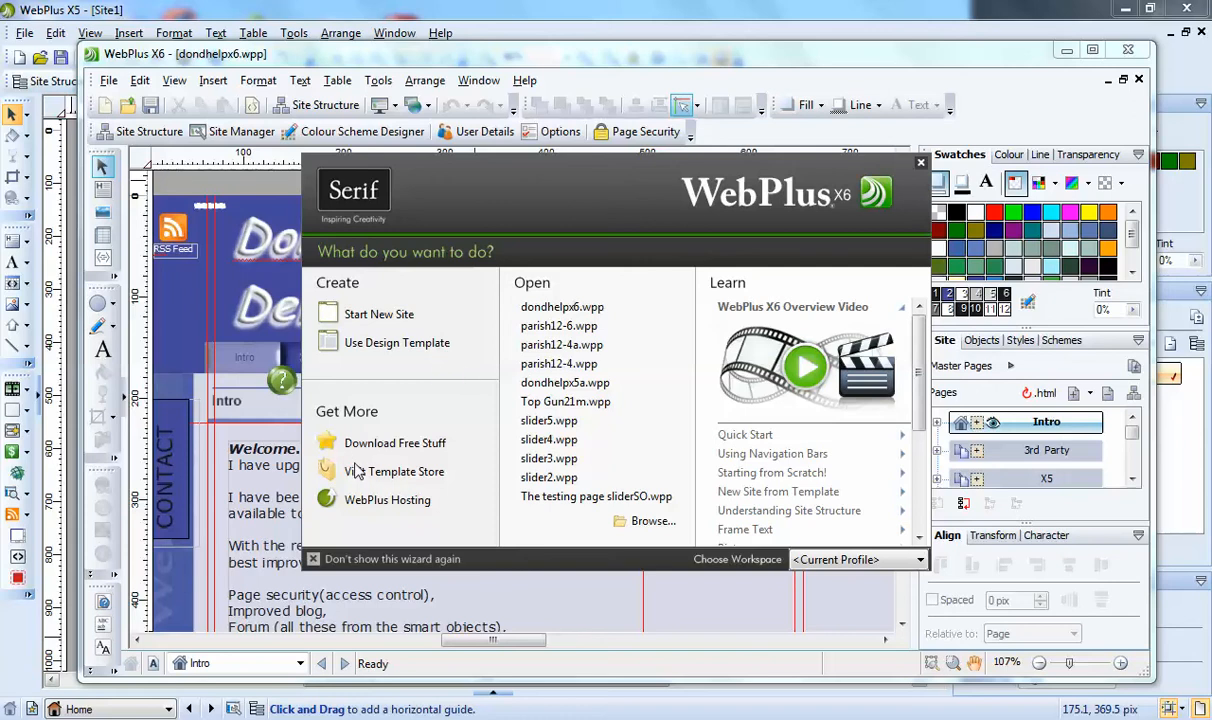
{"action": "mouse_move", "coordinate": [340, 455]}
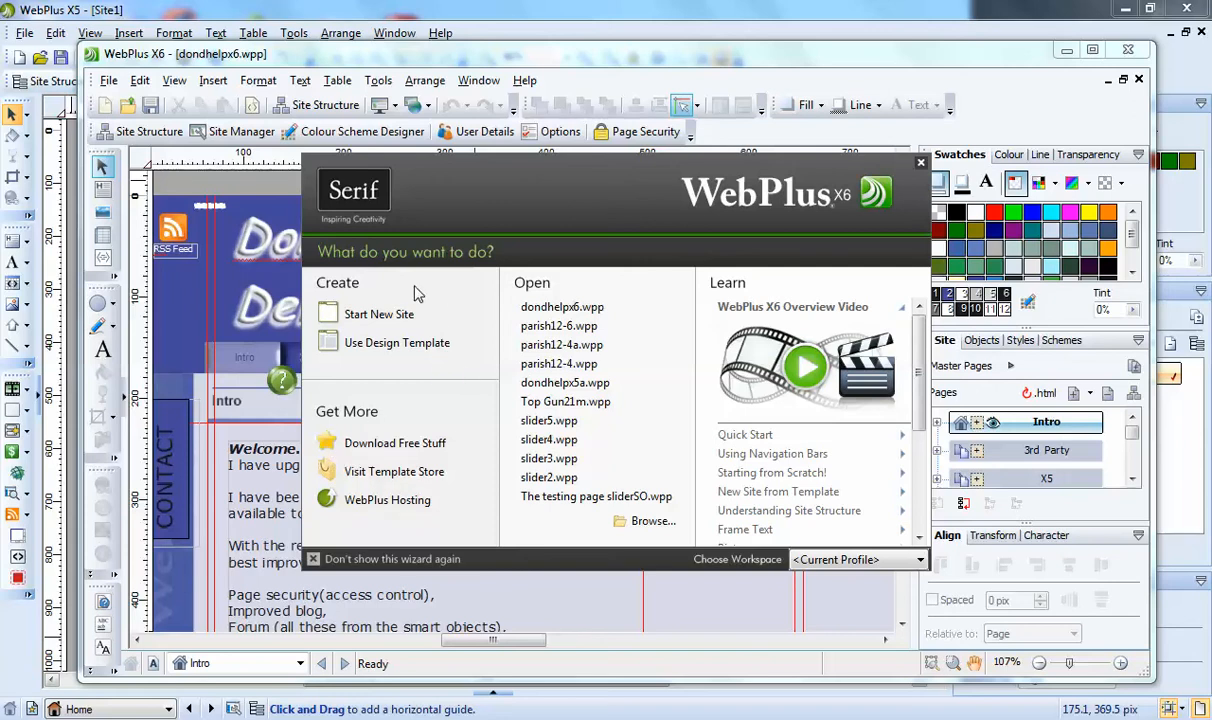
{"action": "mouse_move", "coordinate": [379, 320]}
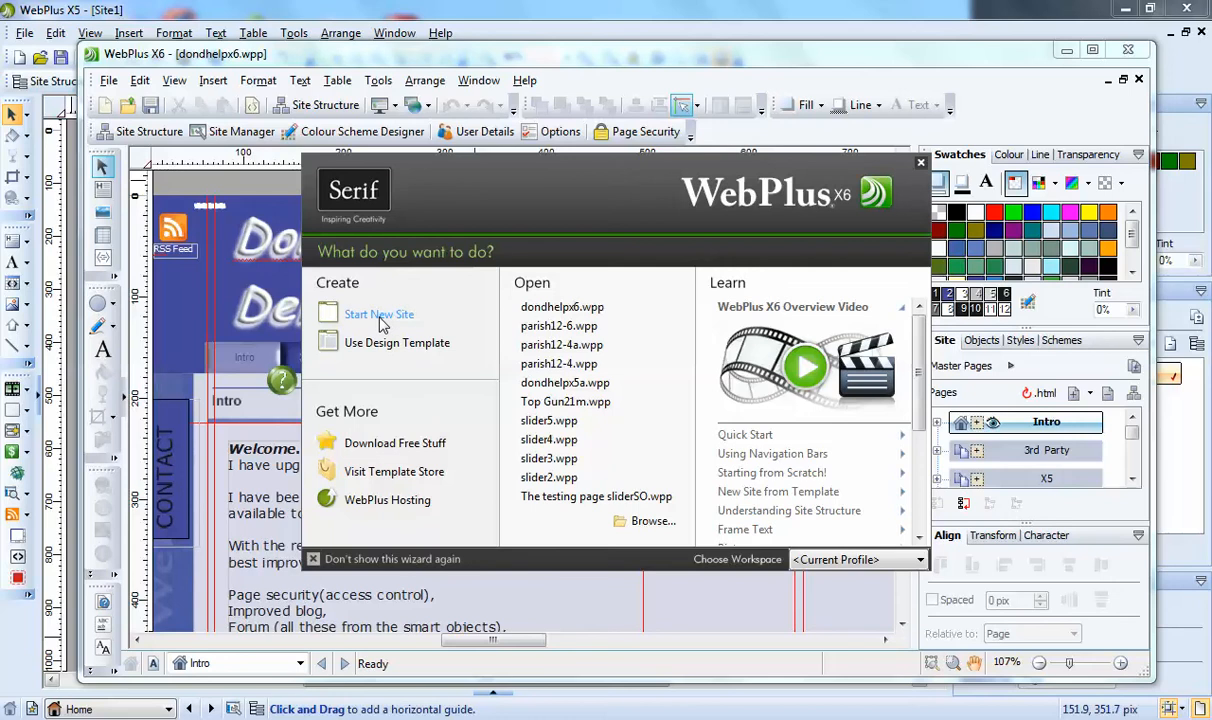
Step: Start a new site and enter 'start up' as its Site Name
{"action": "left_click", "coordinate": [379, 314]}
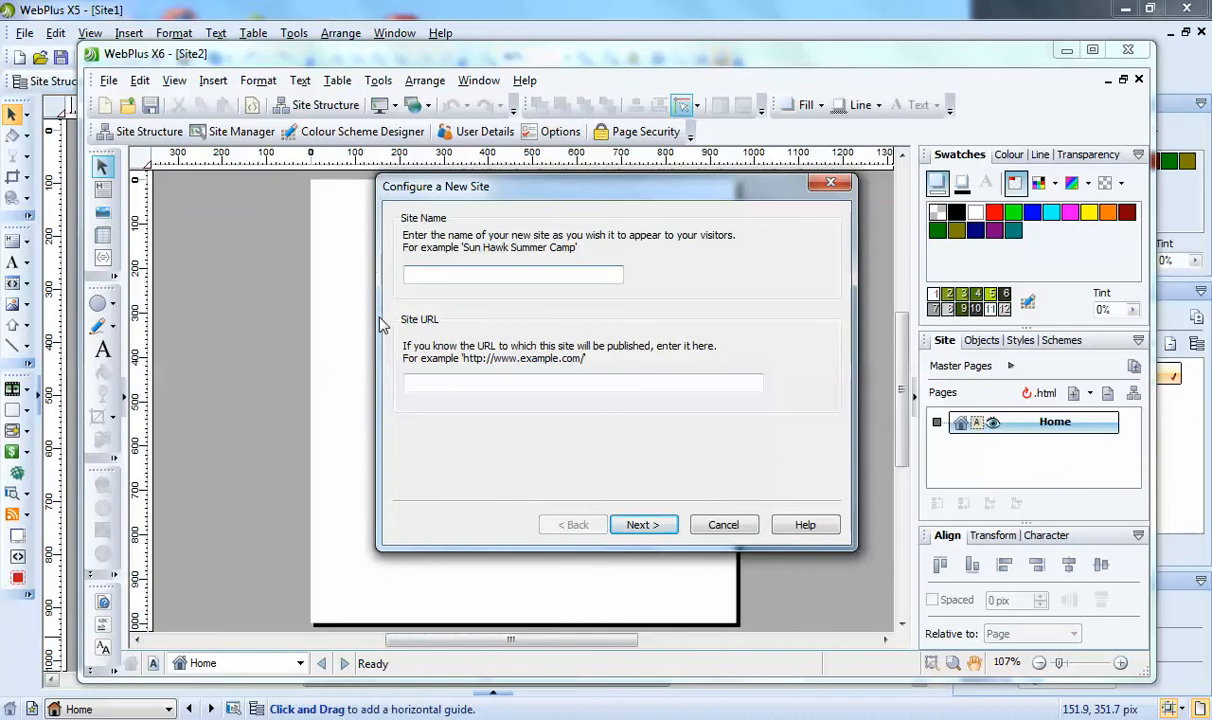
{"action": "mouse_move", "coordinate": [394, 338]}
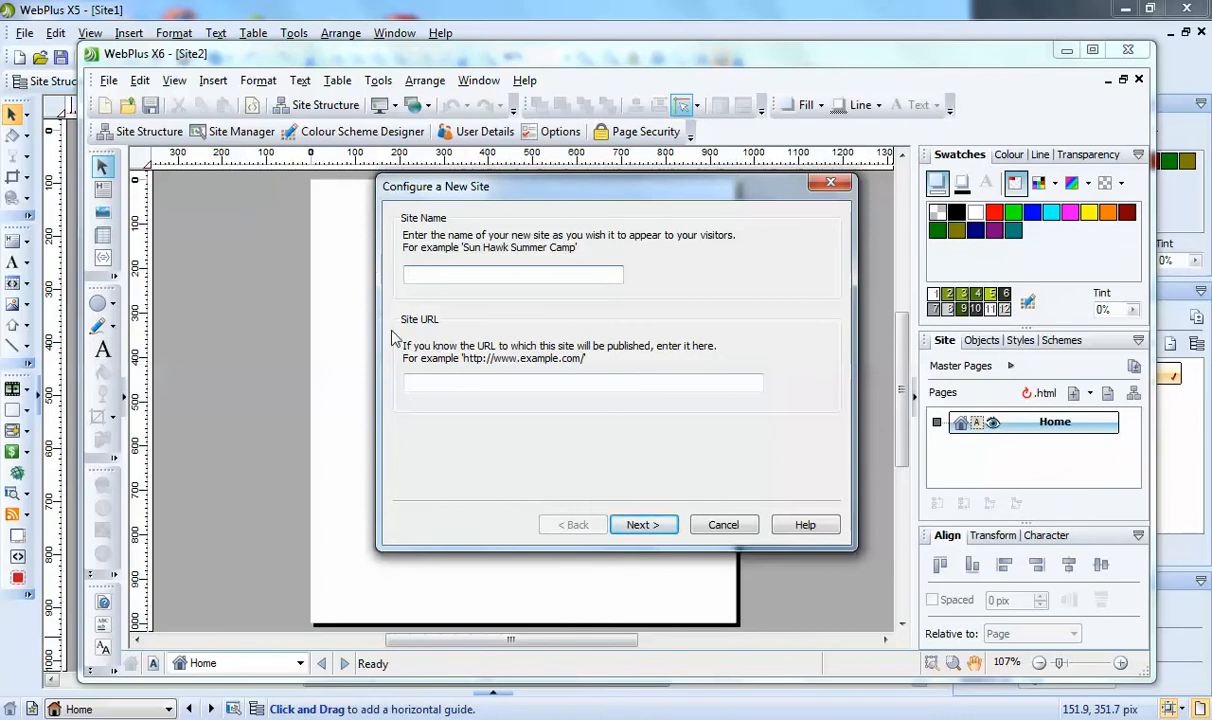
{"action": "left_click", "coordinate": [503, 274]}
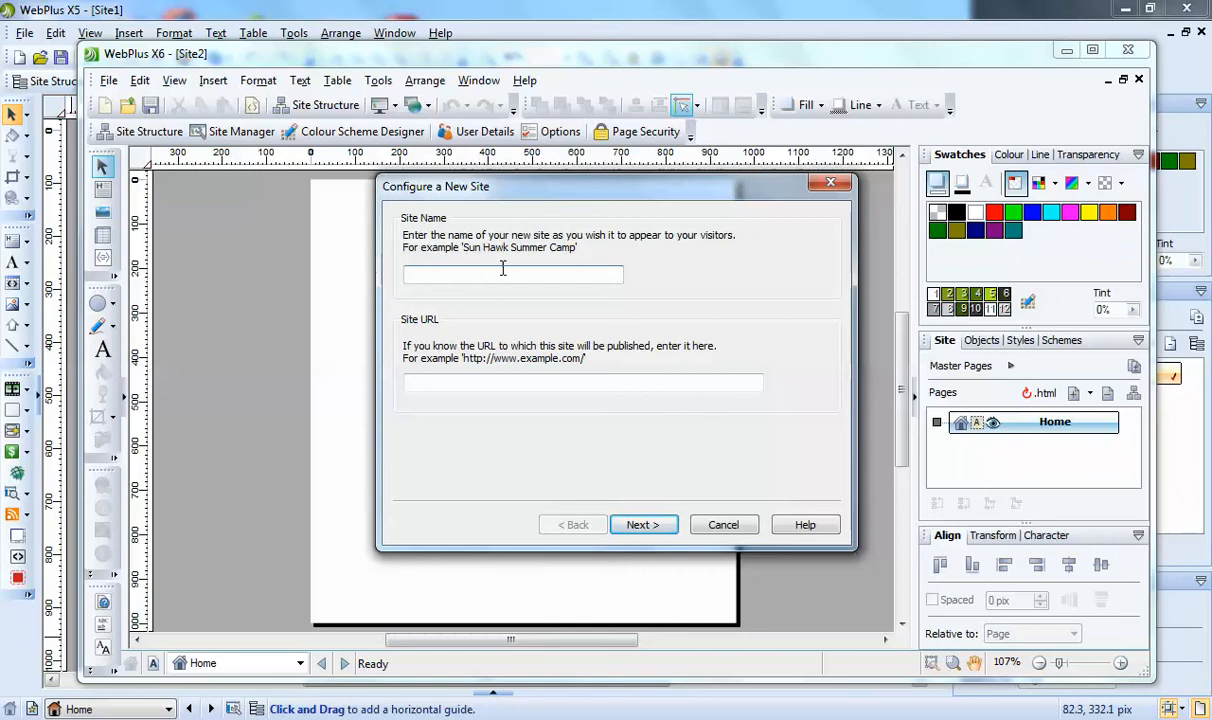
{"action": "mouse_move", "coordinate": [460, 336]}
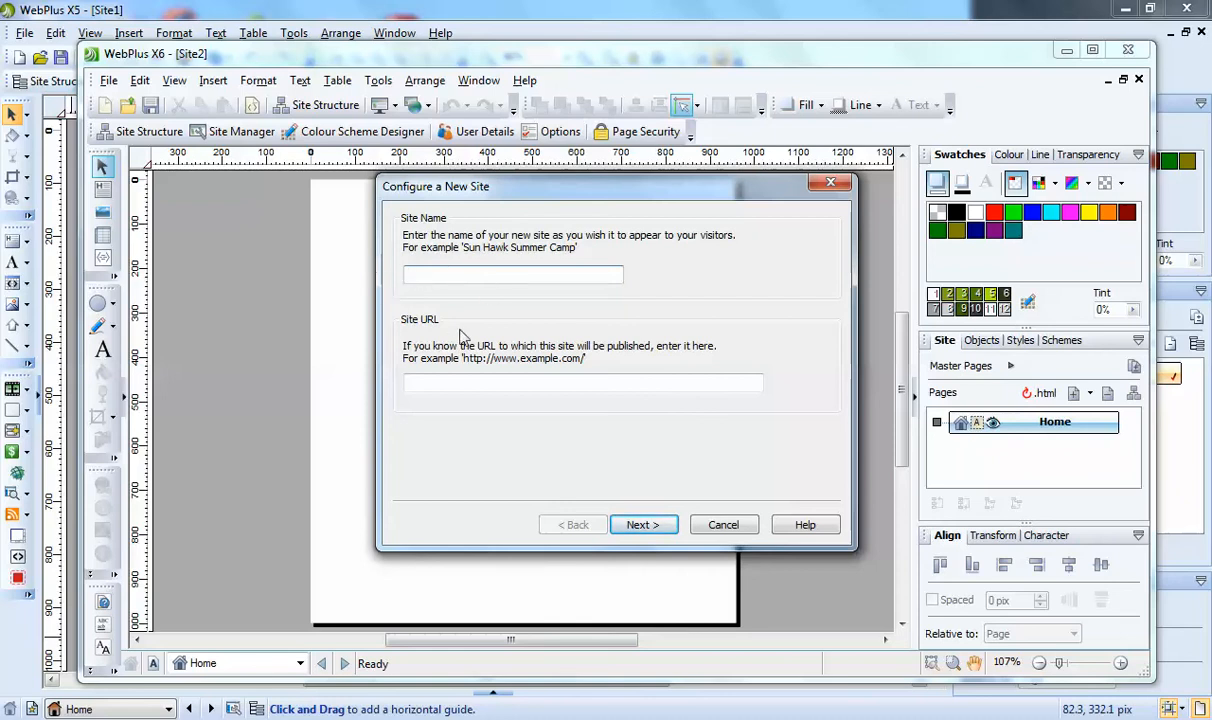
{"action": "type", "text": "start"}
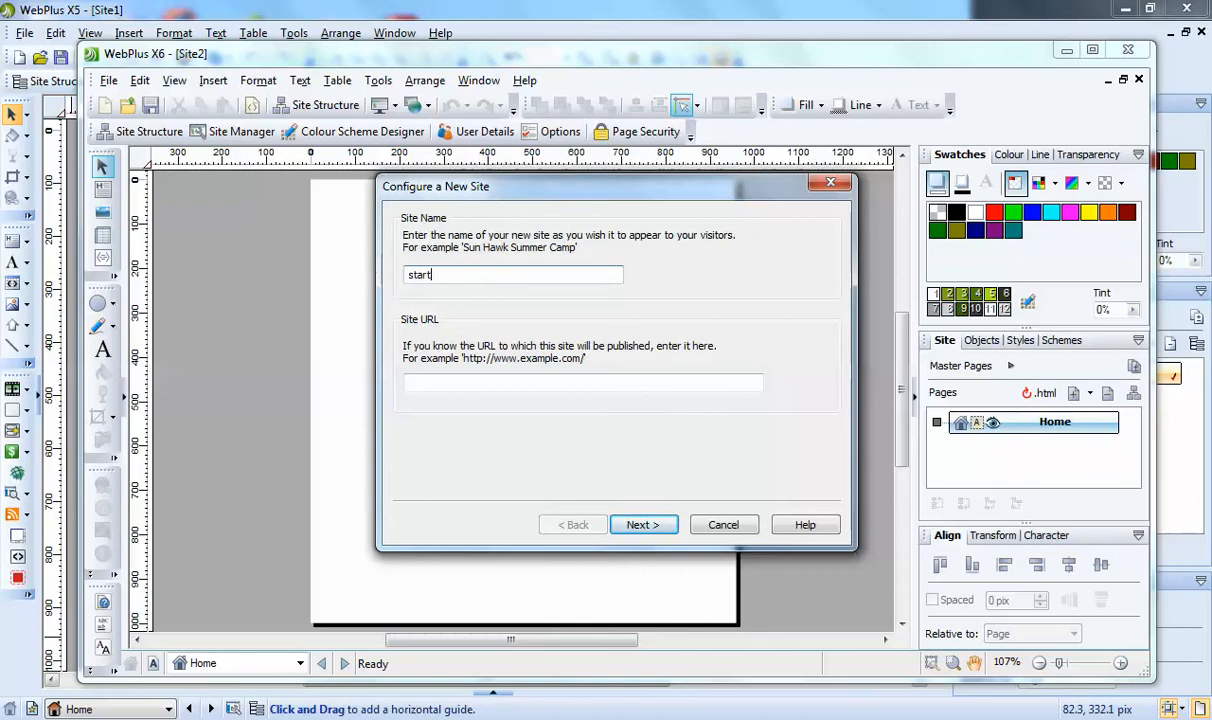
{"action": "type", "text": "up"}
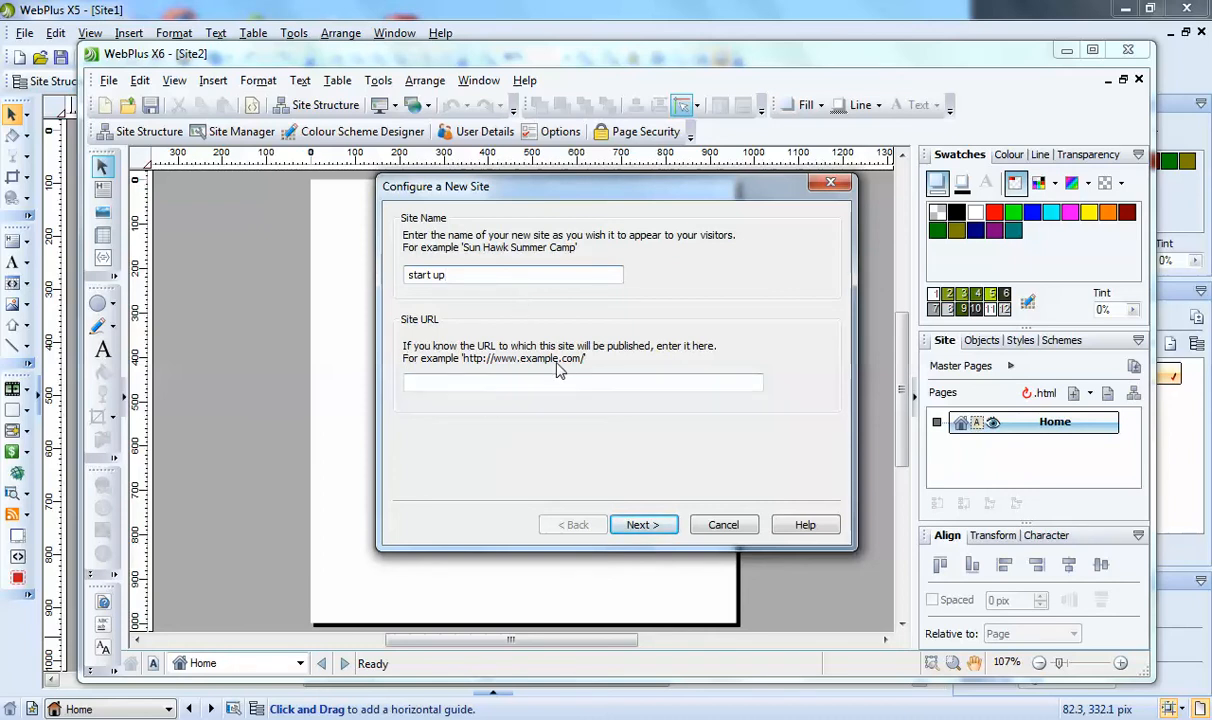
{"action": "mouse_move", "coordinate": [537, 370]}
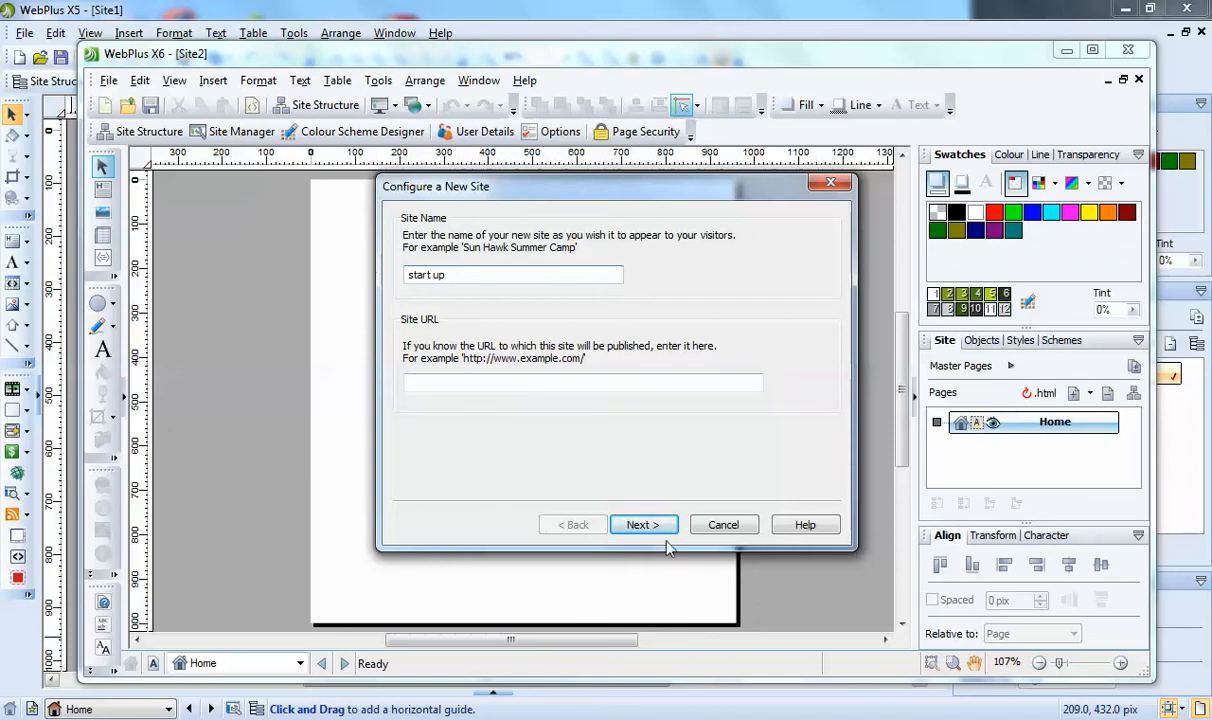
Step: Advance to the Page Size step, keeping 960 pixels width and 1 page
{"action": "left_click", "coordinate": [643, 524]}
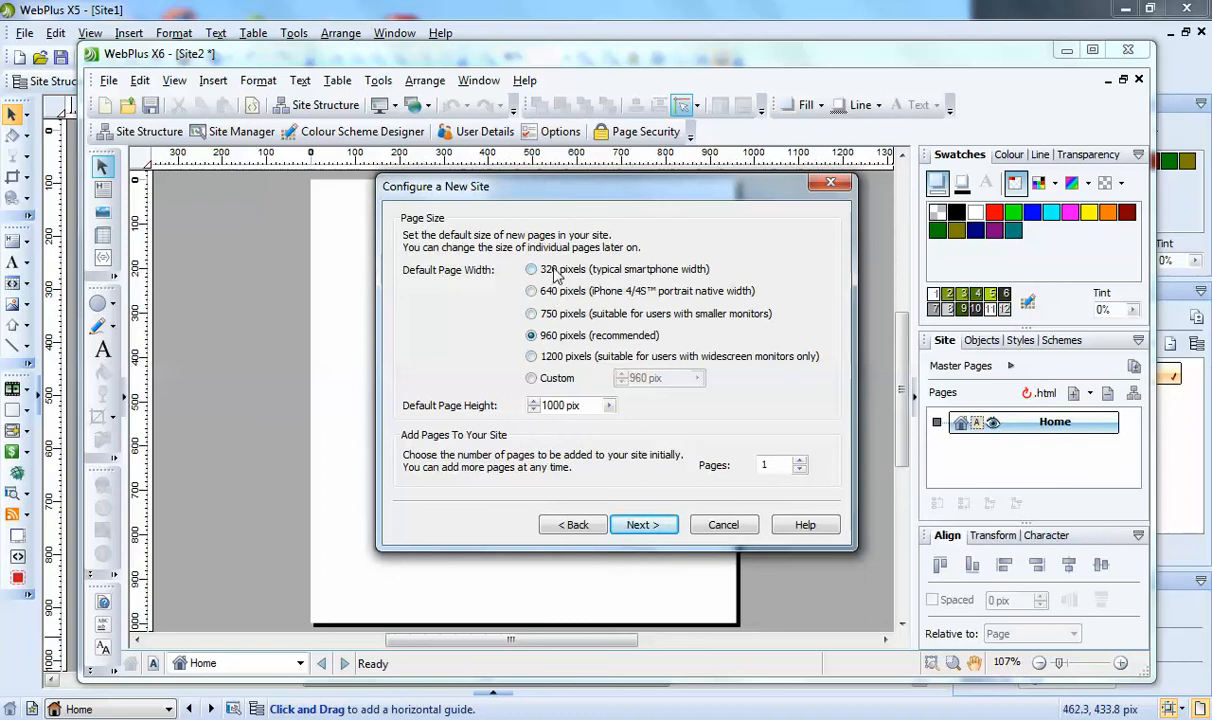
{"action": "mouse_move", "coordinate": [614, 288]}
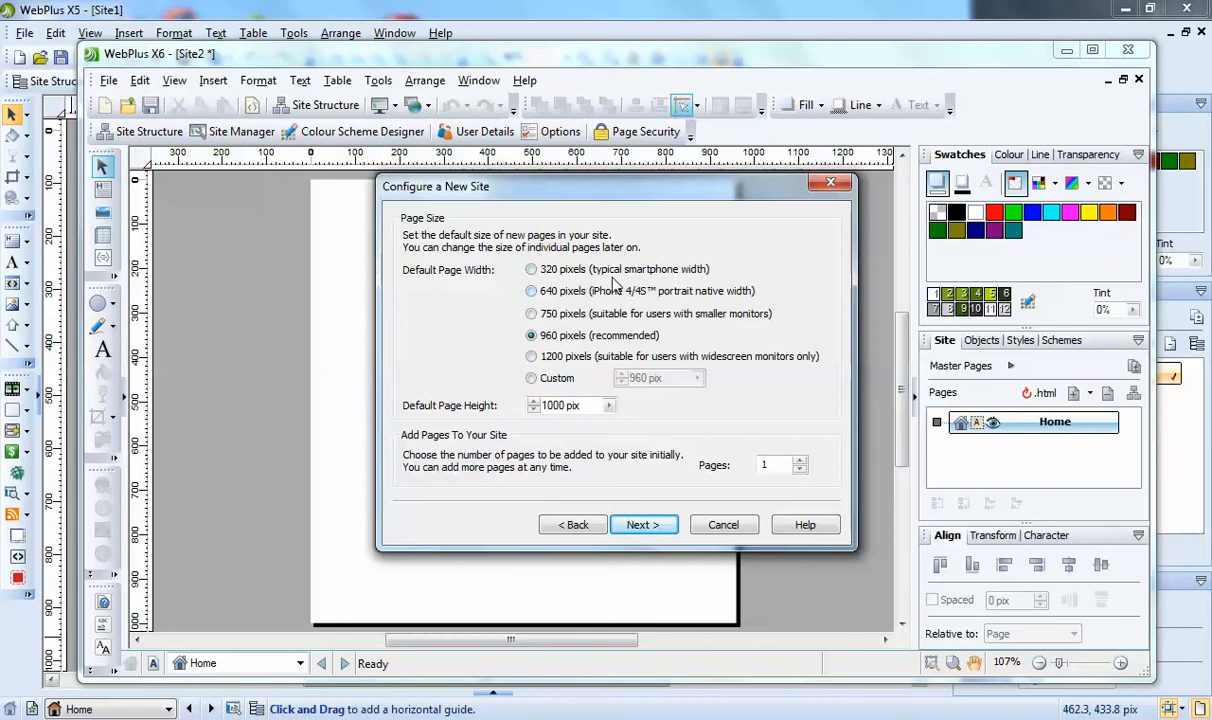
{"action": "mouse_move", "coordinate": [583, 300]}
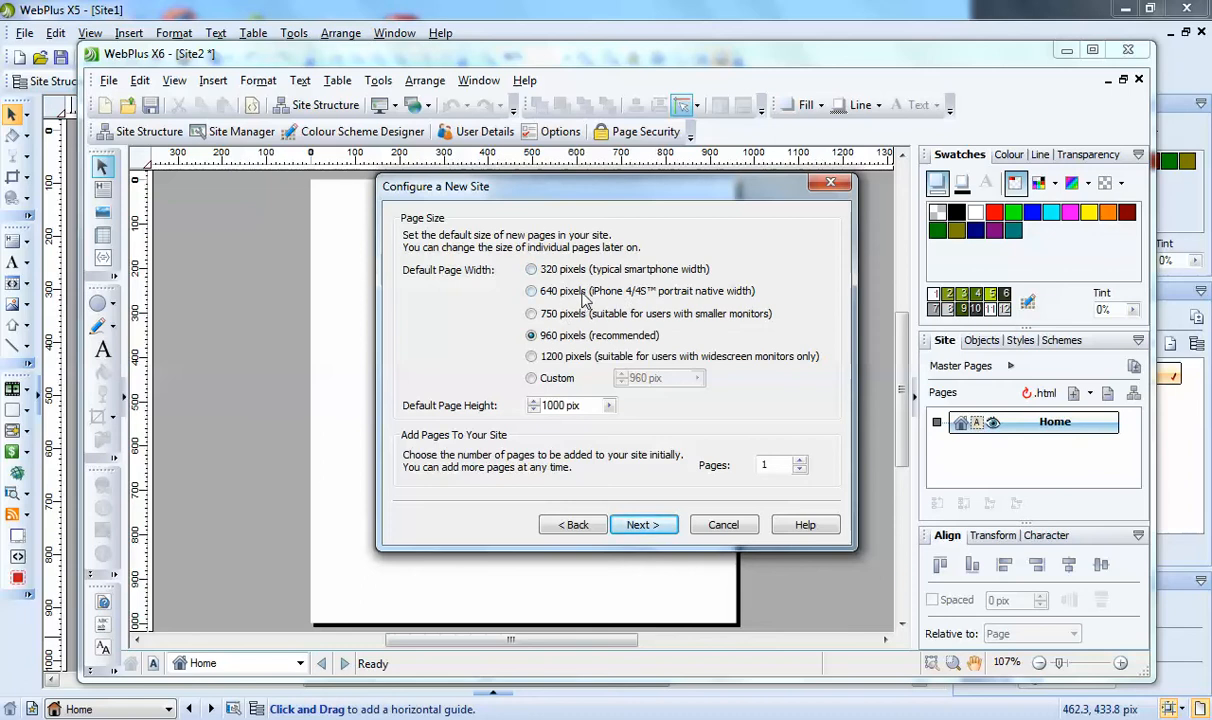
{"action": "mouse_move", "coordinate": [590, 356]}
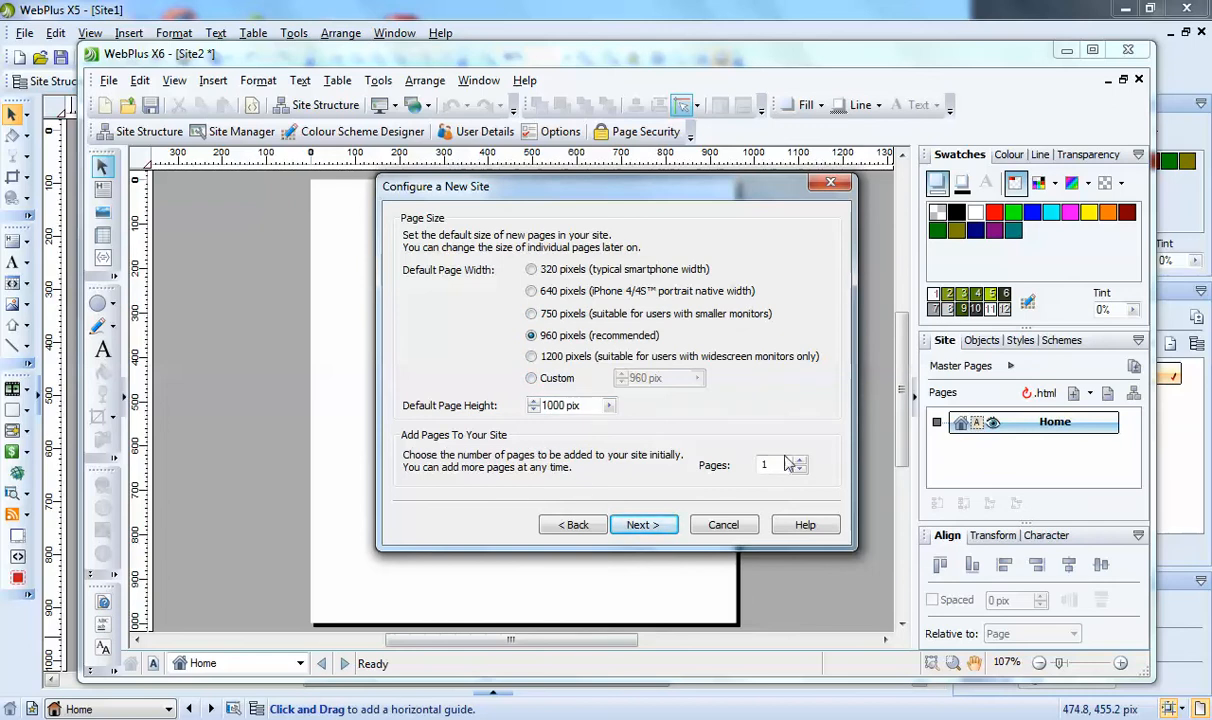
{"action": "mouse_move", "coordinate": [805, 524]}
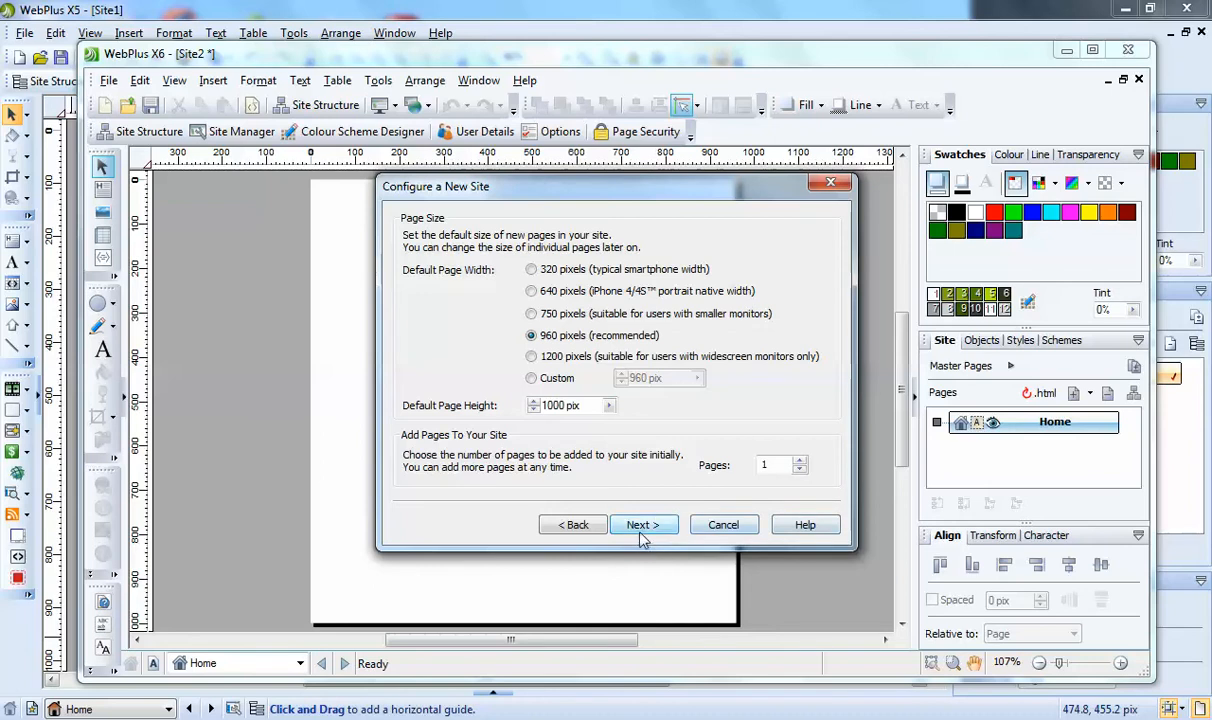
Step: Apply the Desert Rock colour scheme and move on to the navigation bar step
{"action": "left_click", "coordinate": [643, 524]}
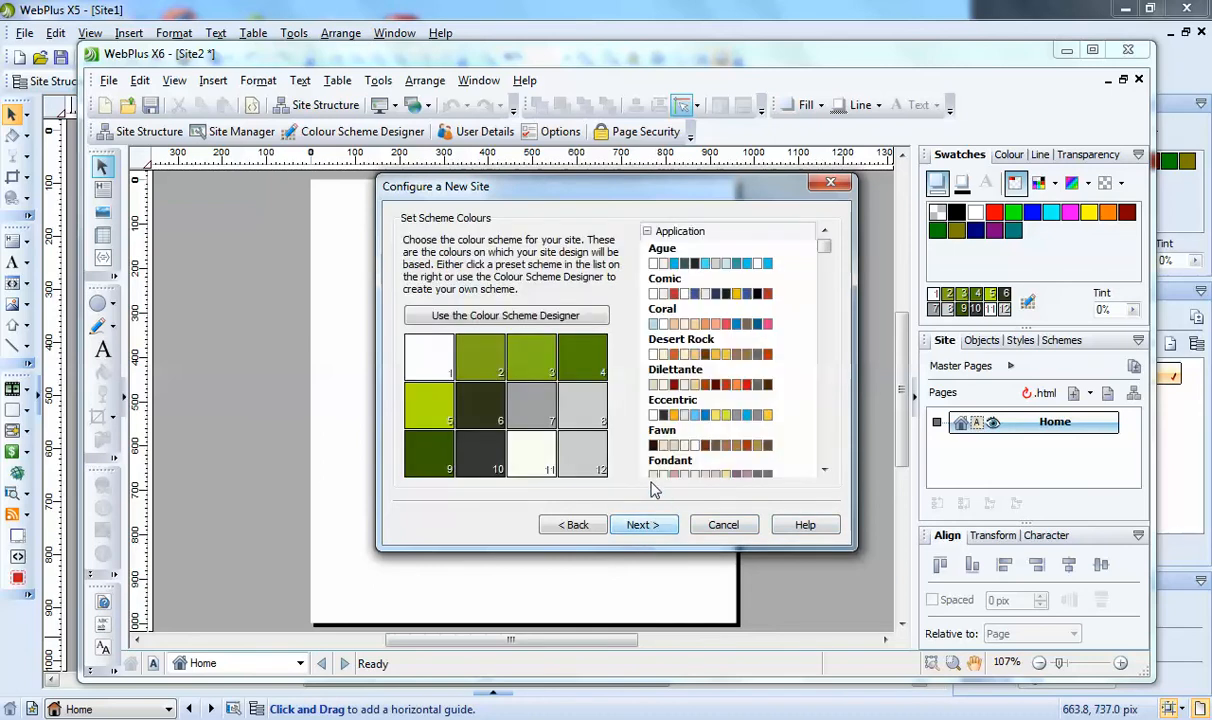
{"action": "left_click", "coordinate": [711, 384]}
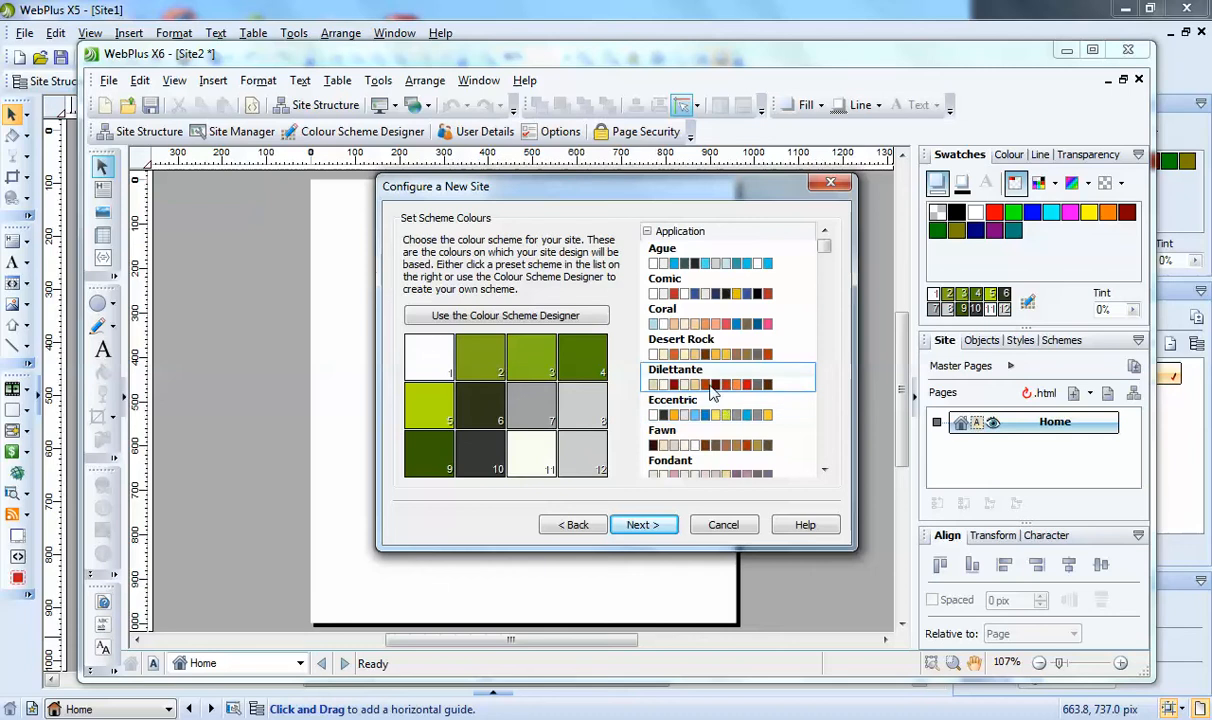
{"action": "left_click", "coordinate": [681, 339]}
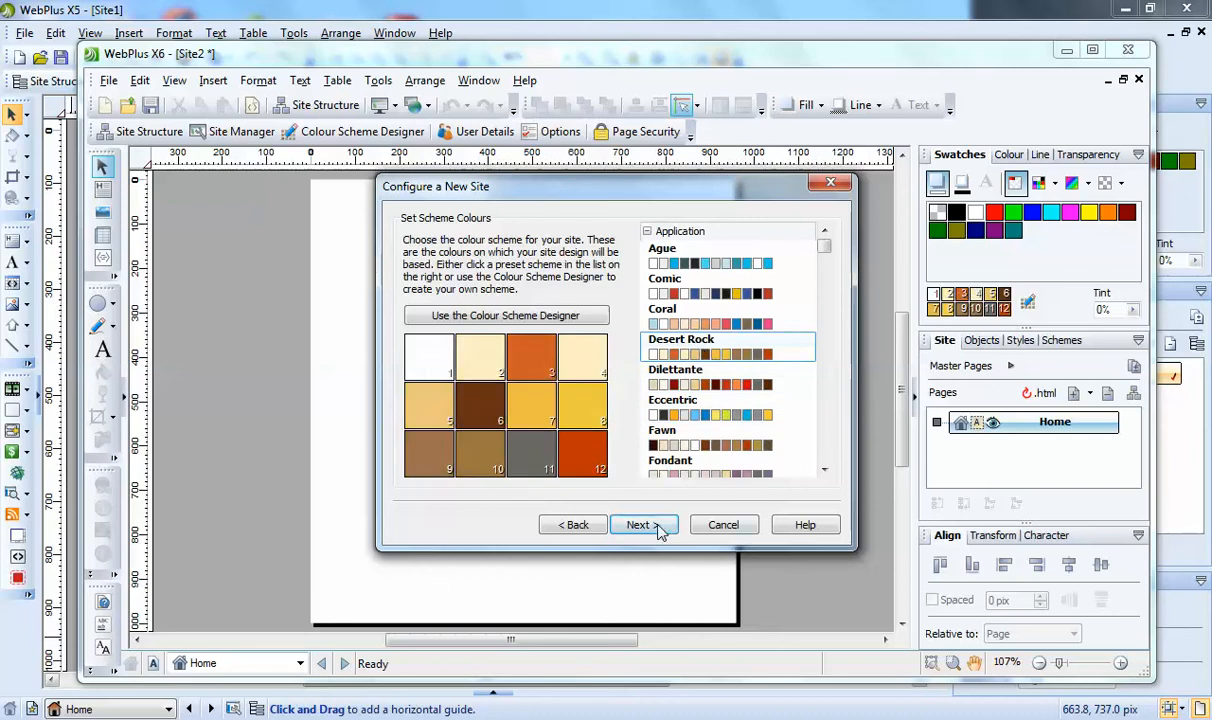
{"action": "left_click", "coordinate": [643, 524]}
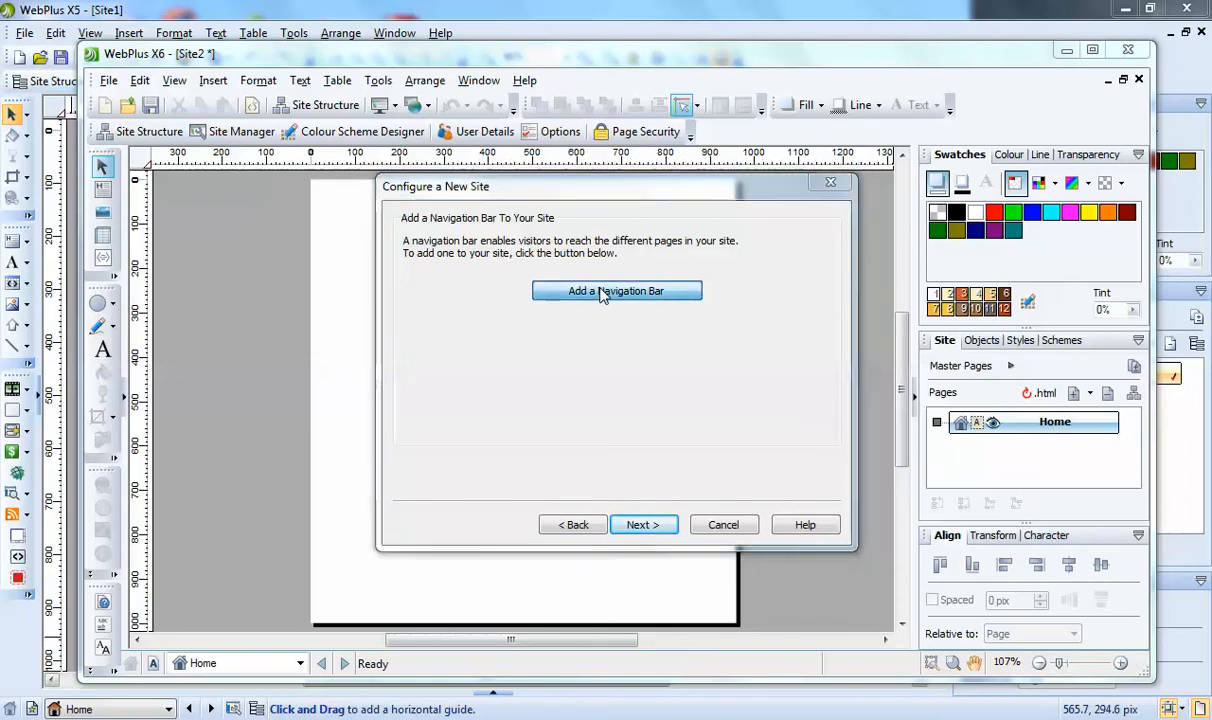
Step: Insert a Highlight 2 navigation bar so a Home navbar sits atop the page
{"action": "left_click", "coordinate": [616, 291]}
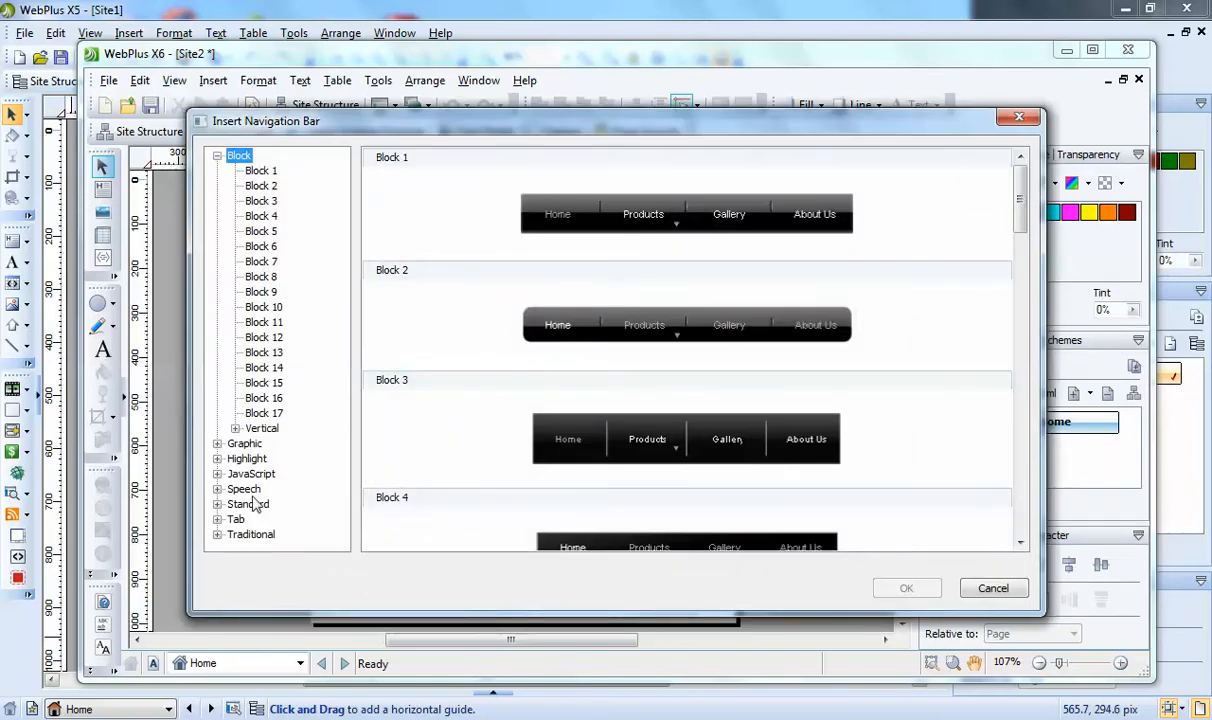
{"action": "left_click", "coordinate": [246, 458]}
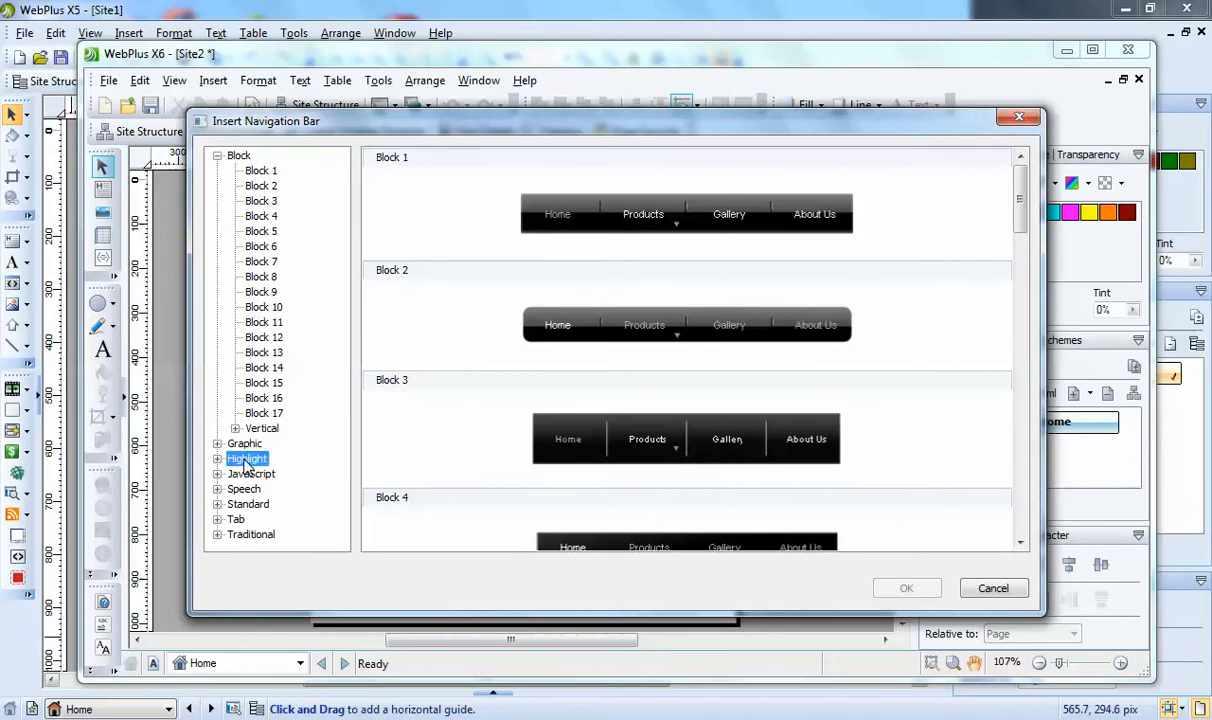
{"action": "left_click", "coordinate": [247, 458]}
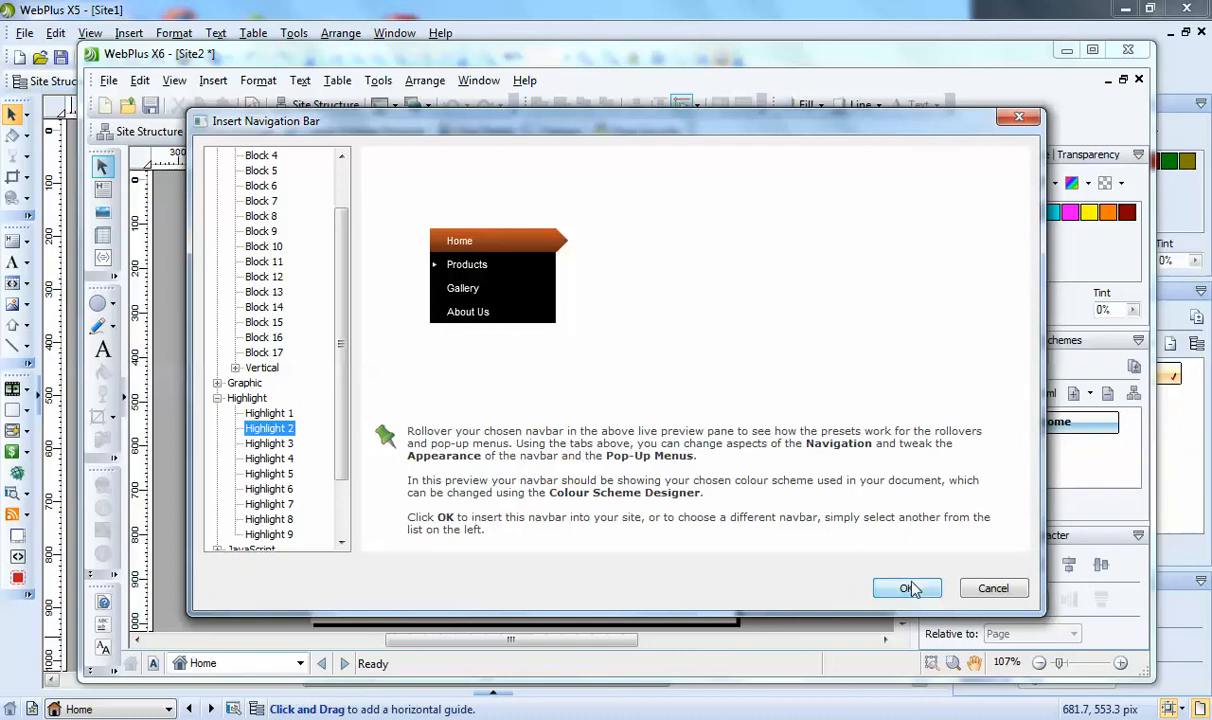
{"action": "left_click", "coordinate": [906, 588]}
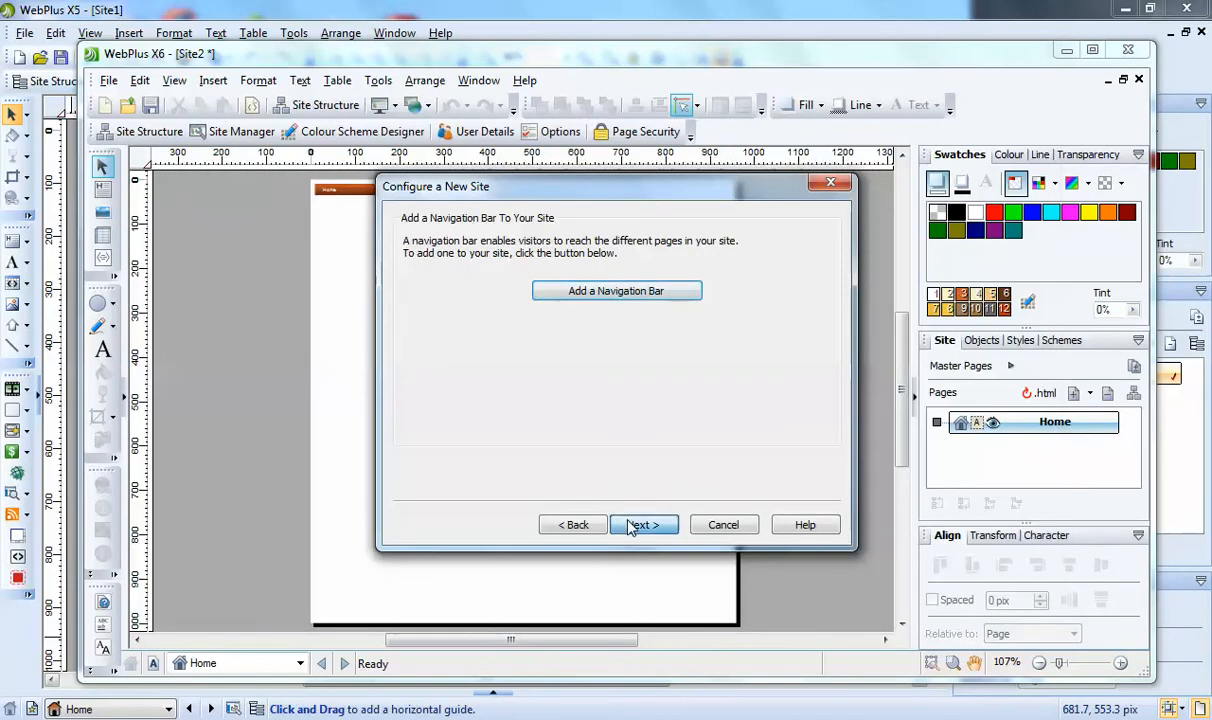
Step: Skip past the navigation bar, Choose Assets and Save Your Site steps to Build Your Site
{"action": "left_click", "coordinate": [643, 524]}
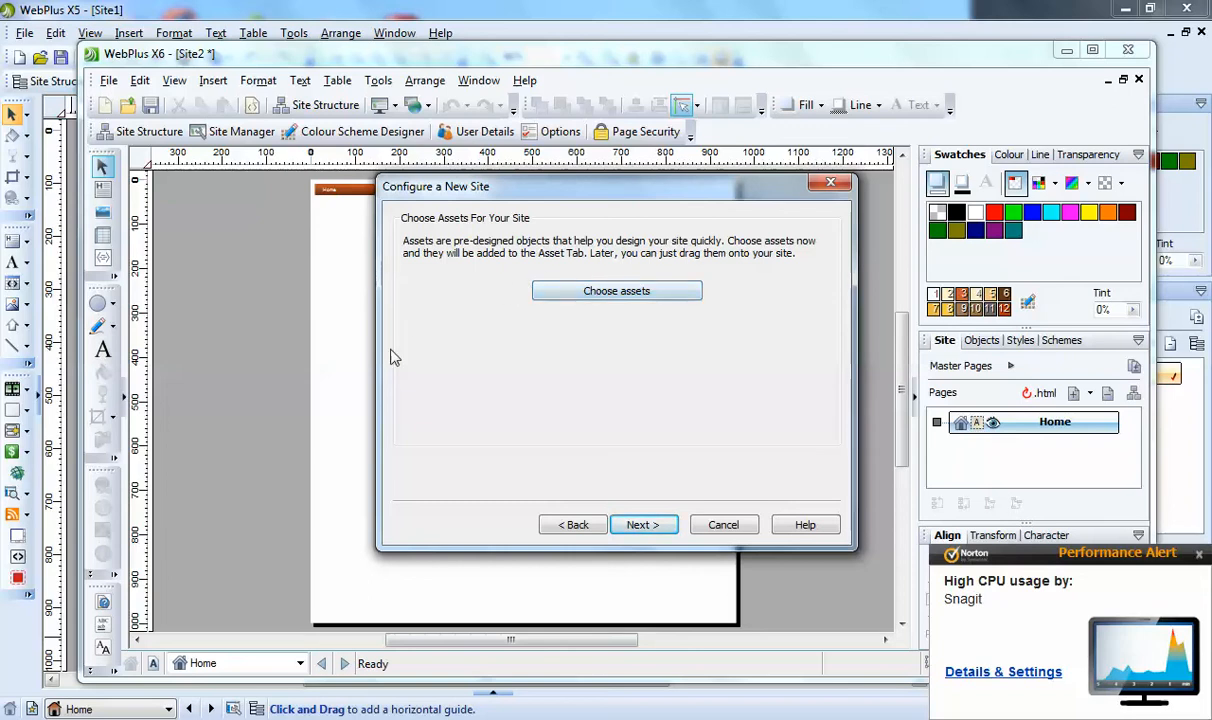
{"action": "mouse_move", "coordinate": [449, 297]}
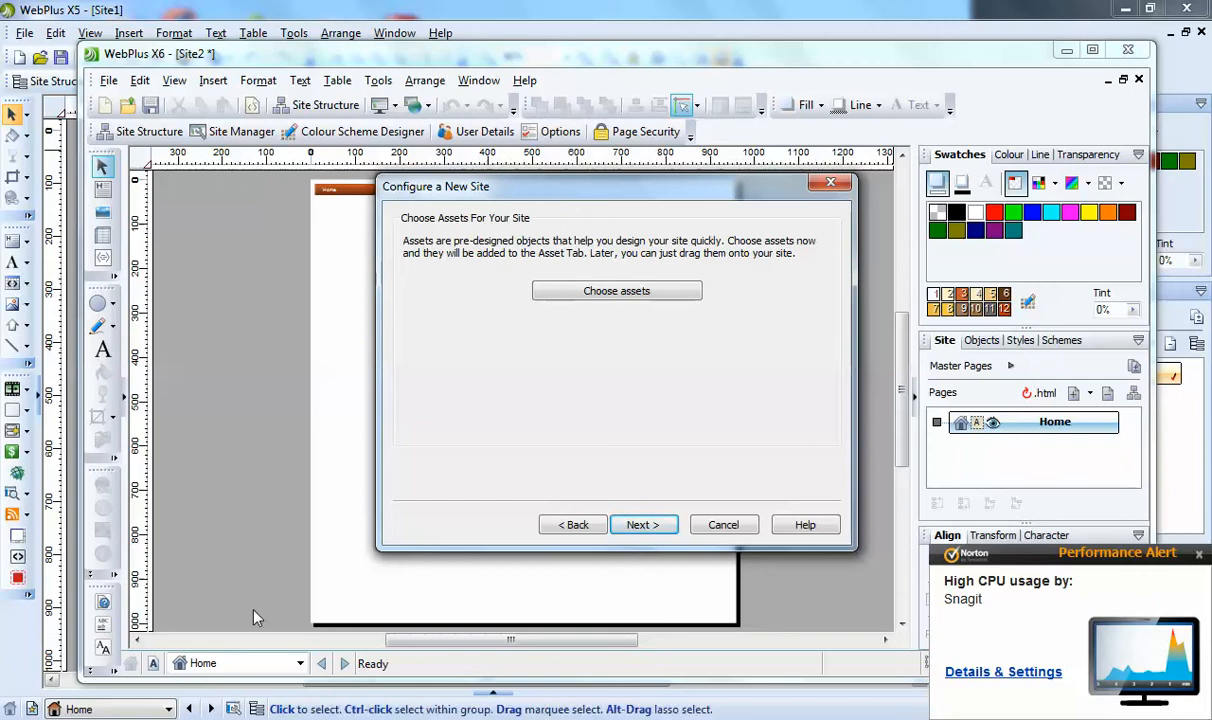
{"action": "mouse_move", "coordinate": [331, 381]}
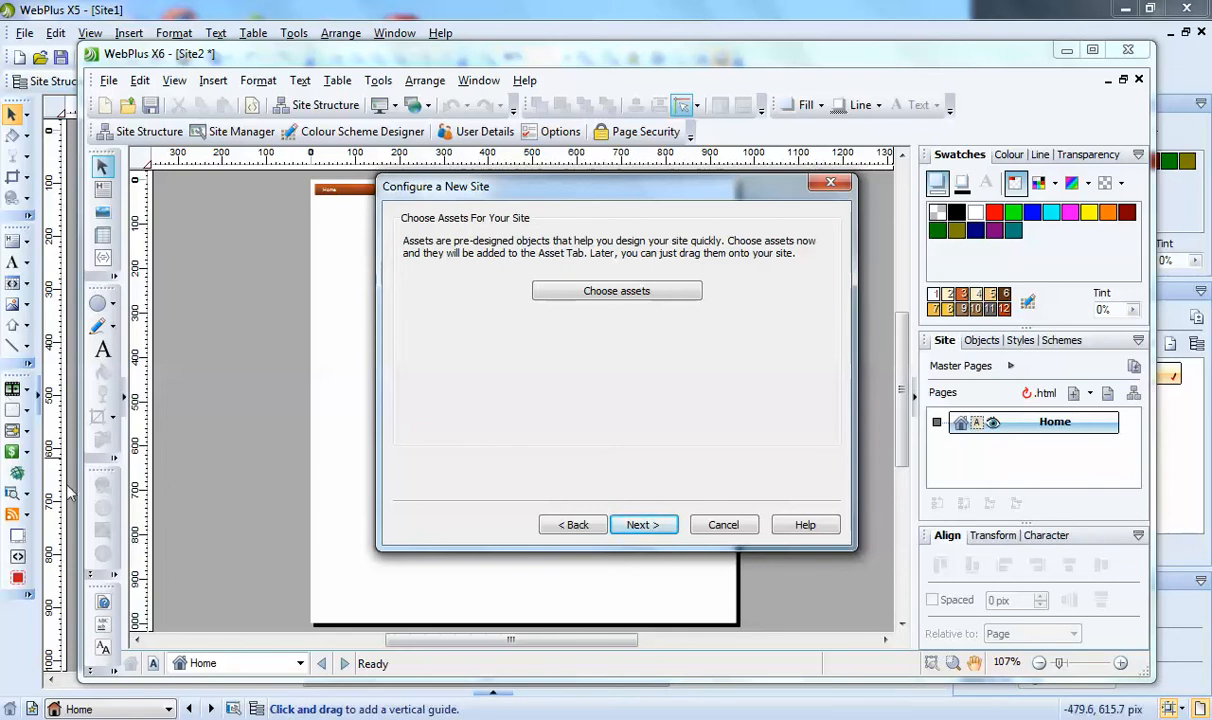
{"action": "mouse_move", "coordinate": [340, 553]}
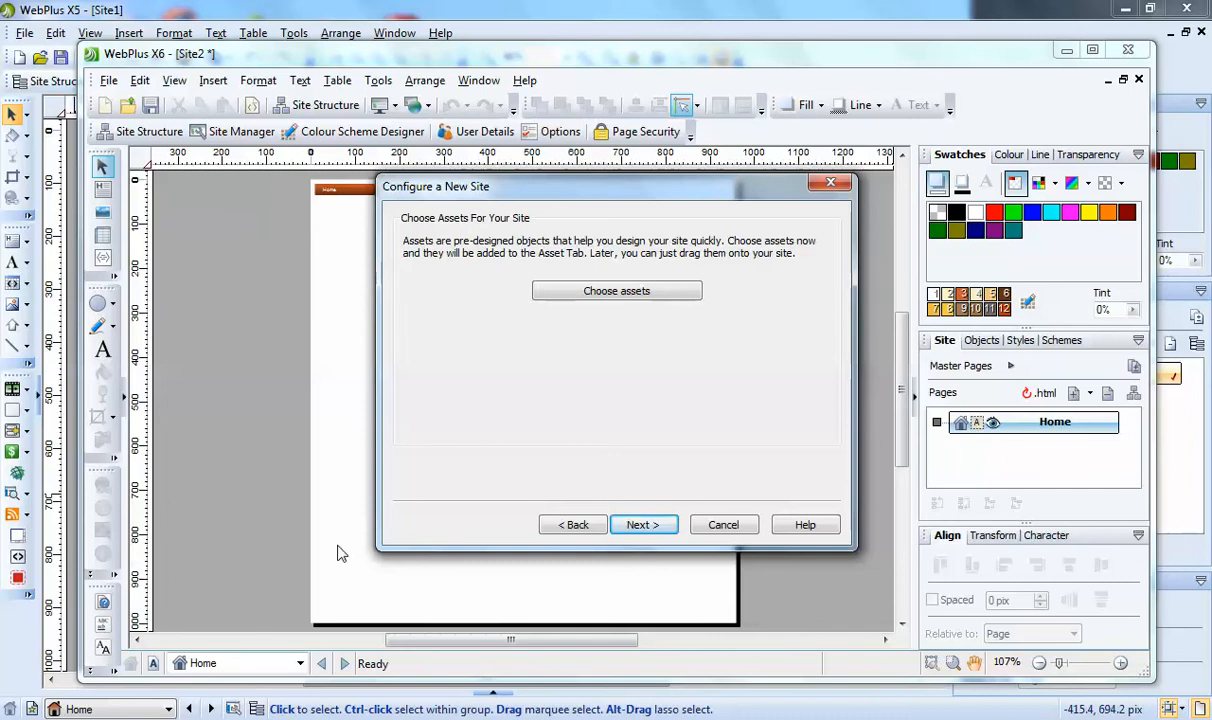
{"action": "mouse_move", "coordinate": [837, 615]}
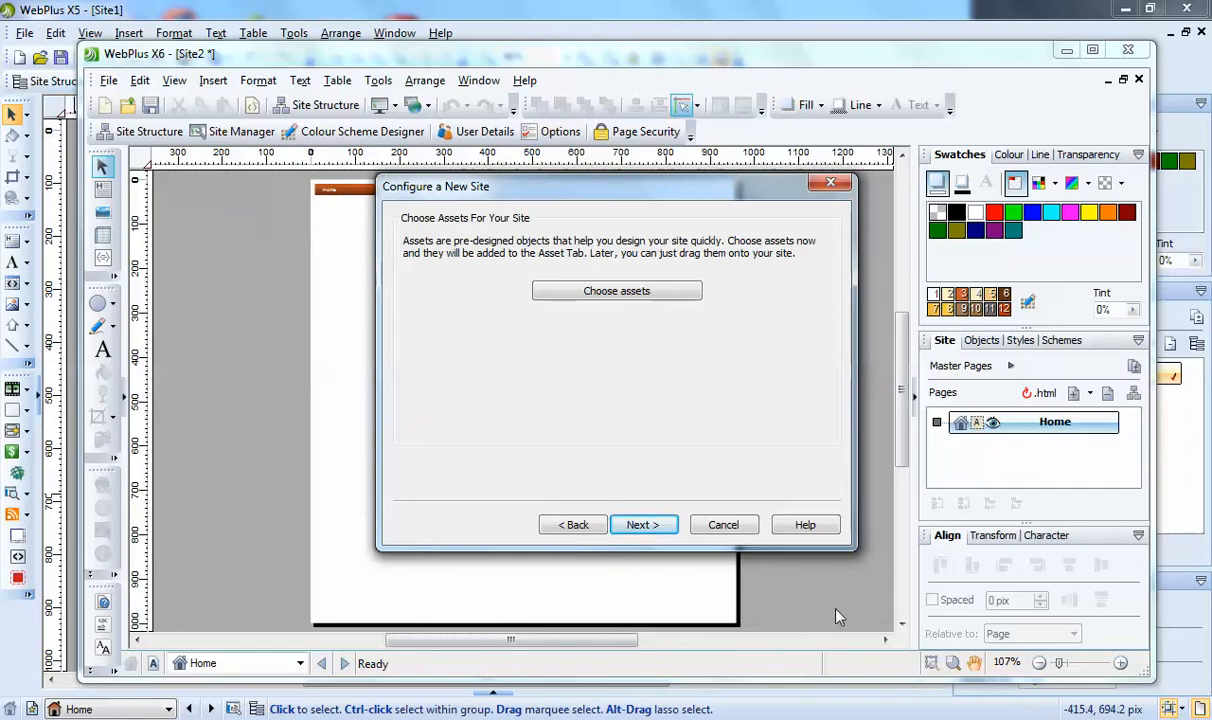
{"action": "mouse_move", "coordinate": [818, 595]}
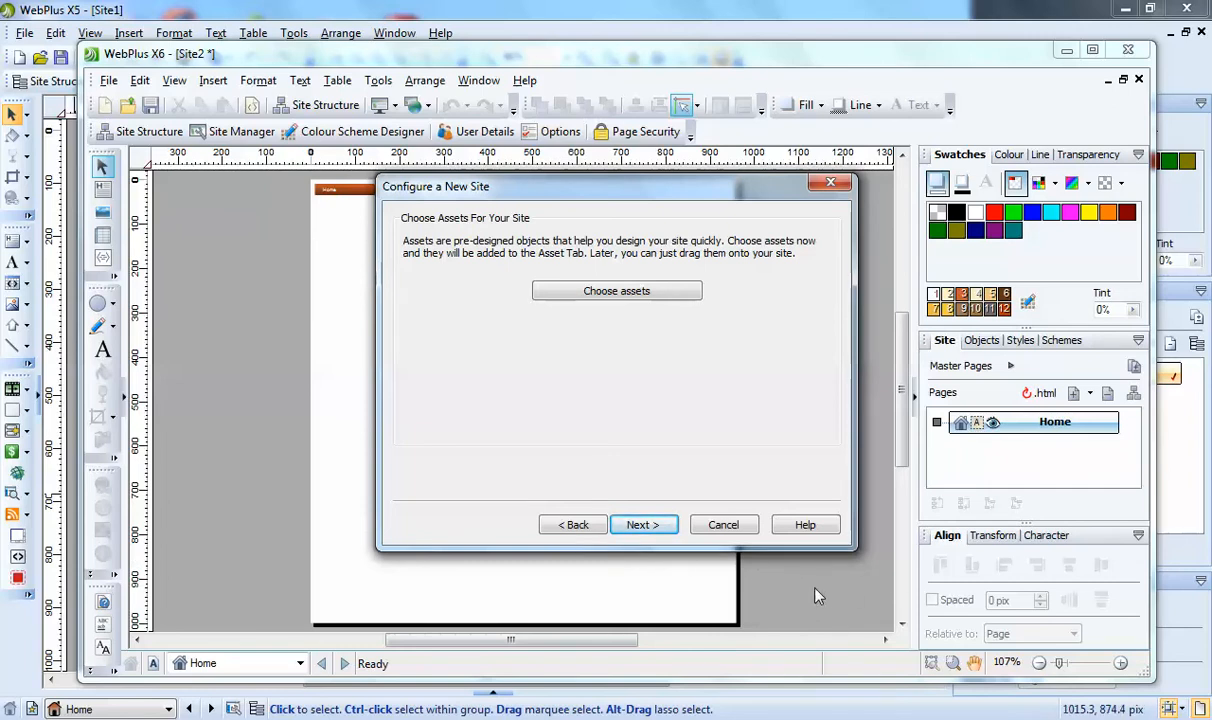
{"action": "mouse_move", "coordinate": [364, 443]}
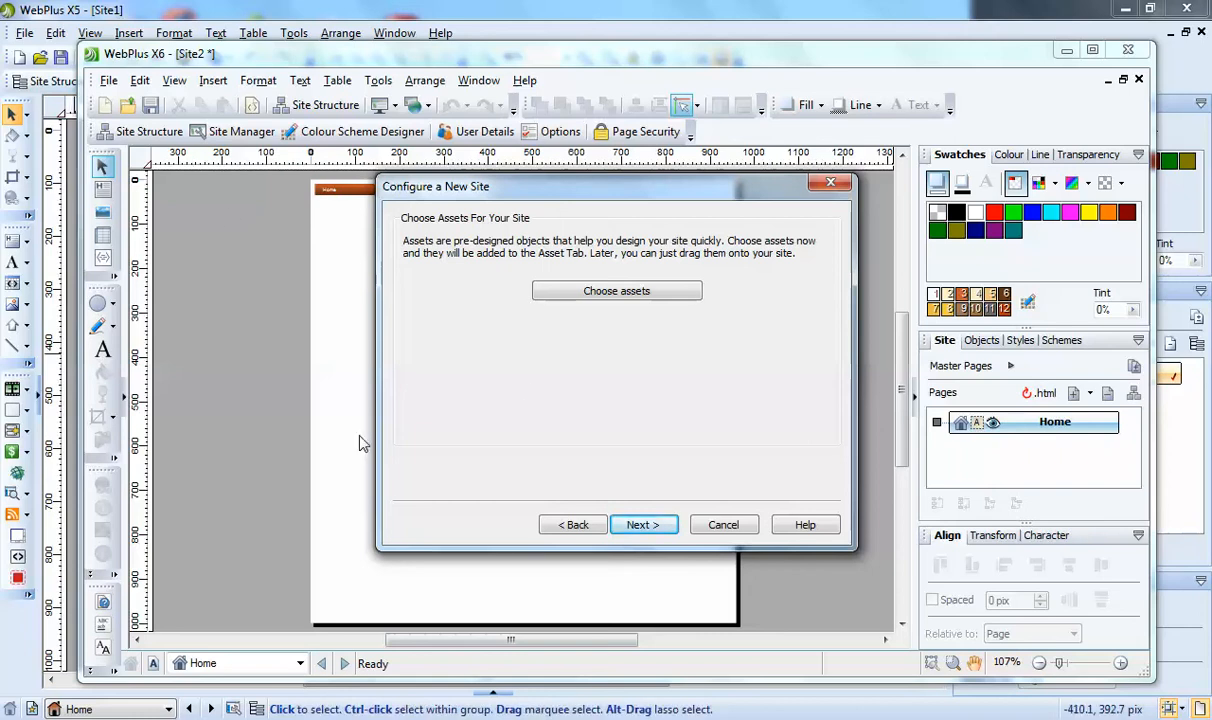
{"action": "mouse_move", "coordinate": [402, 463]}
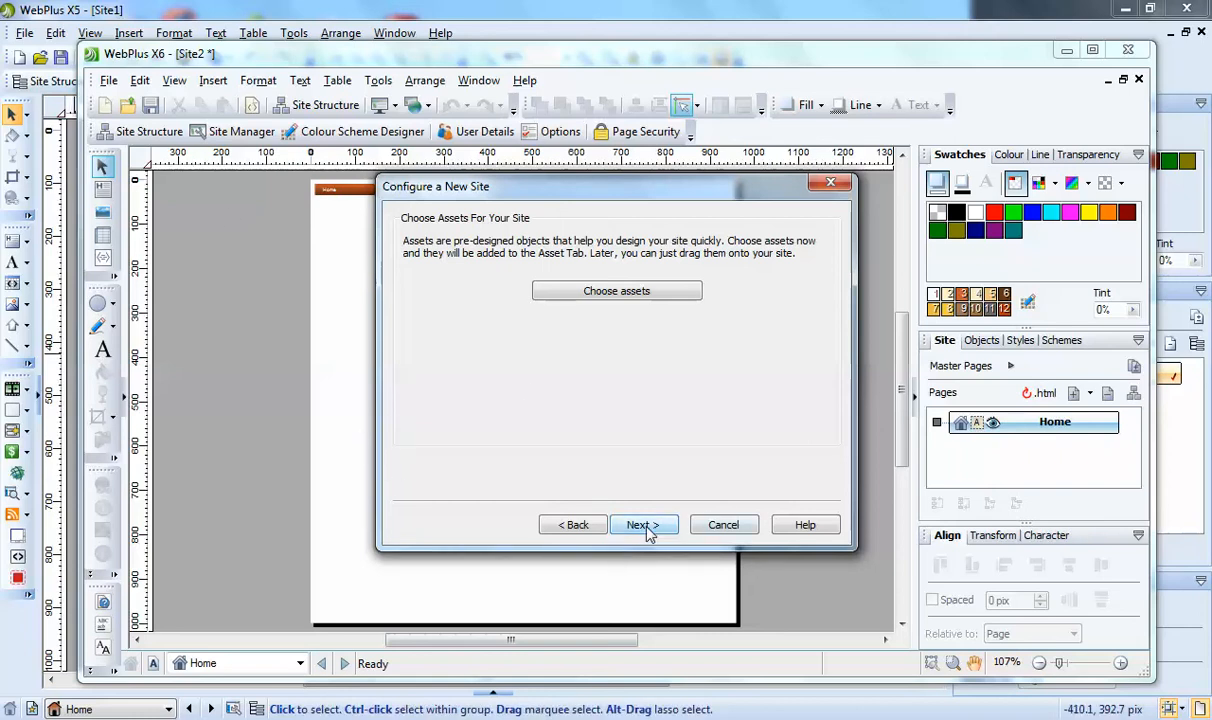
{"action": "left_click", "coordinate": [643, 524]}
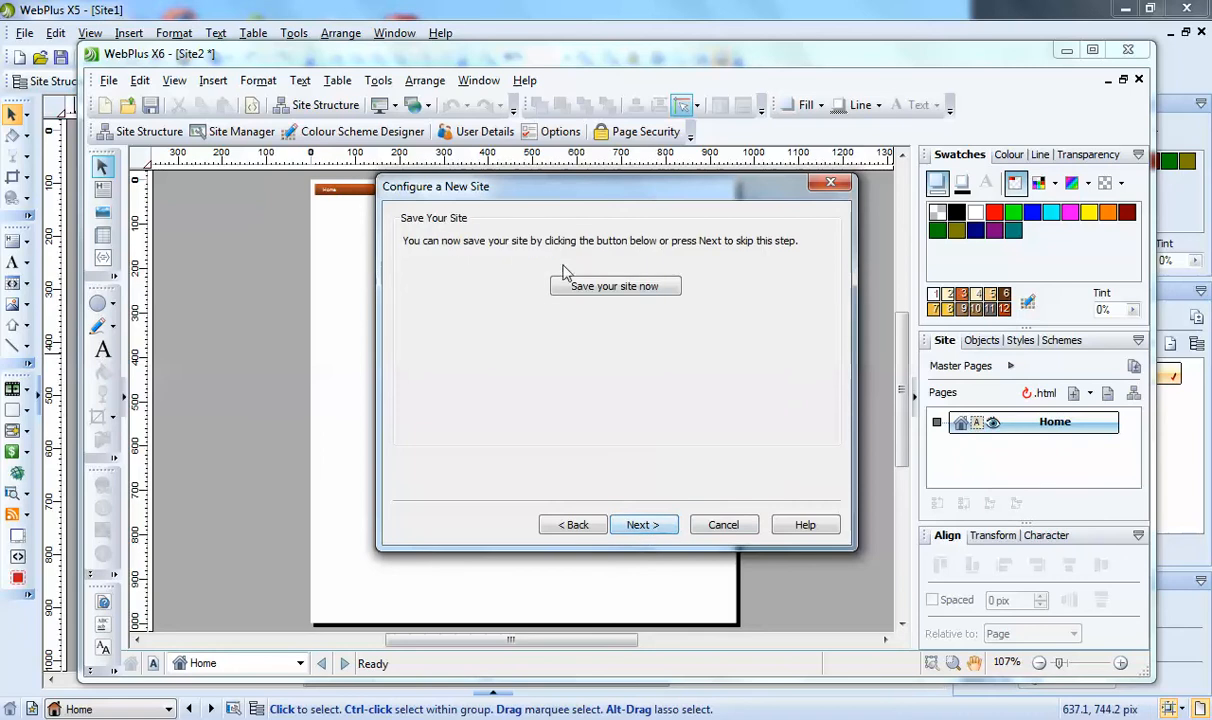
{"action": "left_click", "coordinate": [644, 524]}
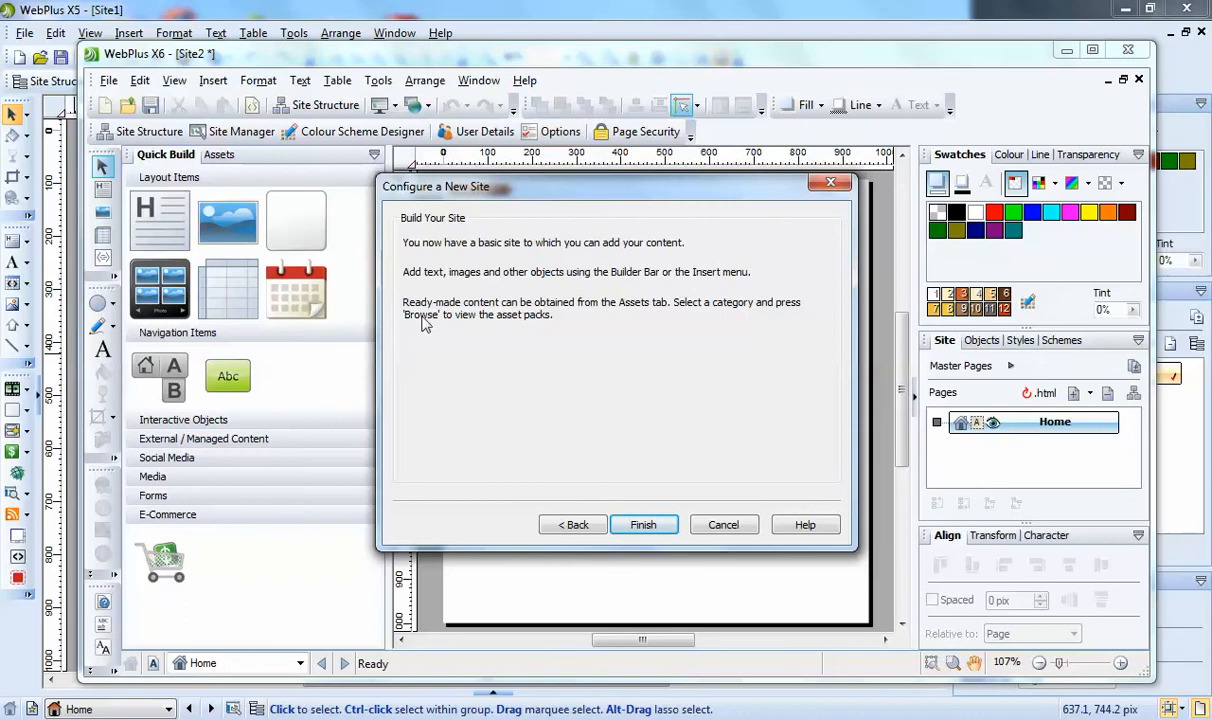
Step: Finish the wizard and draw an empty text frame below the navbar on the Home page
{"action": "left_click", "coordinate": [643, 524]}
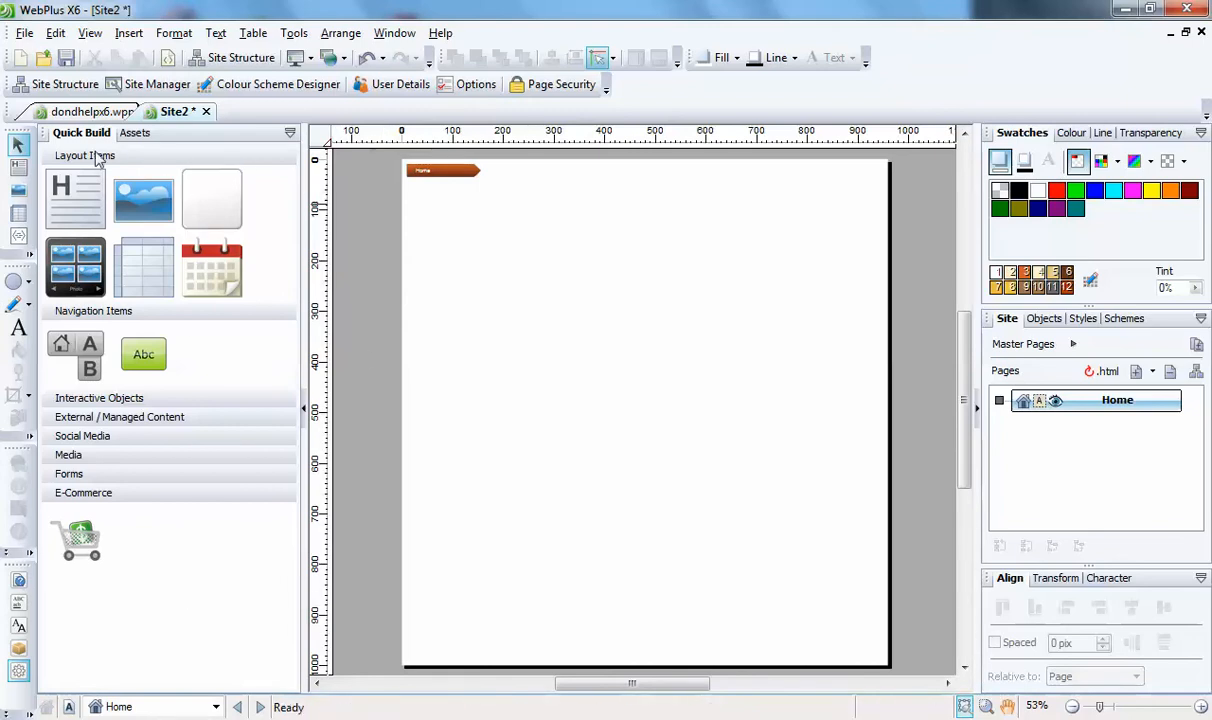
{"action": "mouse_move", "coordinate": [100, 197]}
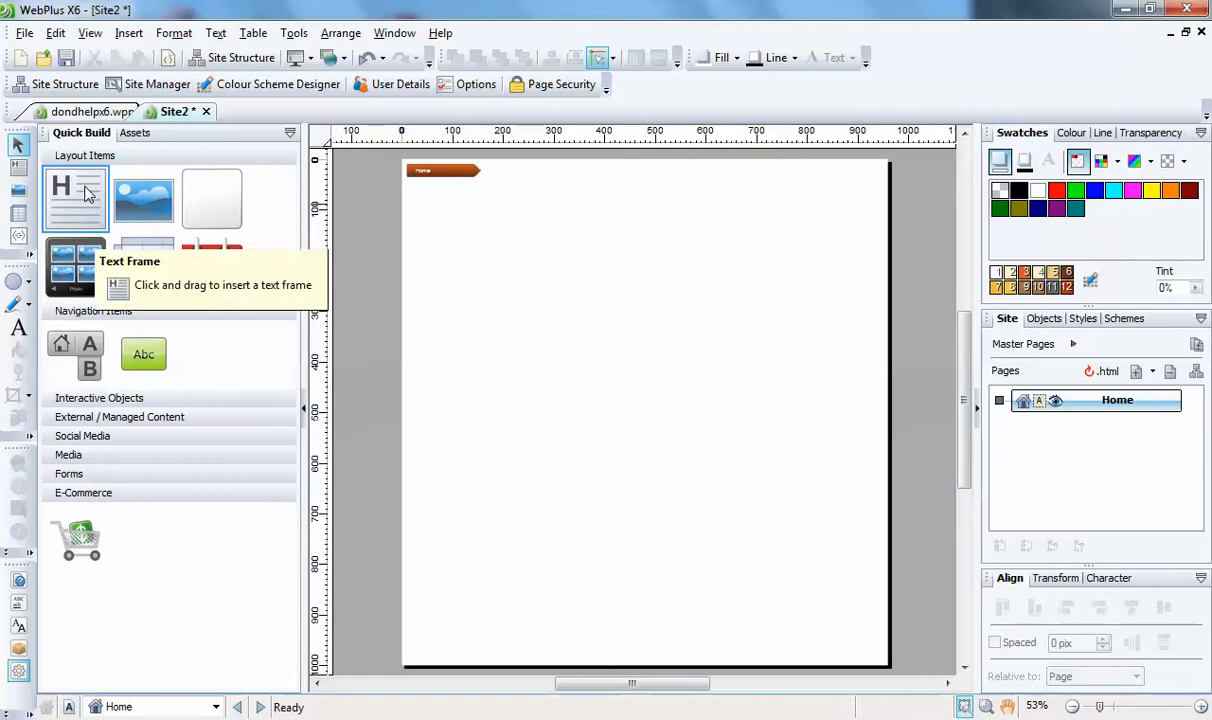
{"action": "left_click_drag", "start_coordinate": [493, 240], "coordinate": [758, 326]}
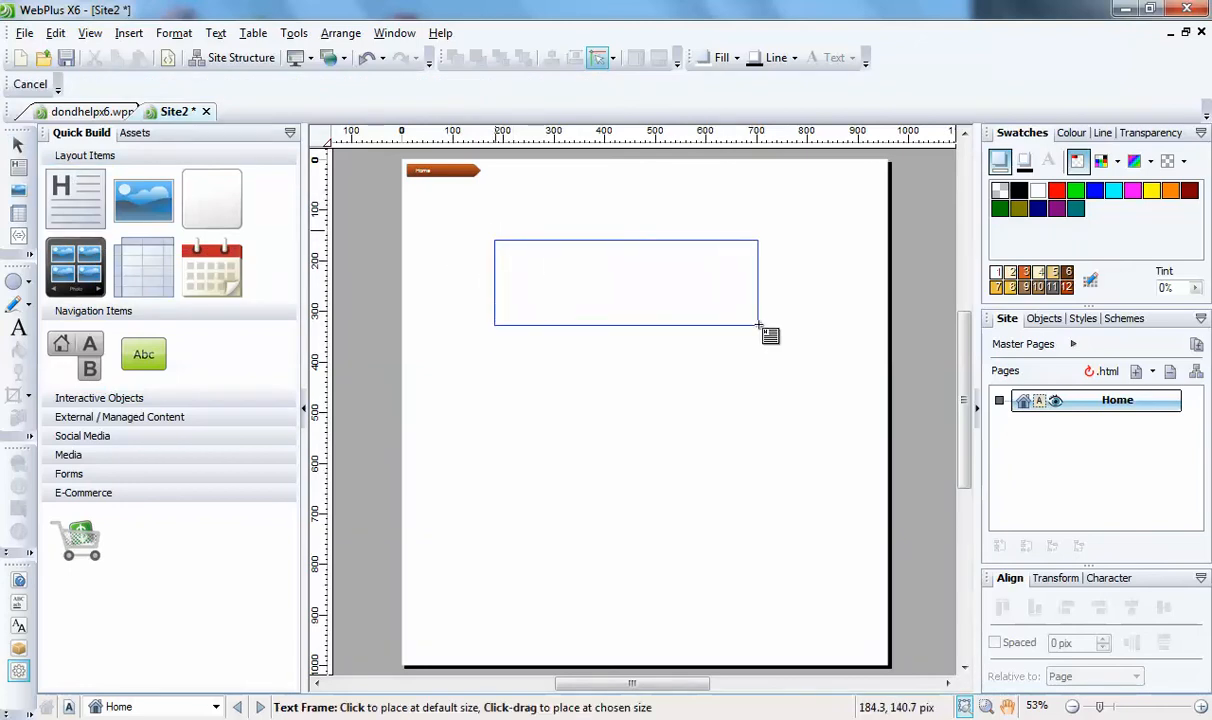
{"action": "left_click_drag", "start_coordinate": [494, 241], "coordinate": [758, 326]}
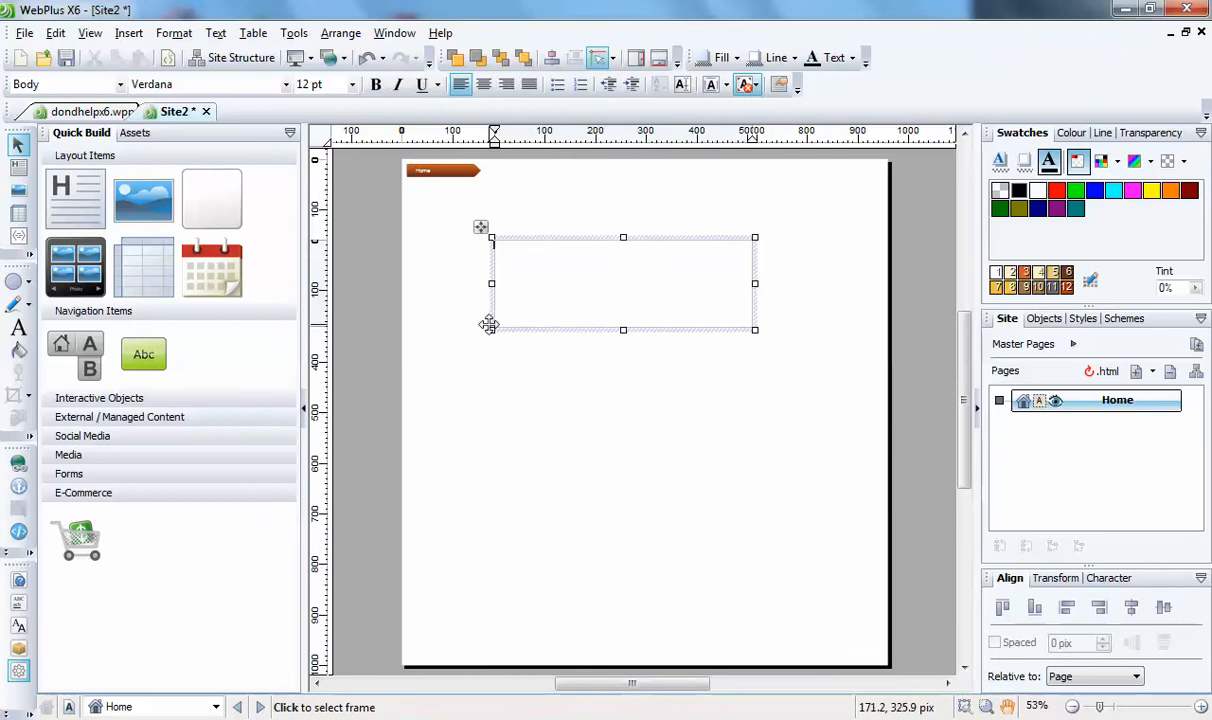
{"action": "mouse_move", "coordinate": [477, 333]}
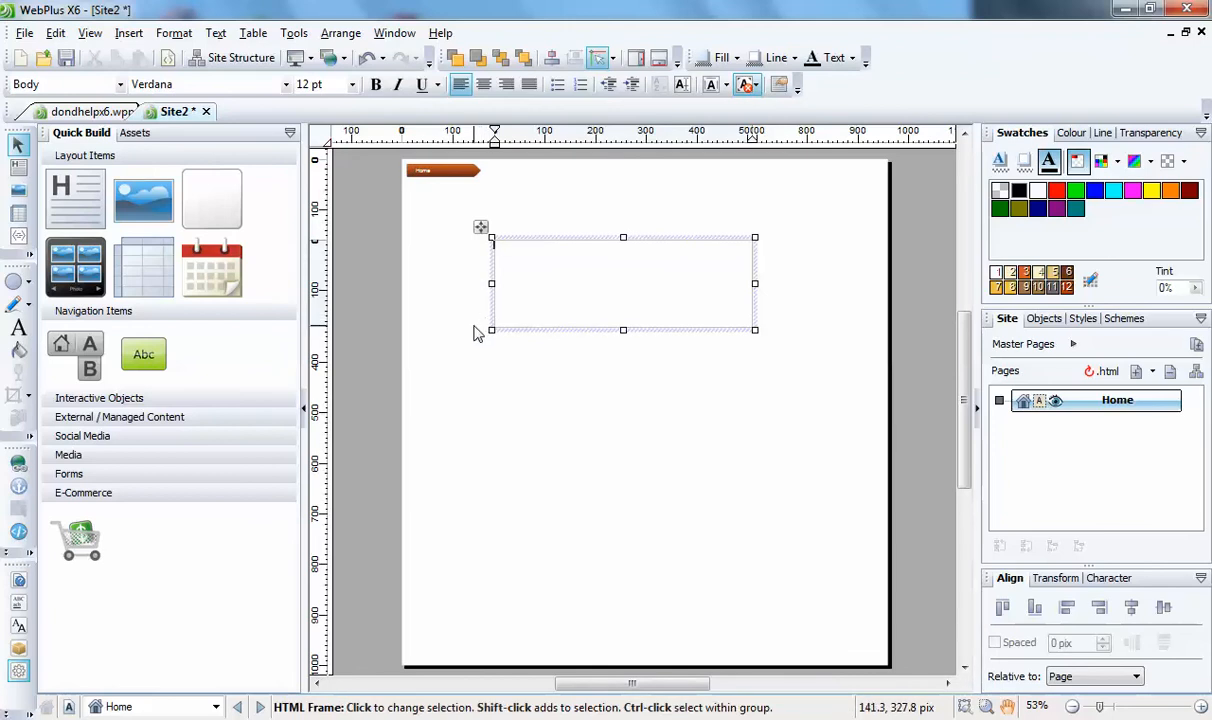
{"action": "mouse_move", "coordinate": [458, 335]}
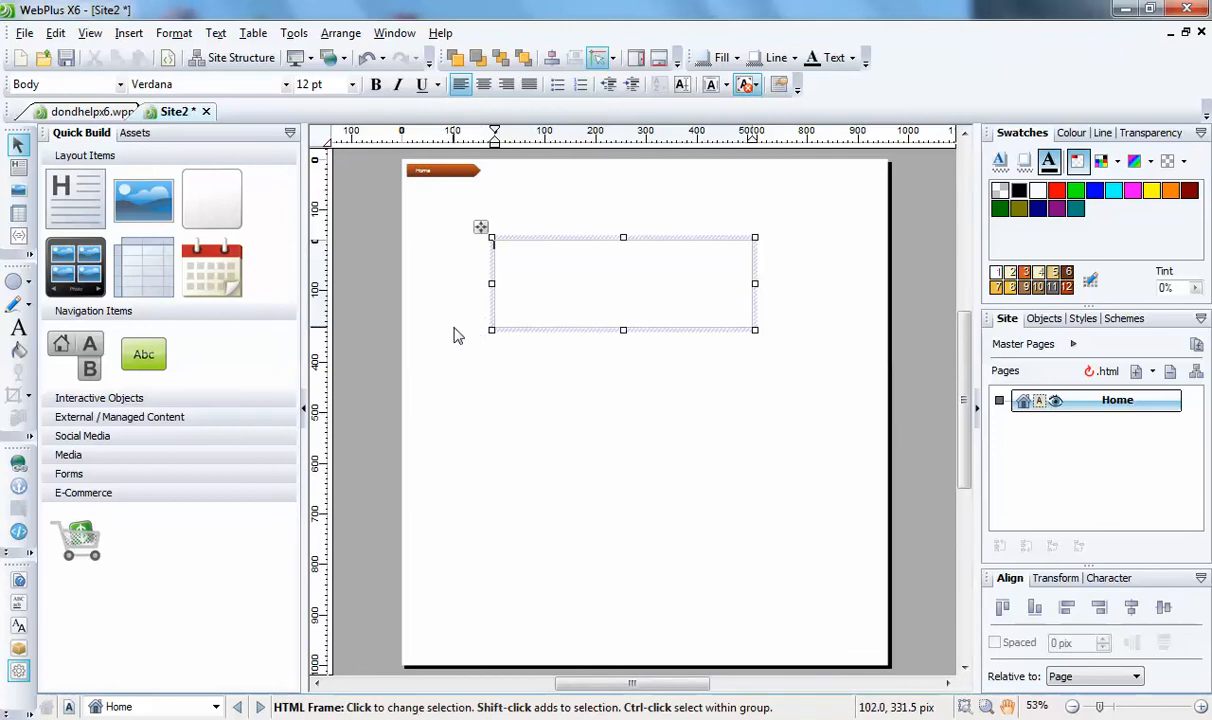
{"action": "mouse_move", "coordinate": [439, 344]}
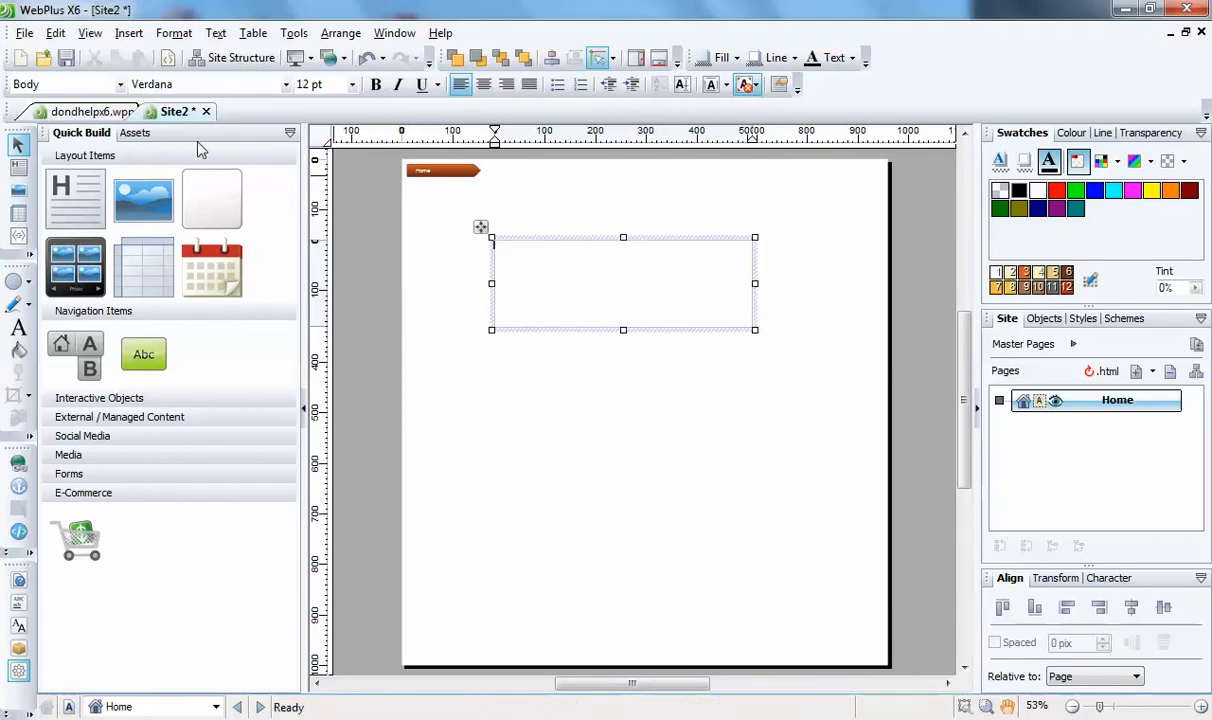
{"action": "mouse_move", "coordinate": [211, 195]}
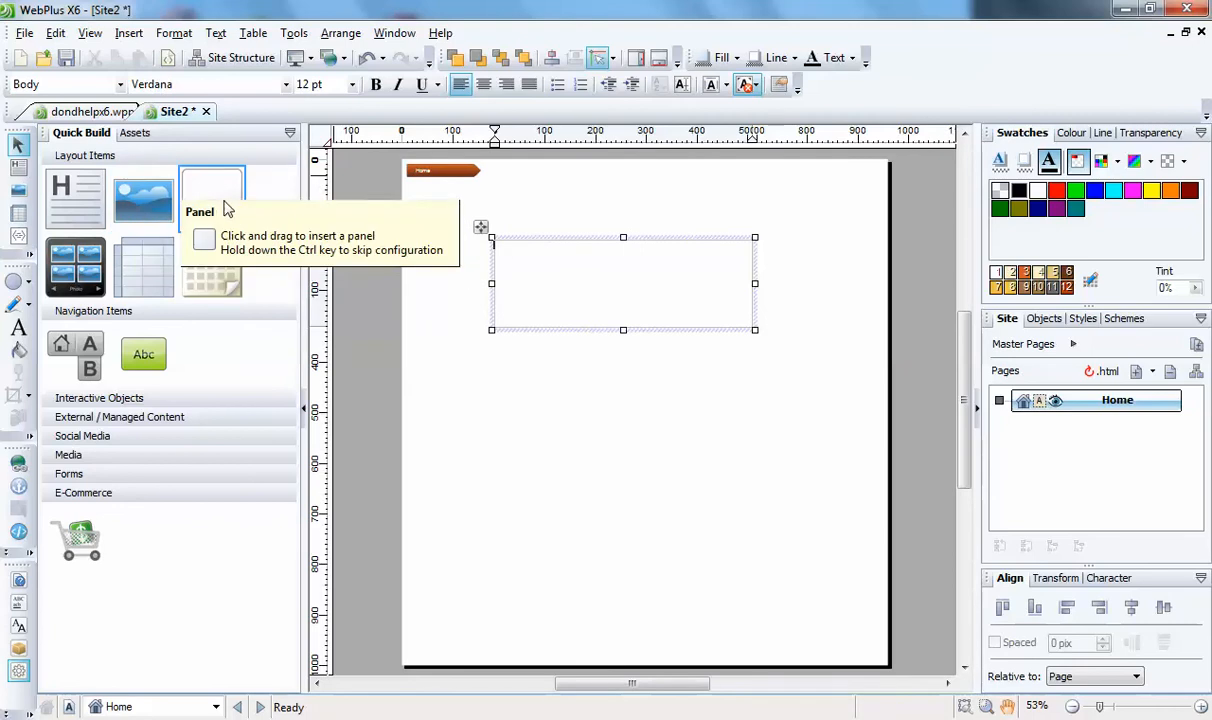
{"action": "mouse_move", "coordinate": [75, 265]}
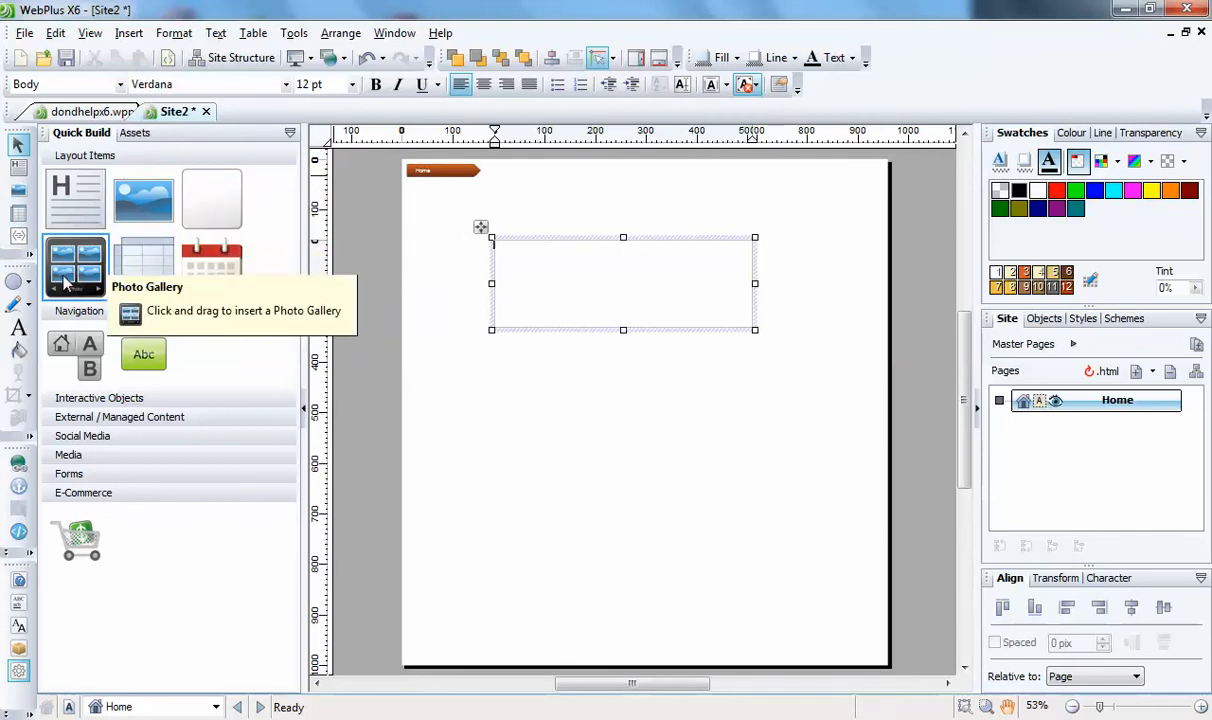
{"action": "mouse_move", "coordinate": [212, 267]}
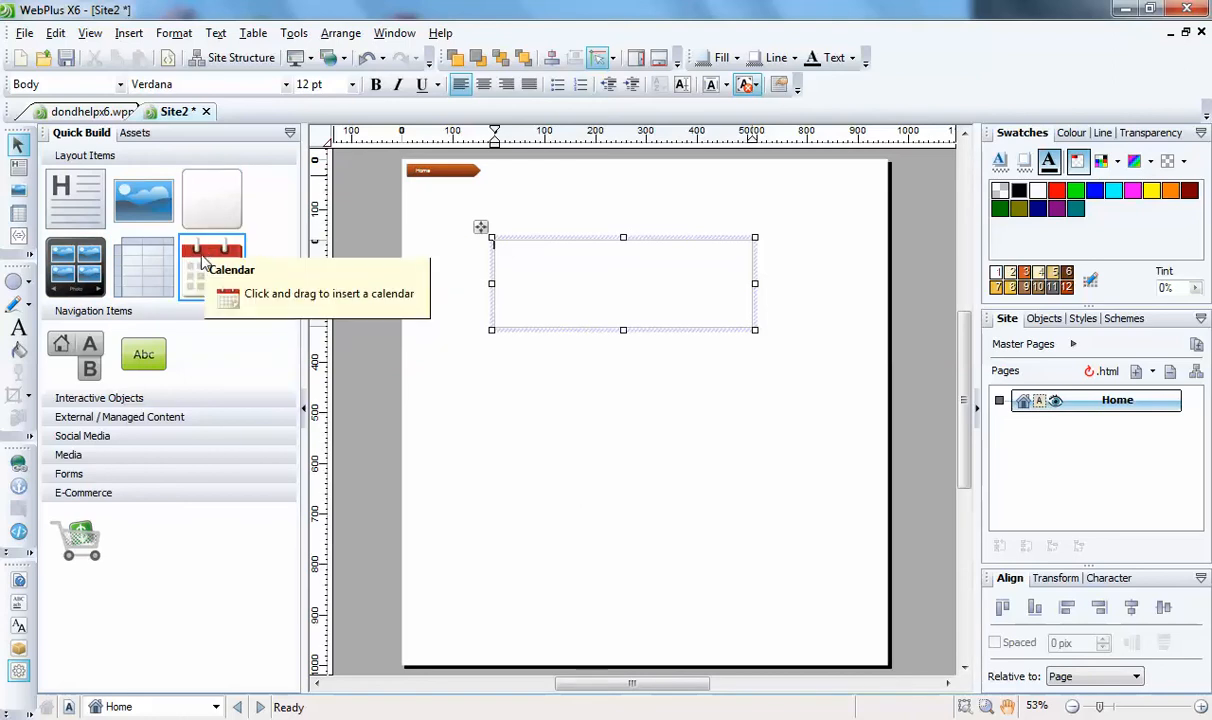
{"action": "mouse_move", "coordinate": [260, 447]}
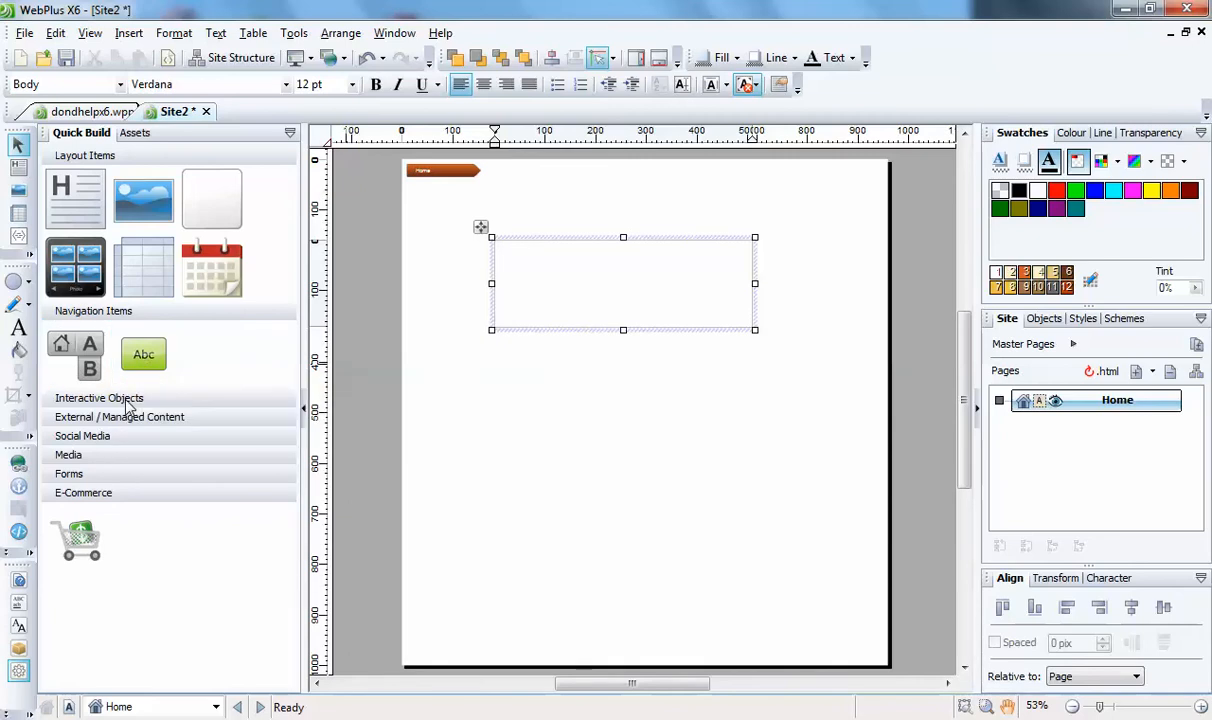
Step: Collapse Layout Items, expand Interactive Objects and browse the External / Managed Content items
{"action": "left_click", "coordinate": [99, 398]}
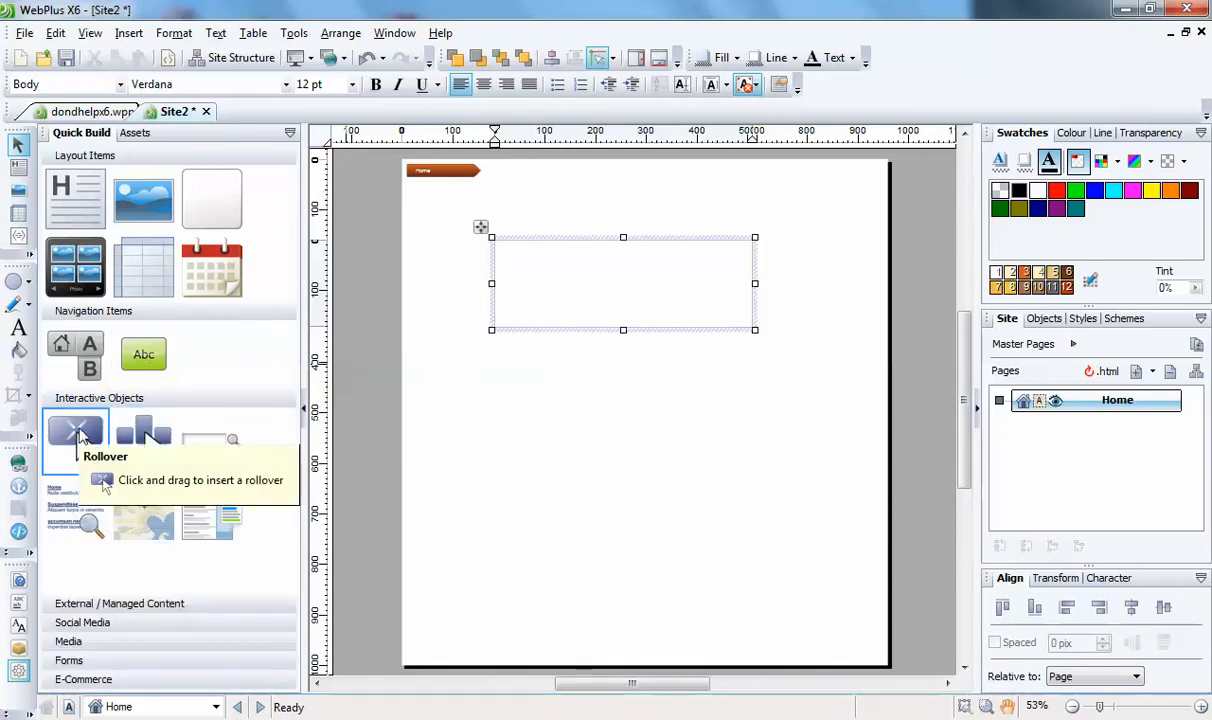
{"action": "mouse_move", "coordinate": [143, 435]}
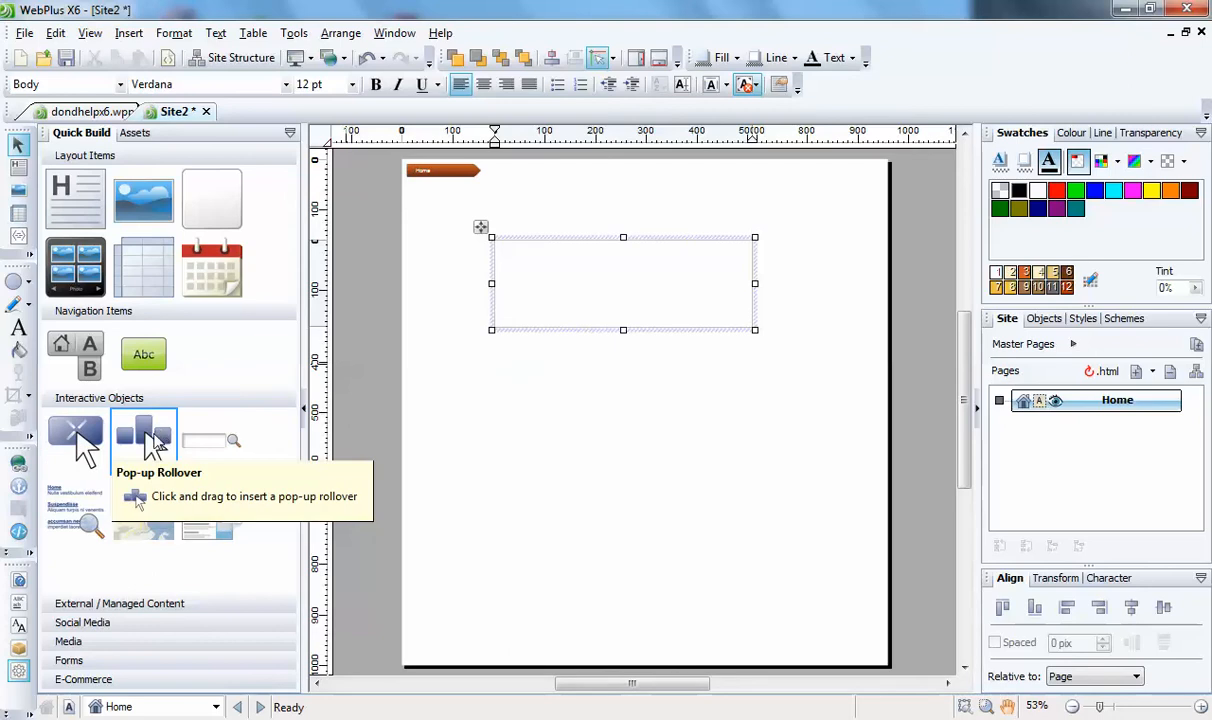
{"action": "mouse_move", "coordinate": [211, 437]}
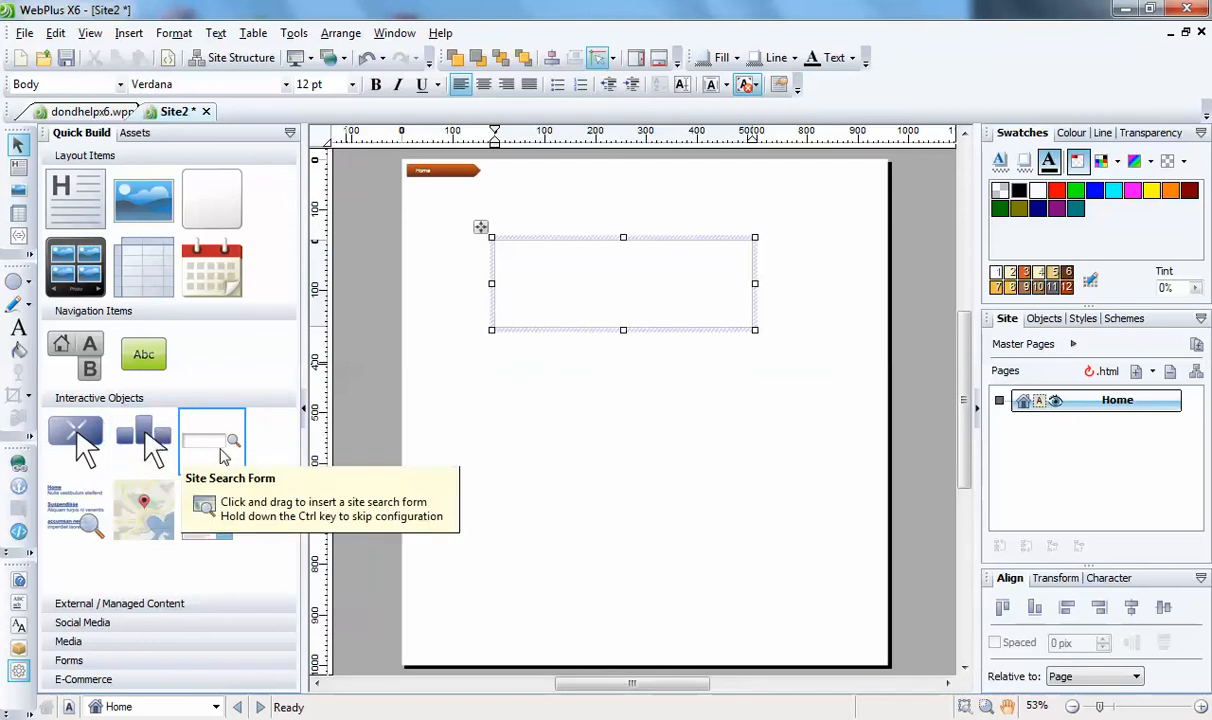
{"action": "mouse_move", "coordinate": [70, 515]}
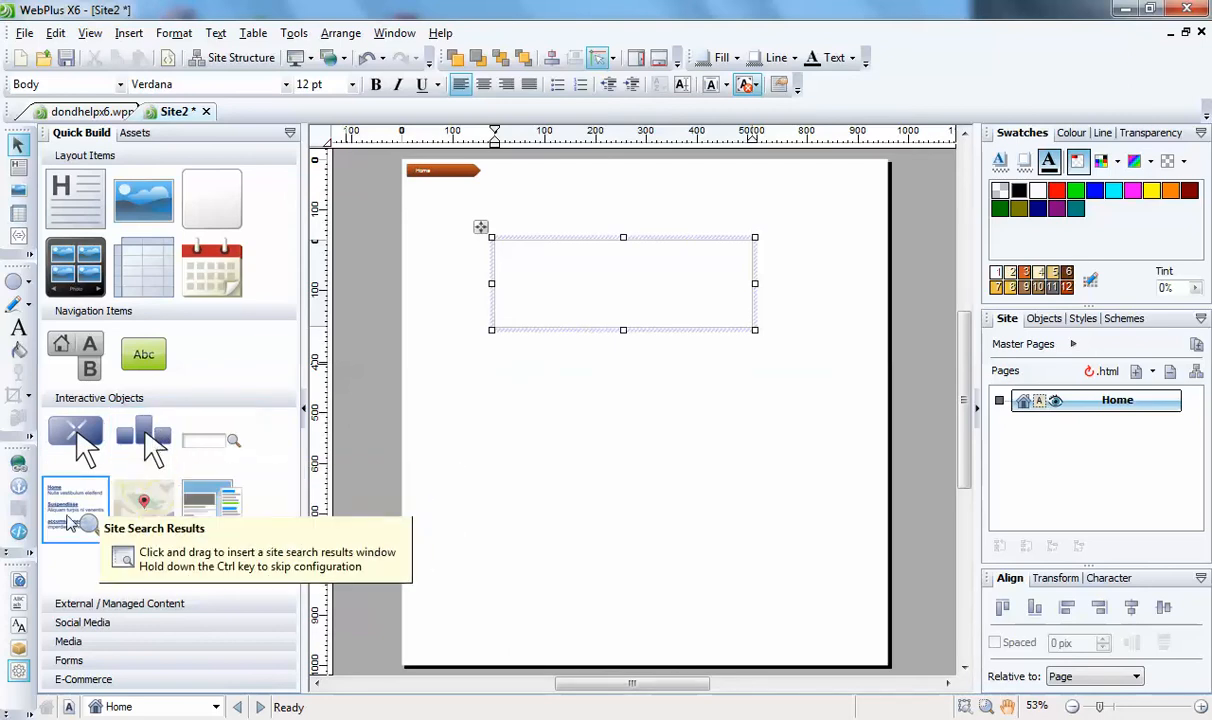
{"action": "mouse_move", "coordinate": [144, 510]}
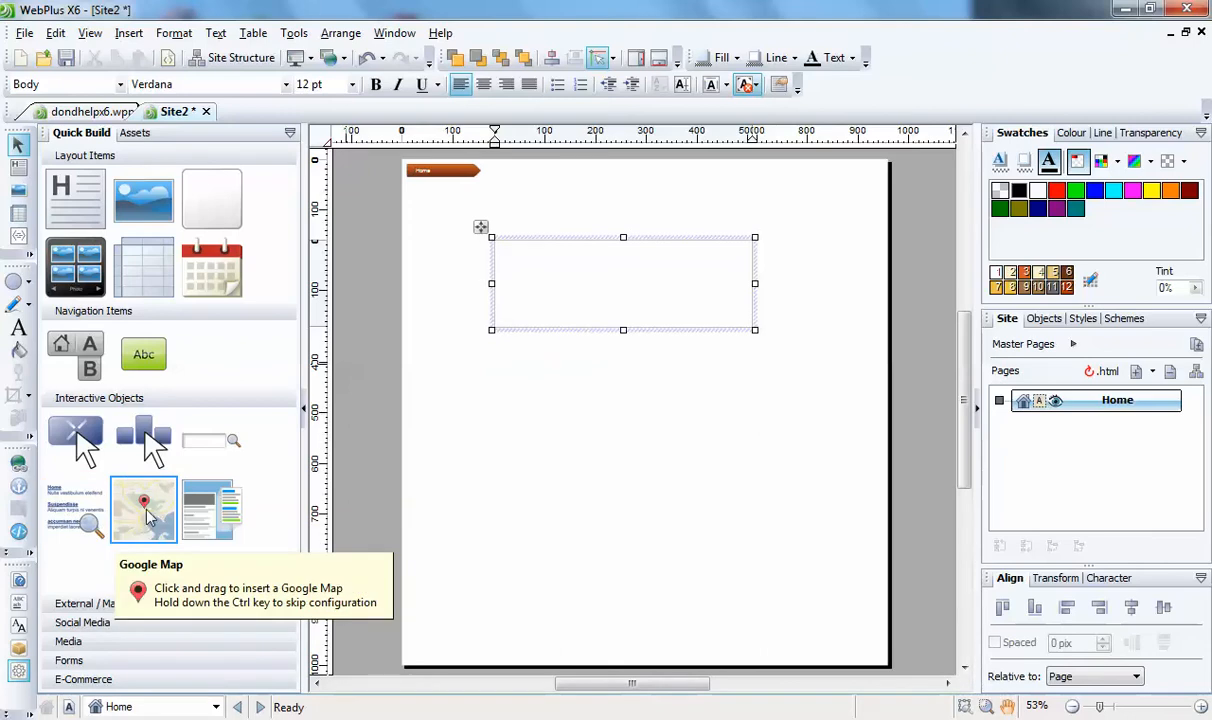
{"action": "mouse_move", "coordinate": [212, 510]}
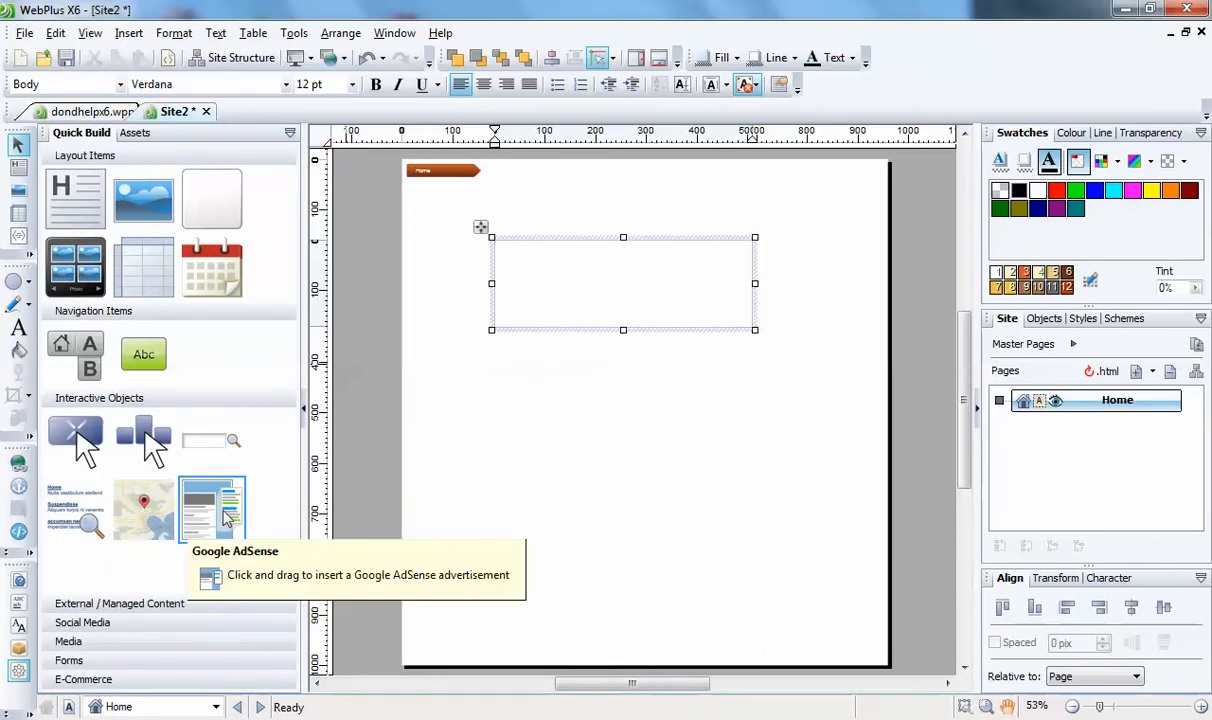
{"action": "mouse_move", "coordinate": [157, 400]}
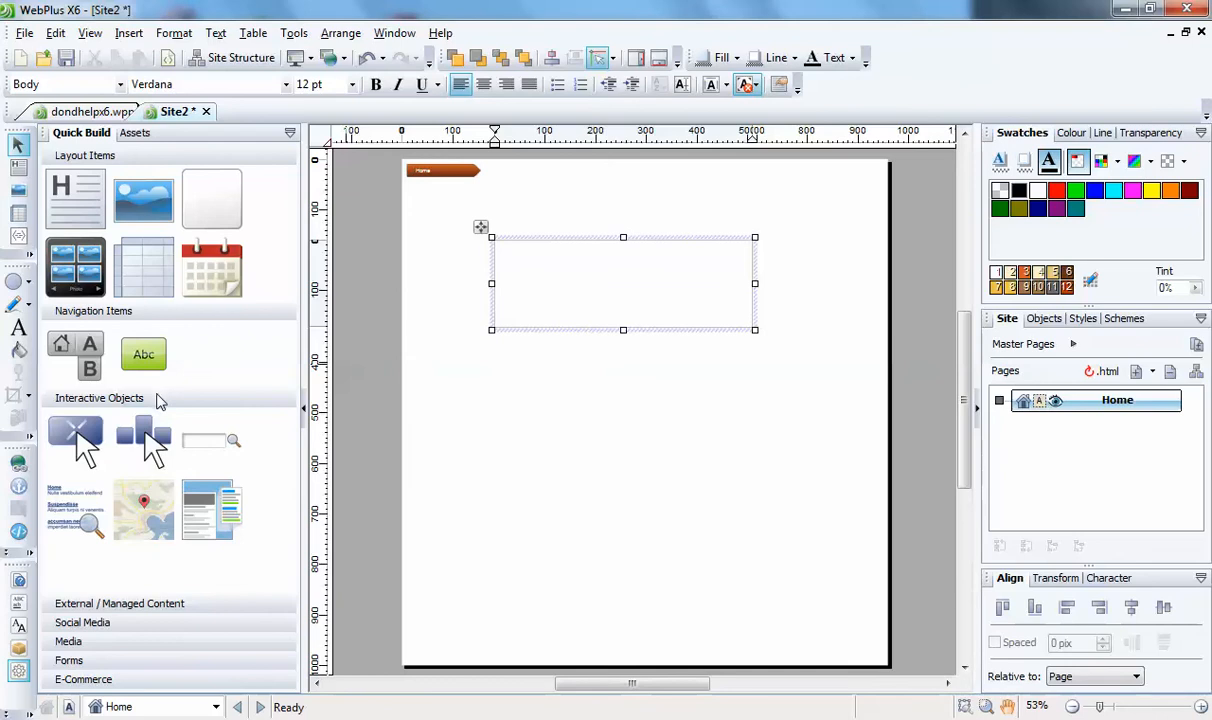
{"action": "left_click", "coordinate": [98, 398]}
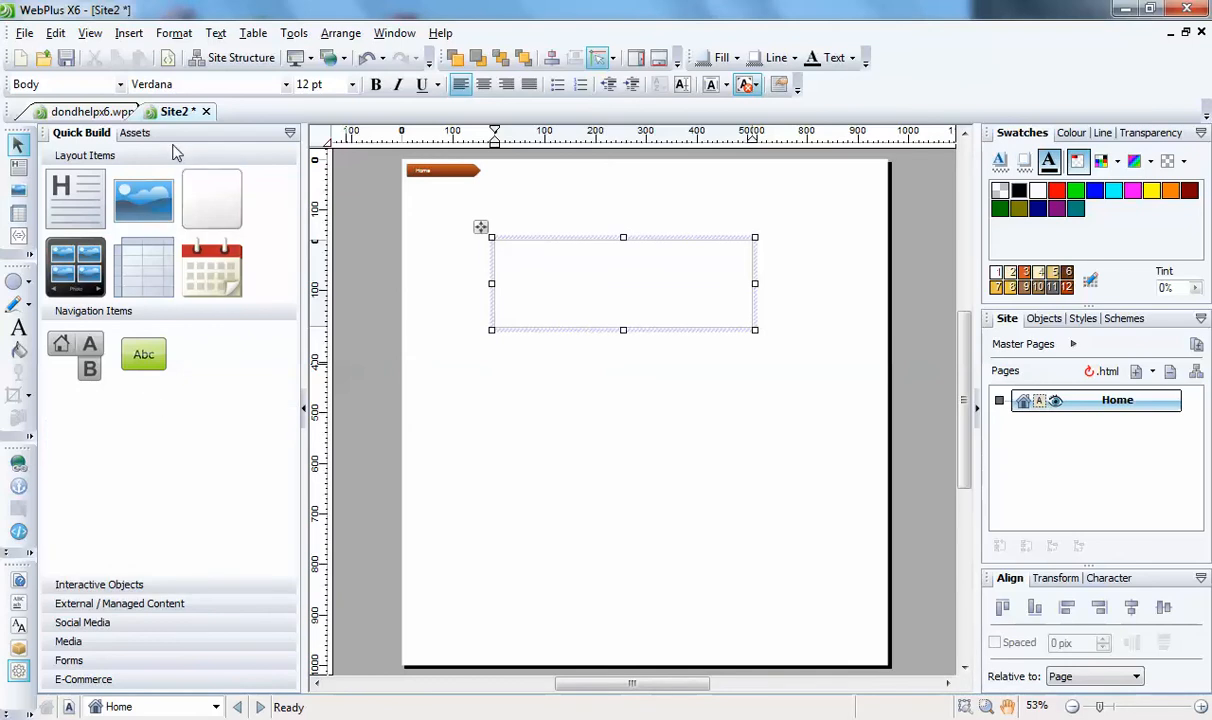
{"action": "left_click", "coordinate": [84, 155]}
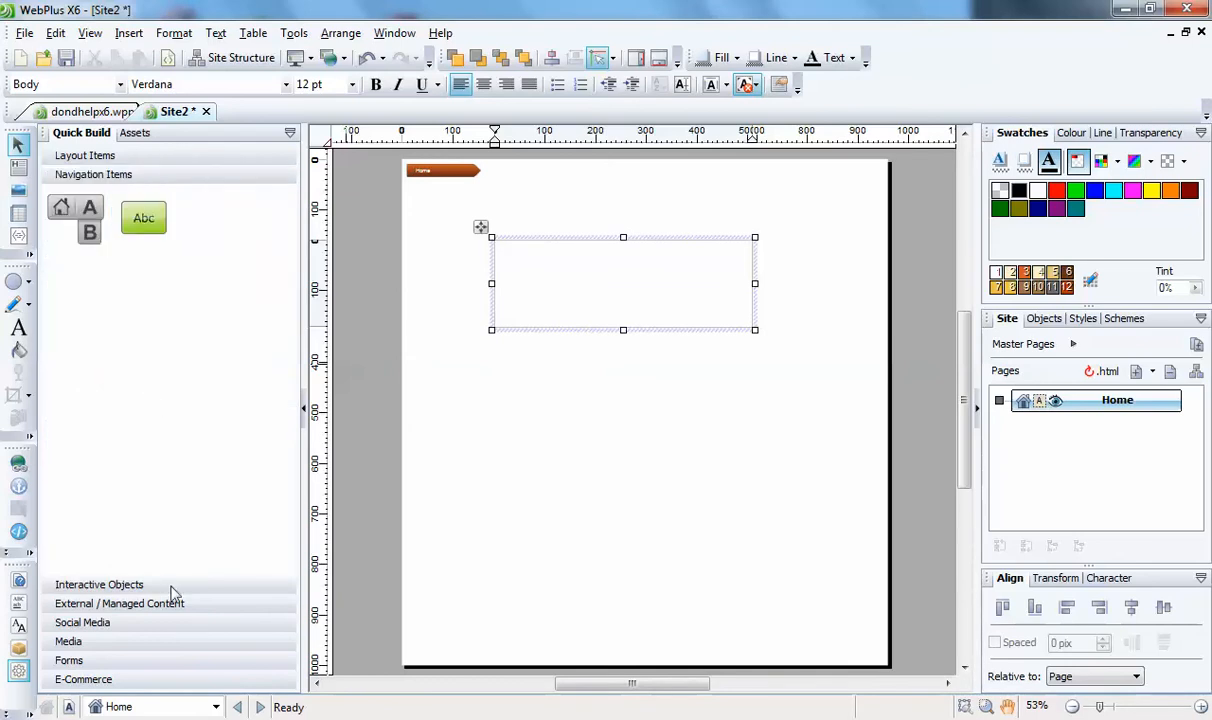
{"action": "left_click", "coordinate": [98, 584]}
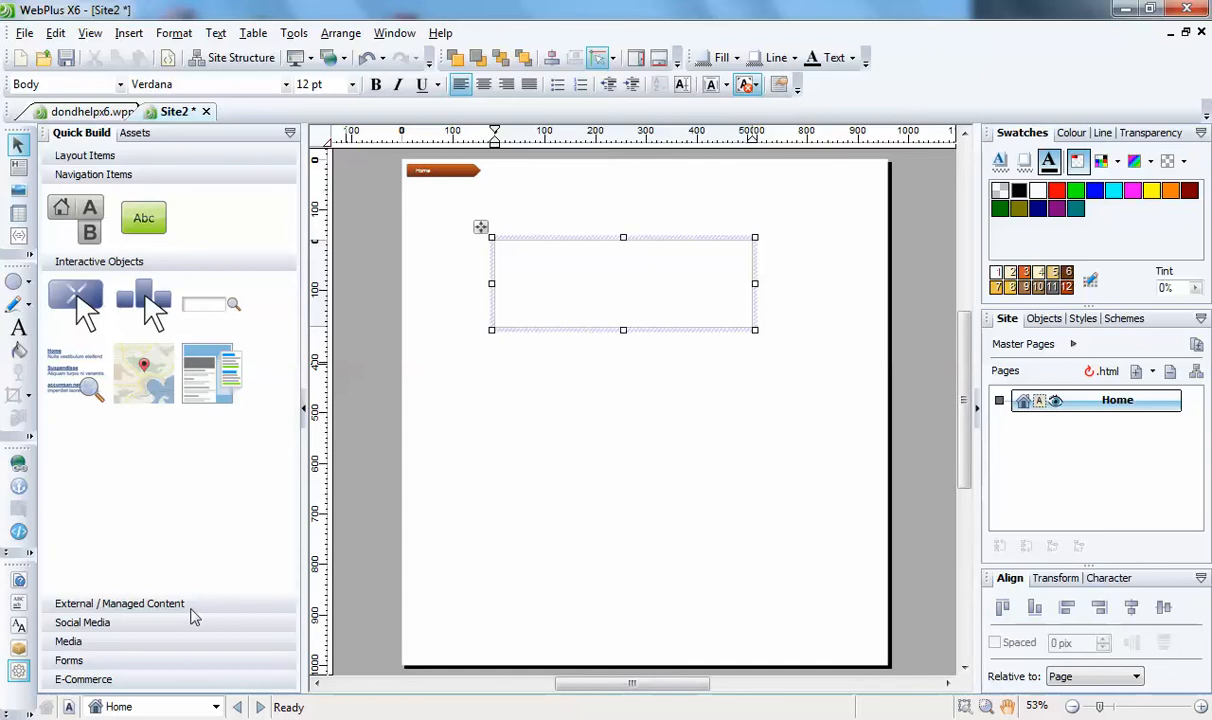
{"action": "mouse_move", "coordinate": [240, 608]}
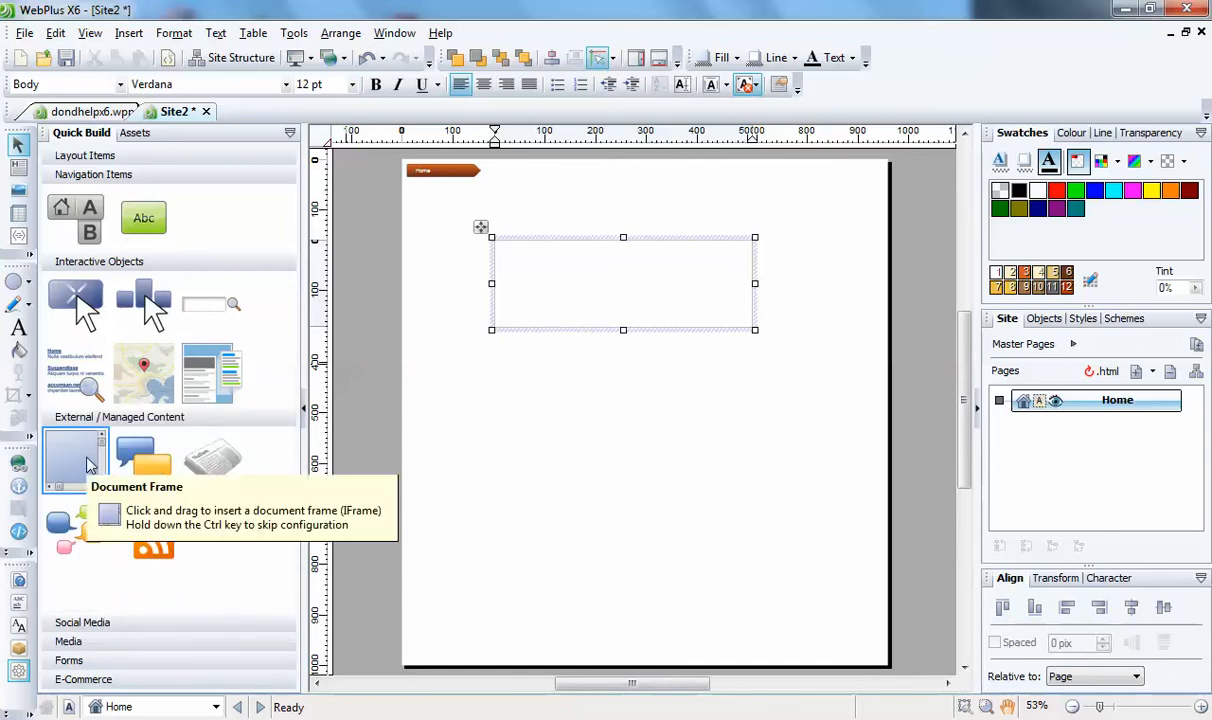
{"action": "mouse_move", "coordinate": [86, 466]}
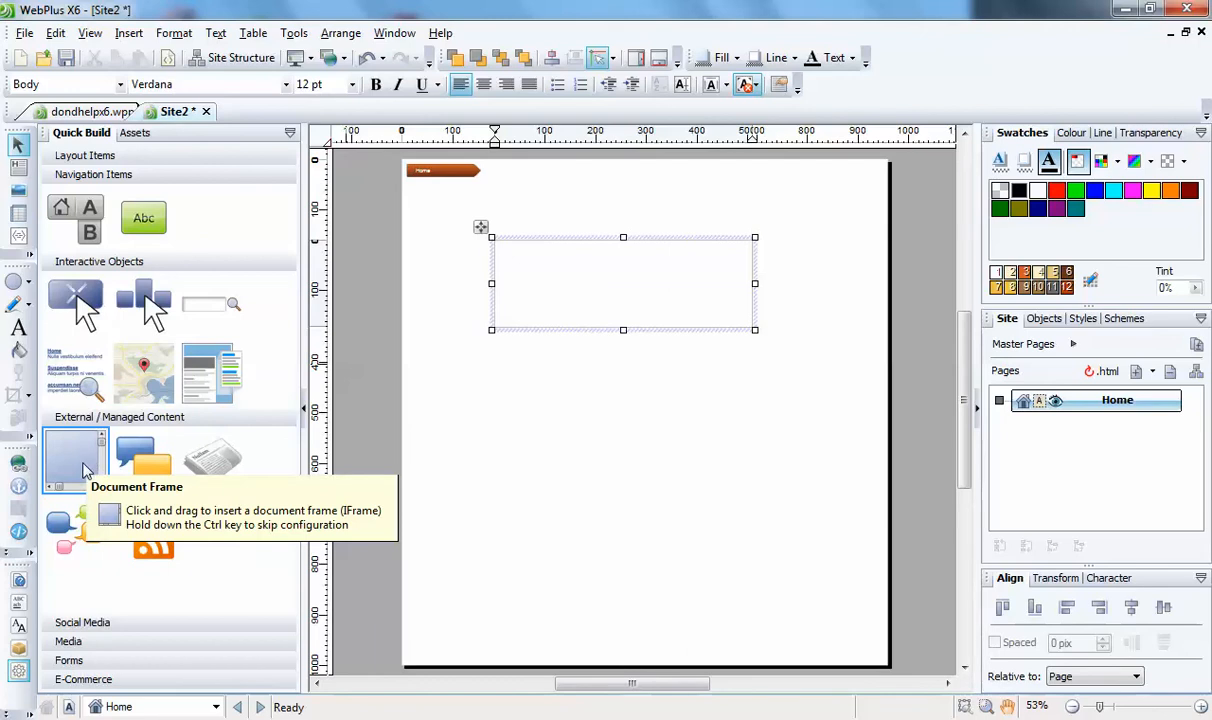
{"action": "mouse_move", "coordinate": [62, 450]}
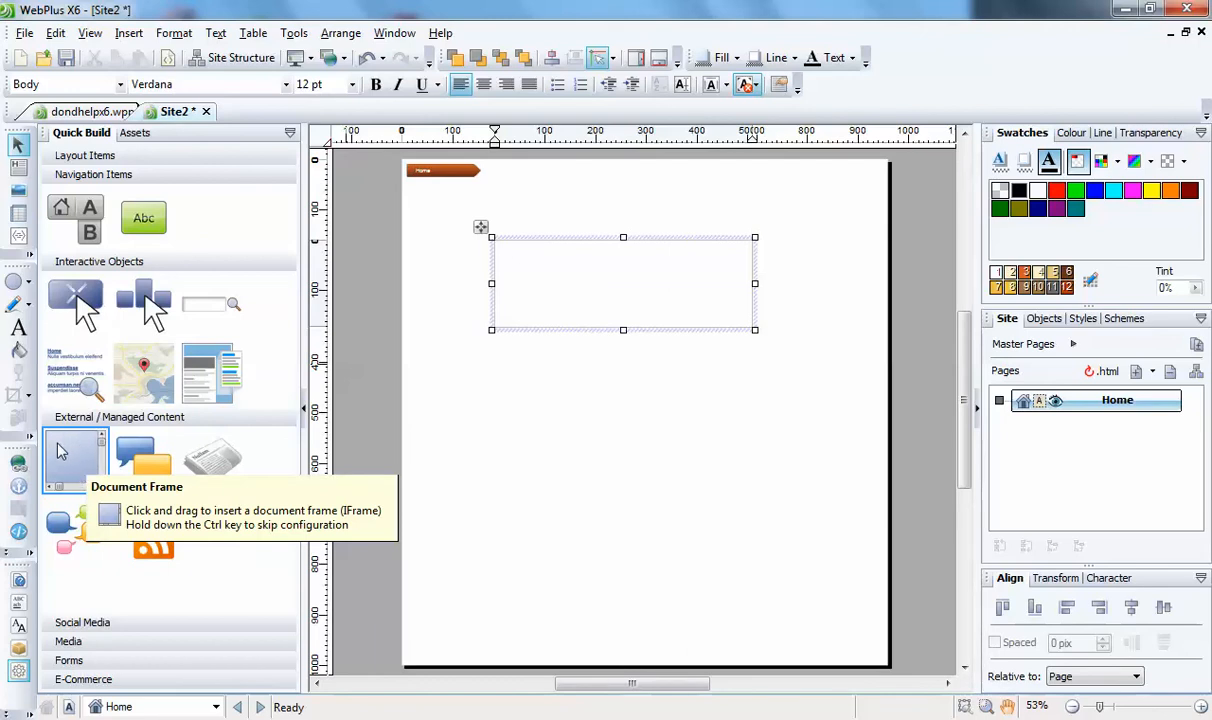
{"action": "mouse_move", "coordinate": [143, 457]}
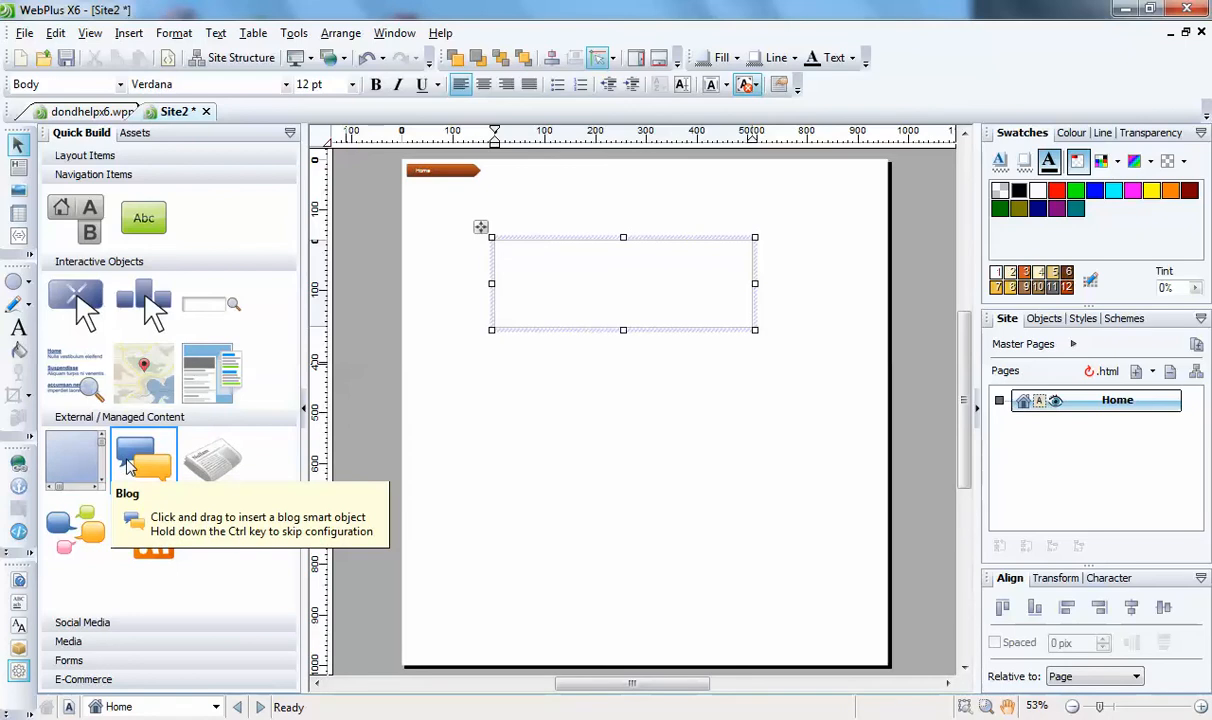
{"action": "mouse_move", "coordinate": [211, 460]}
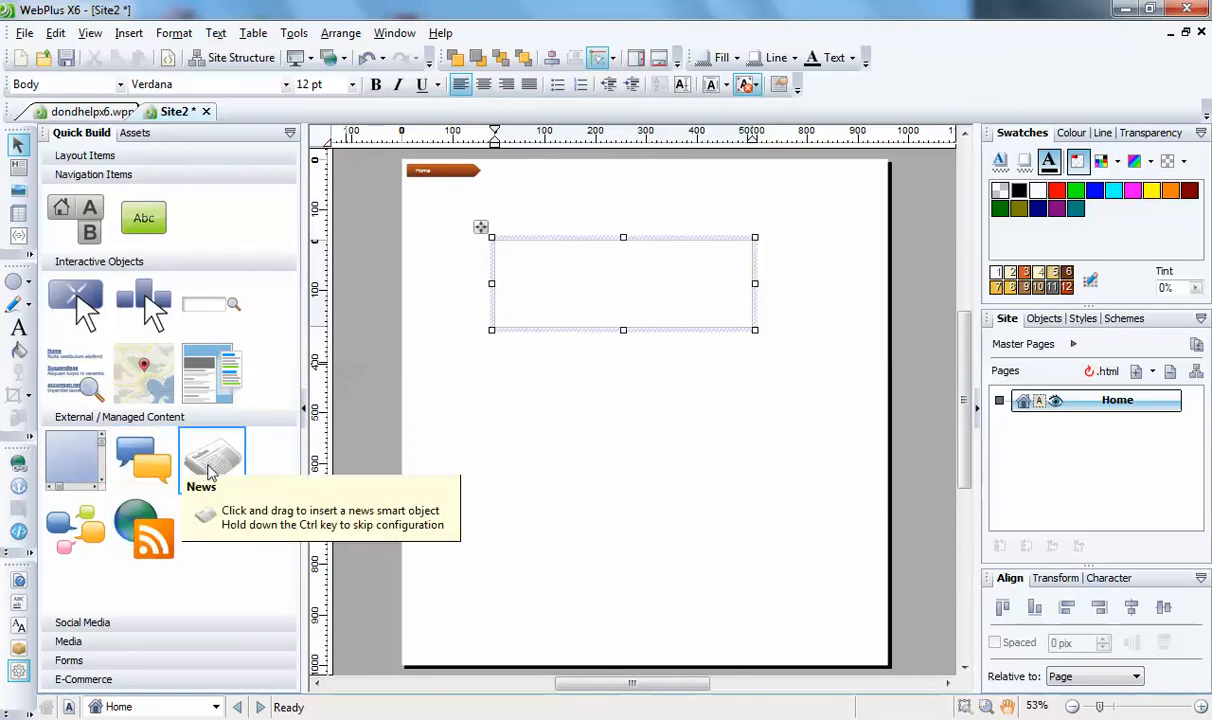
{"action": "mouse_move", "coordinate": [144, 535]}
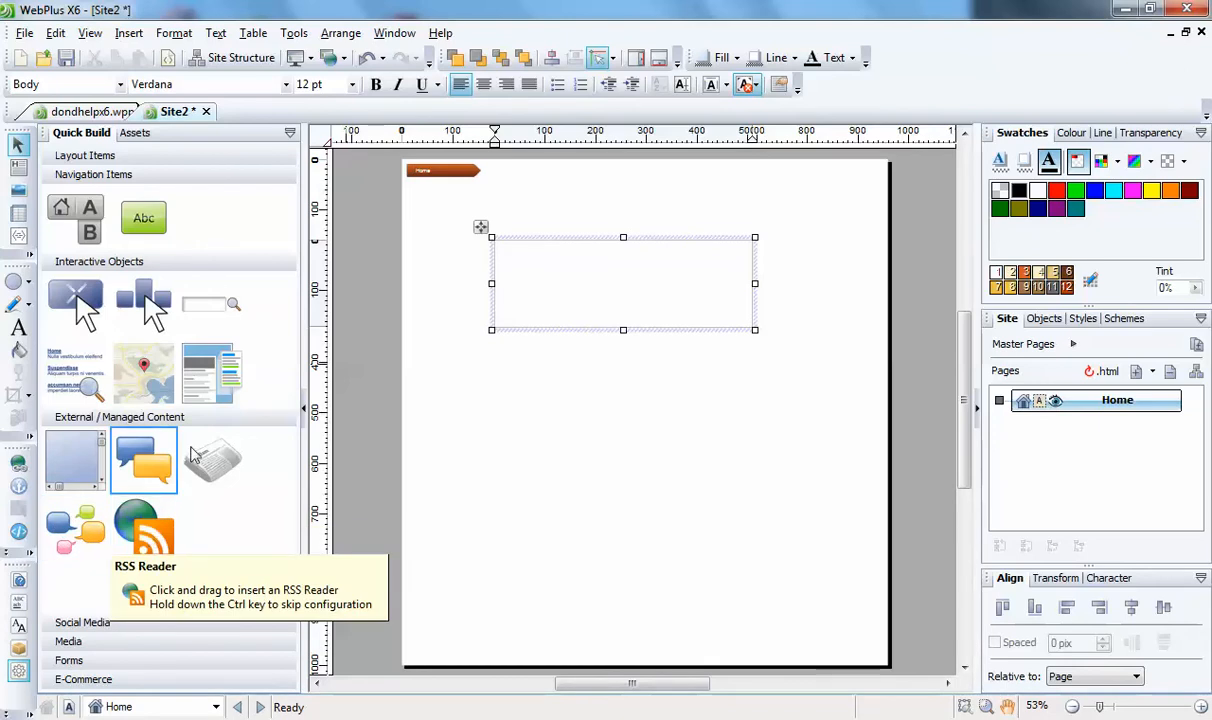
{"action": "left_click", "coordinate": [119, 417]}
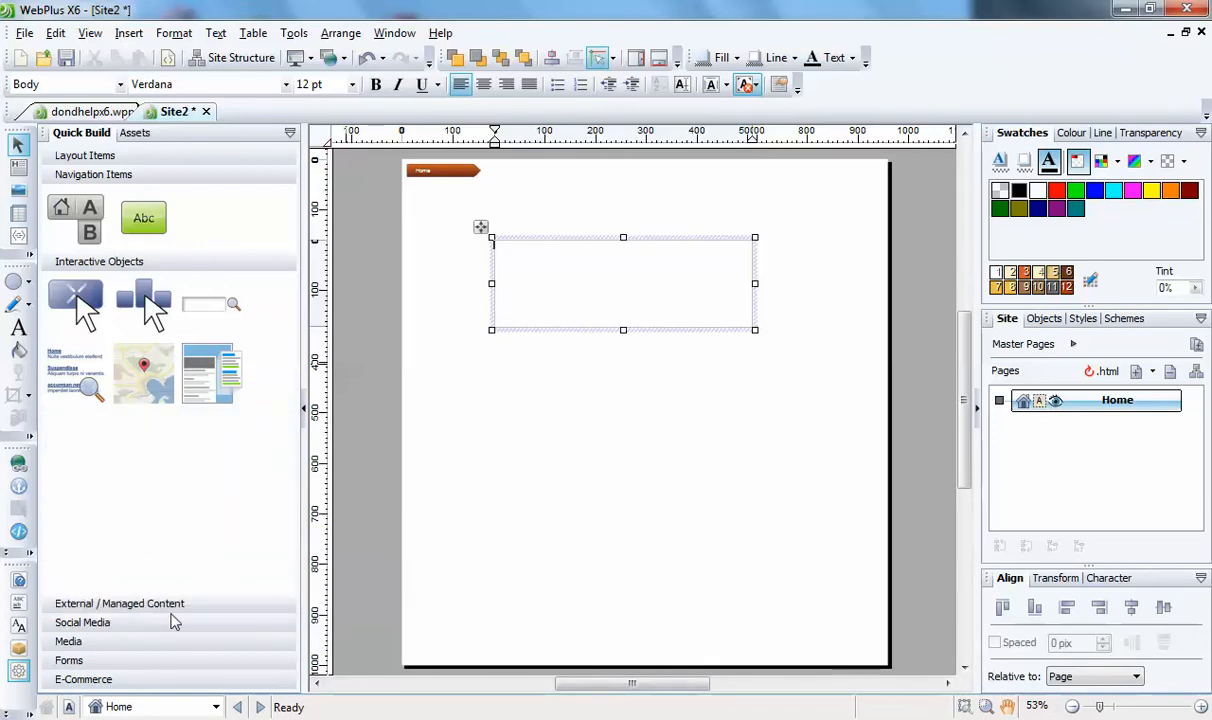
Step: Expand the Social Media category showing Facebook, Twitter and Google +1 widgets
{"action": "left_click", "coordinate": [82, 622]}
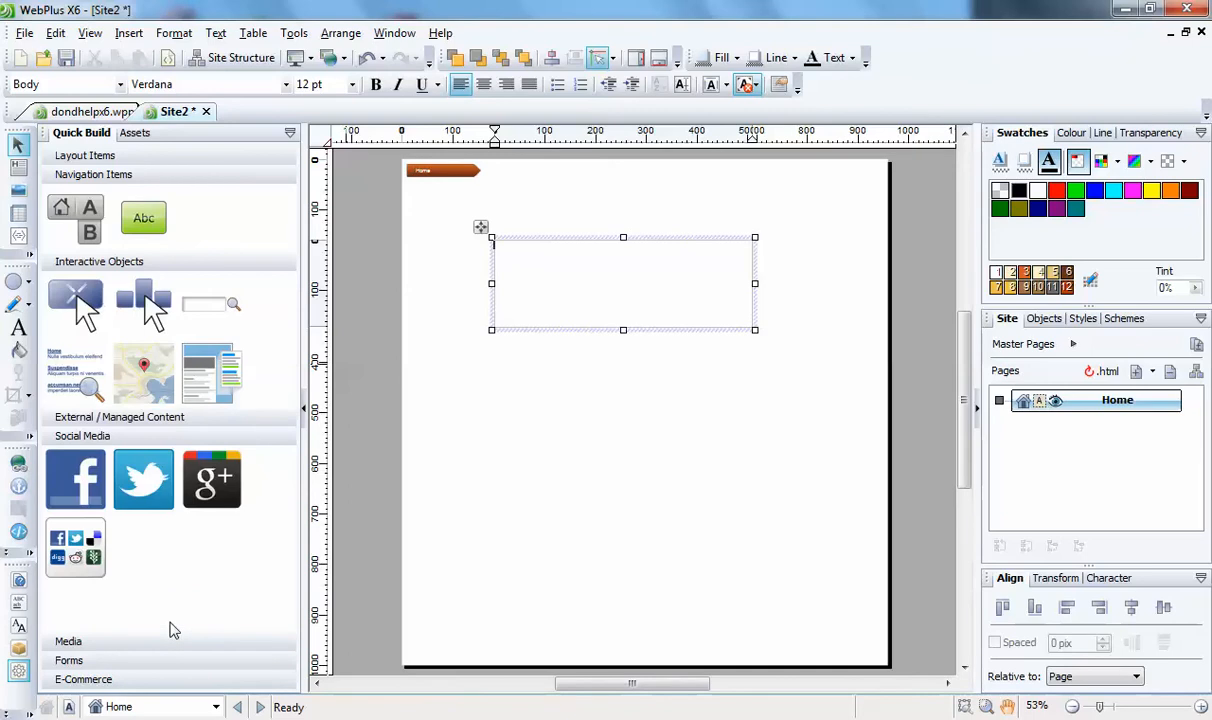
{"action": "mouse_move", "coordinate": [75, 480]}
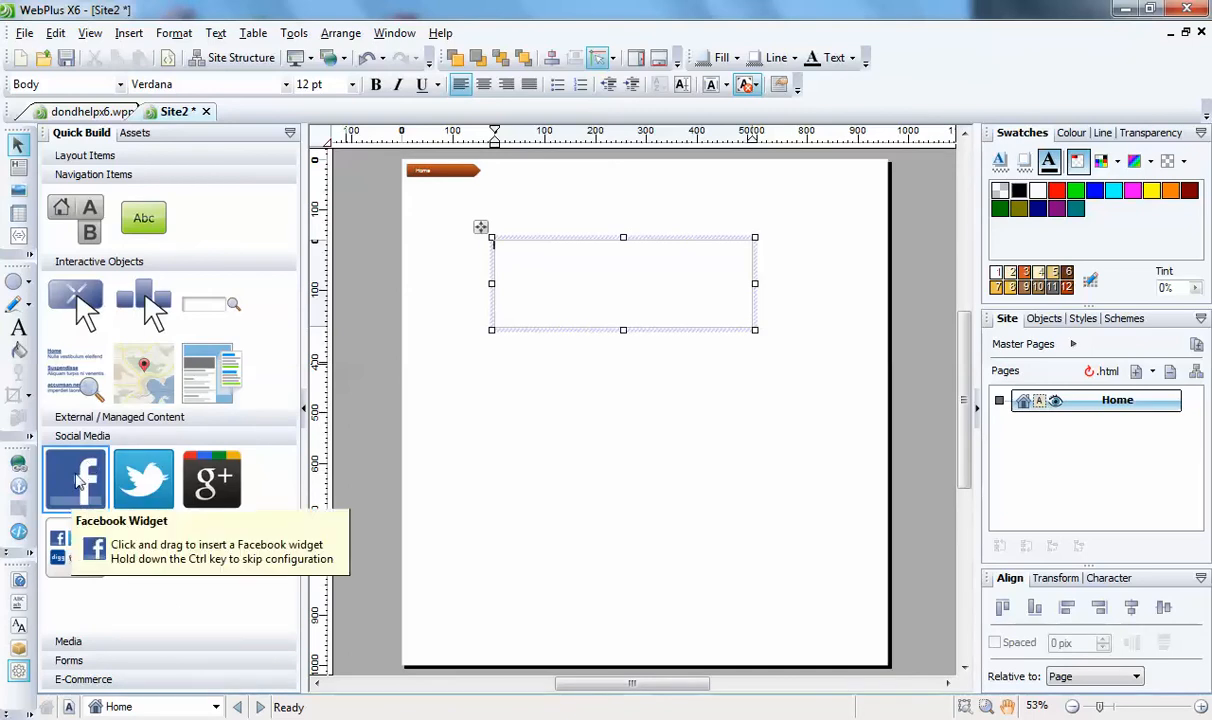
{"action": "mouse_move", "coordinate": [211, 478]}
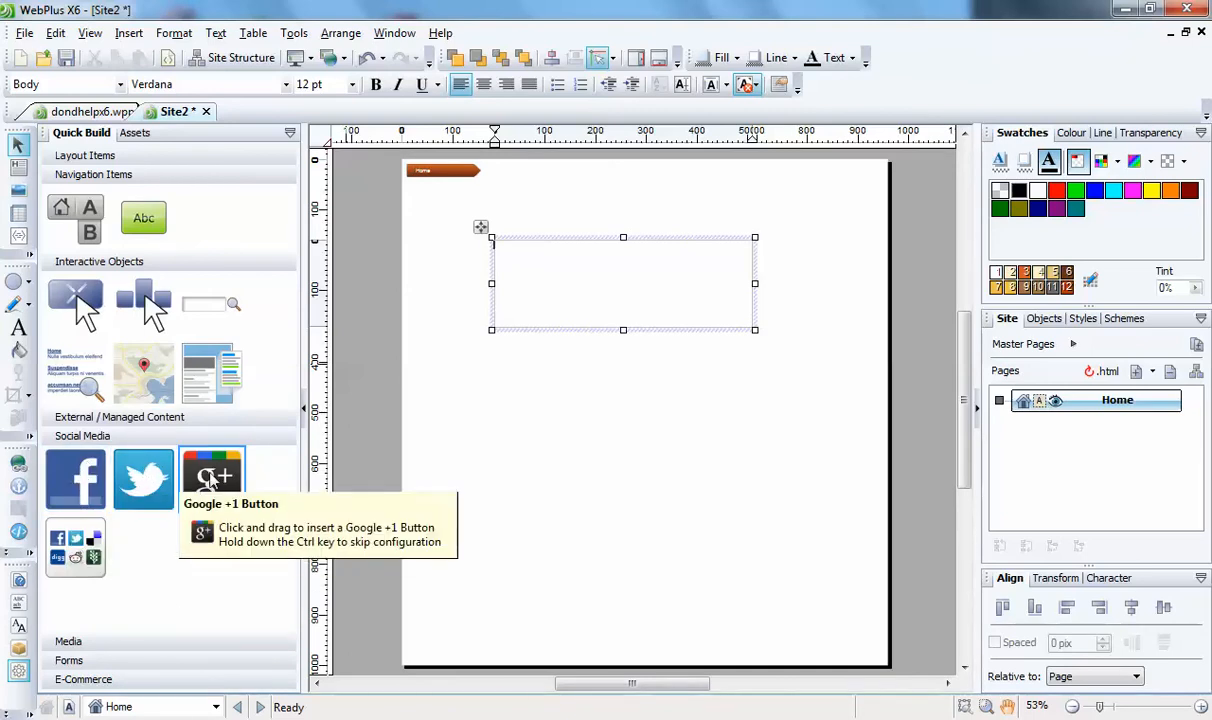
{"action": "mouse_move", "coordinate": [86, 550]}
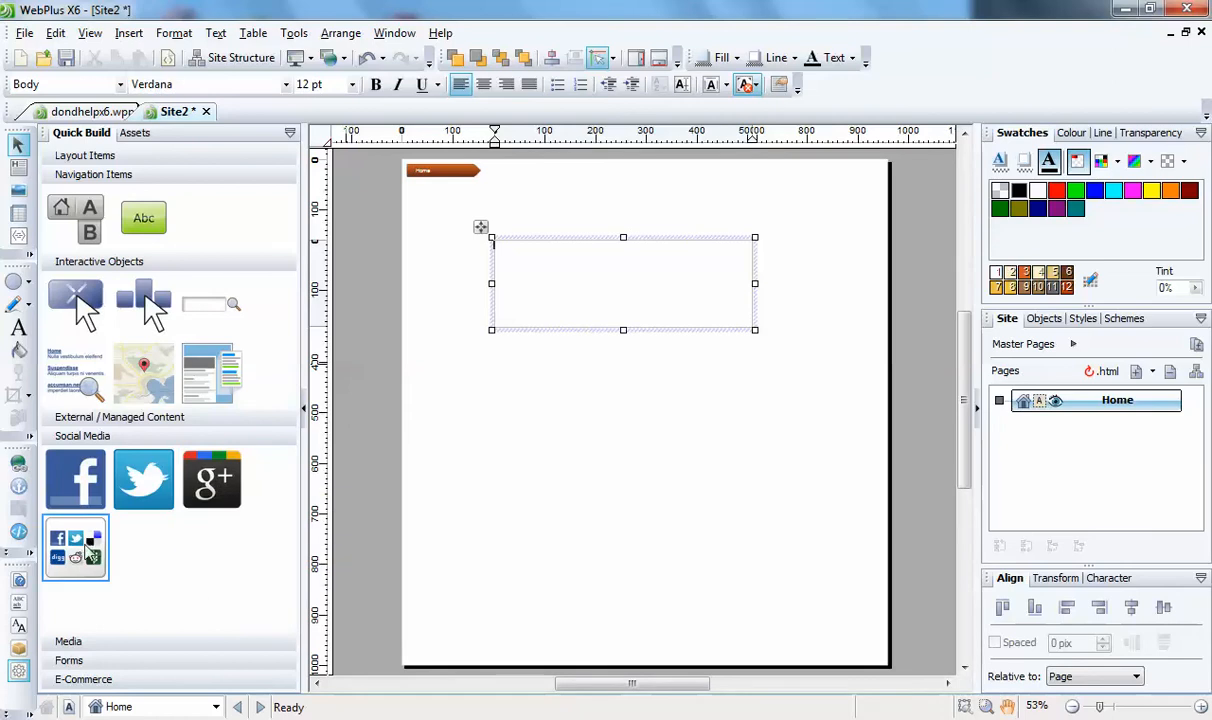
{"action": "mouse_move", "coordinate": [85, 552]}
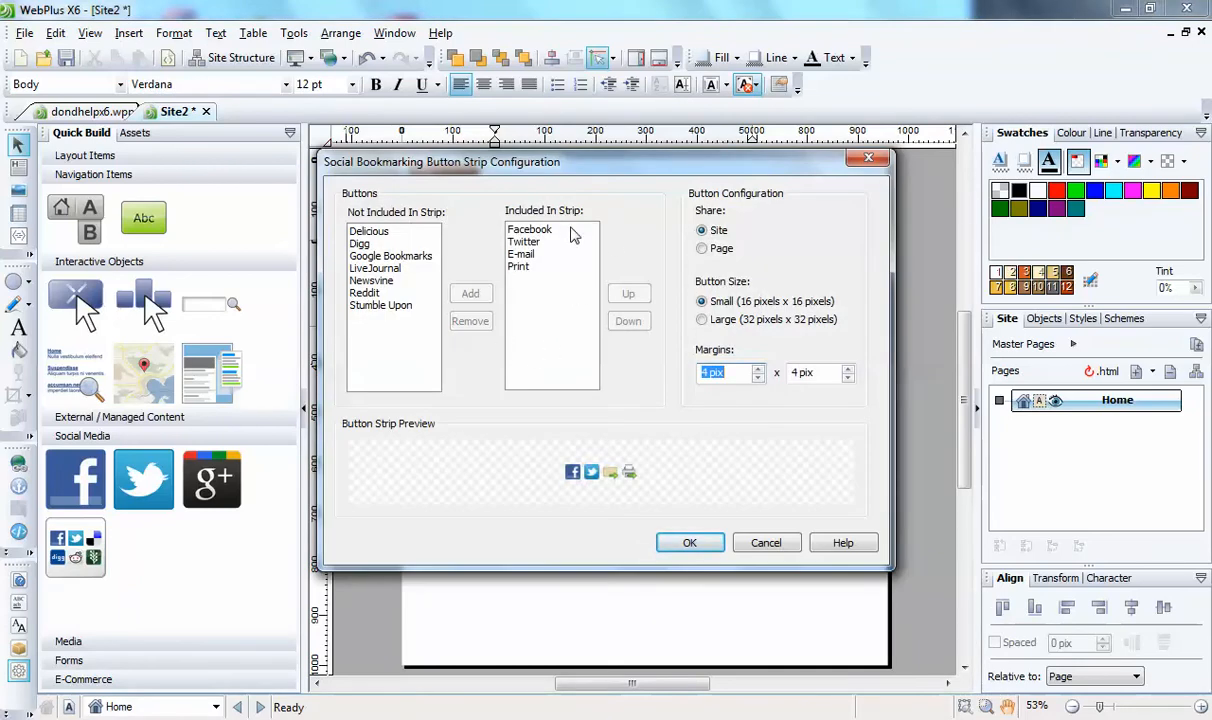
{"action": "mouse_move", "coordinate": [395, 243]}
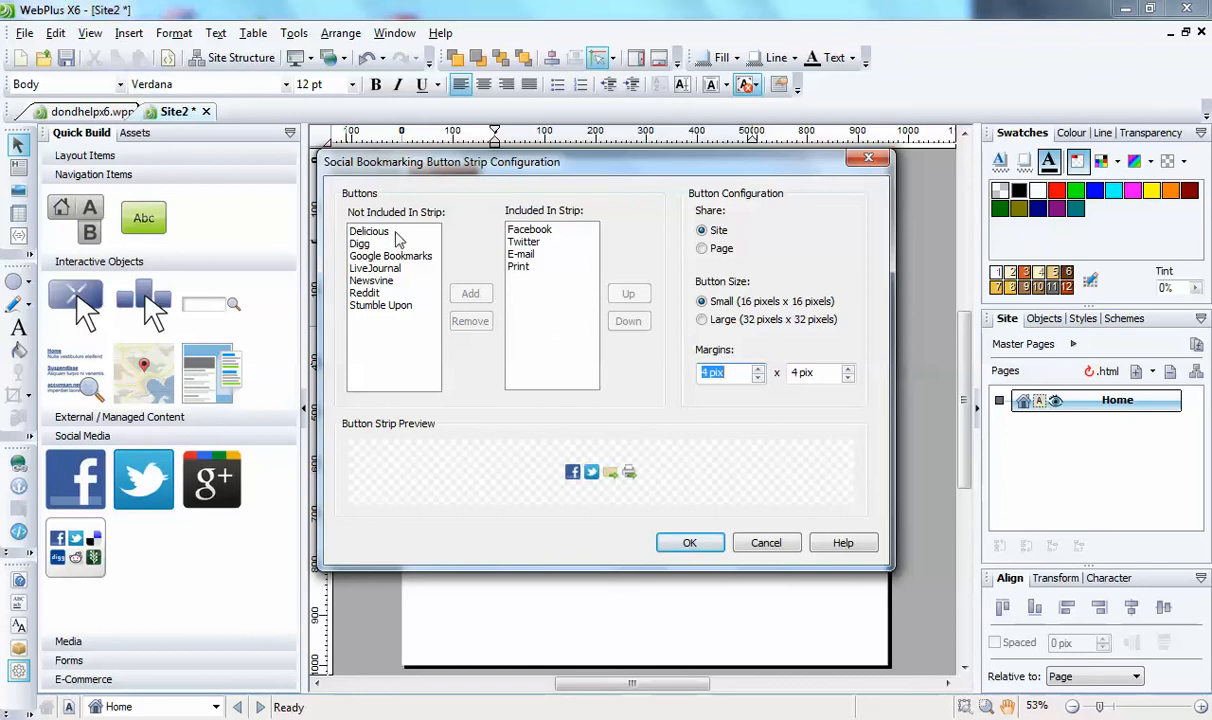
{"action": "mouse_move", "coordinate": [568, 240]}
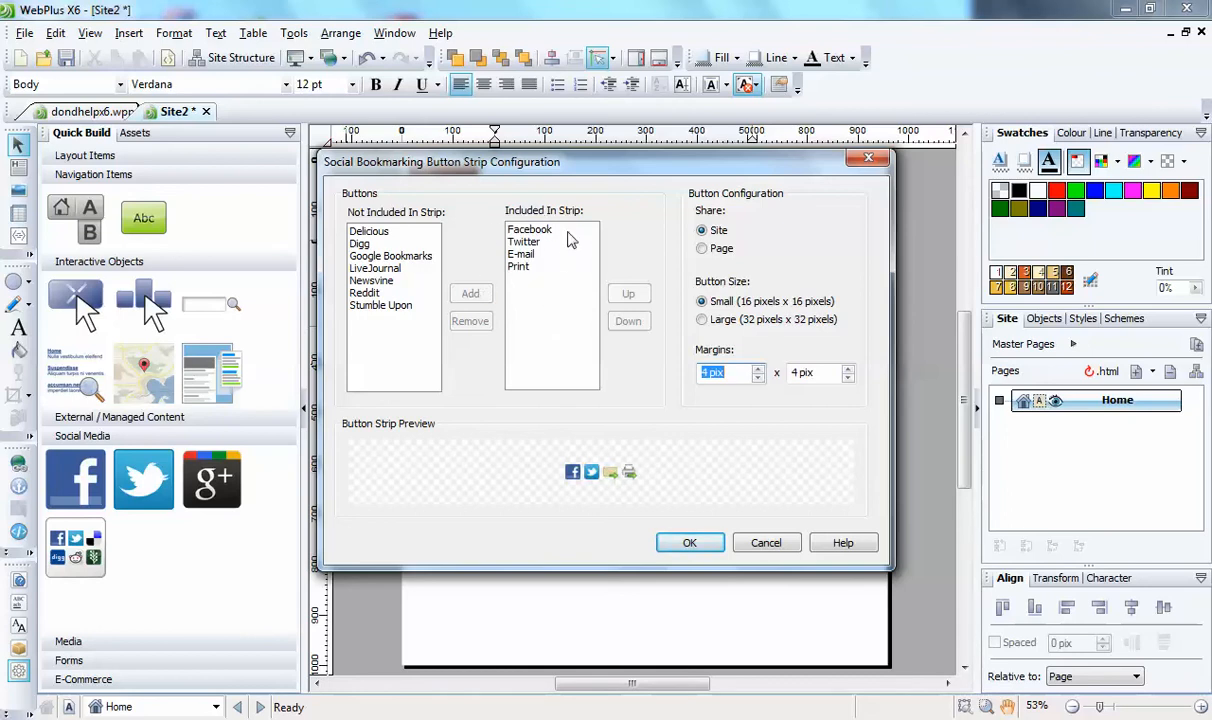
{"action": "mouse_move", "coordinate": [480, 275]}
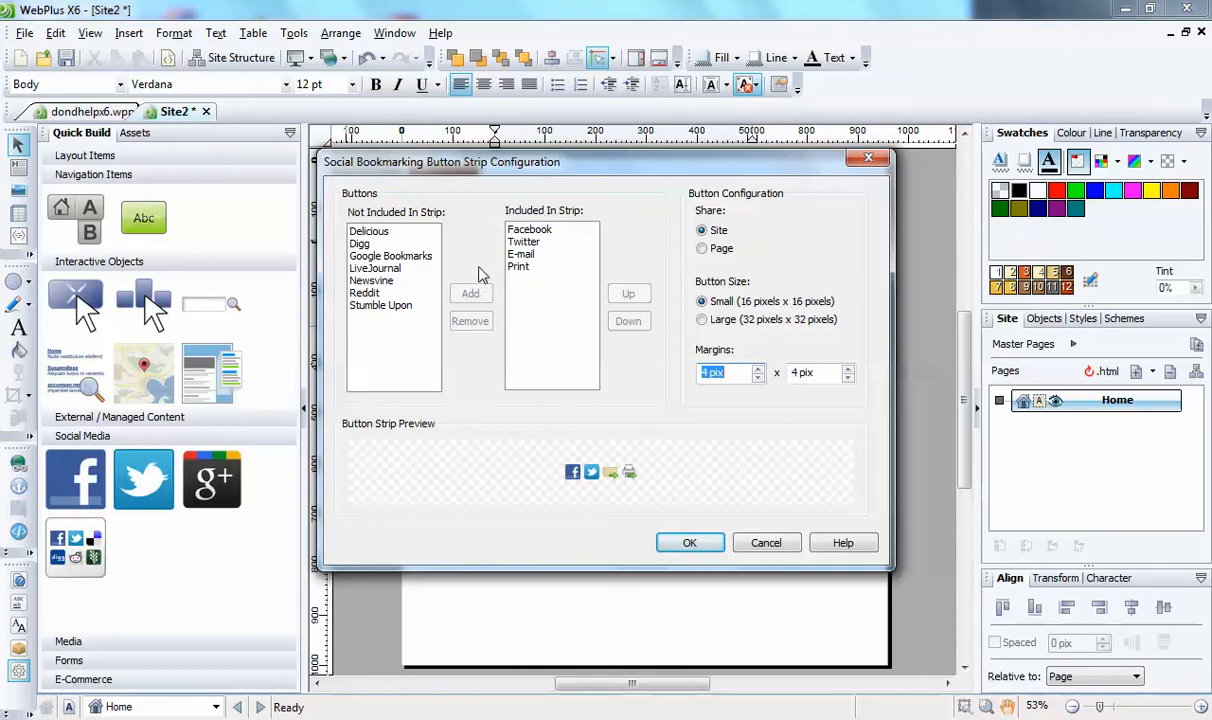
{"action": "mouse_move", "coordinate": [484, 290]}
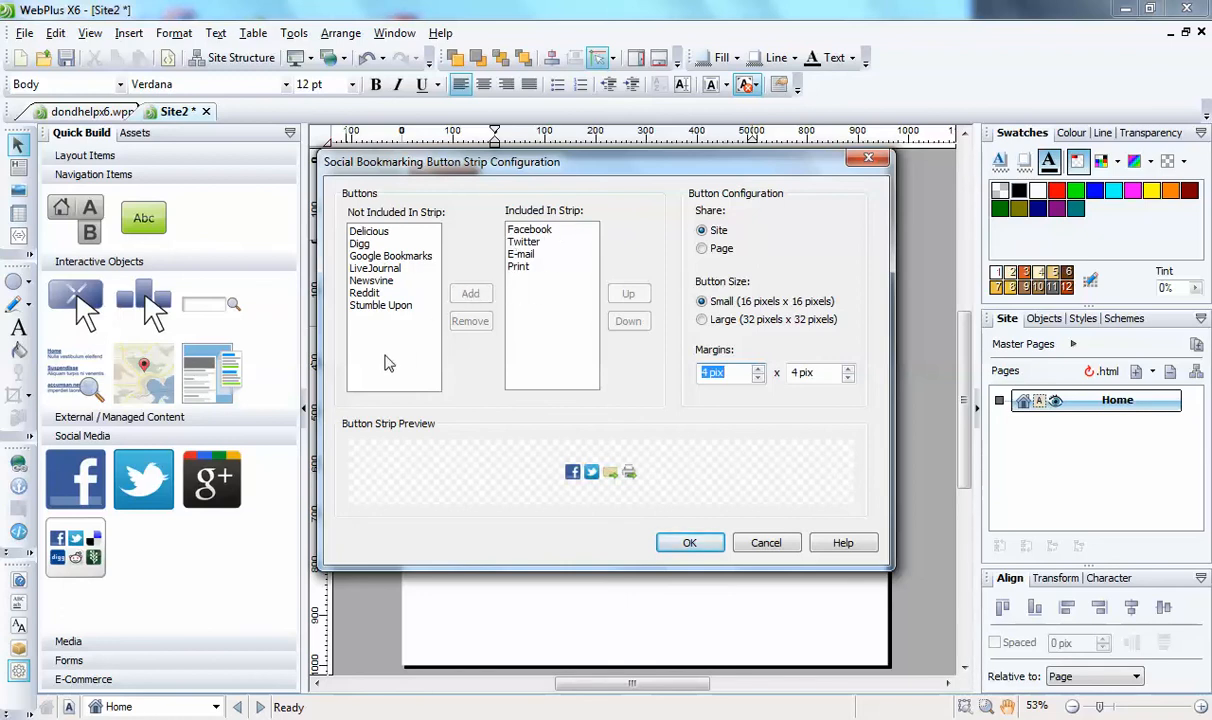
Step: Place a social bookmarking strip with Facebook, Twitter, E-mail and Print buttons below the text frame
{"action": "left_click", "coordinate": [690, 543]}
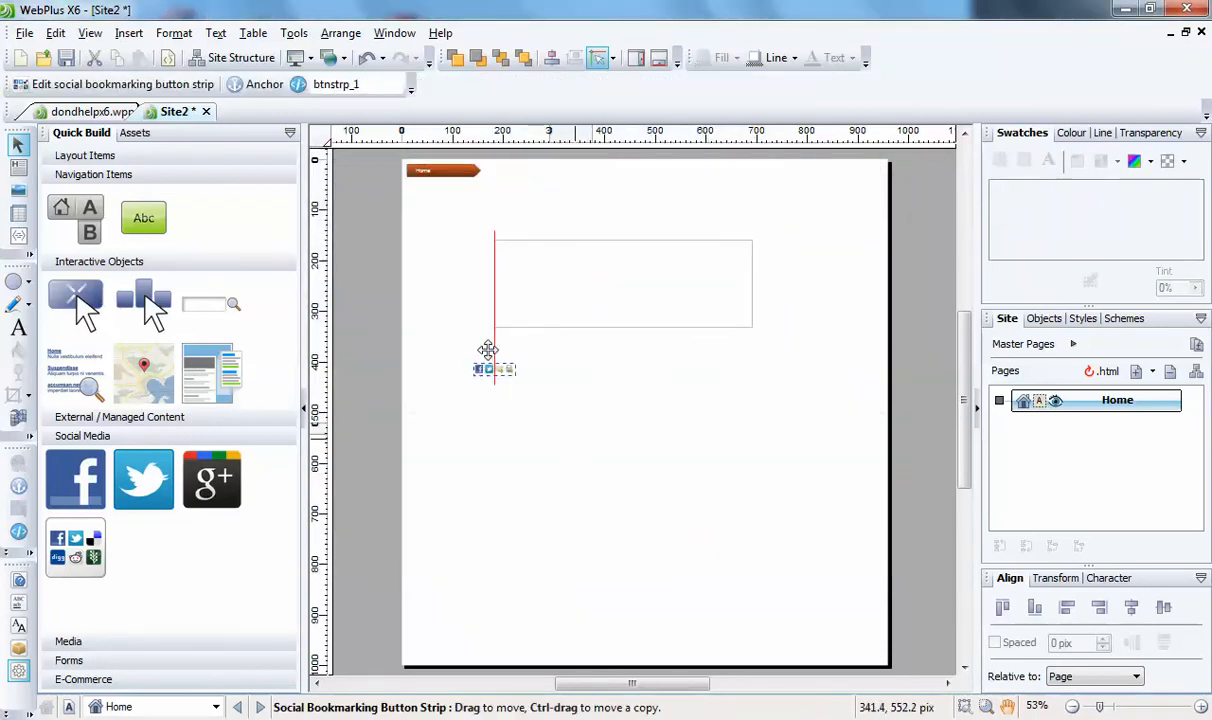
Step: Move the button strip up to sit above the text frame near the navbar, using snapping guides
{"action": "left_click_drag", "start_coordinate": [490, 362], "coordinate": [450, 197]}
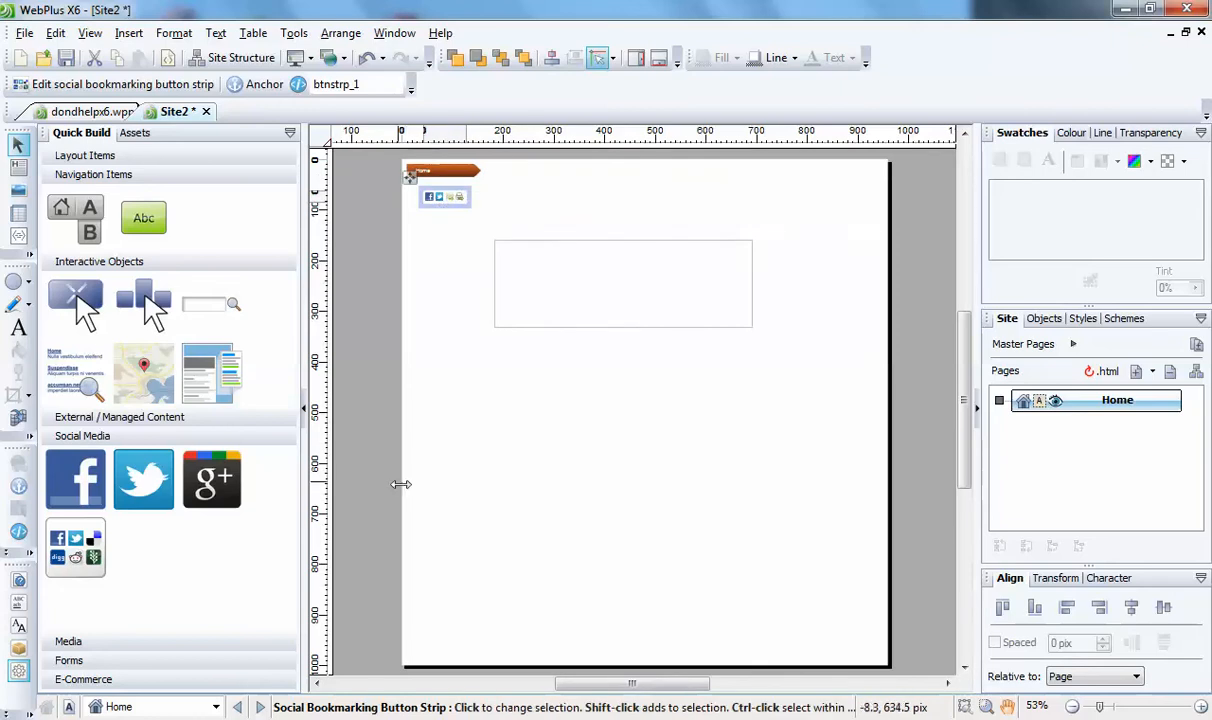
{"action": "mouse_move", "coordinate": [410, 482]}
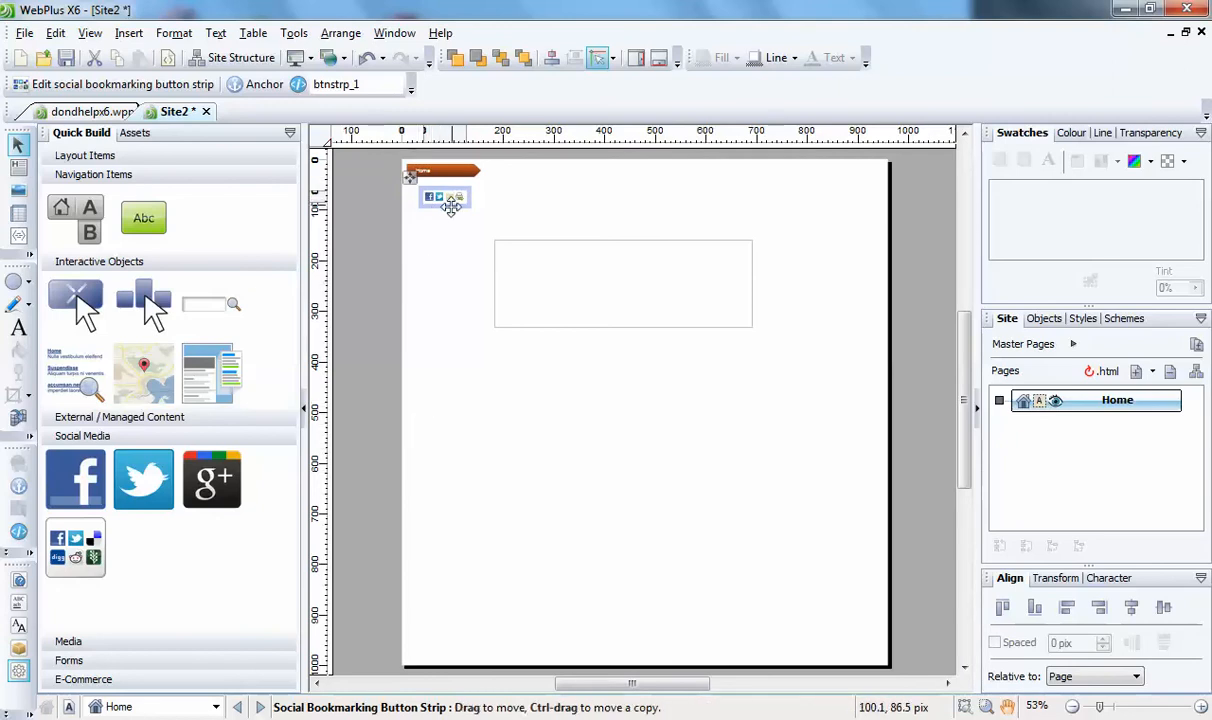
{"action": "left_click_drag", "start_coordinate": [445, 197], "coordinate": [510, 197]}
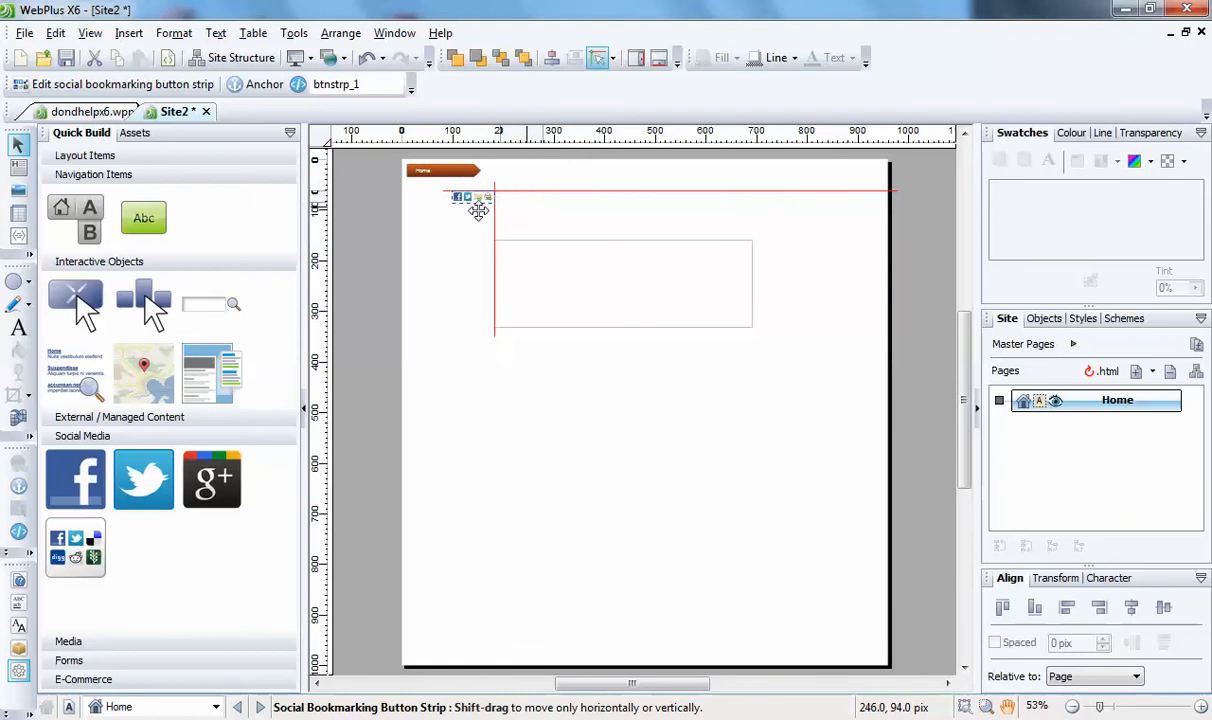
{"action": "left_click_drag", "start_coordinate": [478, 203], "coordinate": [490, 222]}
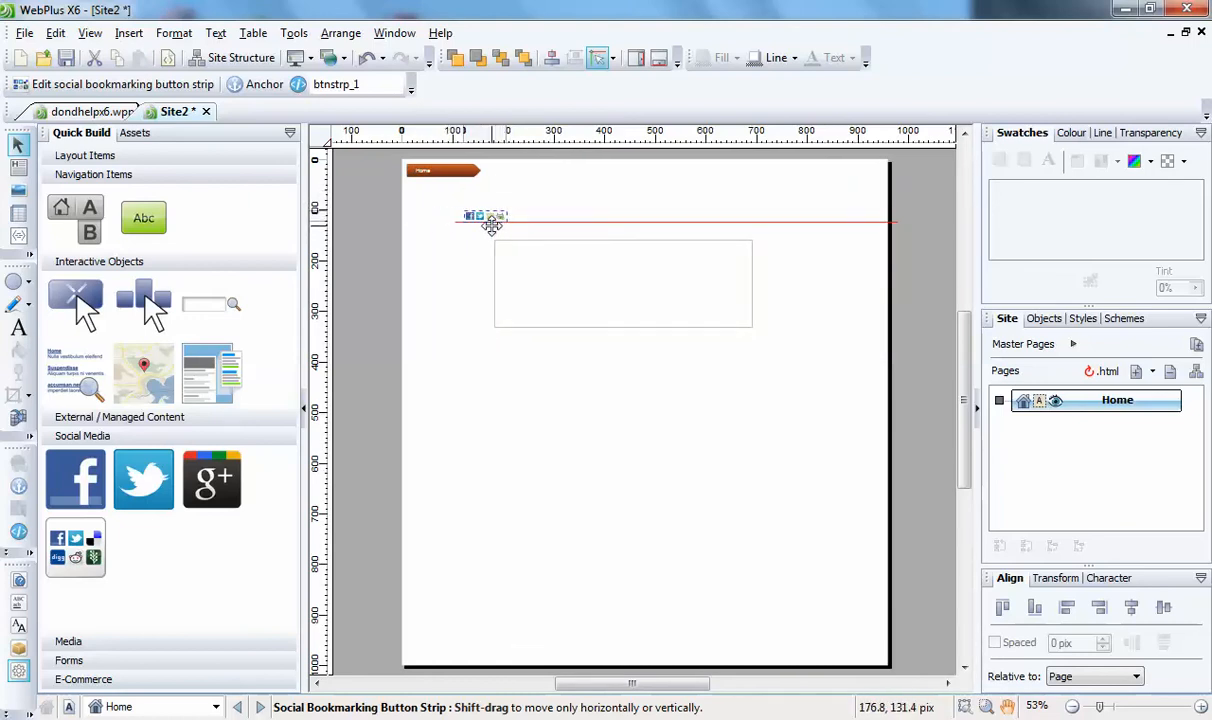
{"action": "left_click_drag", "start_coordinate": [485, 217], "coordinate": [492, 203]}
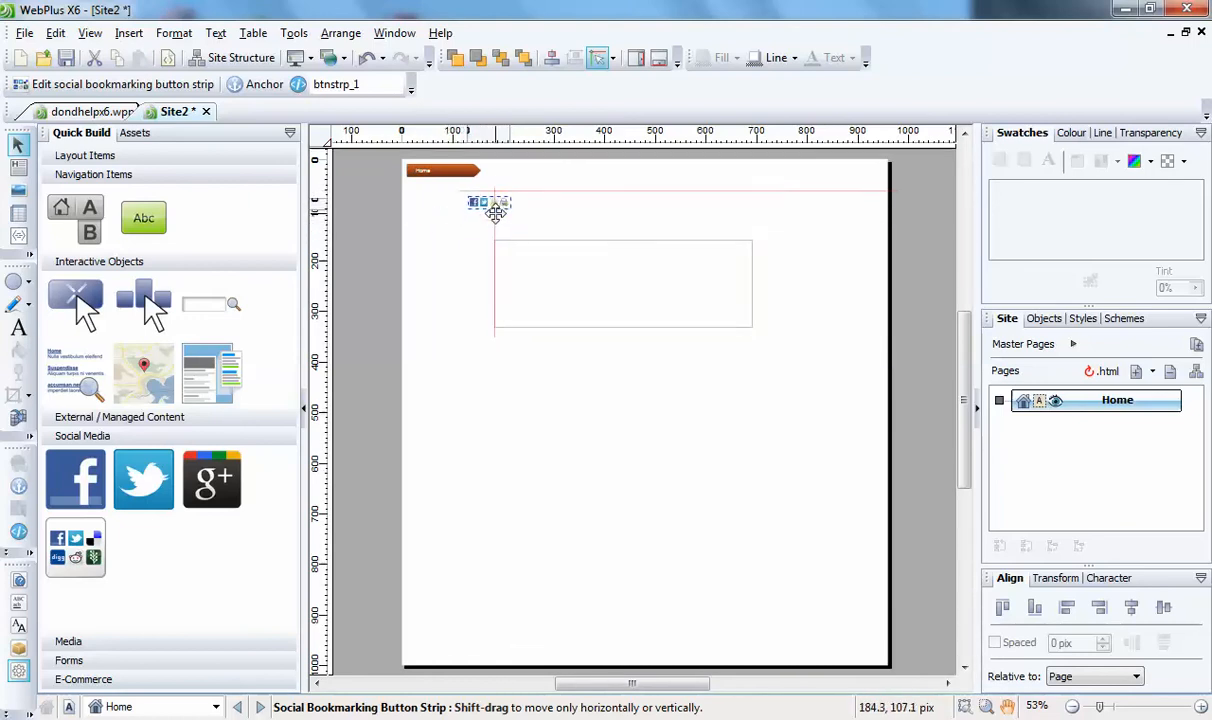
{"action": "left_click_drag", "start_coordinate": [493, 203], "coordinate": [610, 200]}
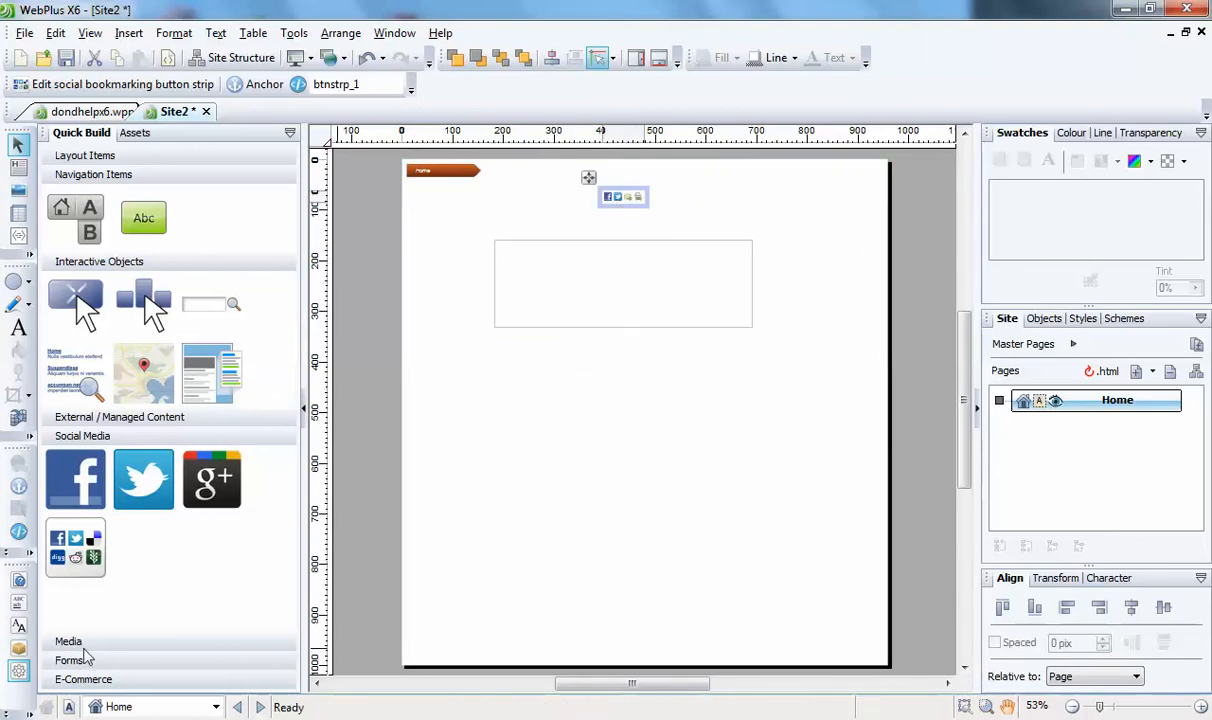
{"action": "mouse_move", "coordinate": [144, 680]}
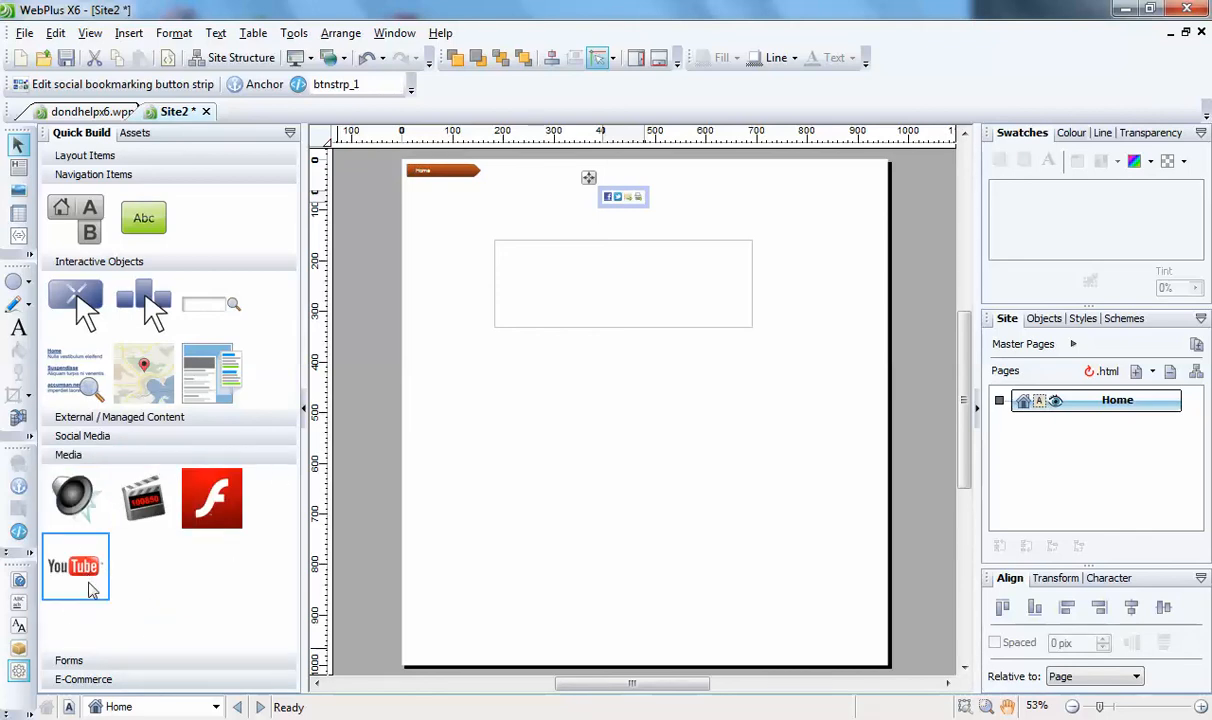
{"action": "mouse_move", "coordinate": [162, 666]}
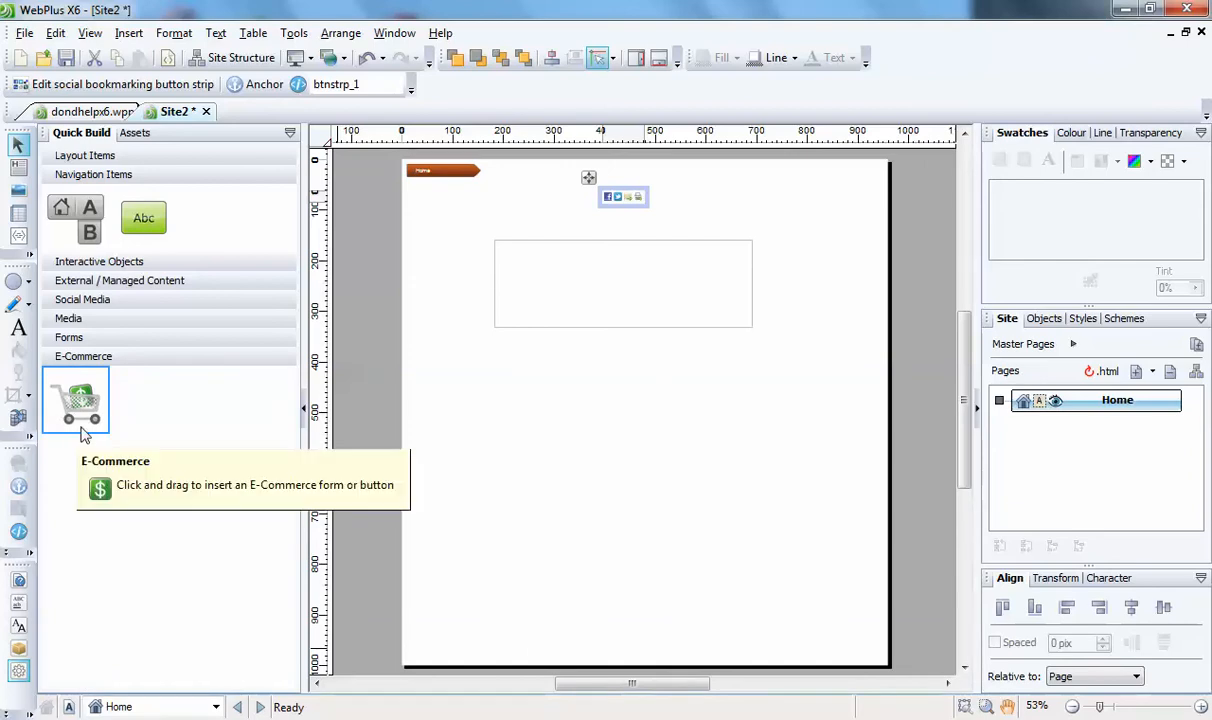
{"action": "mouse_move", "coordinate": [235, 145]}
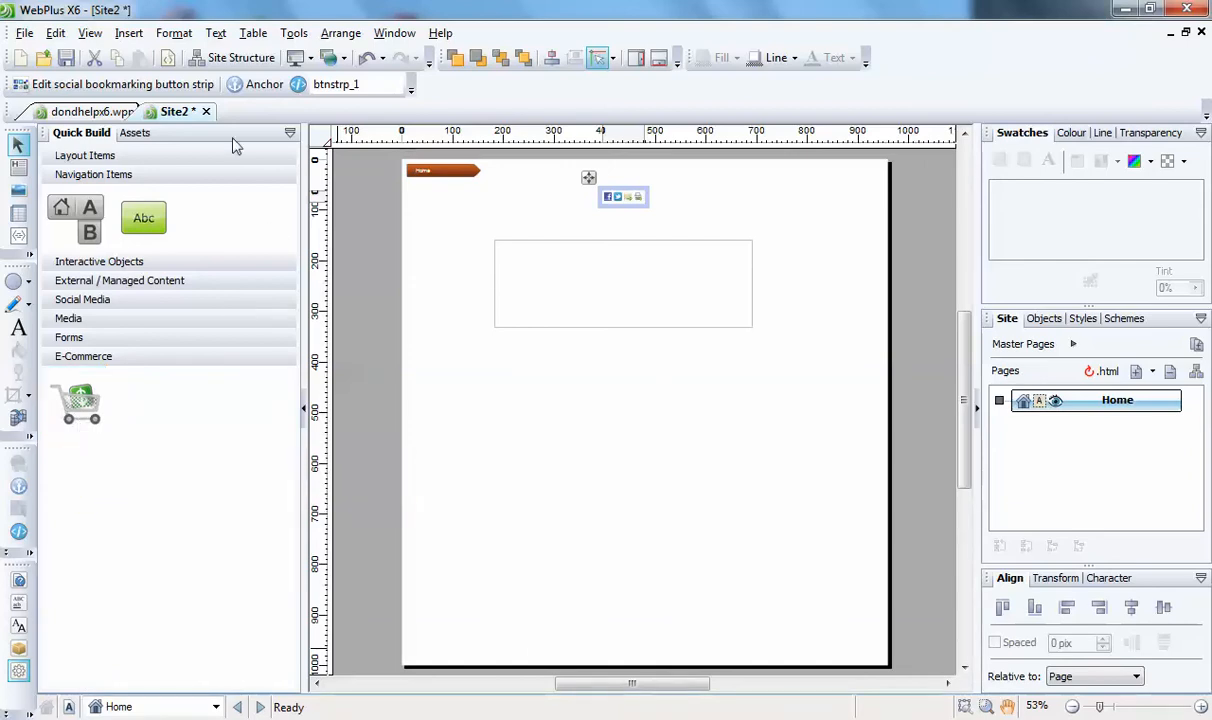
{"action": "mouse_move", "coordinate": [172, 624]}
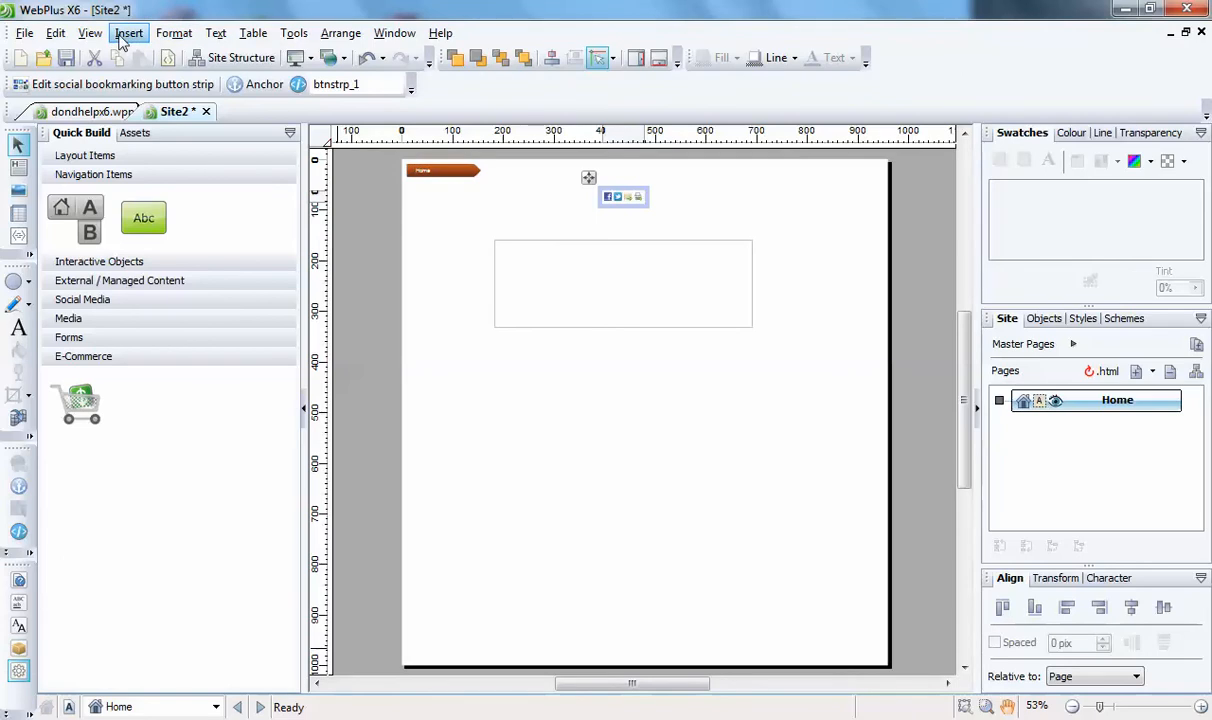
{"action": "left_click", "coordinate": [128, 33]}
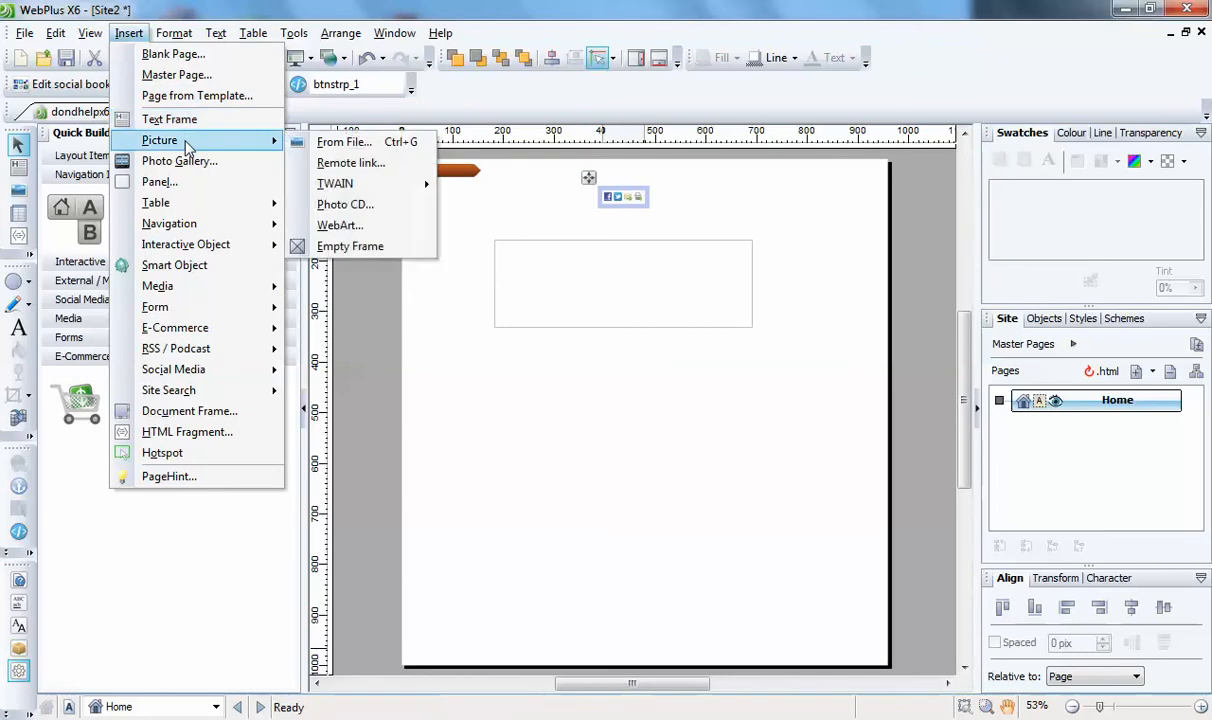
{"action": "mouse_move", "coordinate": [169, 119]}
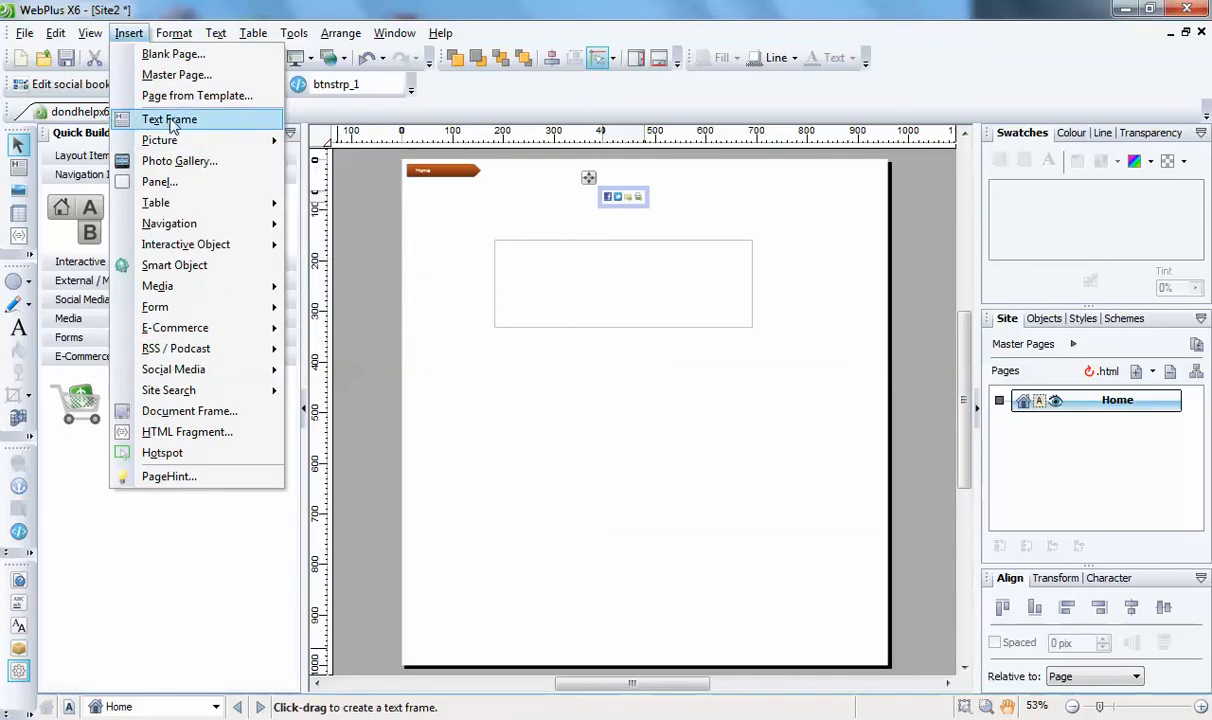
{"action": "mouse_move", "coordinate": [163, 133]}
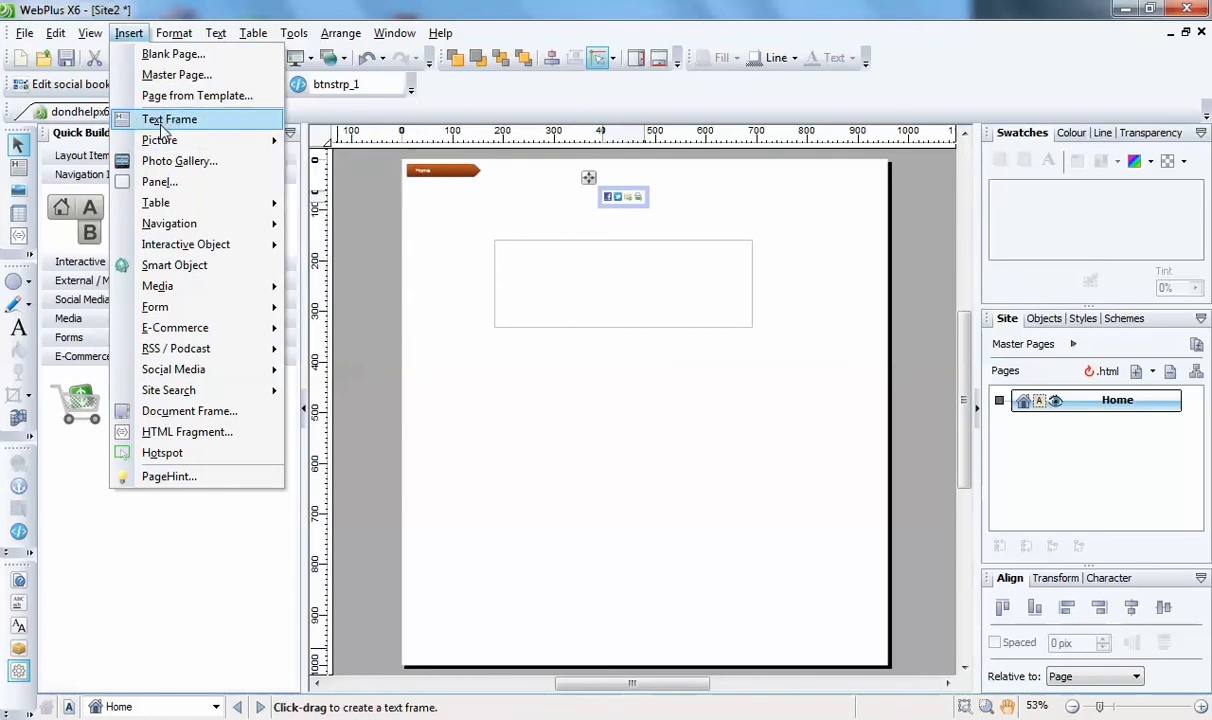
{"action": "mouse_move", "coordinate": [178, 160]}
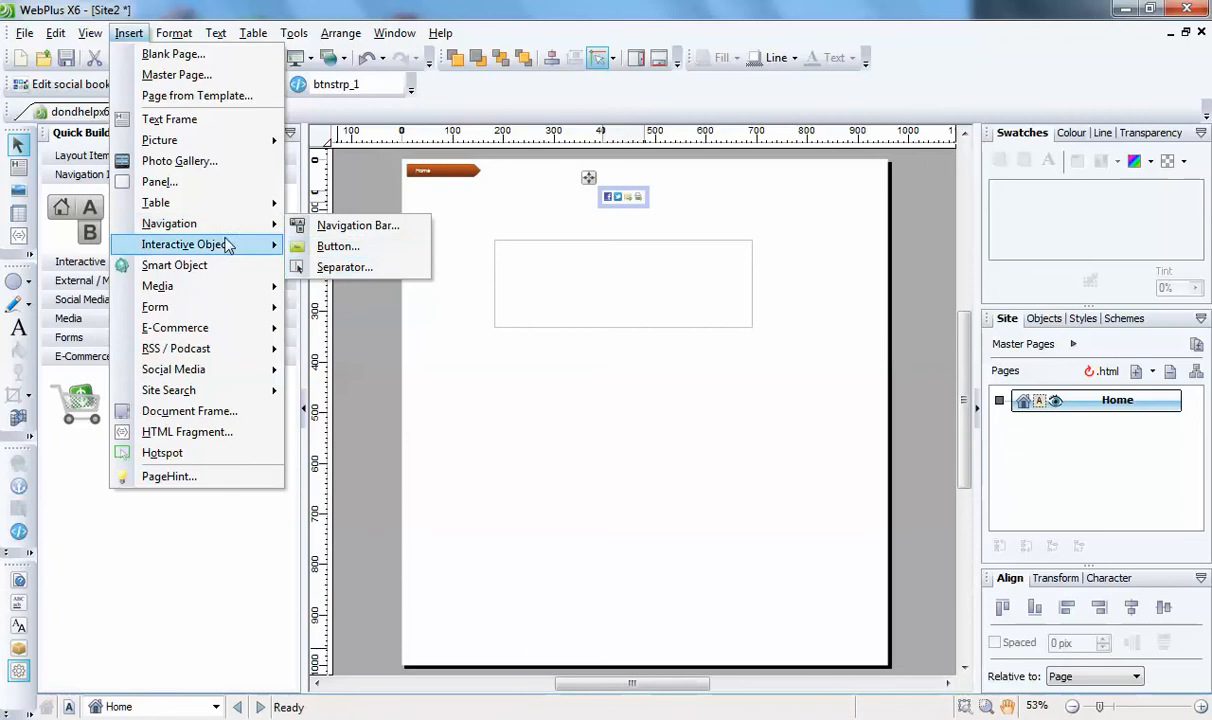
{"action": "mouse_move", "coordinate": [185, 244]}
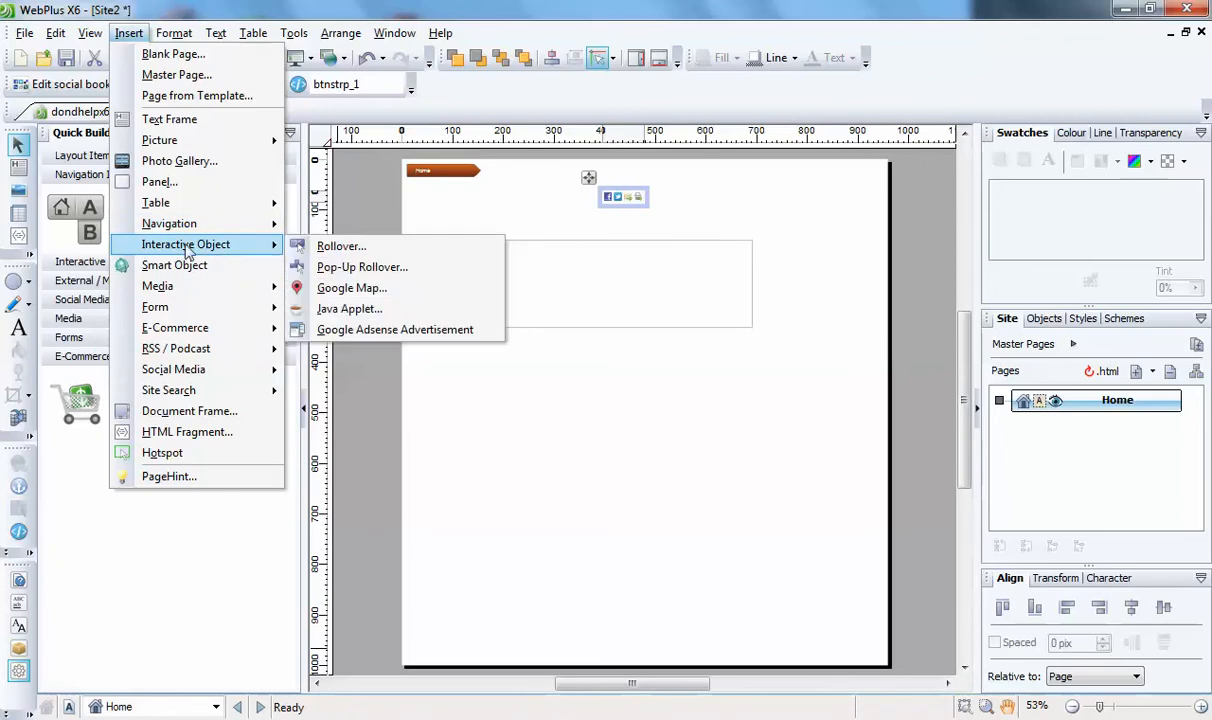
{"action": "mouse_move", "coordinate": [174, 265]}
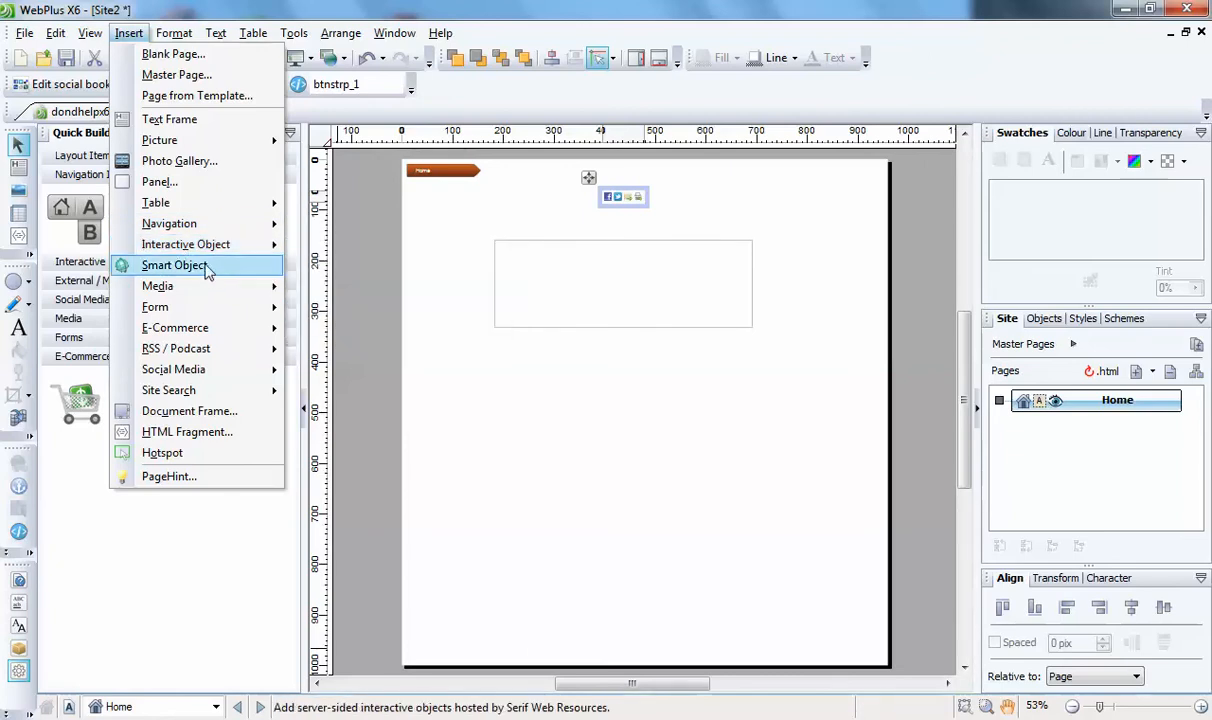
{"action": "mouse_move", "coordinate": [48, 440]}
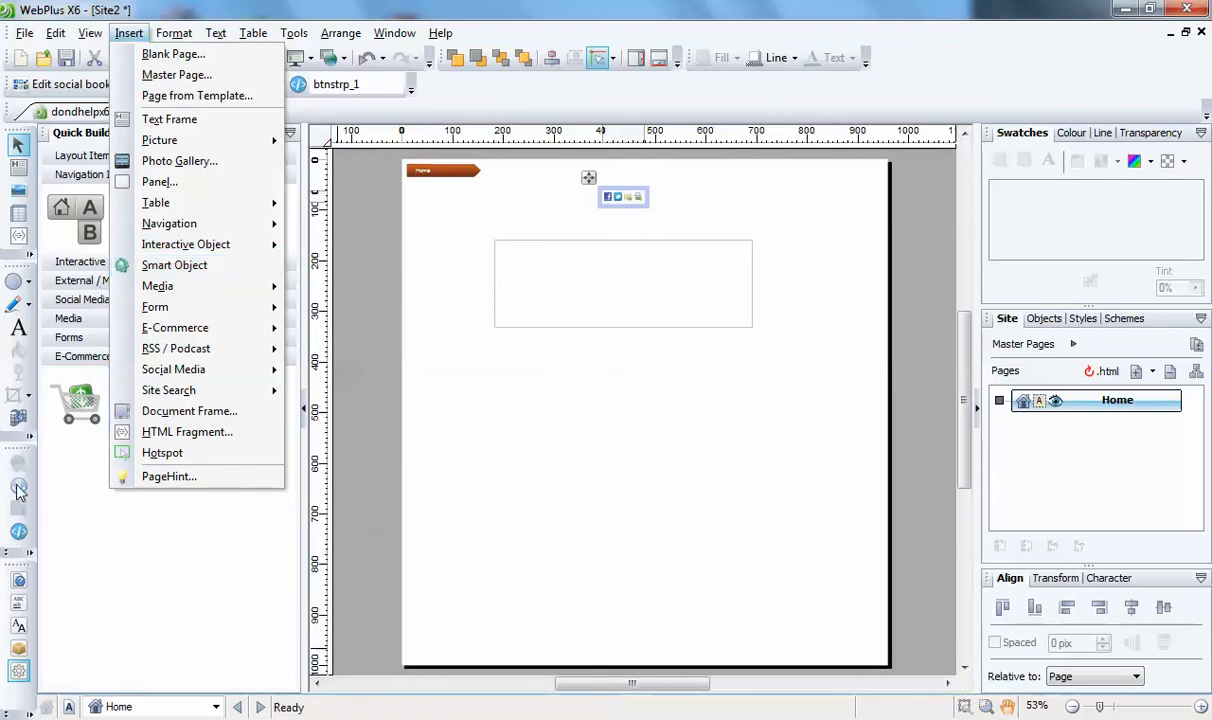
{"action": "mouse_move", "coordinate": [190, 223]}
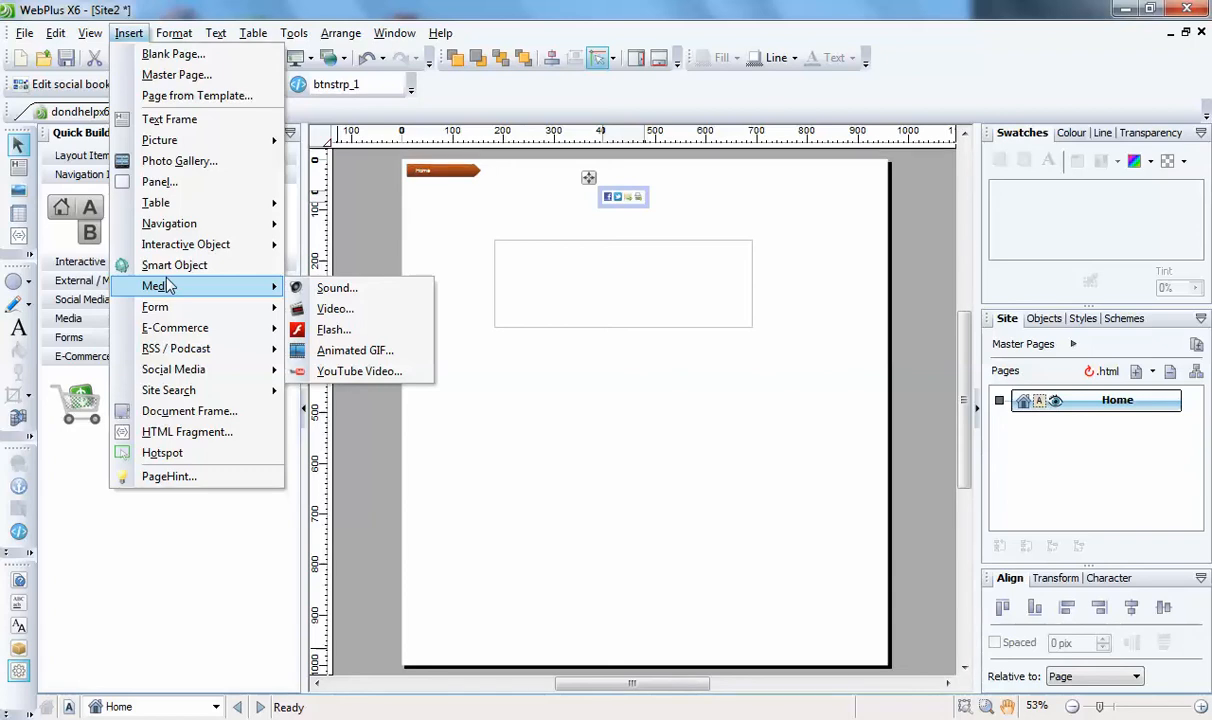
{"action": "mouse_move", "coordinate": [169, 223]}
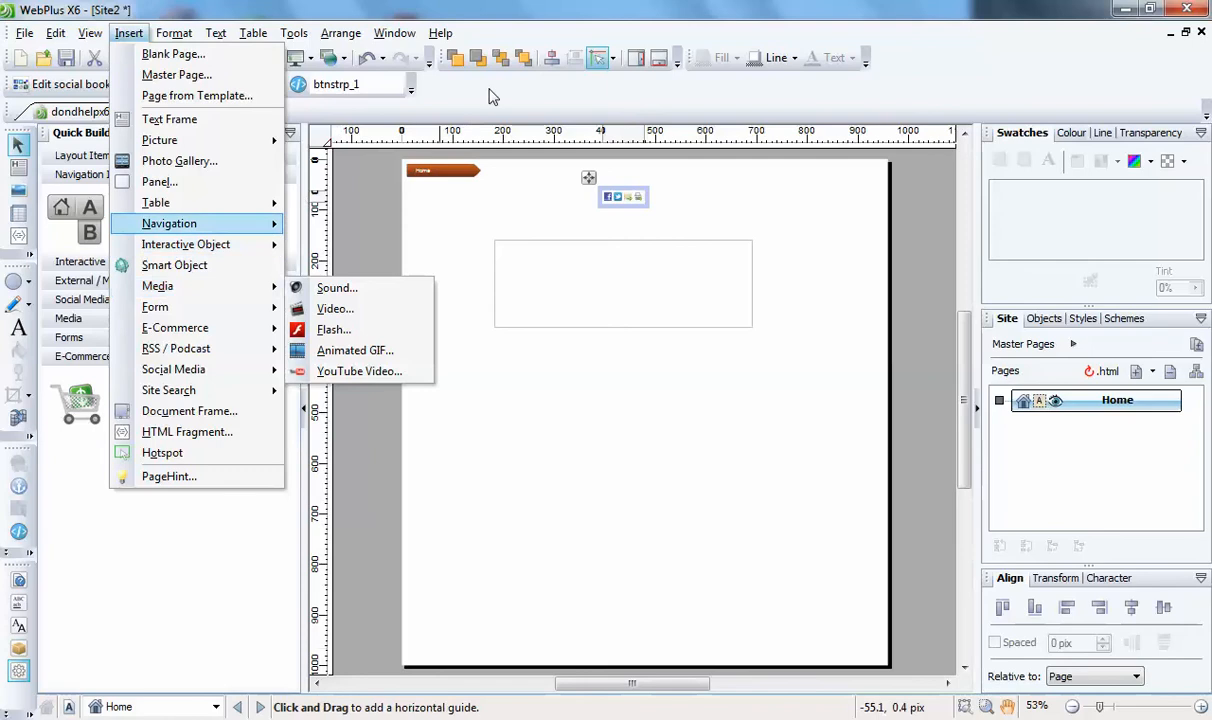
{"action": "mouse_move", "coordinate": [169, 223]}
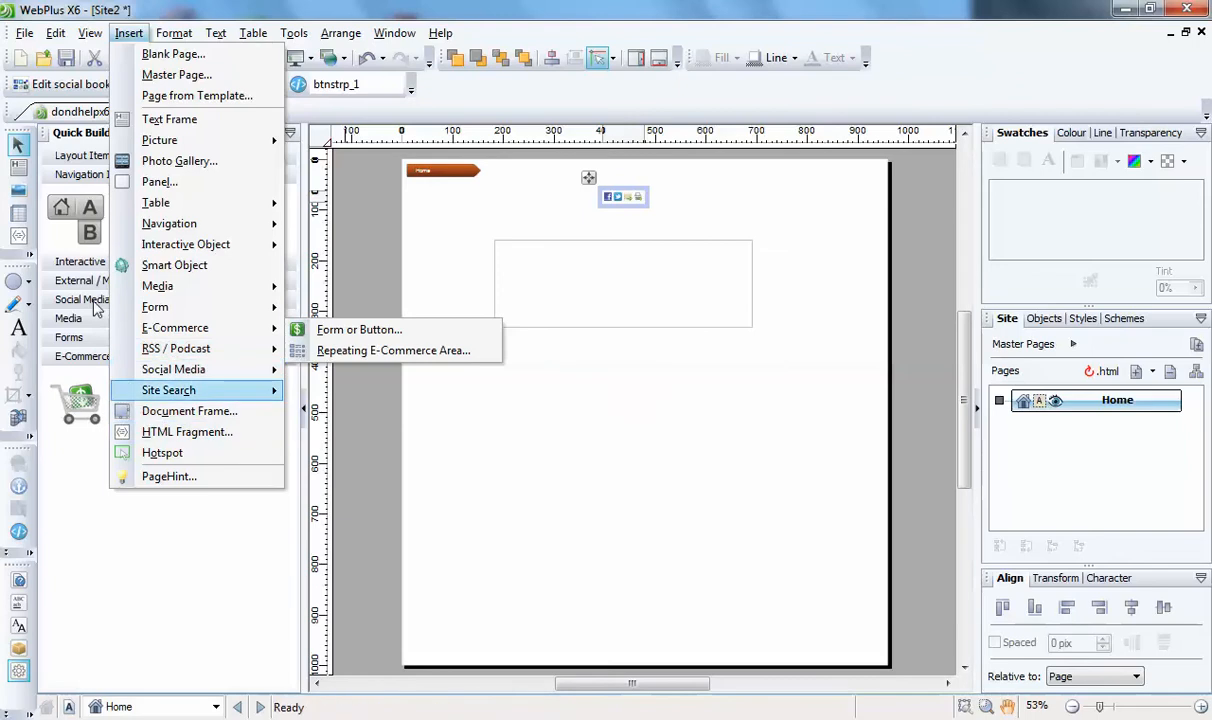
{"action": "mouse_move", "coordinate": [175, 327]}
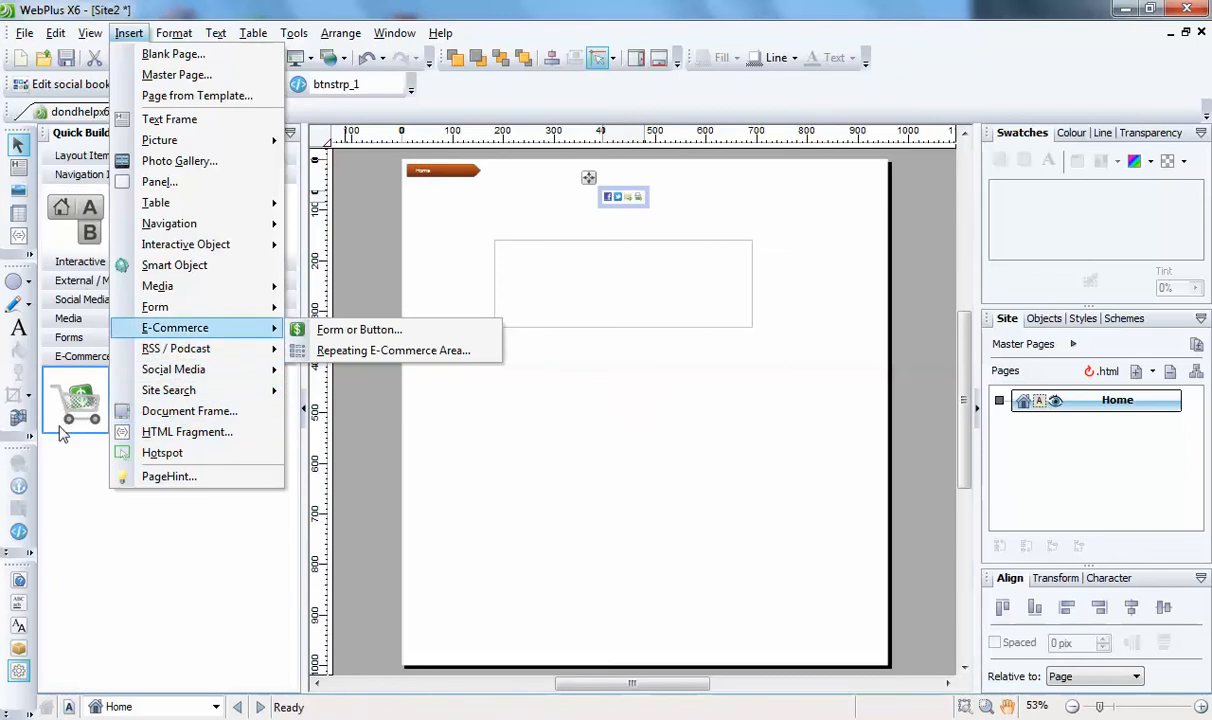
{"action": "mouse_move", "coordinate": [173, 369]}
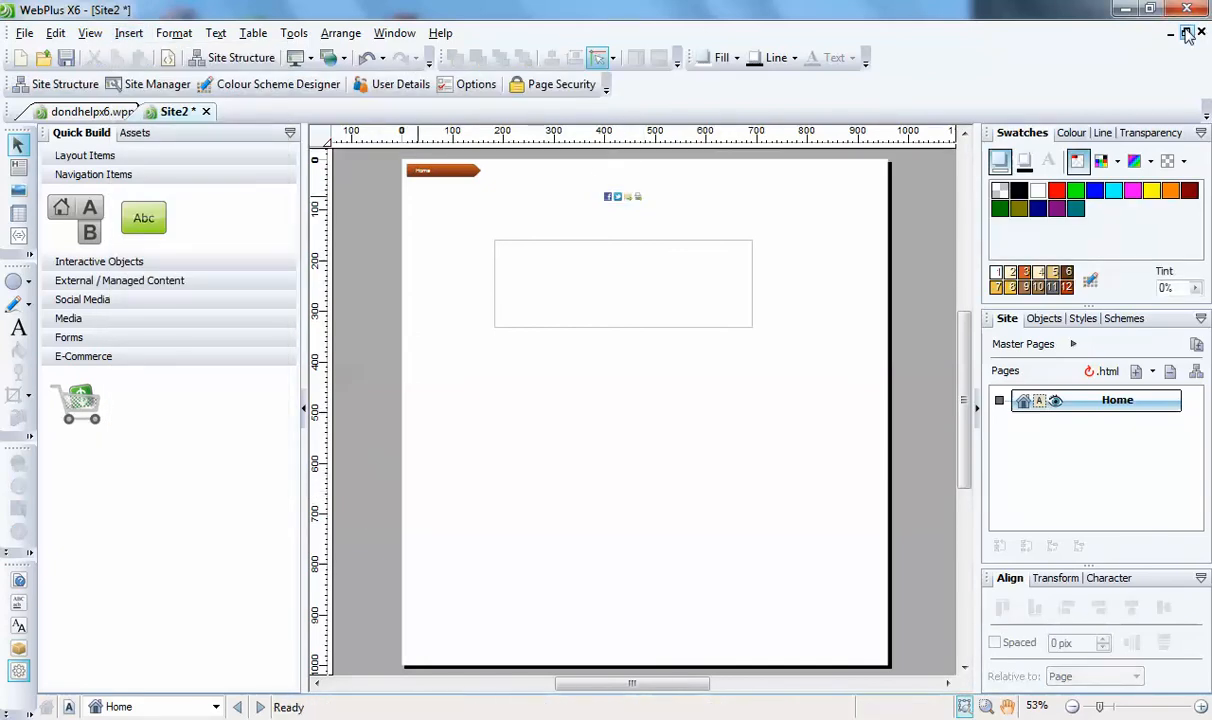
Step: Add Page 3 and Page 4 after Home and Page 2, accepting default Page Properties
{"action": "left_click", "coordinate": [425, 188]}
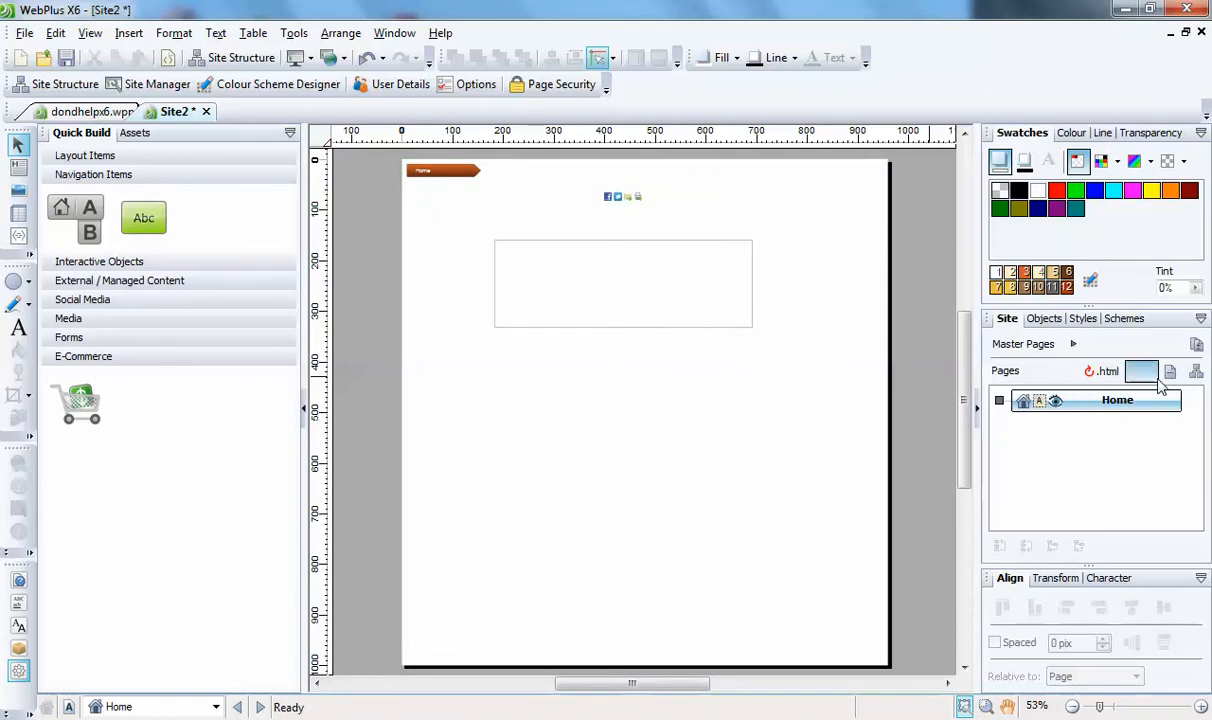
{"action": "mouse_move", "coordinate": [1137, 371]}
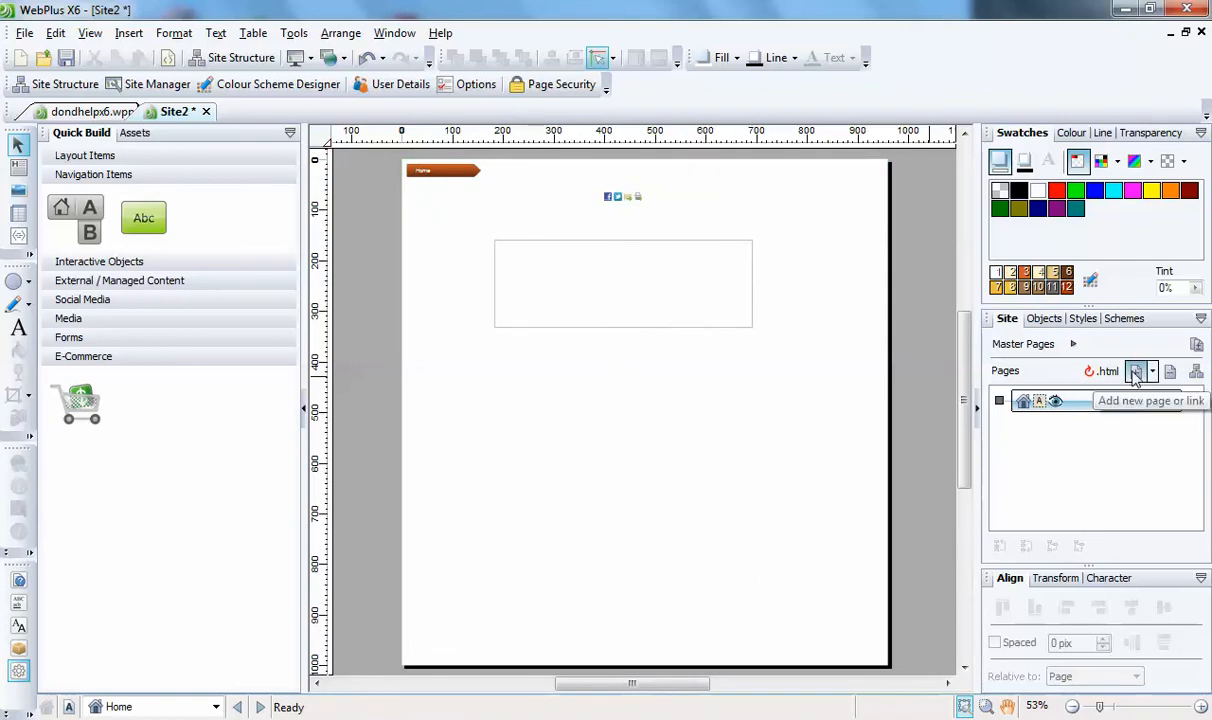
{"action": "left_click", "coordinate": [1141, 371]}
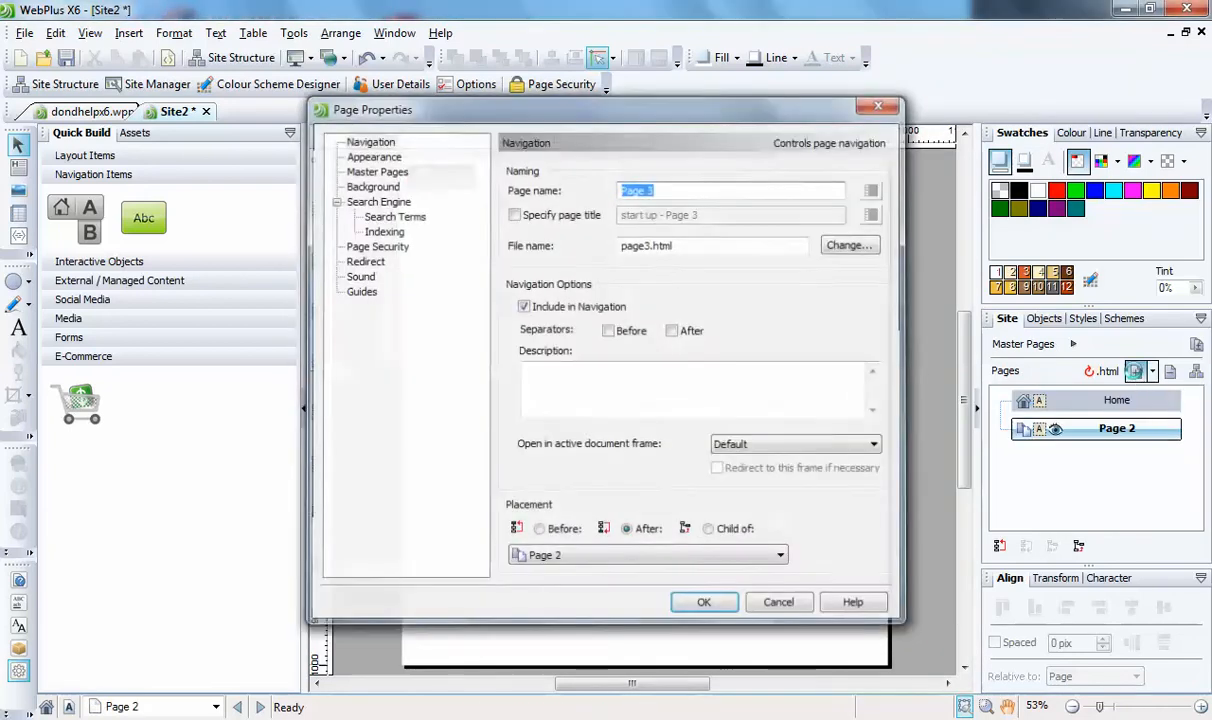
{"action": "left_click", "coordinate": [704, 602]}
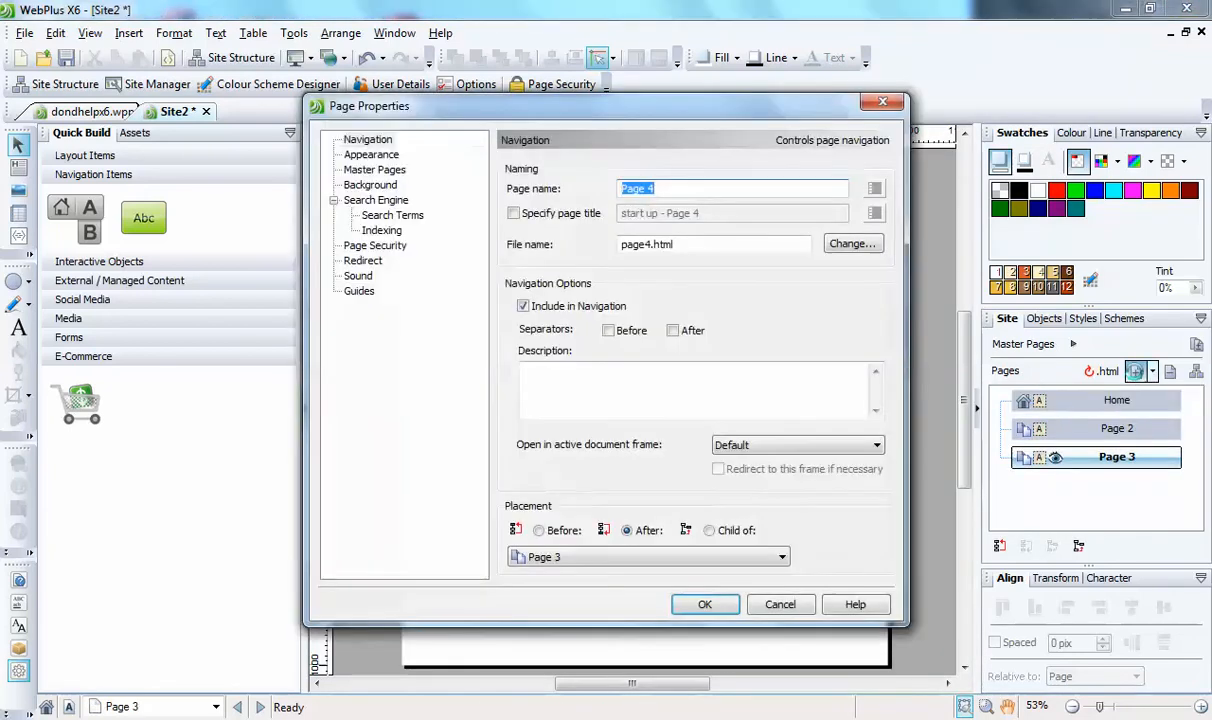
{"action": "left_click", "coordinate": [705, 604]}
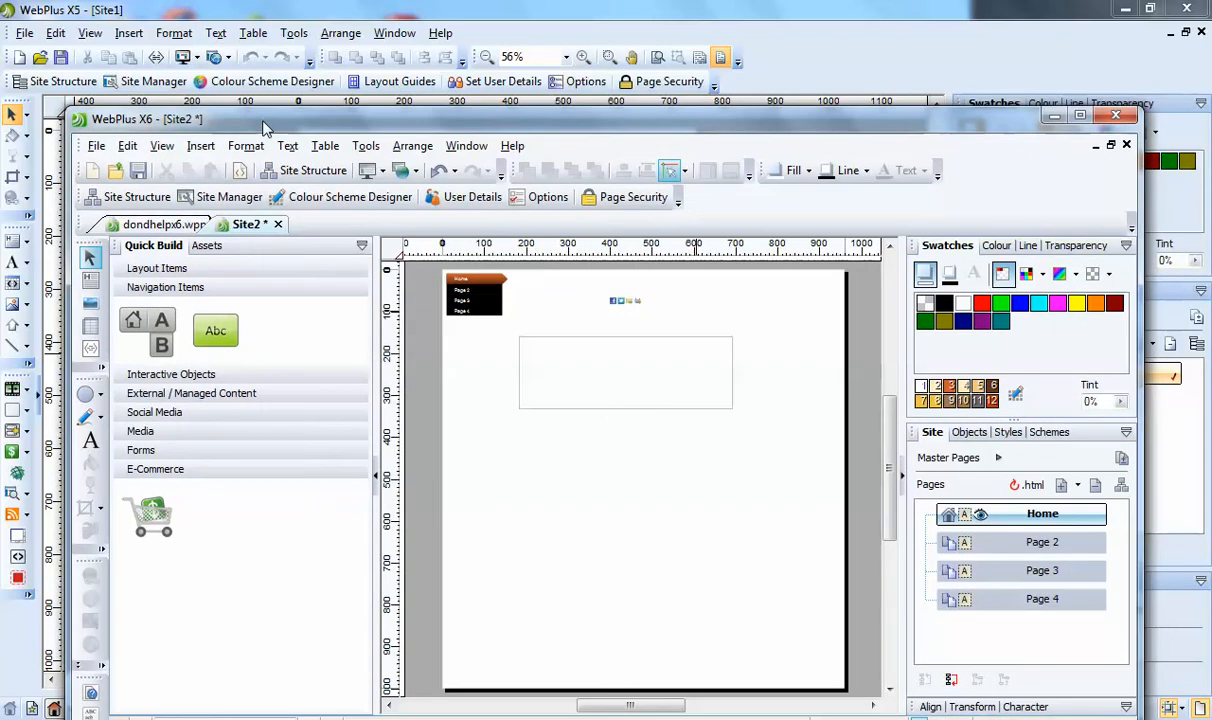
{"action": "mouse_move", "coordinate": [370, 490]}
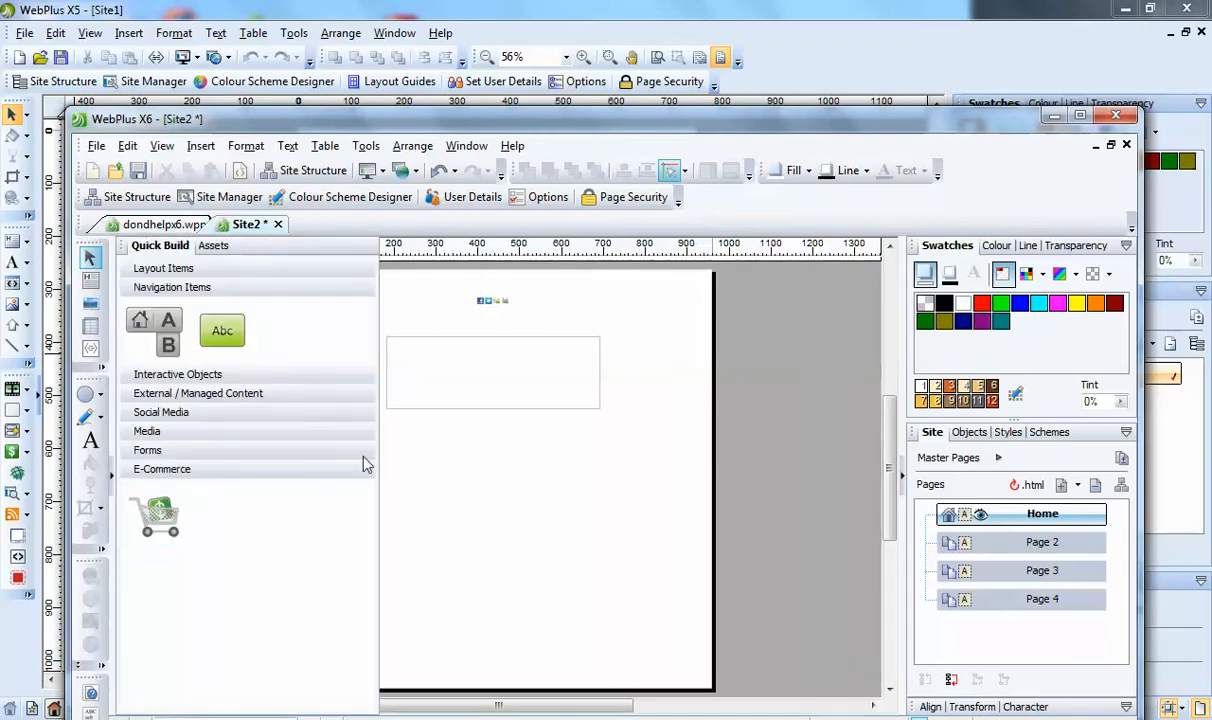
{"action": "mouse_move", "coordinate": [55, 519]}
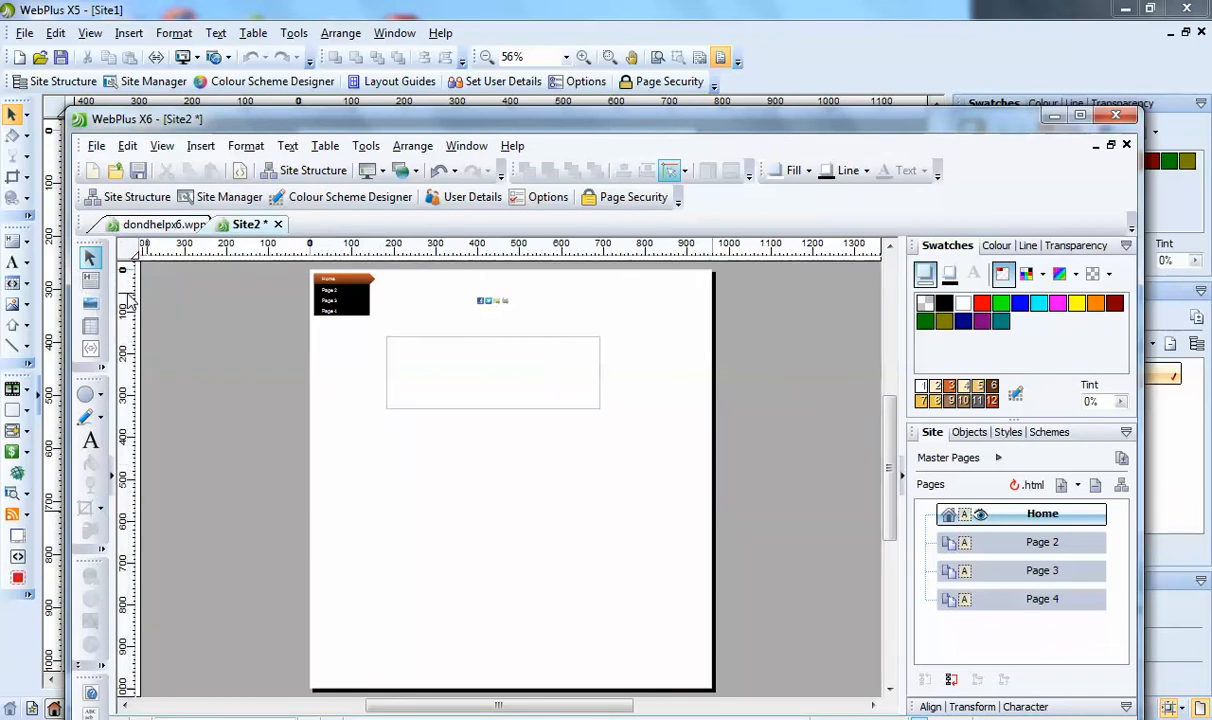
{"action": "mouse_move", "coordinate": [93, 258]}
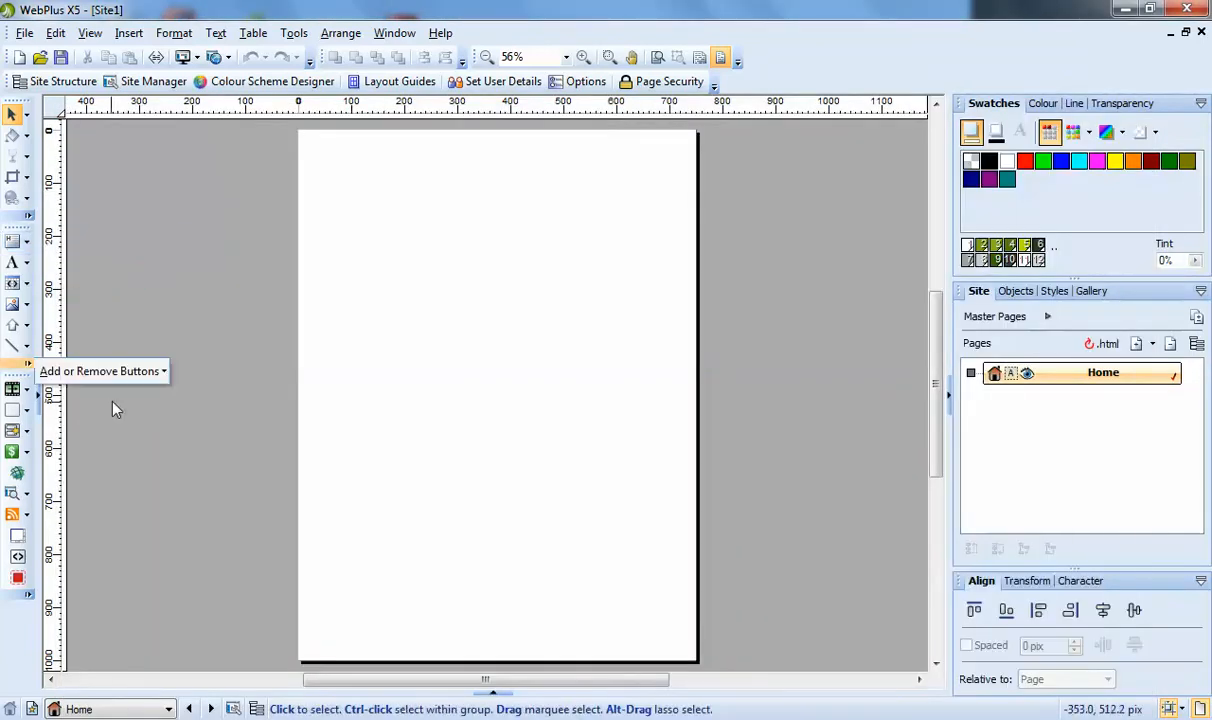
Step: Bring the dondhelpx6.wpp demo site forward in WebPlus X6 over X5's blank Site1
{"action": "left_click", "coordinate": [10, 242]}
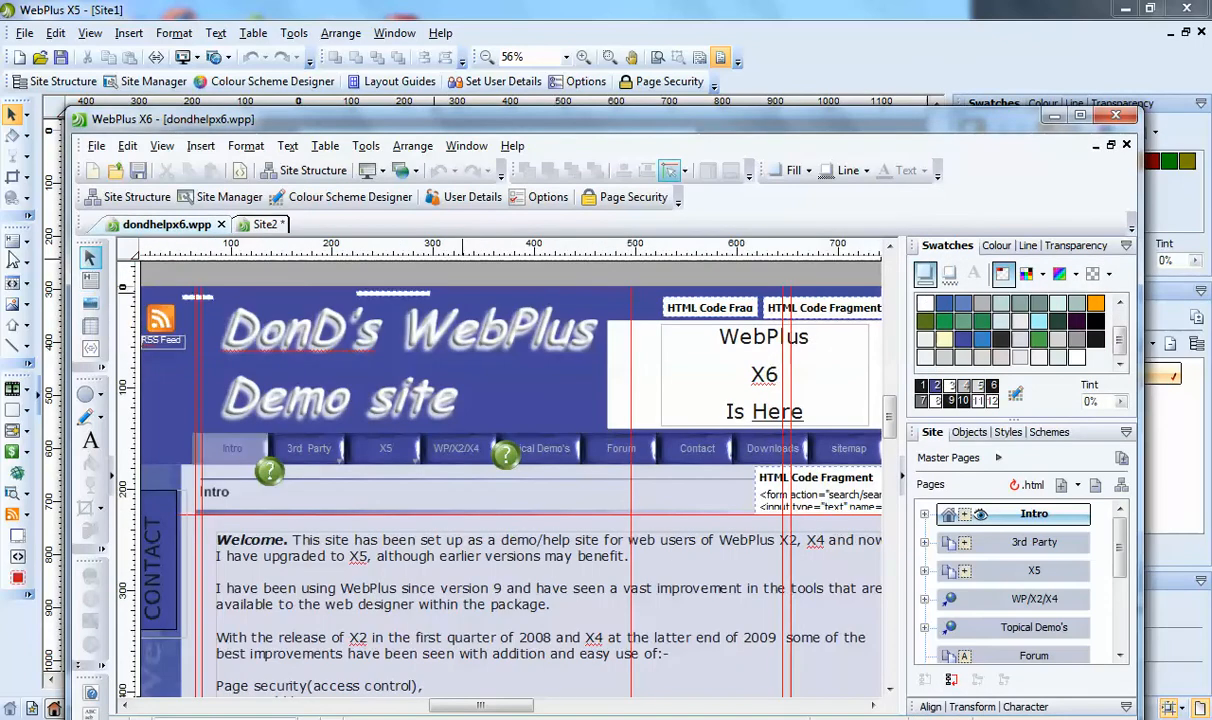
{"action": "mouse_move", "coordinate": [101, 473]}
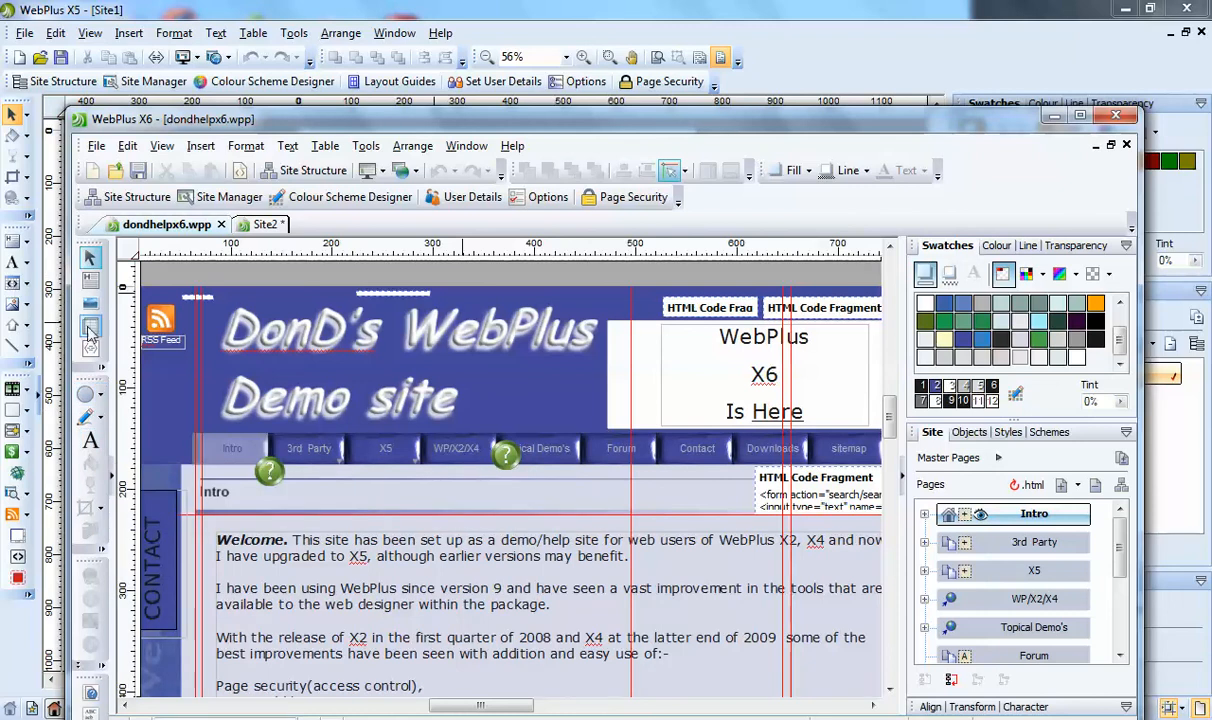
{"action": "mouse_move", "coordinate": [91, 336]}
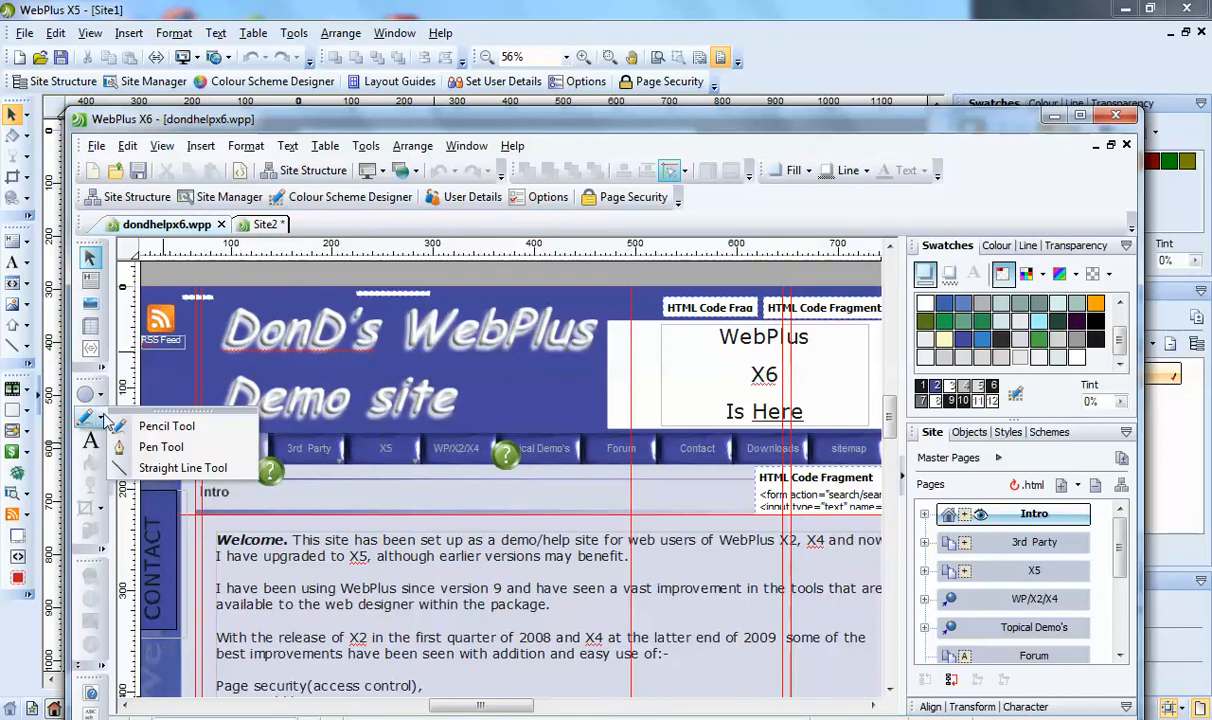
{"action": "mouse_move", "coordinate": [183, 468]}
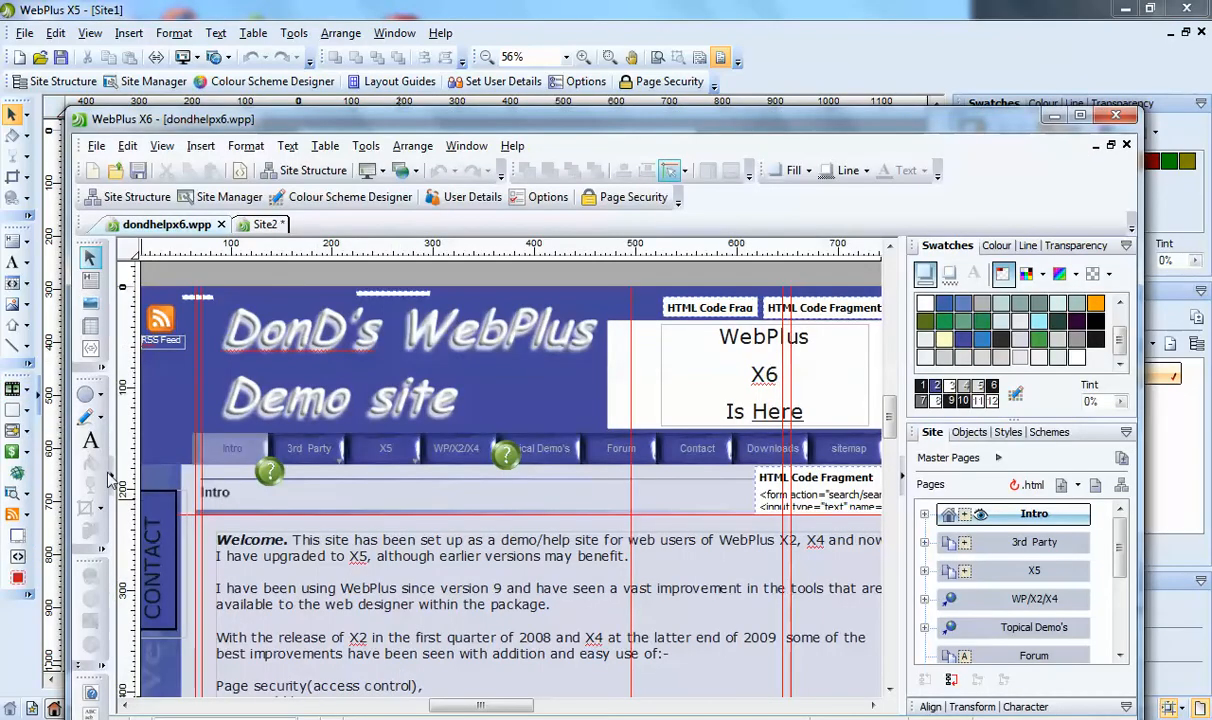
{"action": "mouse_move", "coordinate": [192, 389]}
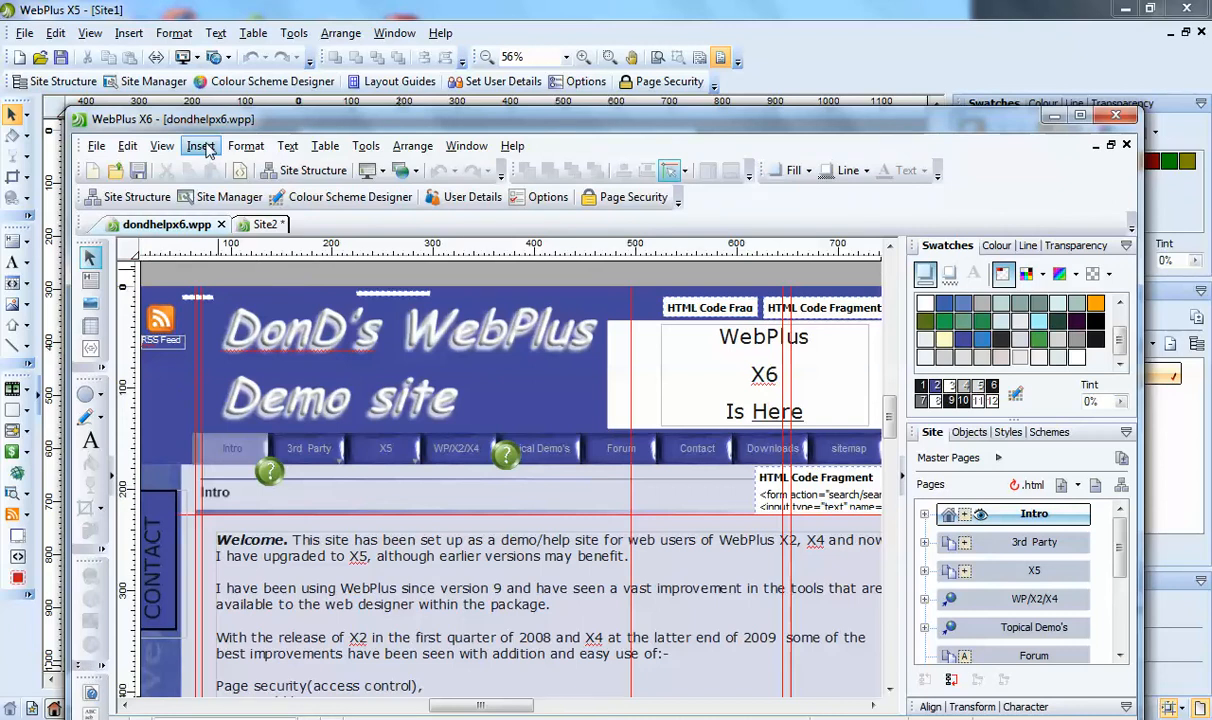
{"action": "left_click", "coordinate": [200, 146]}
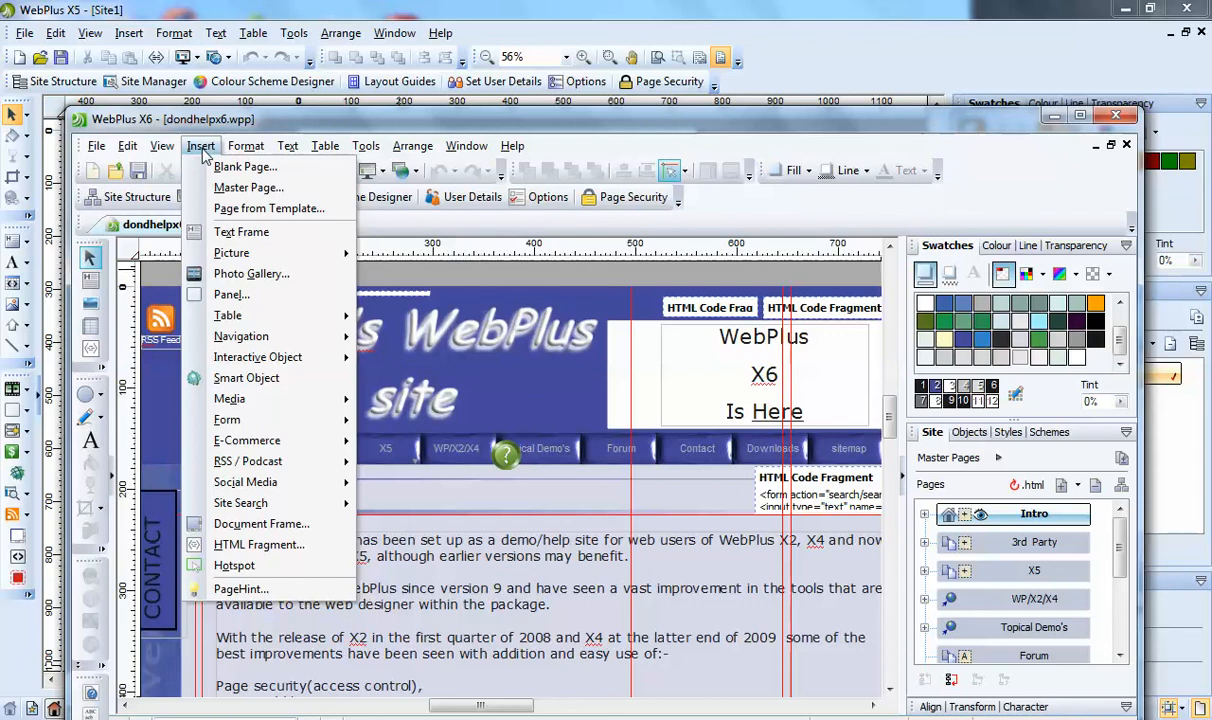
{"action": "mouse_move", "coordinate": [229, 399]}
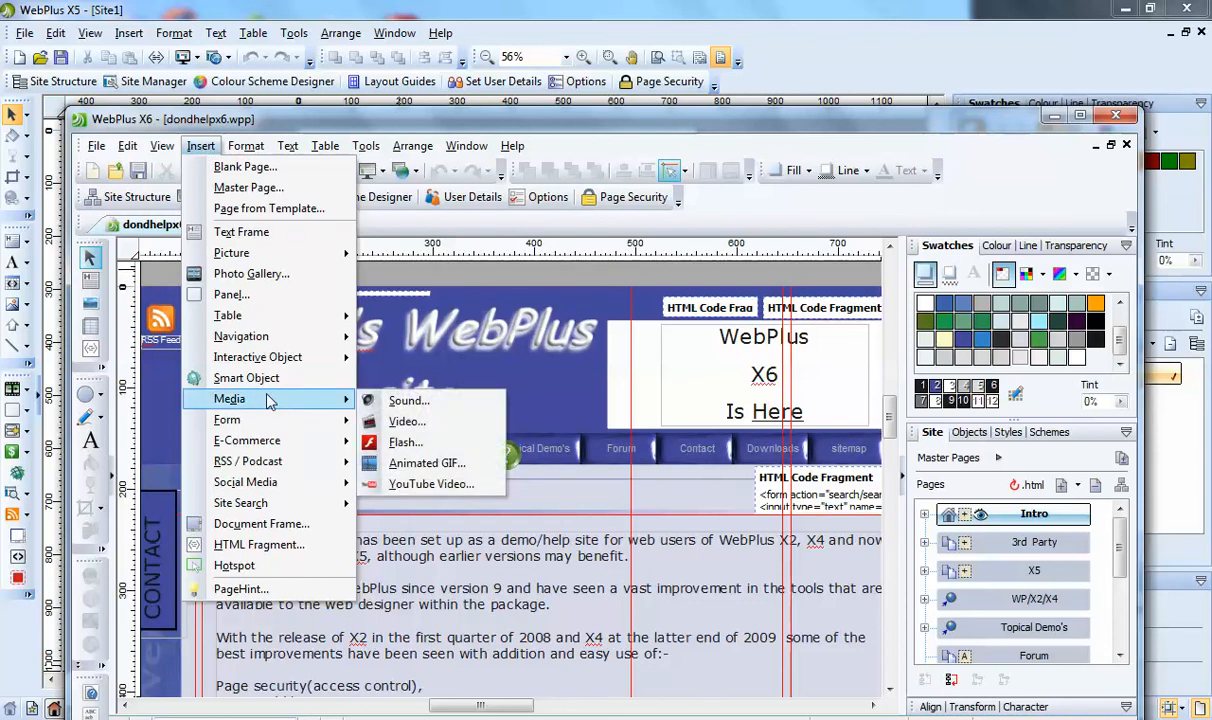
{"action": "mouse_move", "coordinate": [228, 315]}
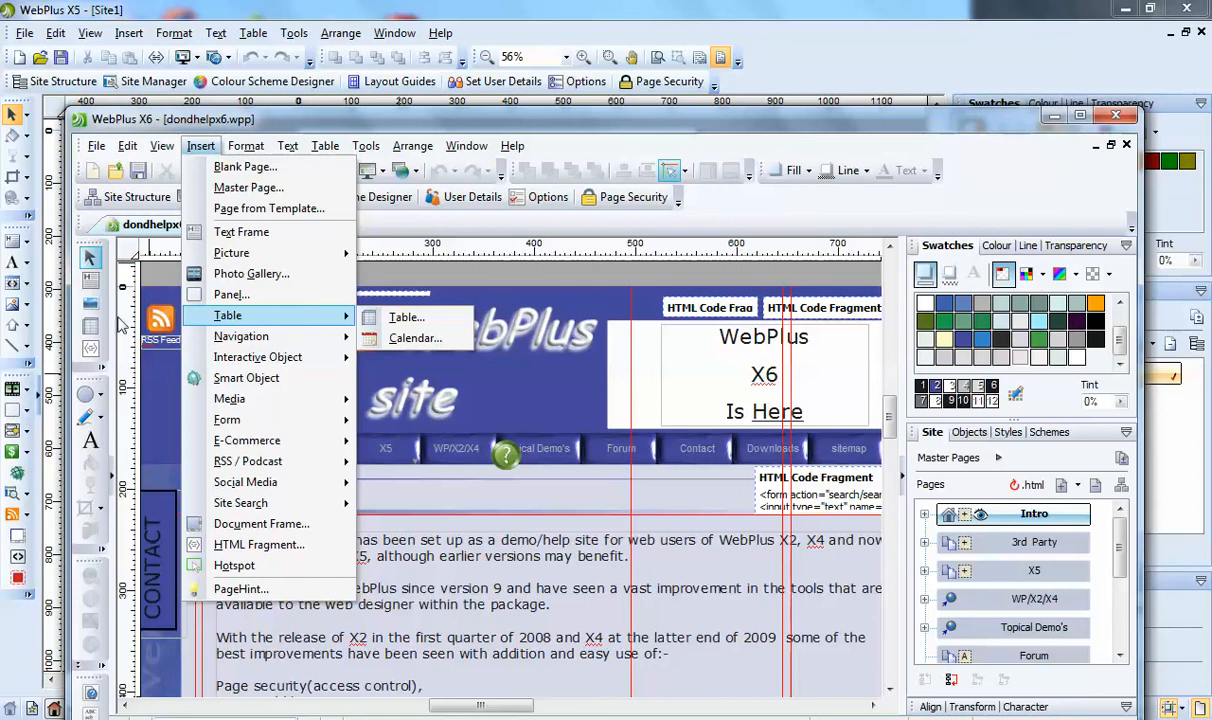
{"action": "mouse_move", "coordinate": [90, 417]}
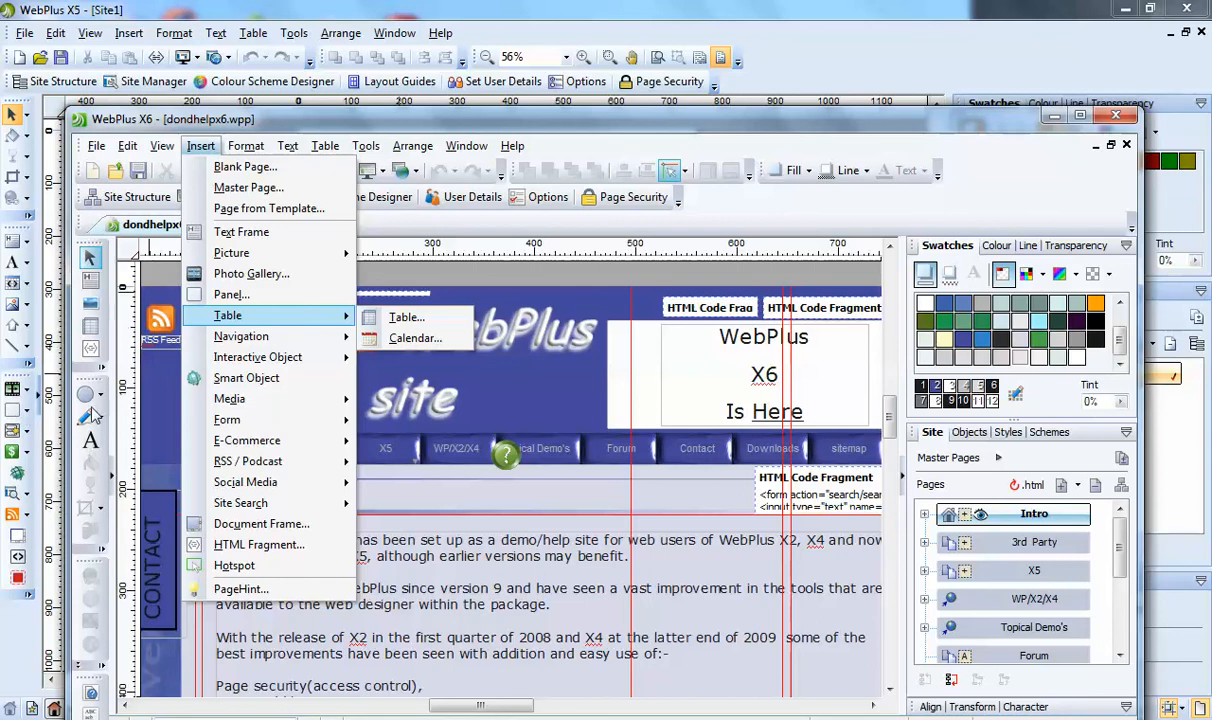
{"action": "mouse_move", "coordinate": [247, 440]}
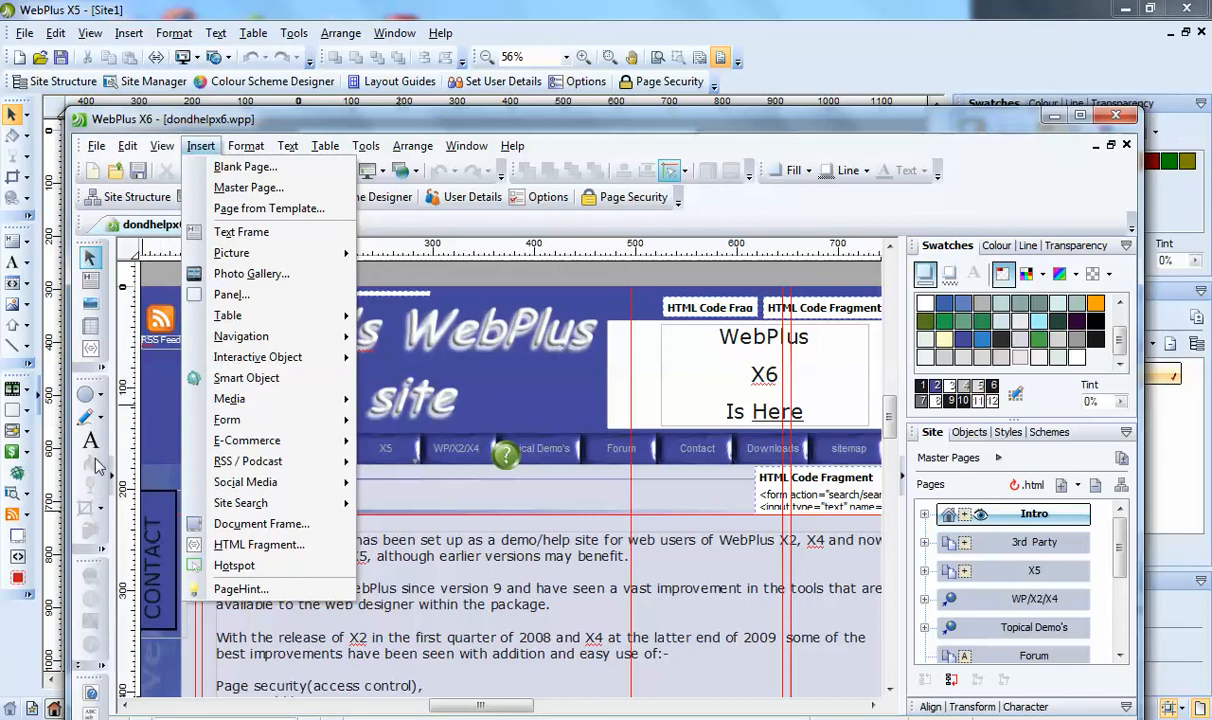
{"action": "mouse_move", "coordinate": [88, 607]}
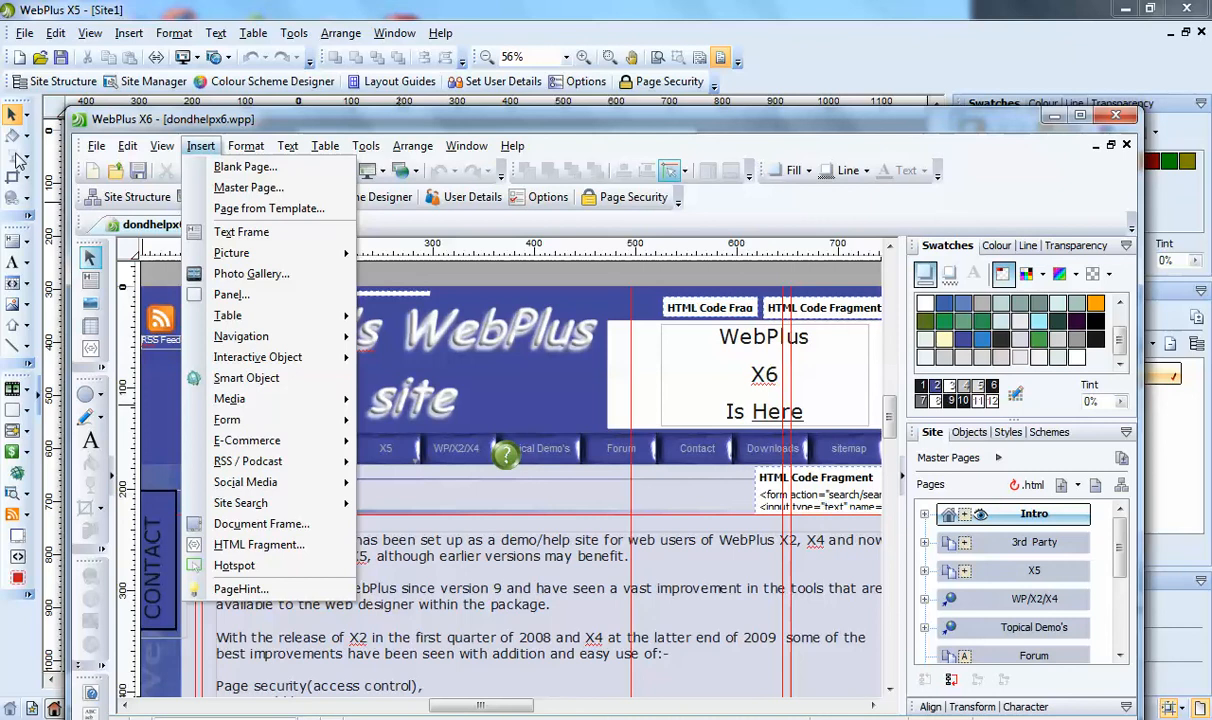
{"action": "mouse_move", "coordinate": [92, 500]}
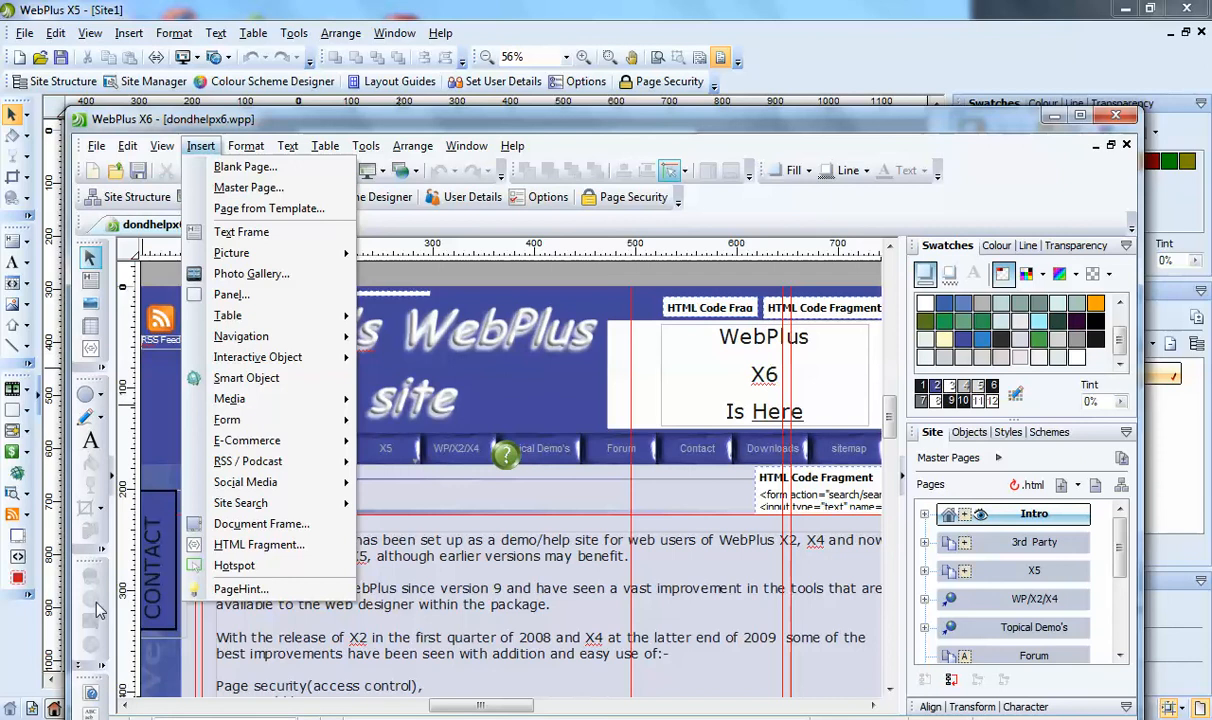
{"action": "mouse_move", "coordinate": [428, 506]}
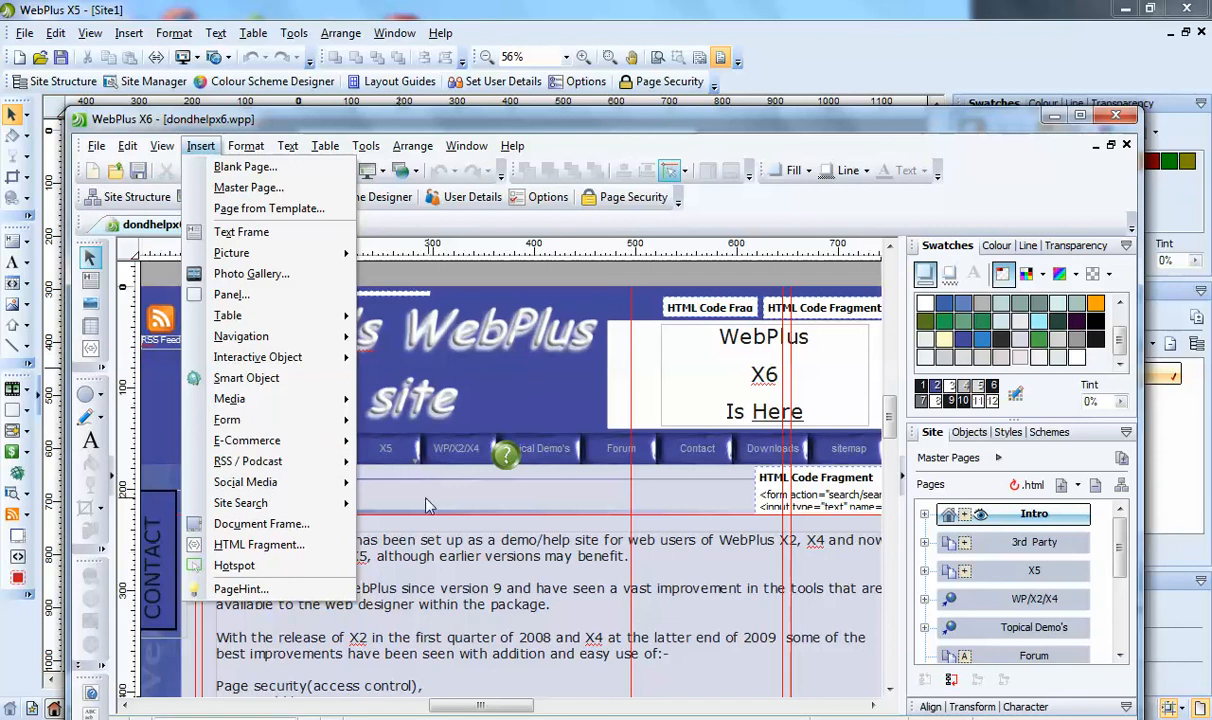
{"action": "mouse_move", "coordinate": [89, 654]}
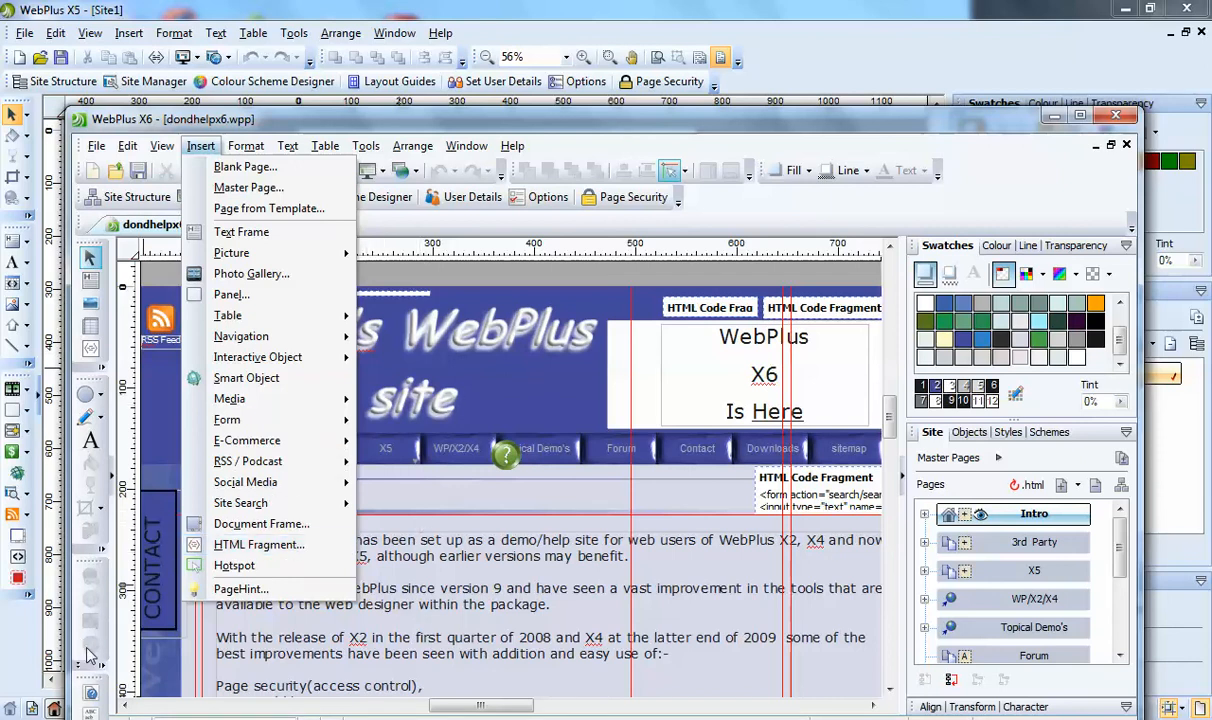
{"action": "mouse_move", "coordinate": [548, 605]}
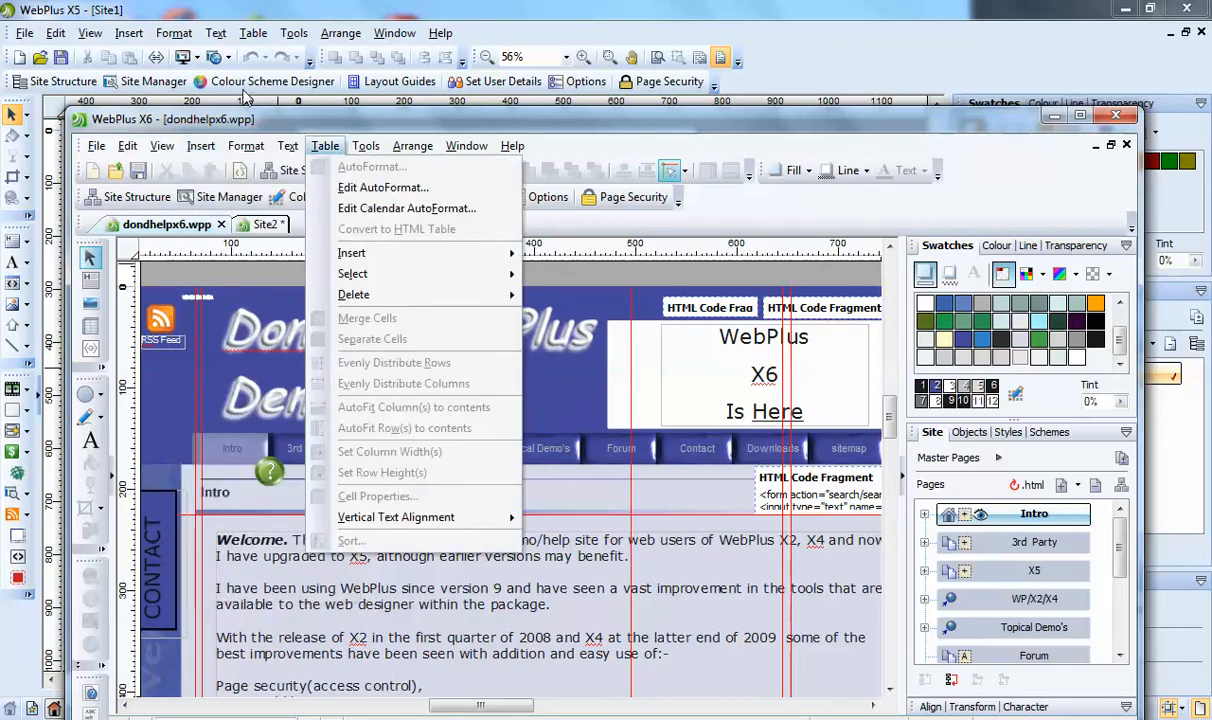
{"action": "left_click", "coordinate": [161, 145]}
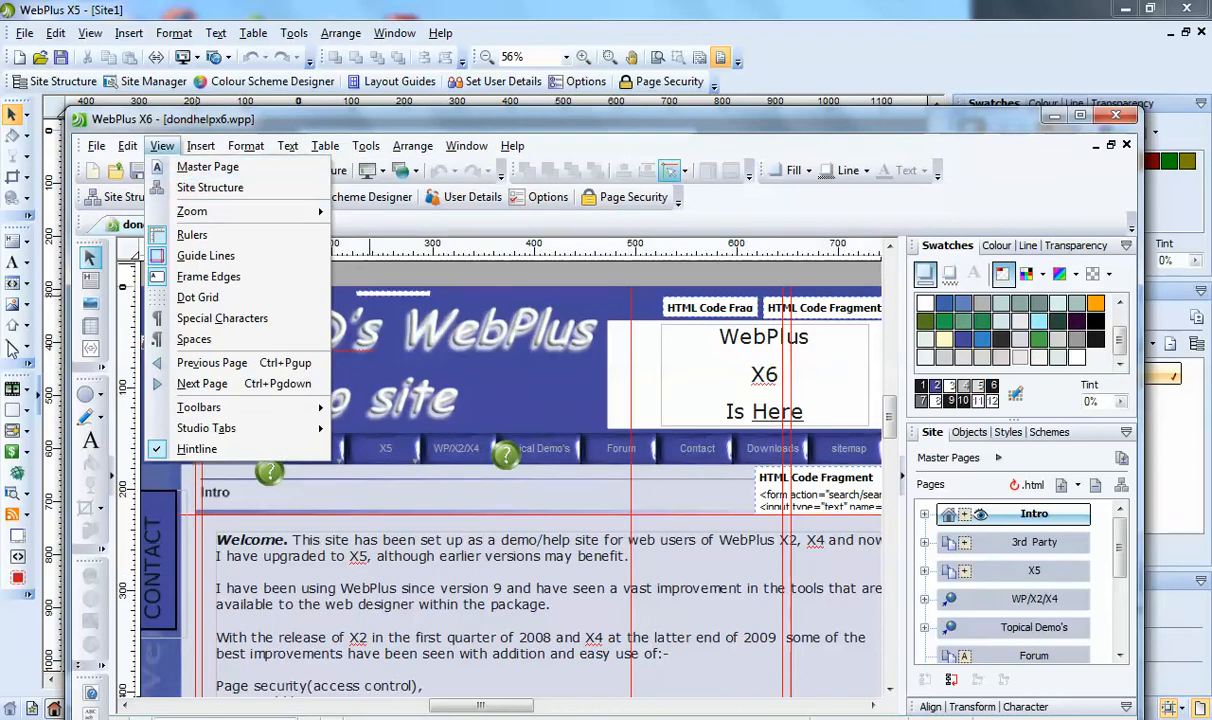
{"action": "mouse_move", "coordinate": [12, 228]}
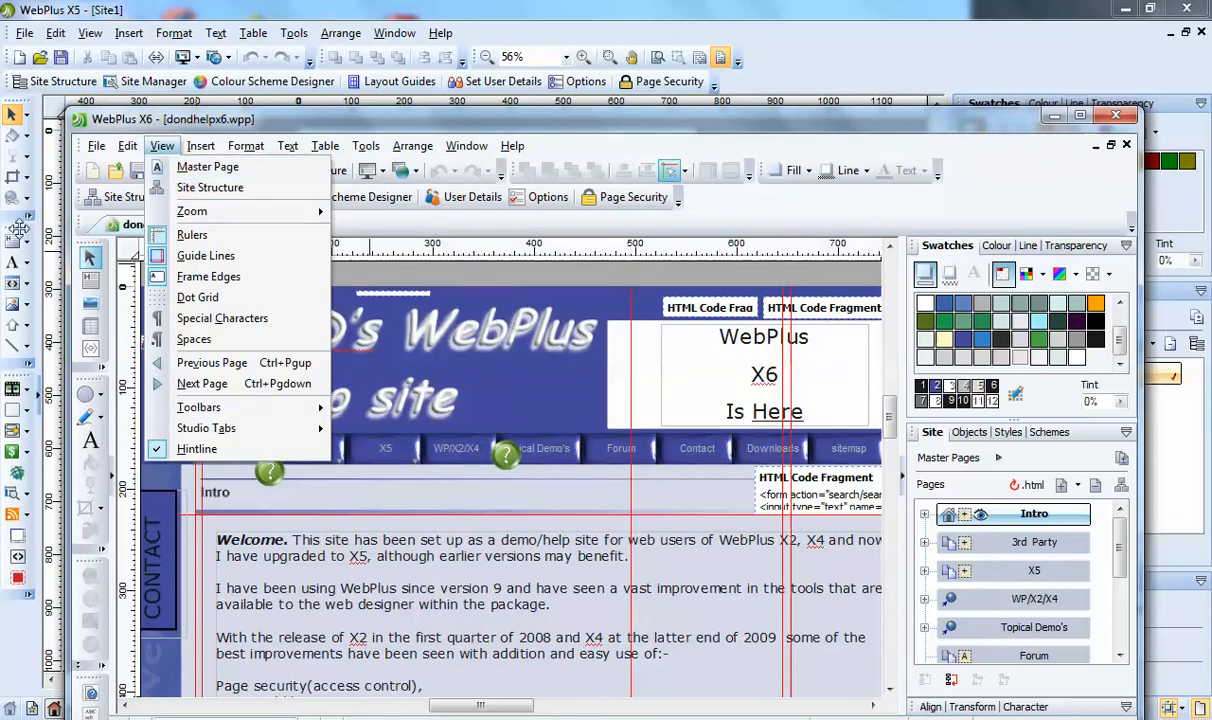
{"action": "left_click", "coordinate": [97, 145]}
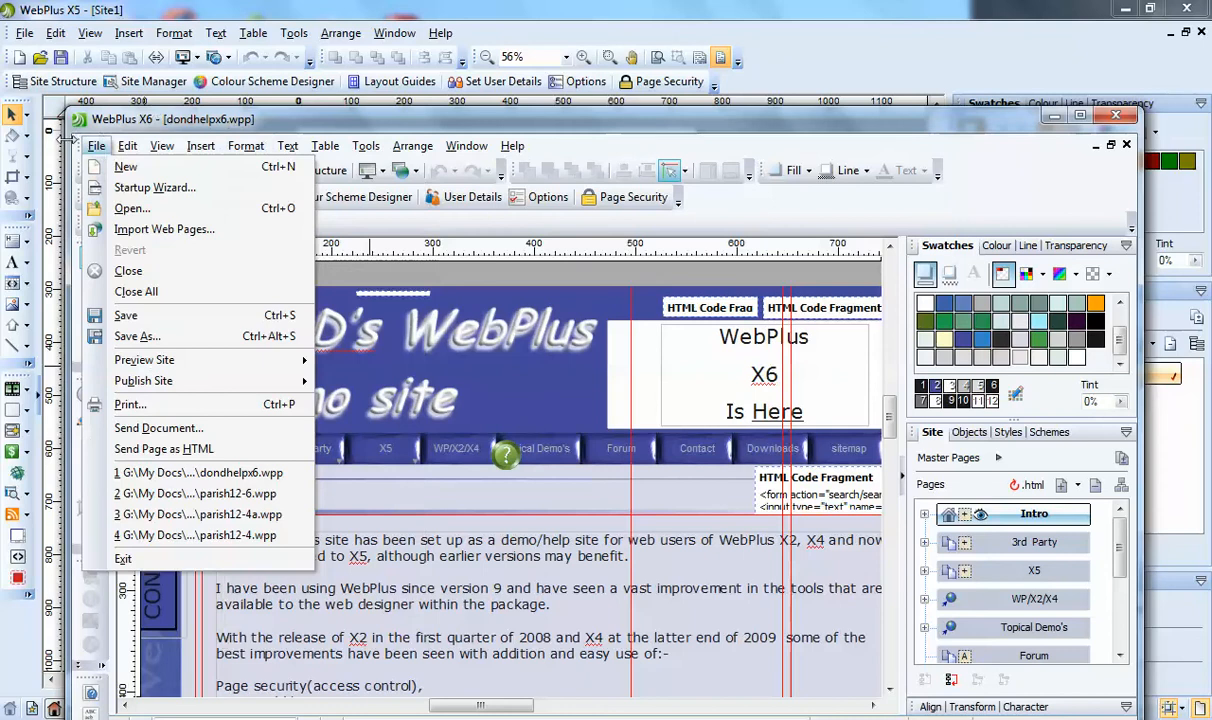
{"action": "left_click", "coordinate": [287, 145]}
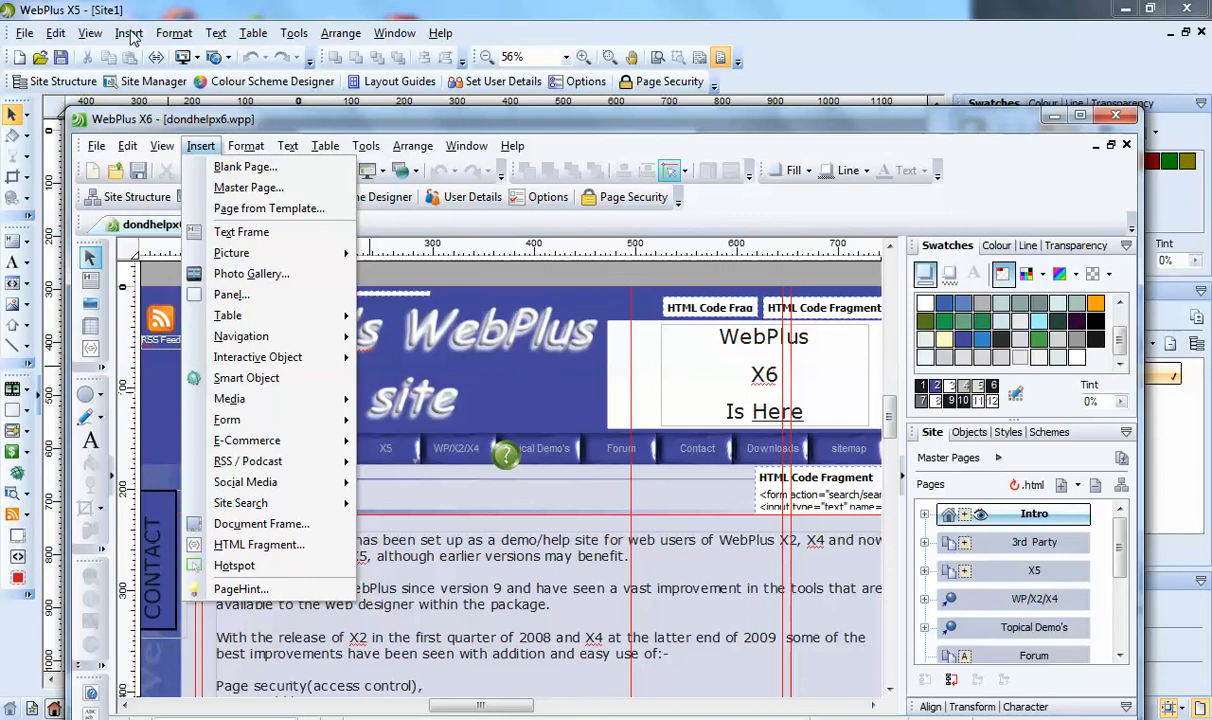
{"action": "mouse_move", "coordinate": [175, 119]}
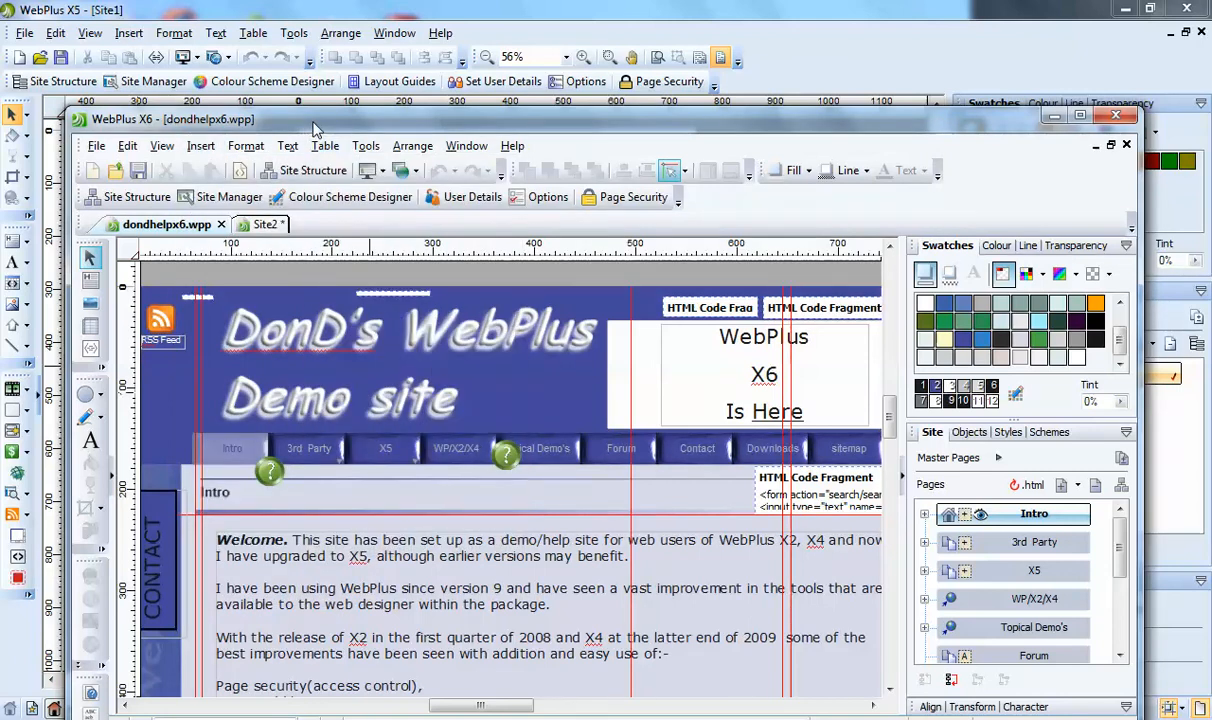
{"action": "mouse_move", "coordinate": [295, 140]}
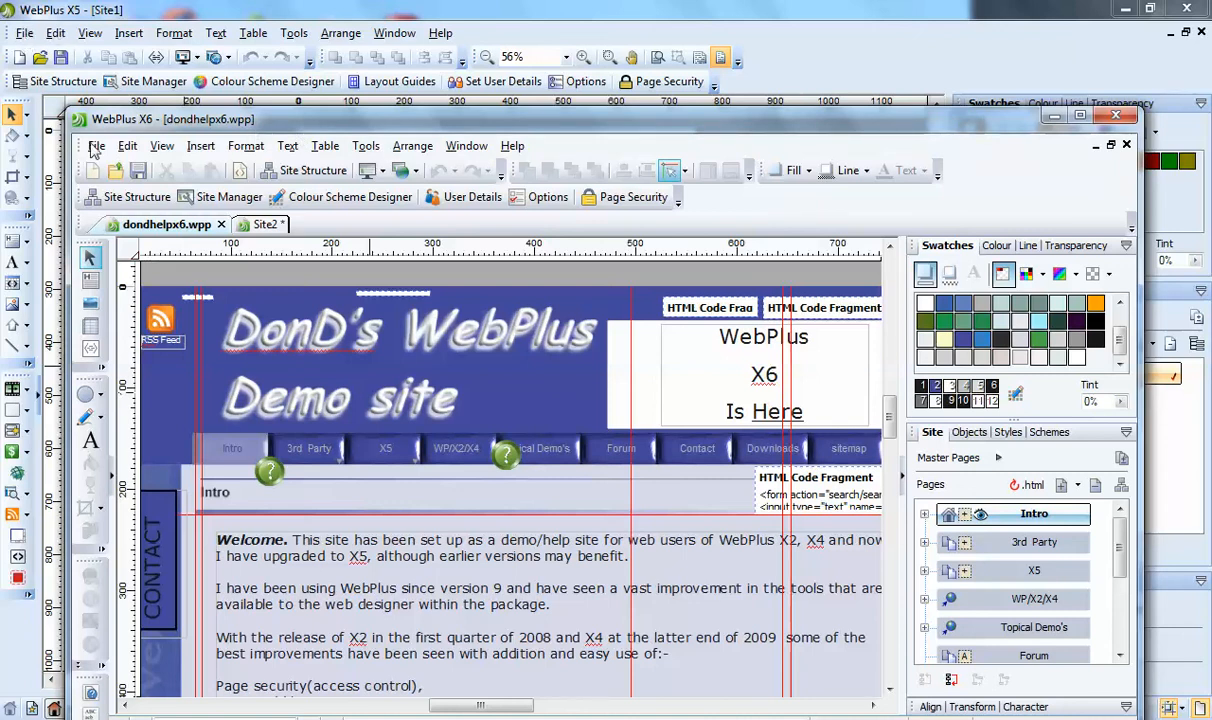
{"action": "left_click", "coordinate": [127, 146]}
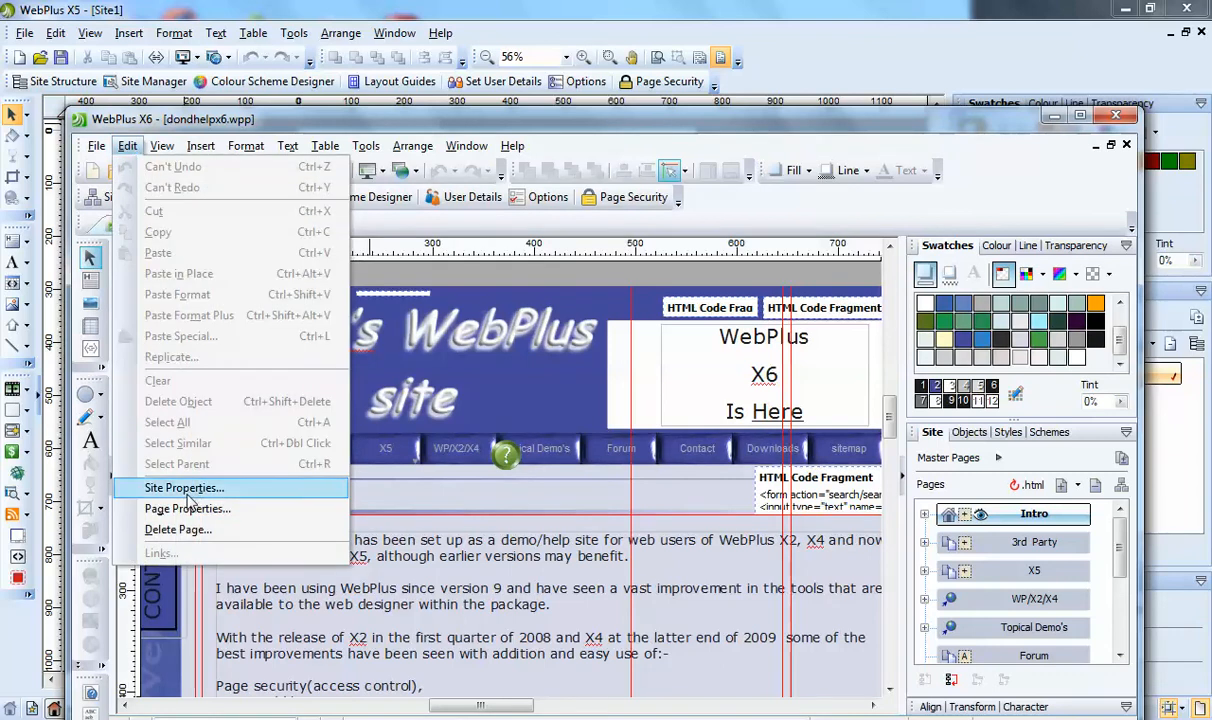
{"action": "mouse_move", "coordinate": [177, 294]}
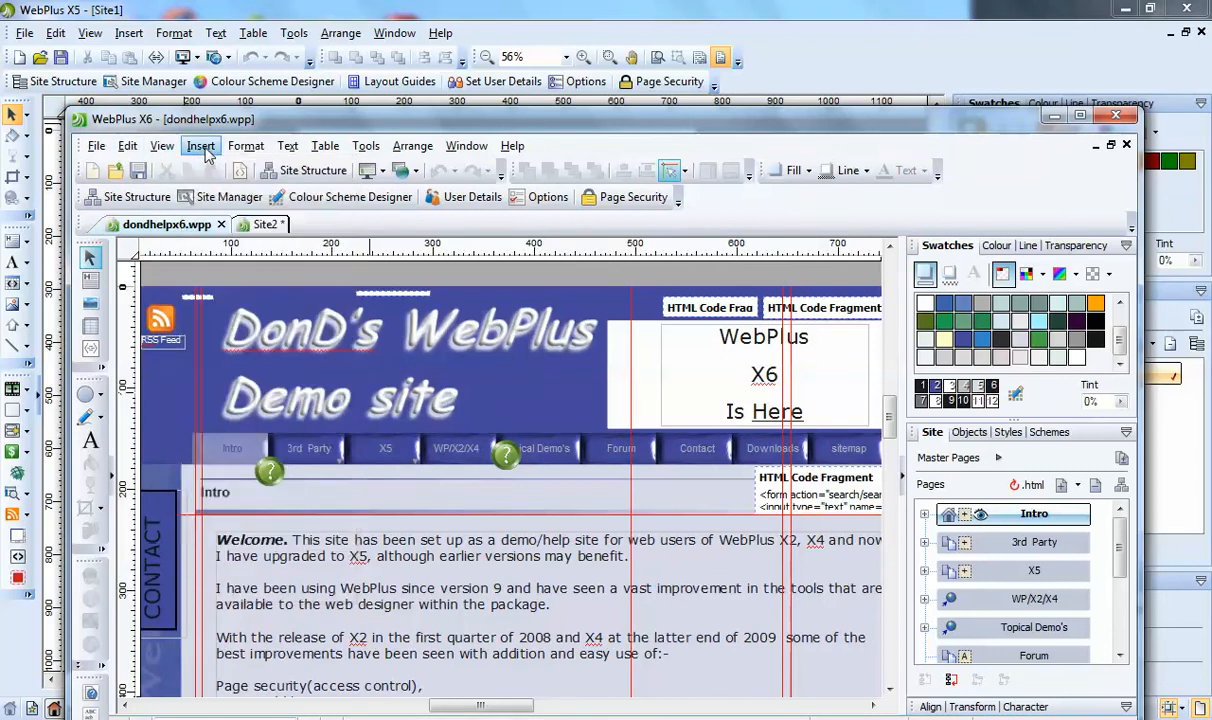
{"action": "left_click", "coordinate": [200, 145]}
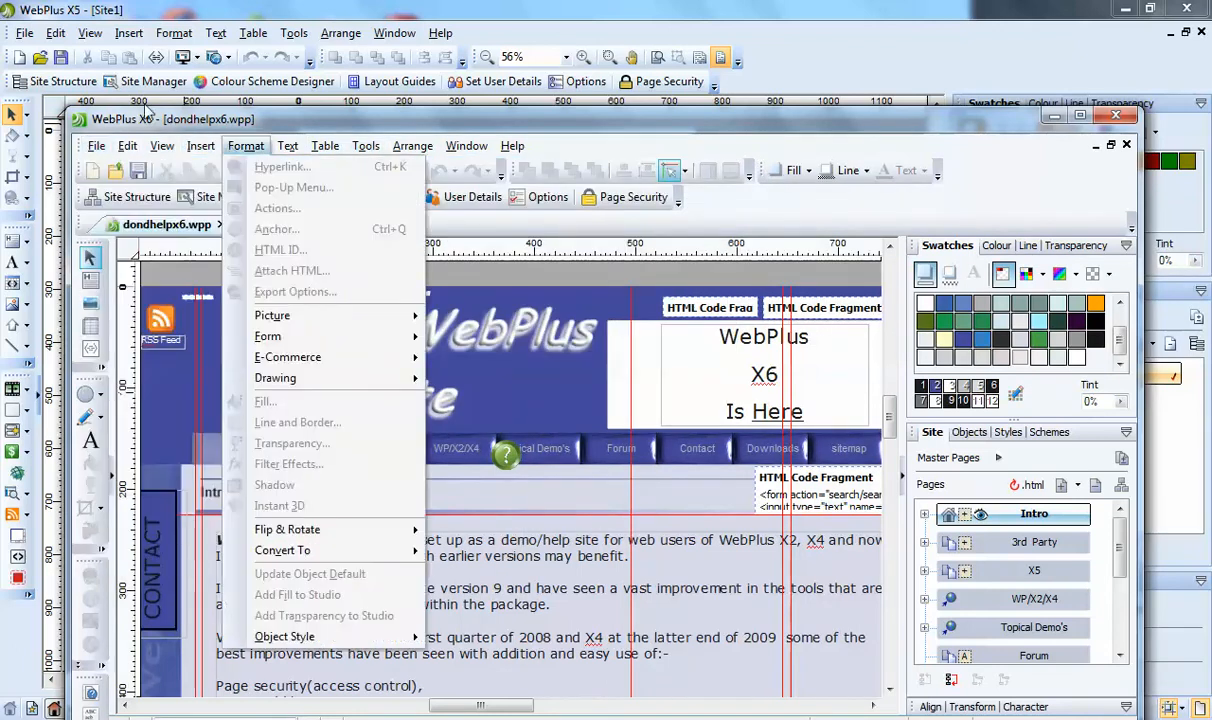
{"action": "left_click", "coordinate": [127, 145]}
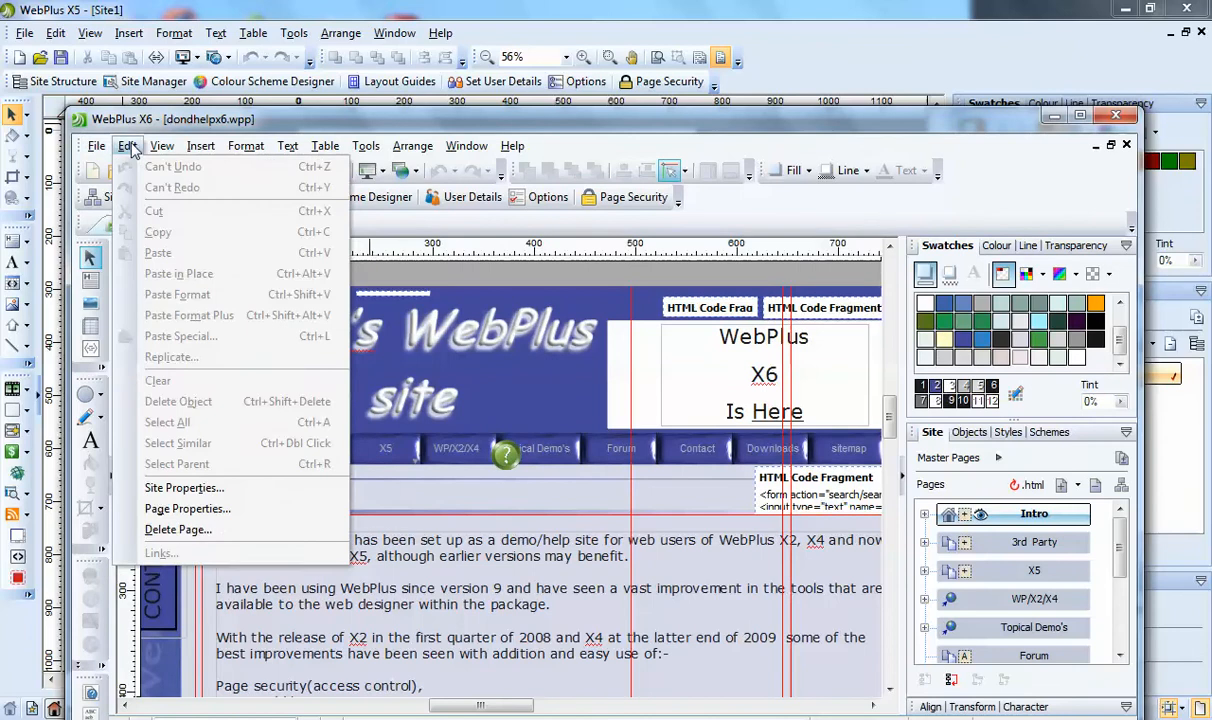
{"action": "left_click", "coordinate": [96, 146]}
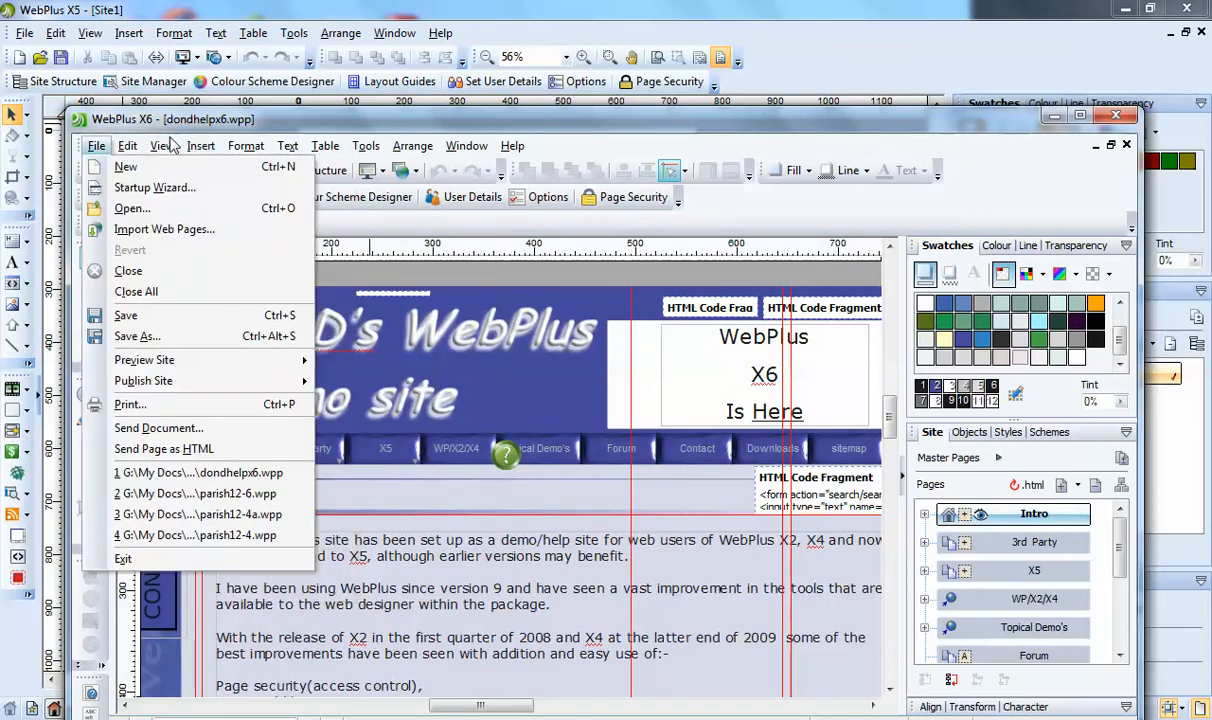
{"action": "left_click", "coordinate": [161, 145]}
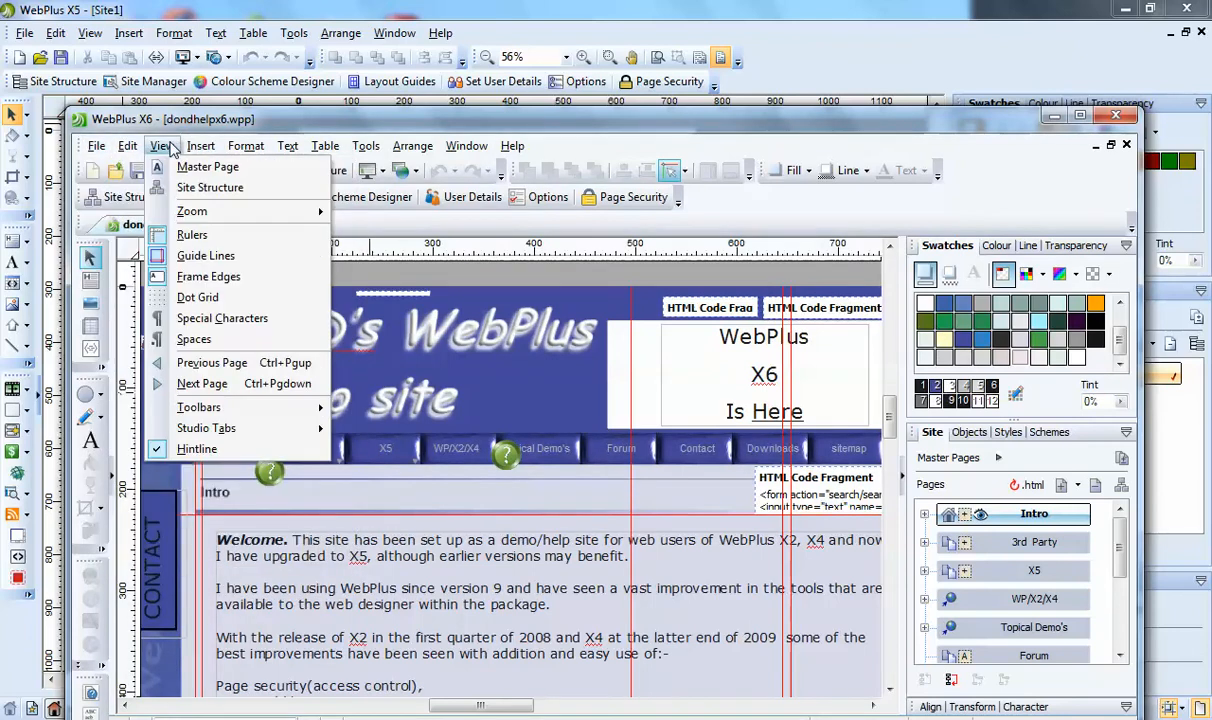
{"action": "left_click", "coordinate": [412, 145]}
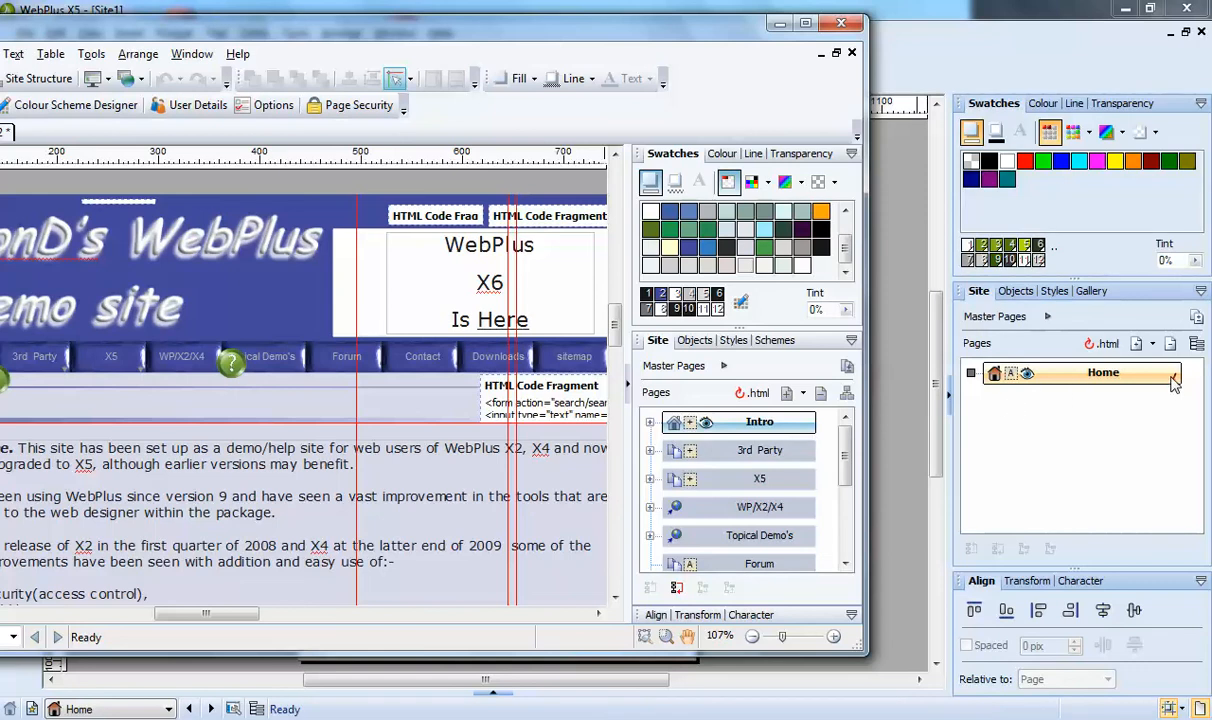
{"action": "mouse_move", "coordinate": [1073, 375]}
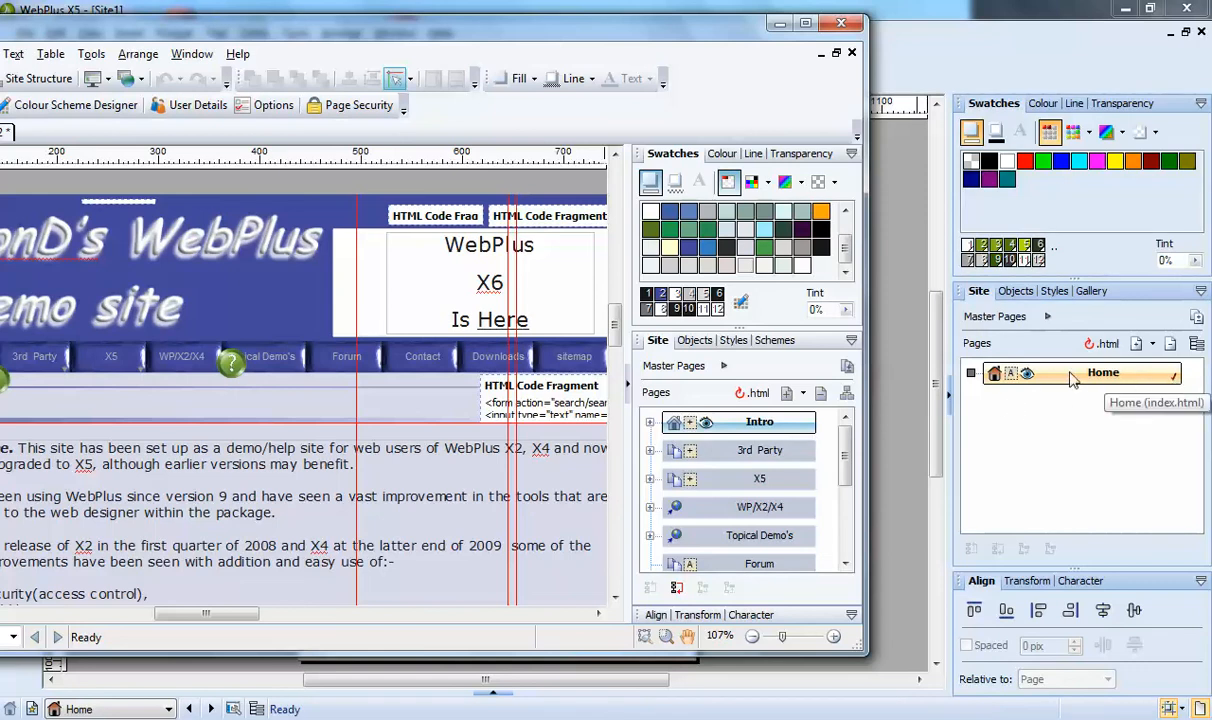
{"action": "mouse_move", "coordinate": [1034, 374]}
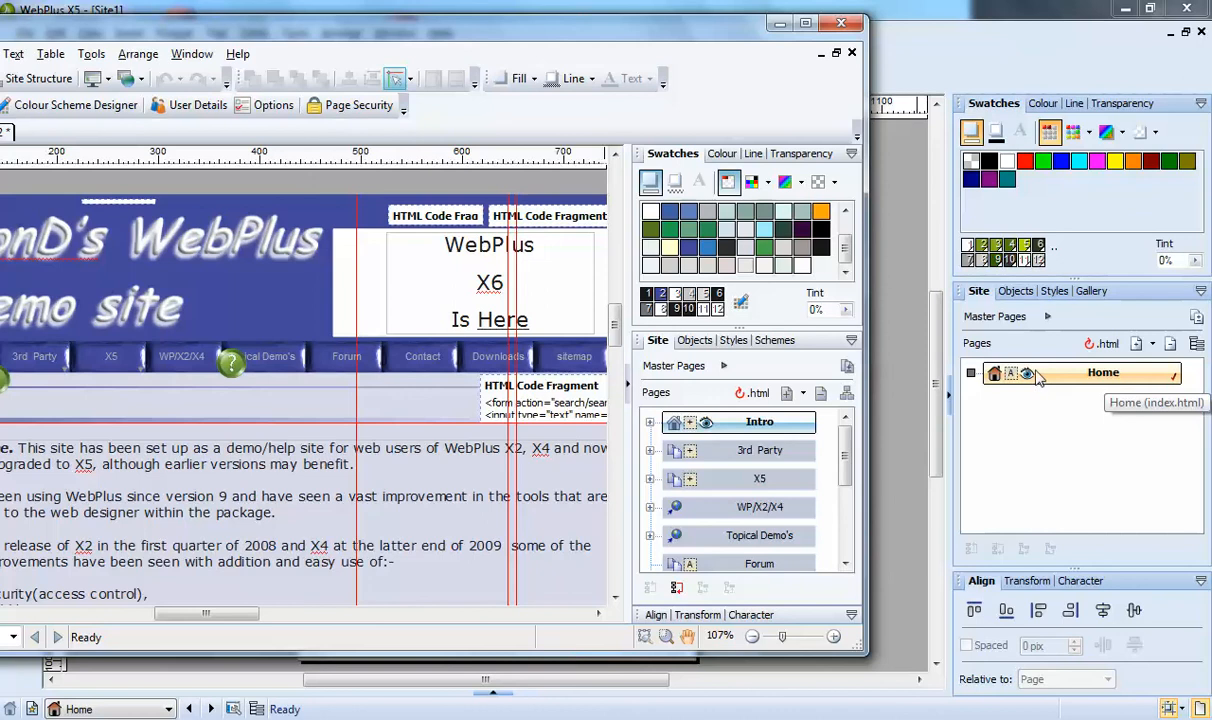
{"action": "mouse_move", "coordinate": [1173, 381]}
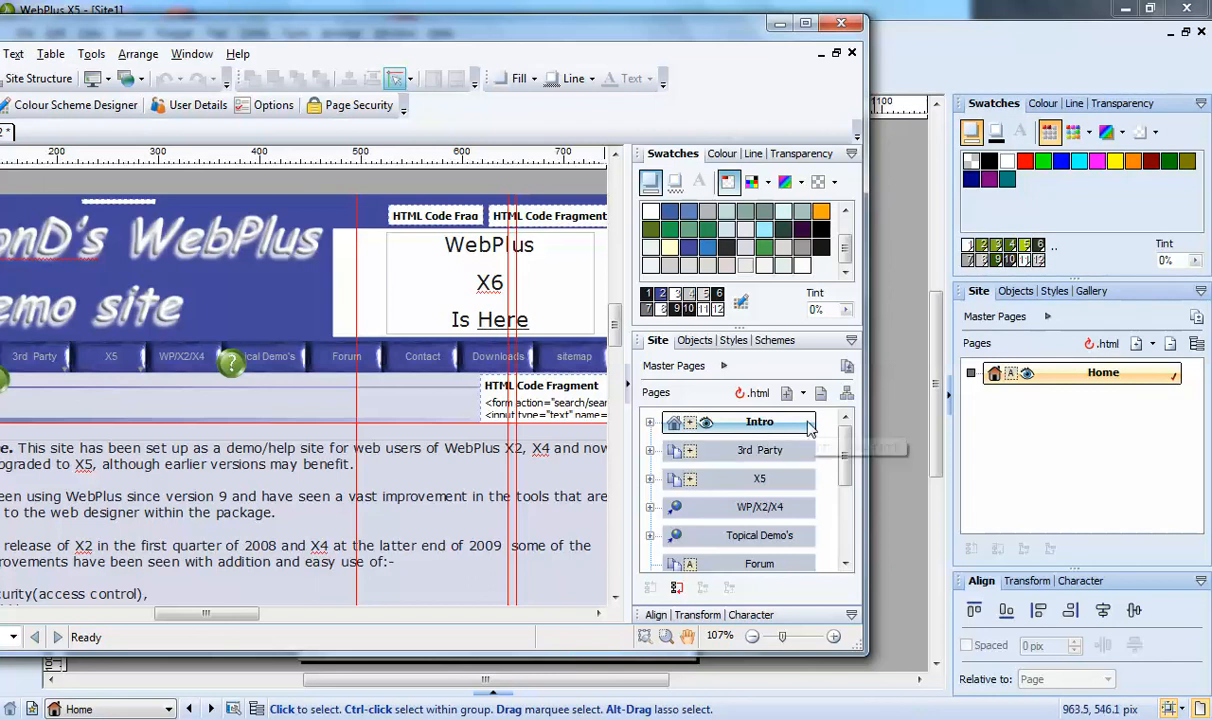
{"action": "mouse_move", "coordinate": [795, 435]}
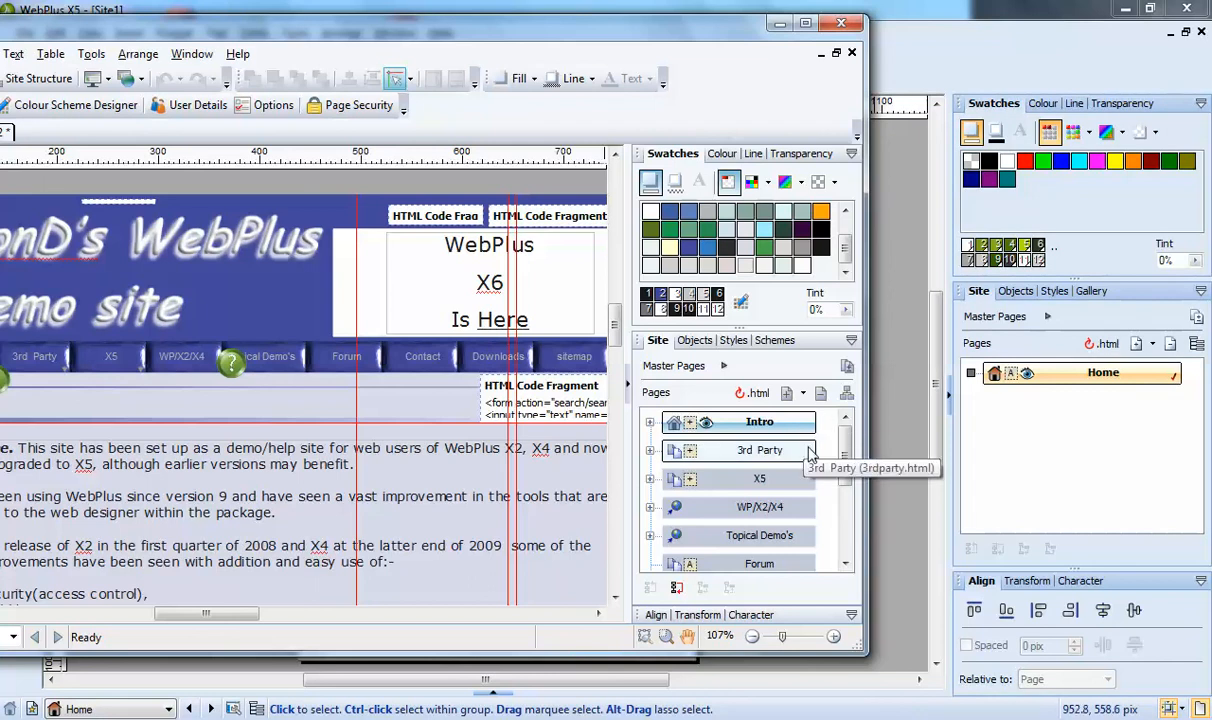
{"action": "mouse_move", "coordinate": [792, 408]}
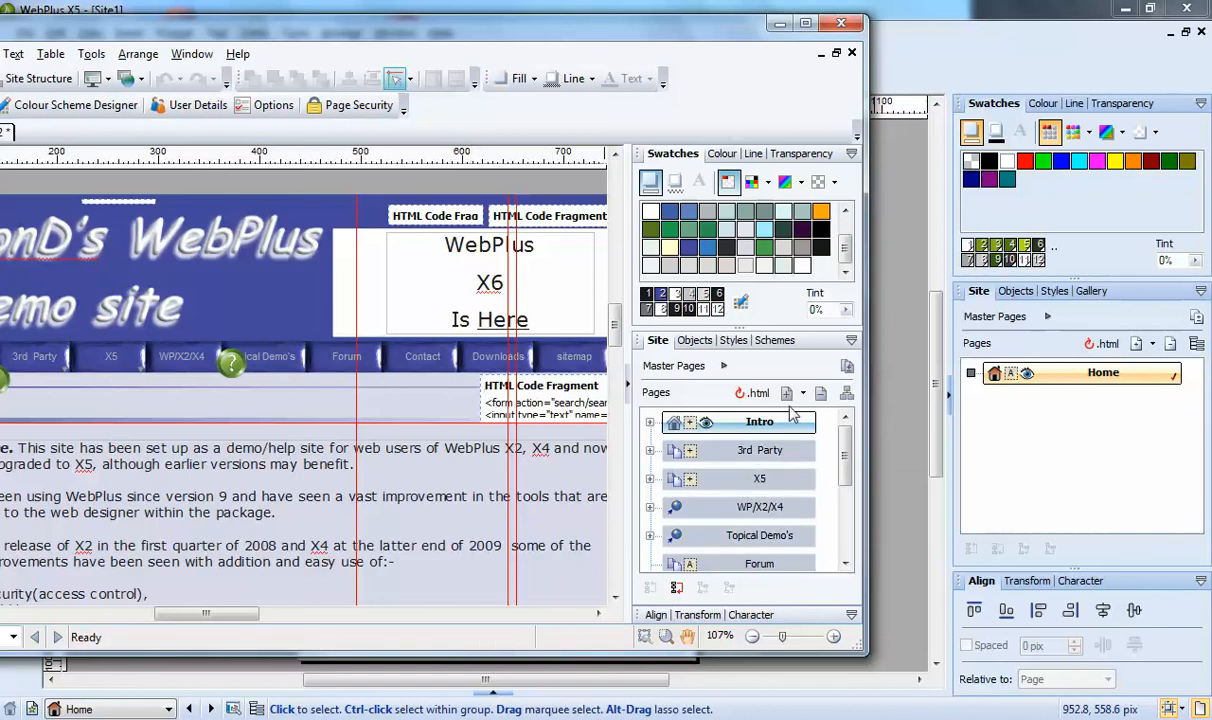
{"action": "mouse_move", "coordinate": [759, 478]}
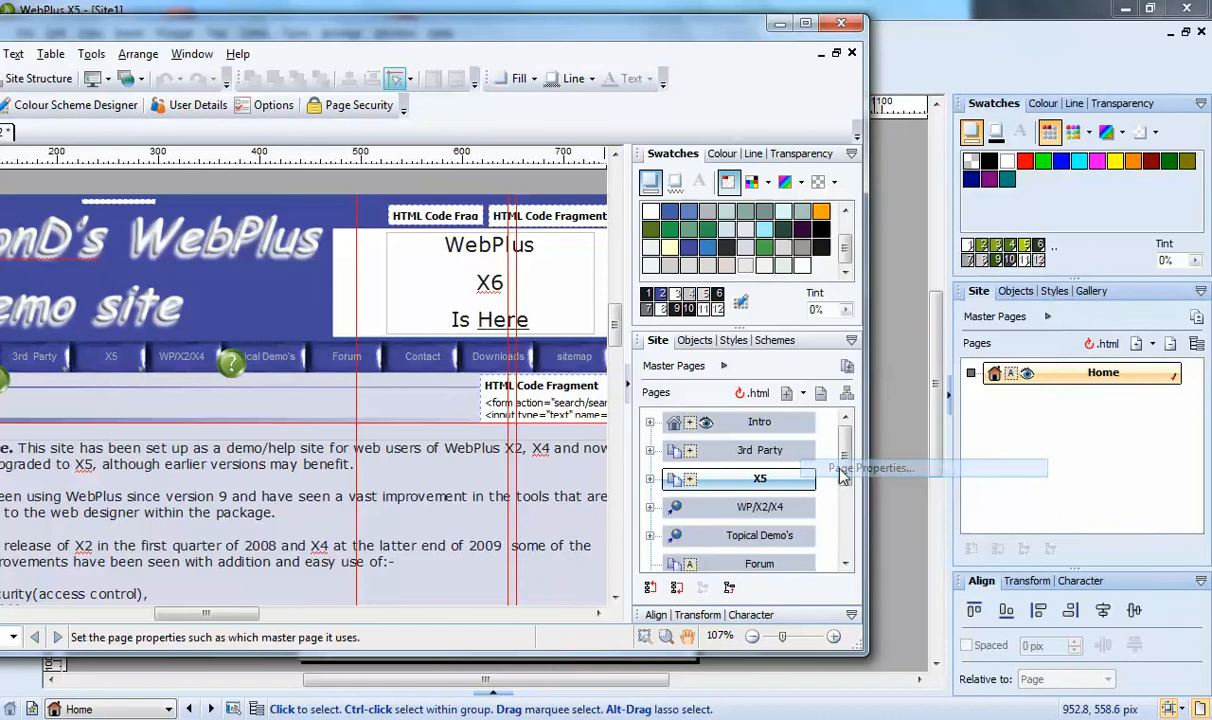
Step: Untick Include in Navigation in the X5 page's properties so the navbar skips it
{"action": "left_click", "coordinate": [869, 468]}
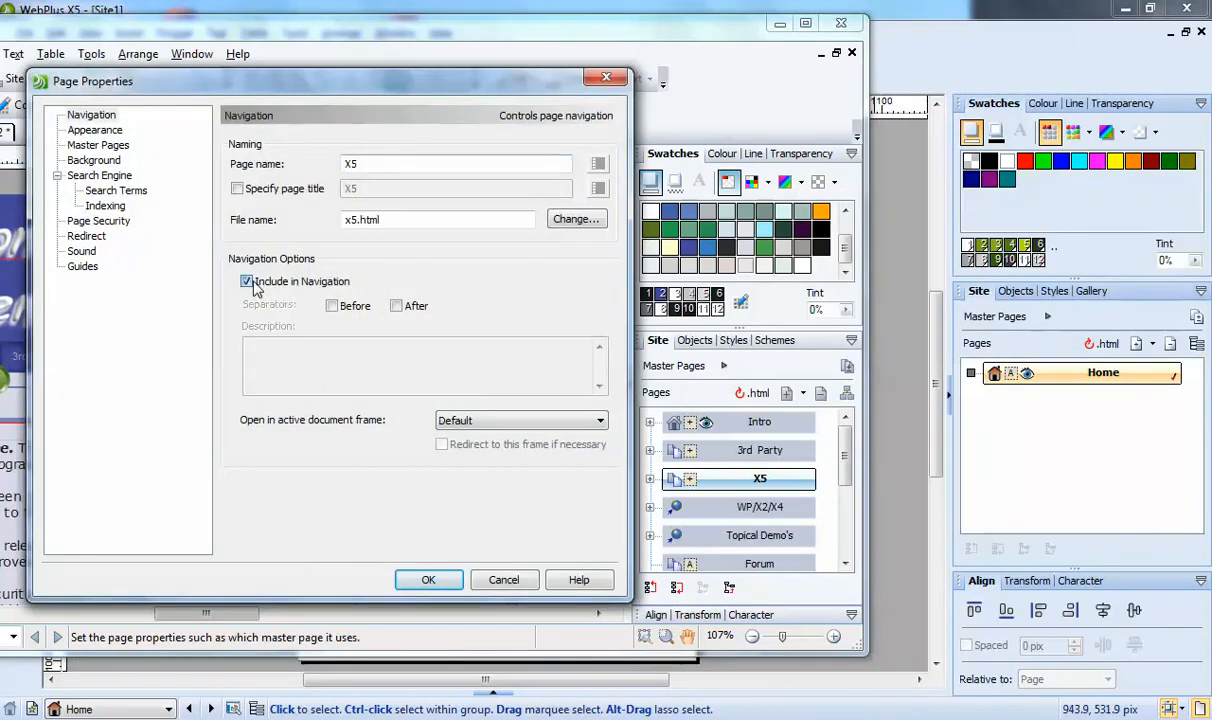
{"action": "left_click", "coordinate": [429, 580]}
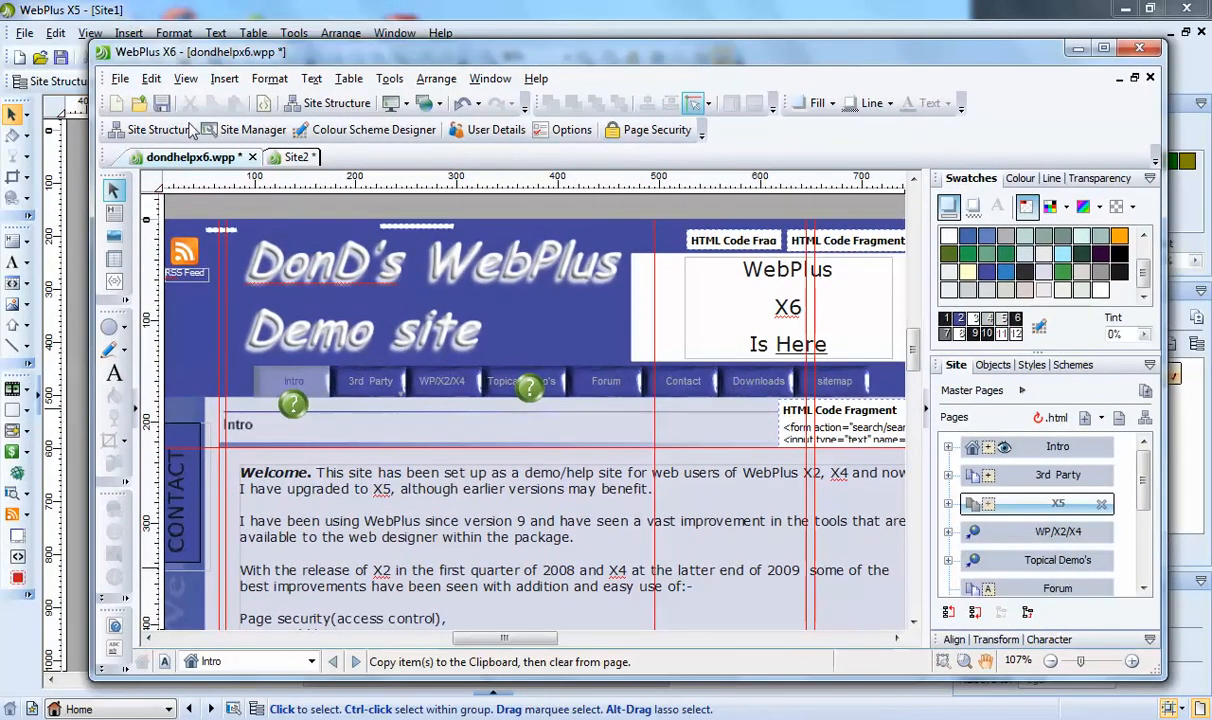
{"action": "mouse_move", "coordinate": [252, 129]}
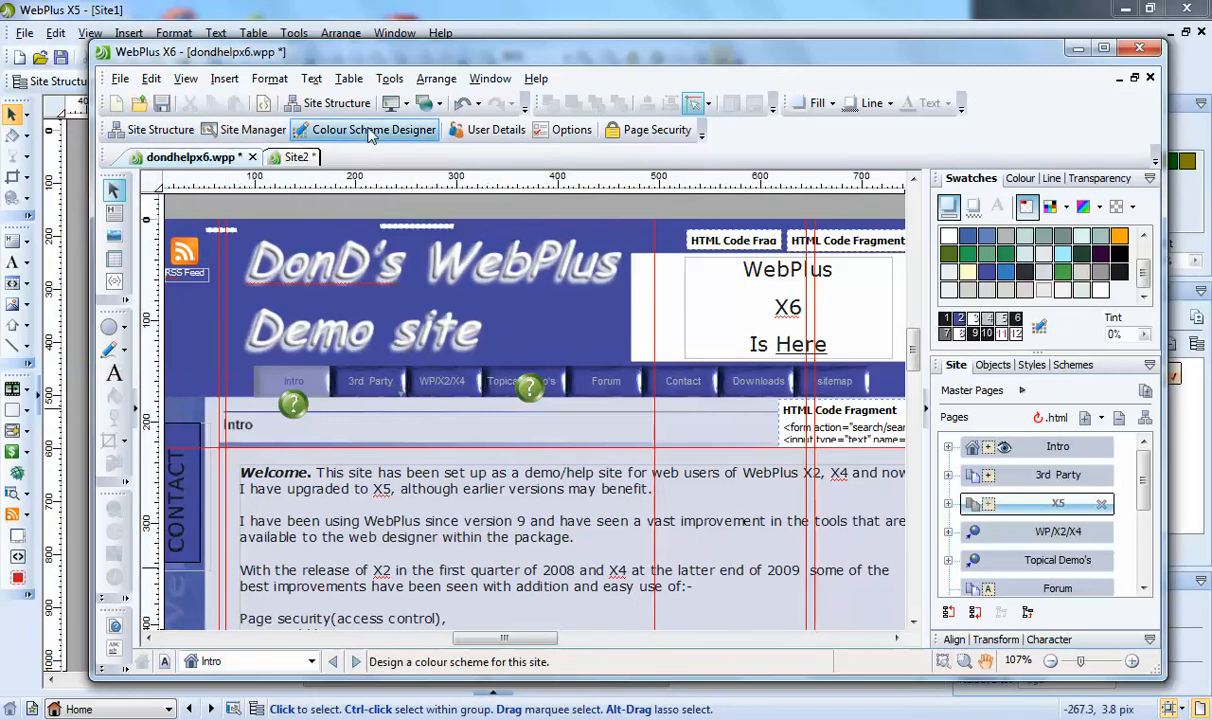
{"action": "left_click", "coordinate": [365, 130]}
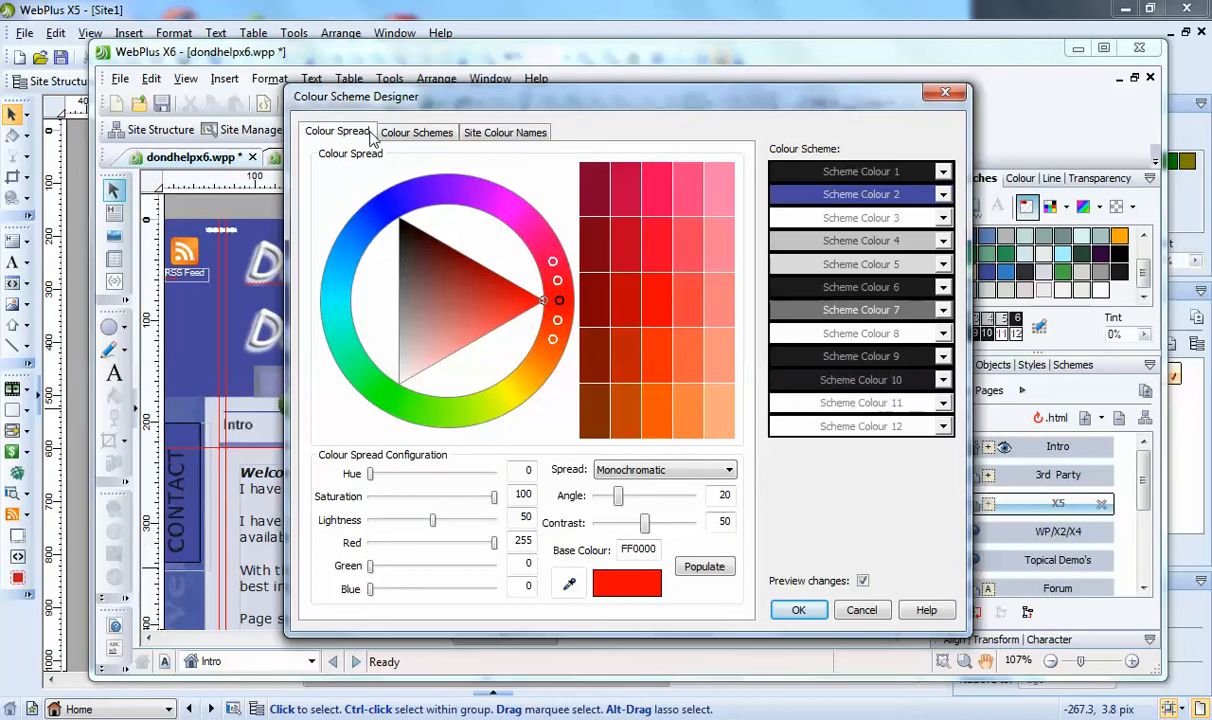
{"action": "left_click", "coordinate": [416, 132]}
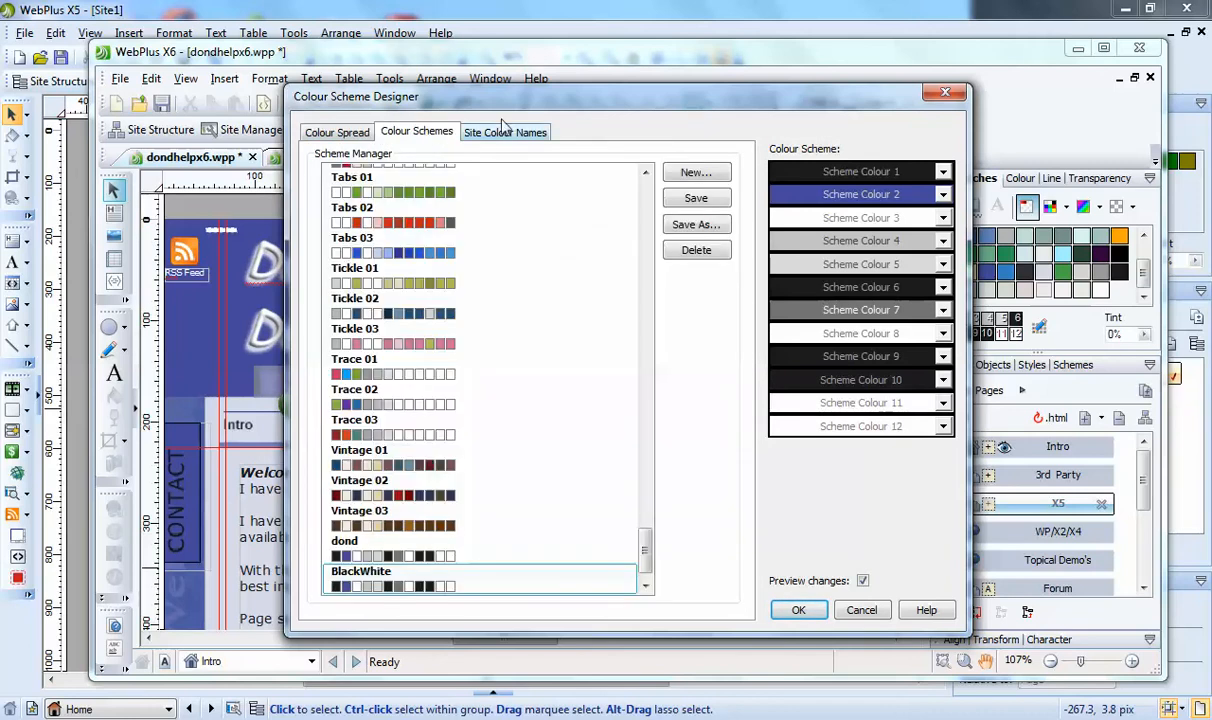
{"action": "left_click", "coordinate": [505, 131]}
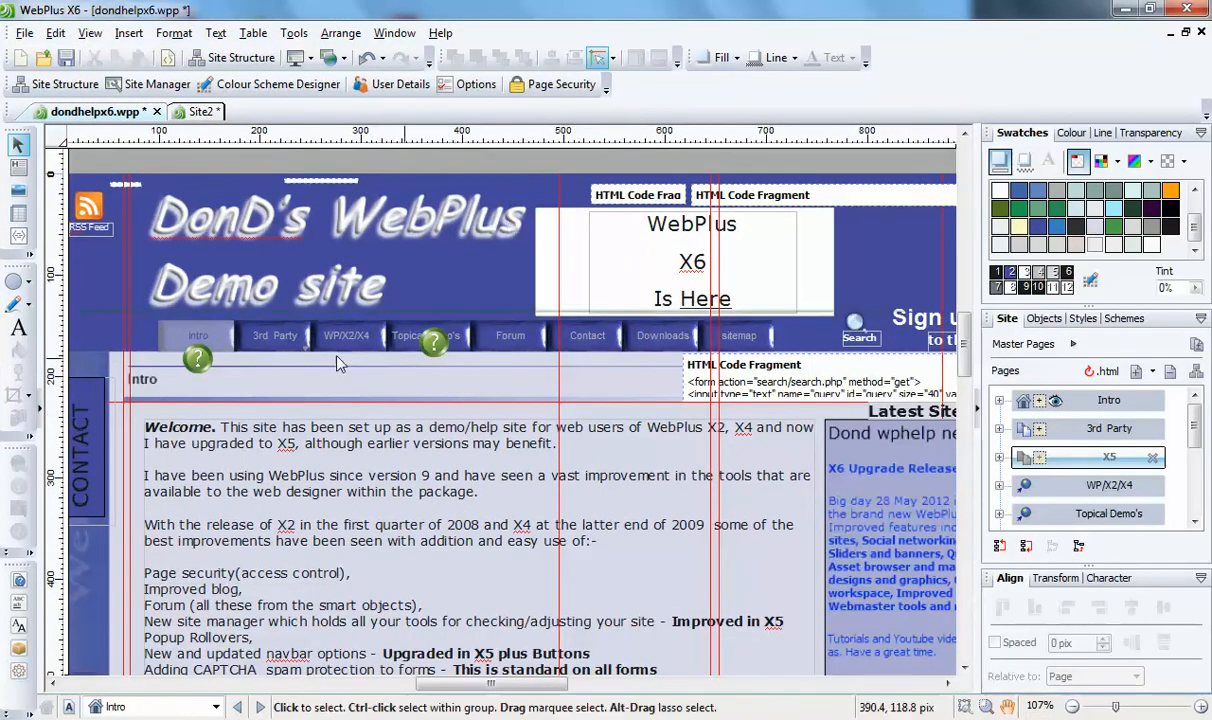
{"action": "mouse_move", "coordinate": [155, 84]}
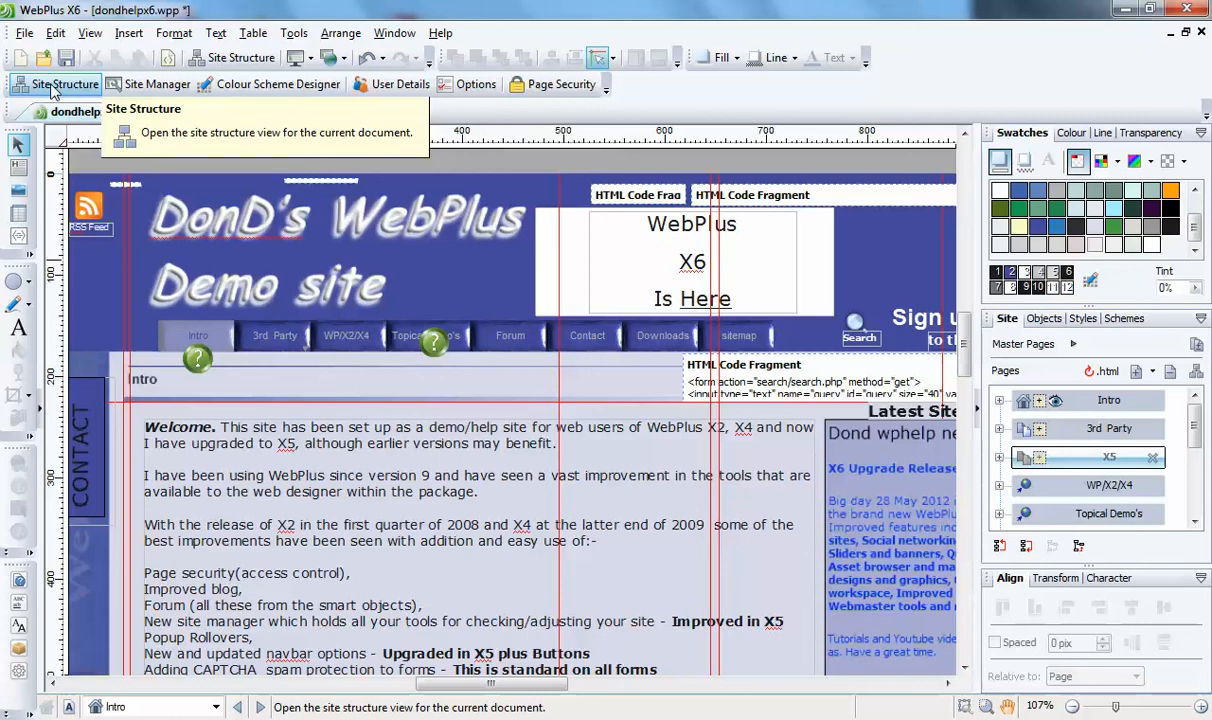
Step: Show the Site Structure map with Intro and 3rd Party subpages like Login and Lightbox+ expanded
{"action": "left_click", "coordinate": [66, 84]}
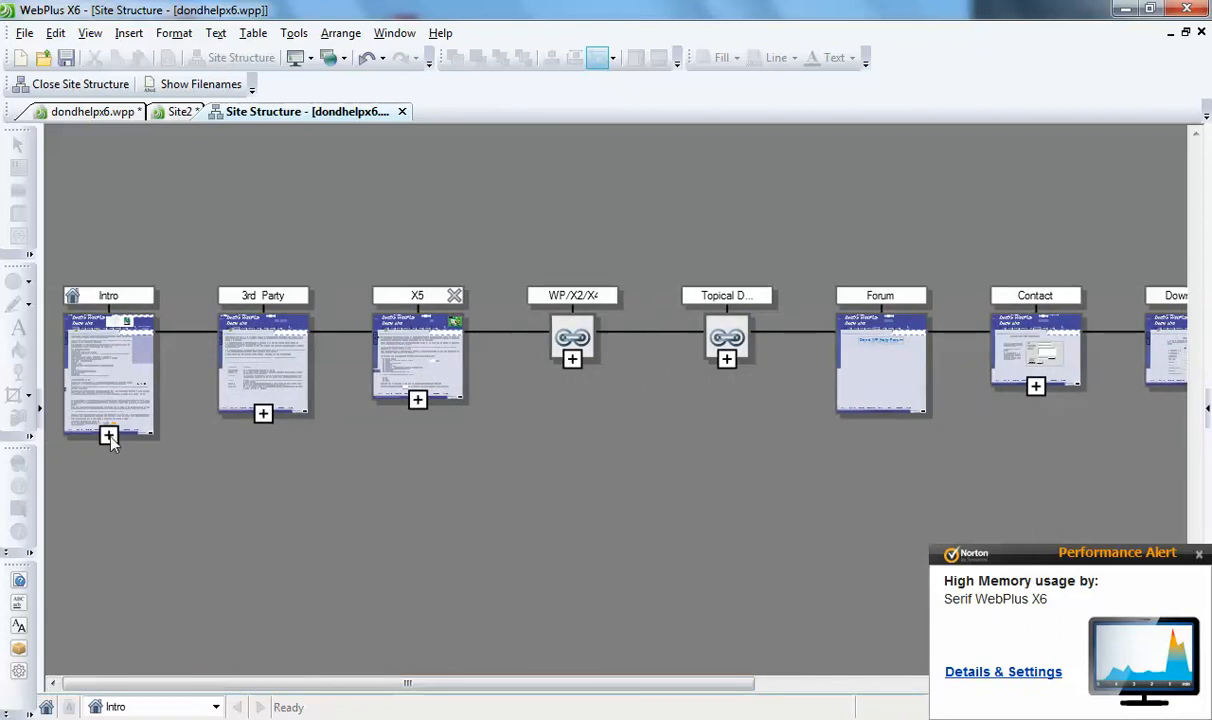
{"action": "mouse_move", "coordinate": [108, 433]}
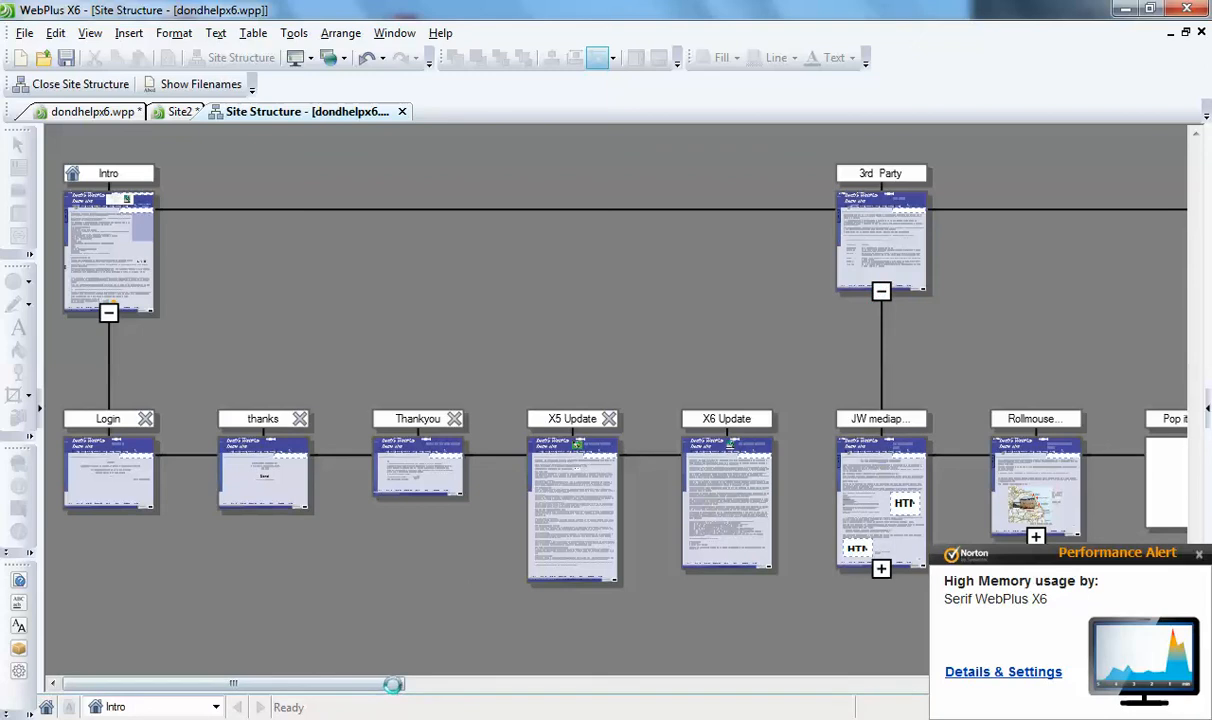
{"action": "scroll", "scroll_direction": "right", "scroll_amount": 3}
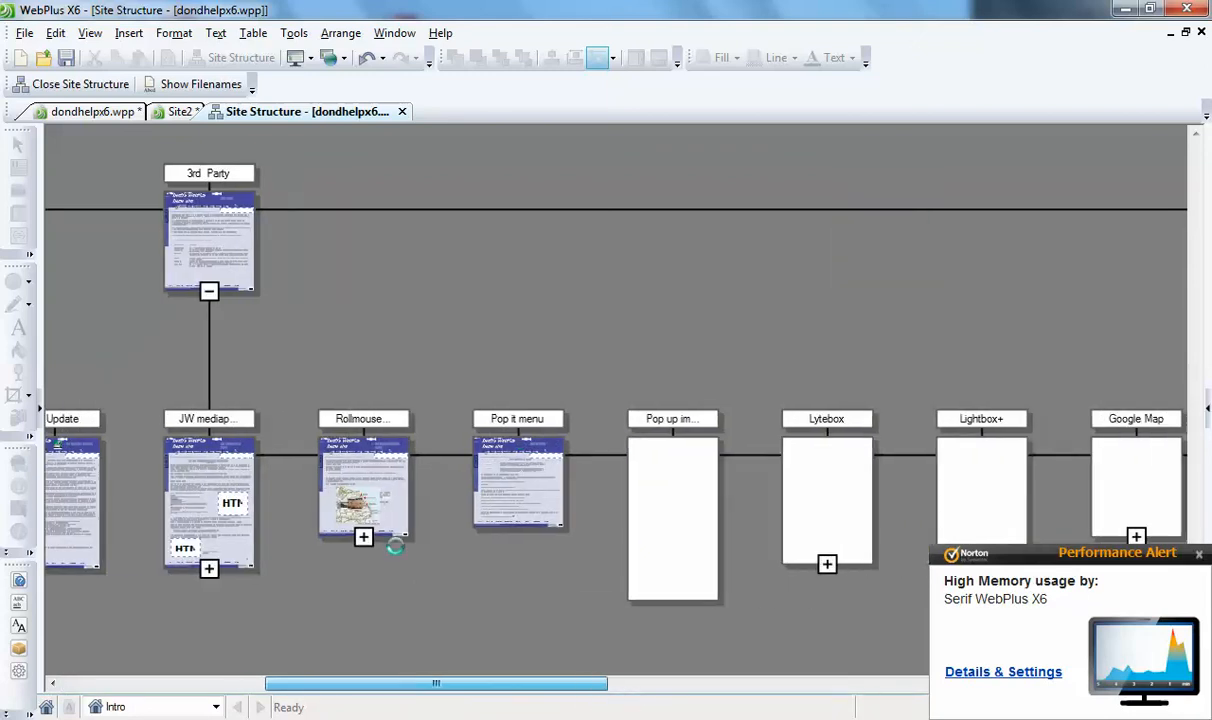
{"action": "scroll", "scroll_direction": "right", "scroll_amount": 3}
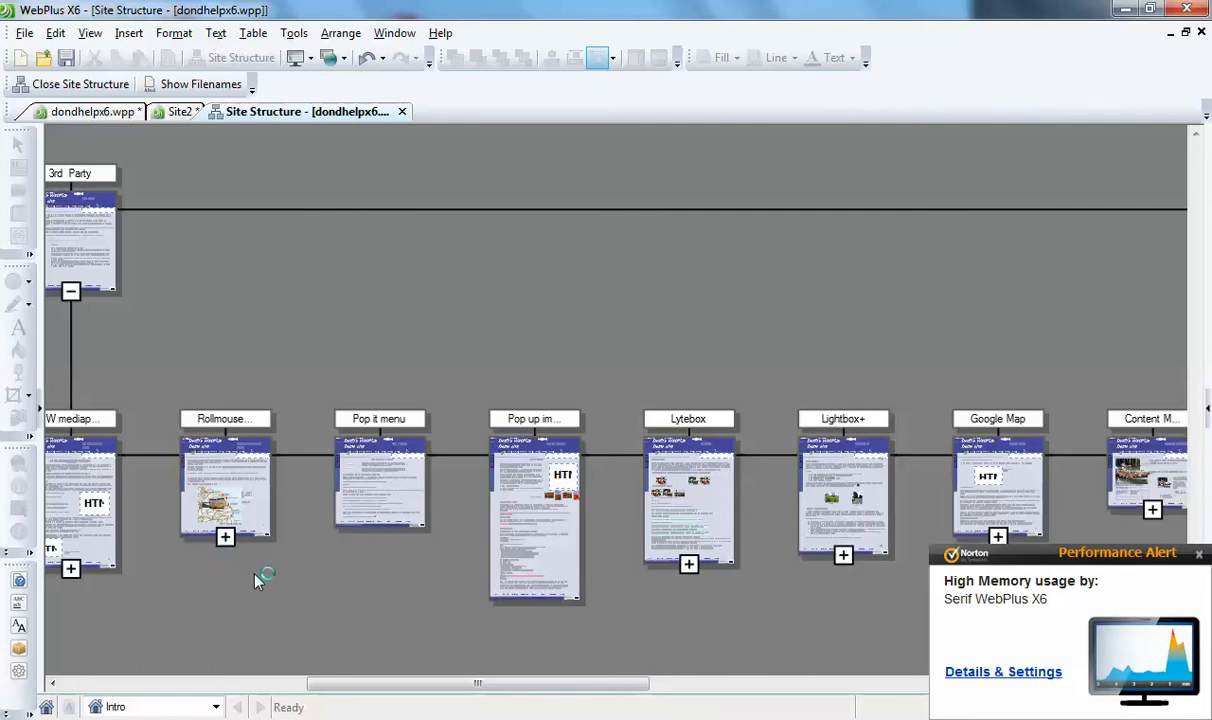
{"action": "left_click", "coordinate": [1197, 553]}
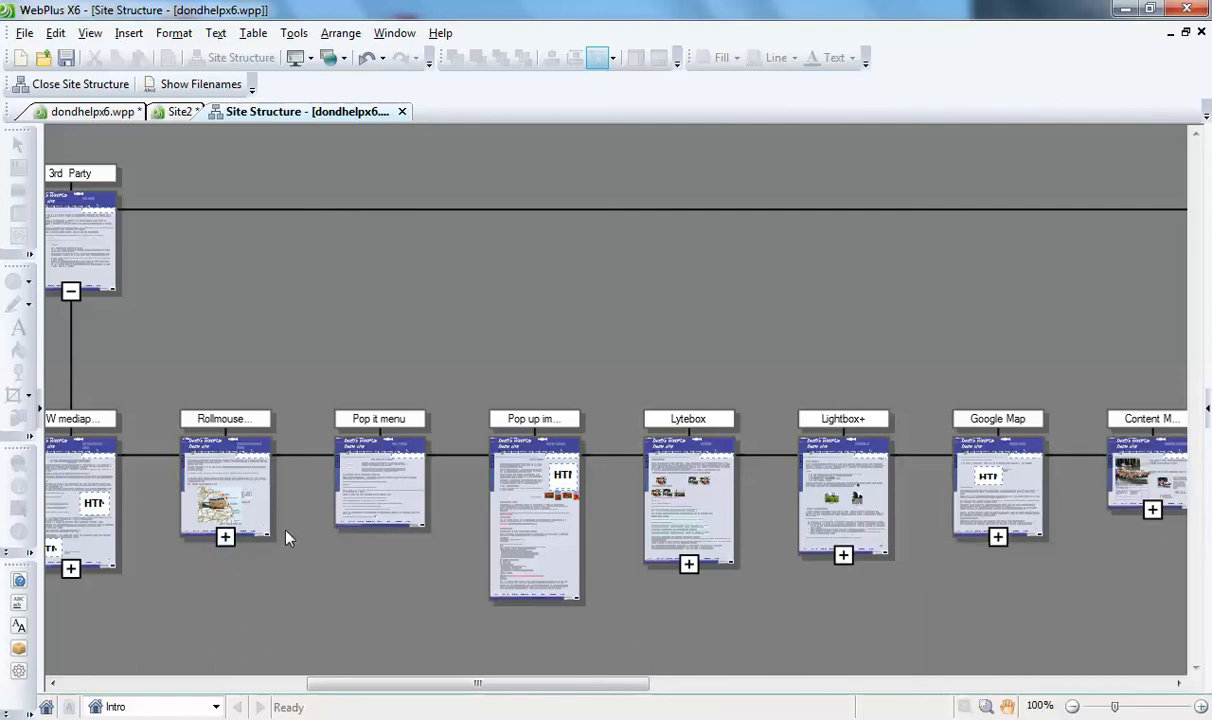
{"action": "mouse_move", "coordinate": [236, 478]}
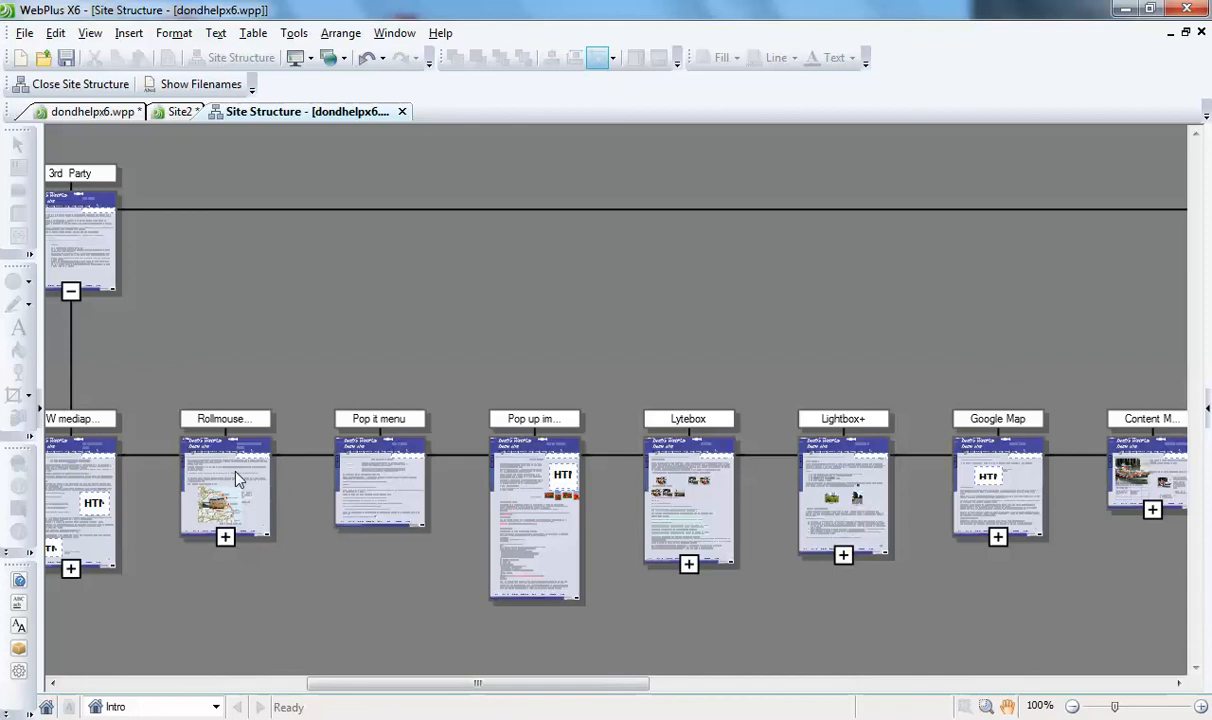
Step: Select the Rollmouse over page under 3rd Party in the Site Structure map
{"action": "left_click", "coordinate": [225, 485]}
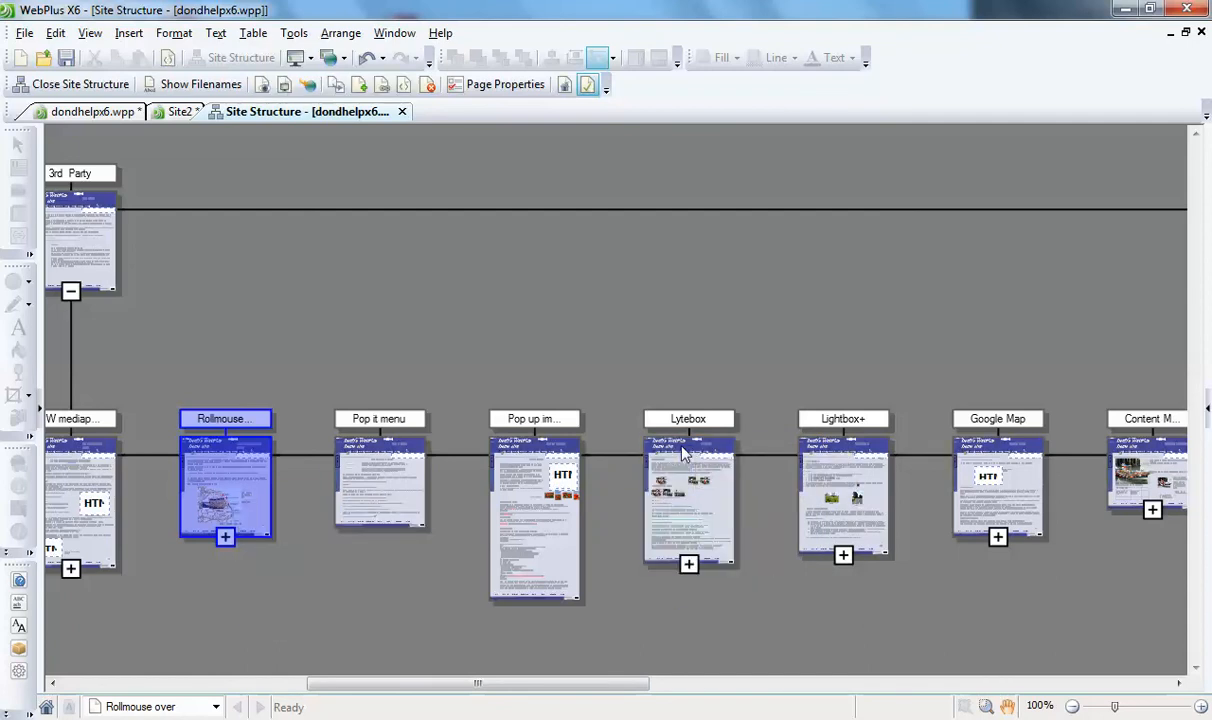
{"action": "mouse_move", "coordinate": [248, 503]}
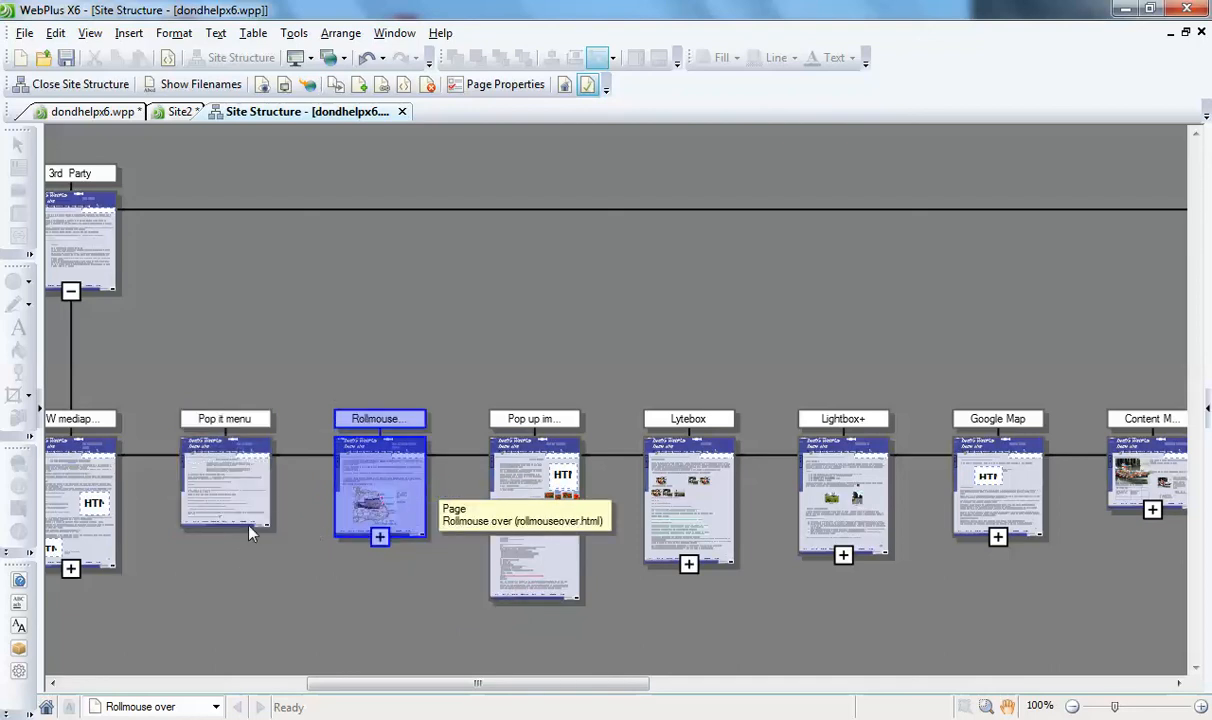
{"action": "mouse_move", "coordinate": [389, 479]}
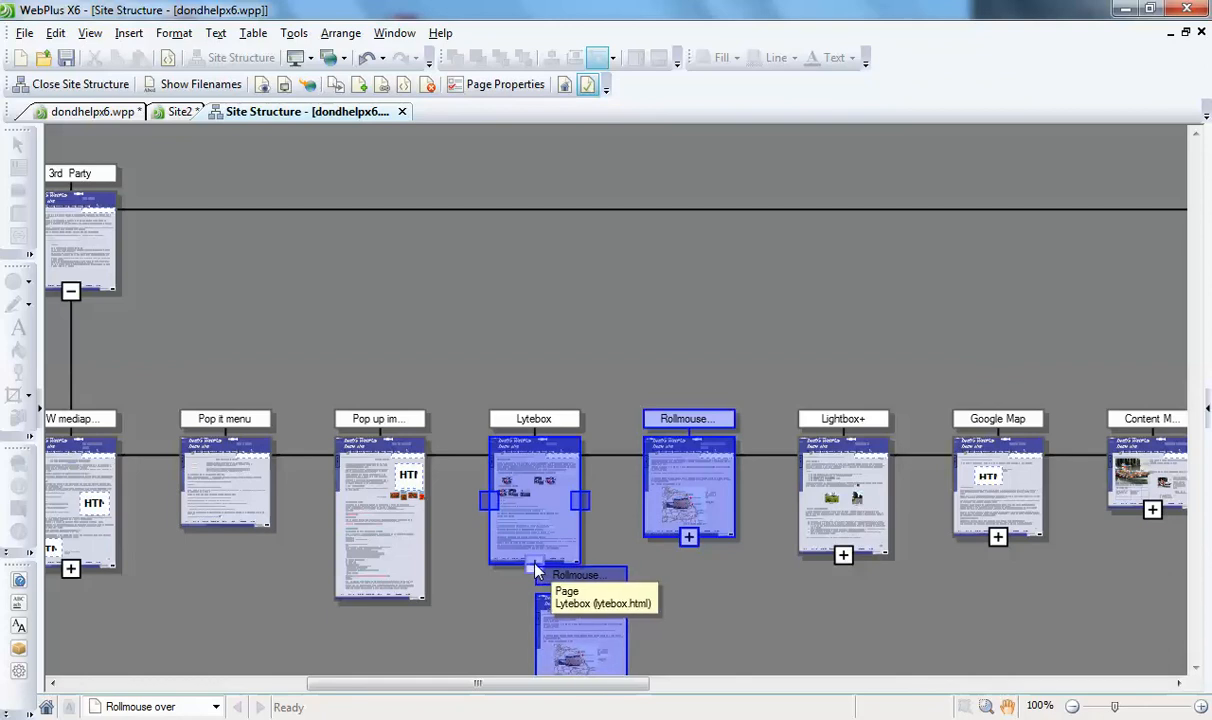
{"action": "mouse_move", "coordinate": [535, 570]}
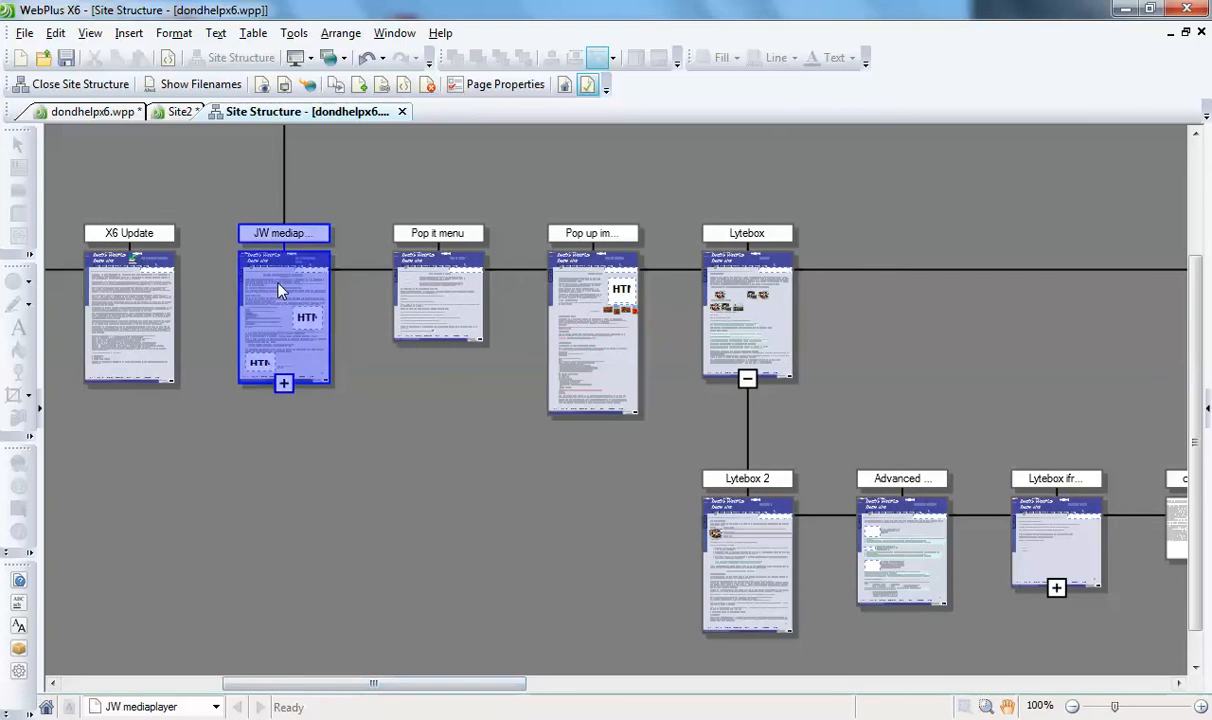
{"action": "mouse_move", "coordinate": [453, 292]}
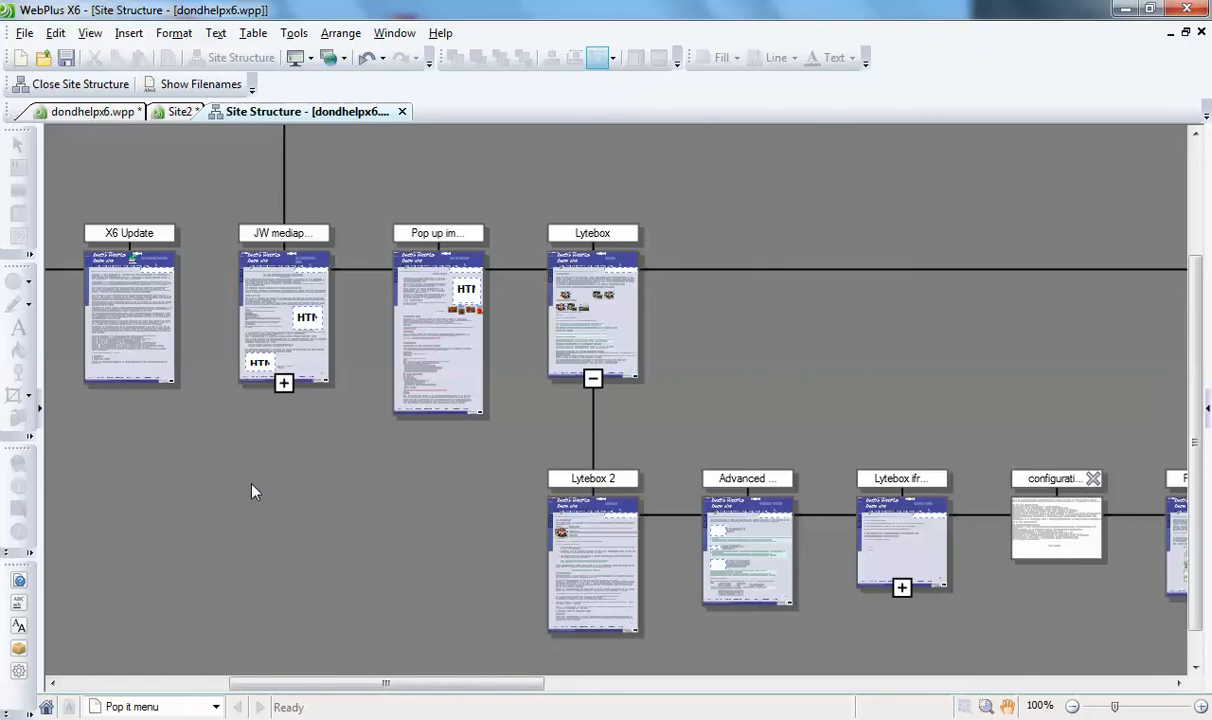
{"action": "mouse_move", "coordinate": [460, 318]}
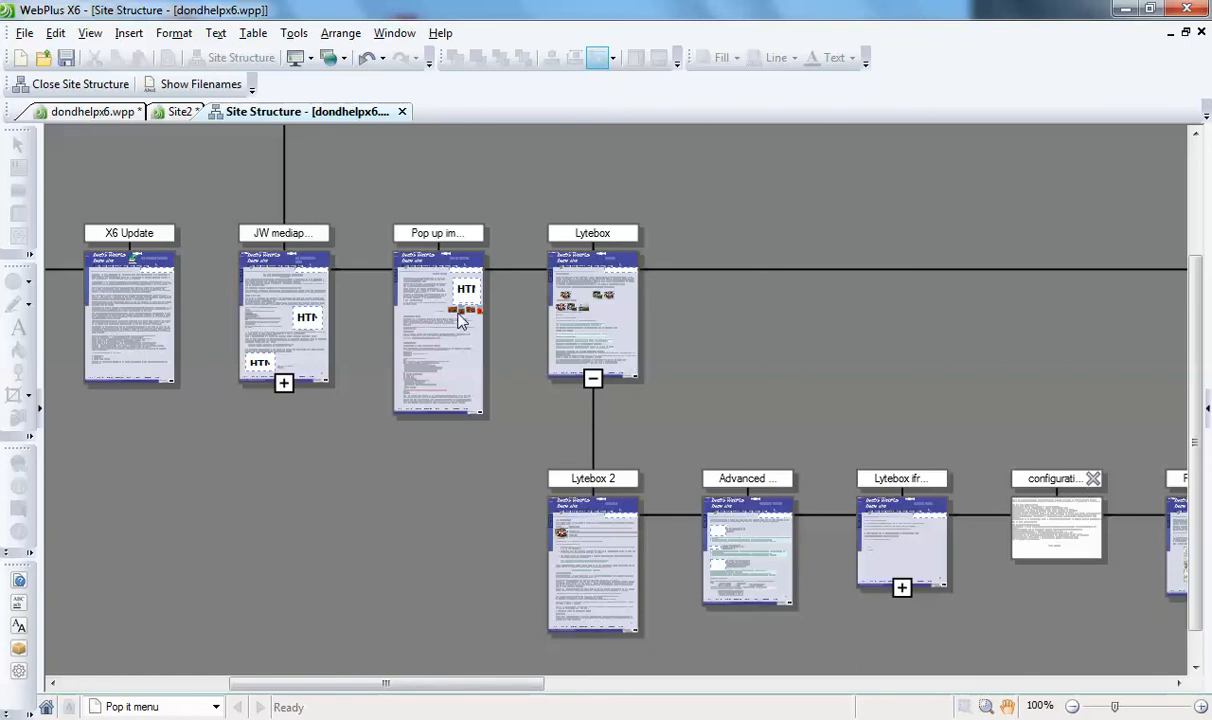
{"action": "right_click", "coordinate": [457, 320]}
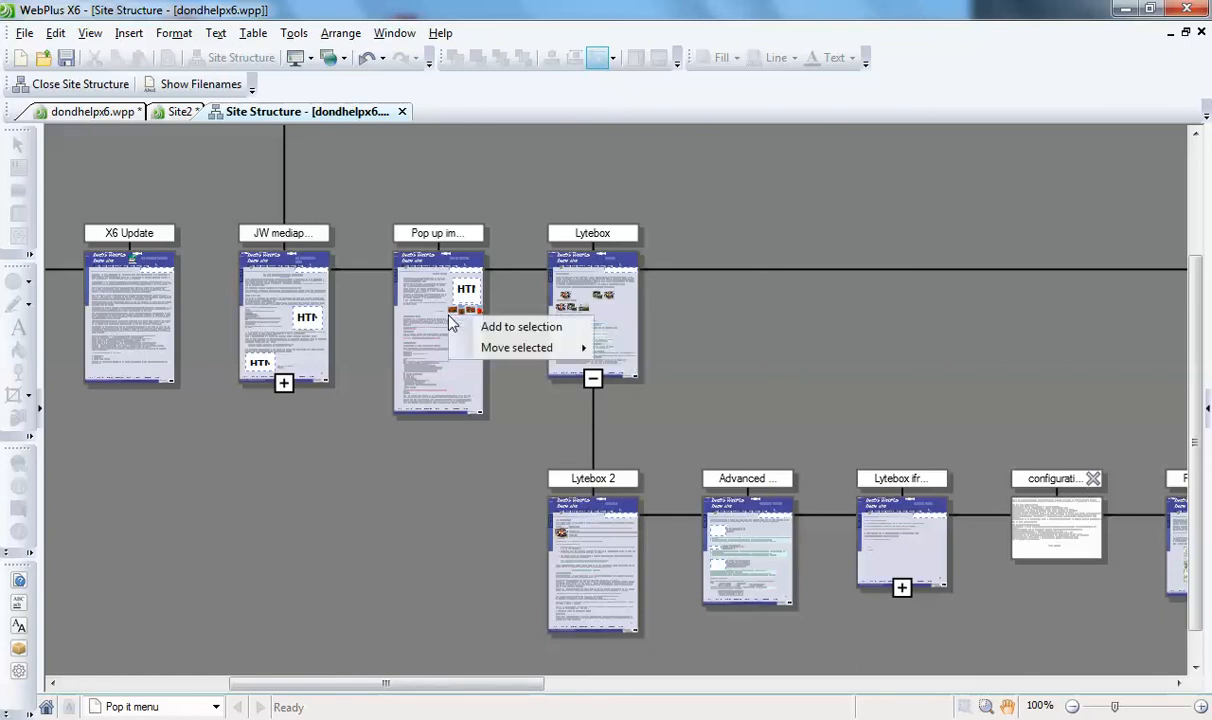
{"action": "mouse_move", "coordinate": [518, 347]}
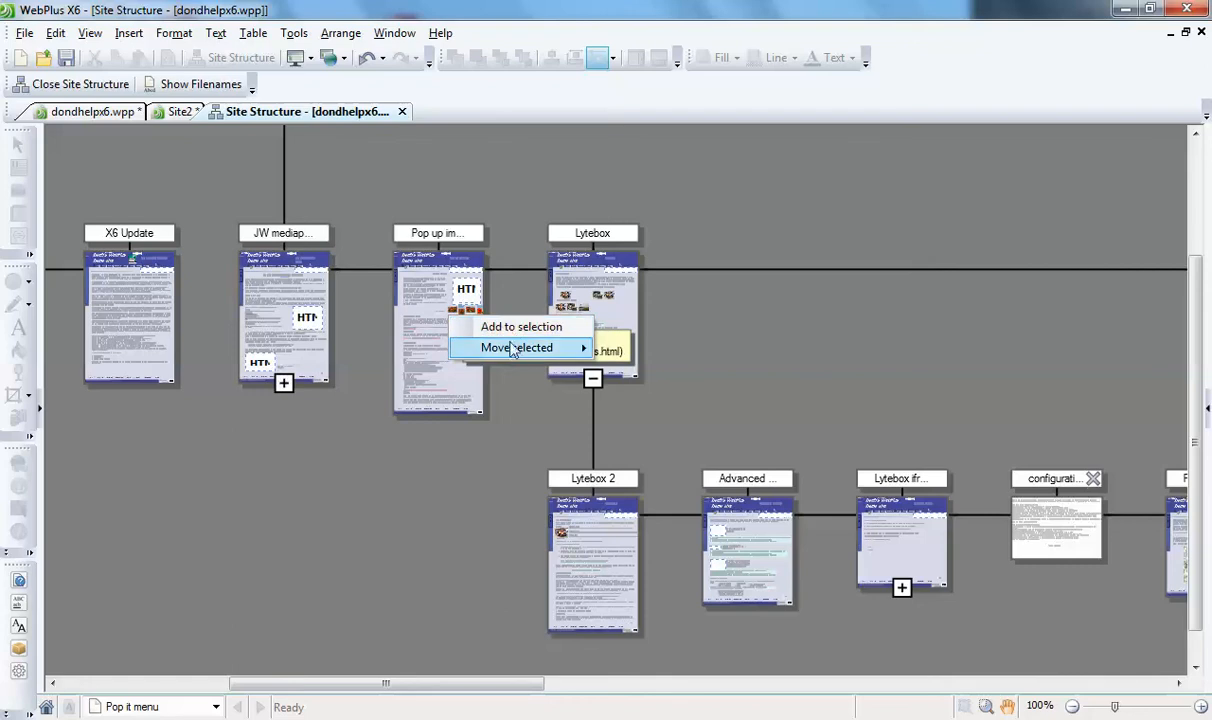
{"action": "mouse_move", "coordinate": [570, 355]}
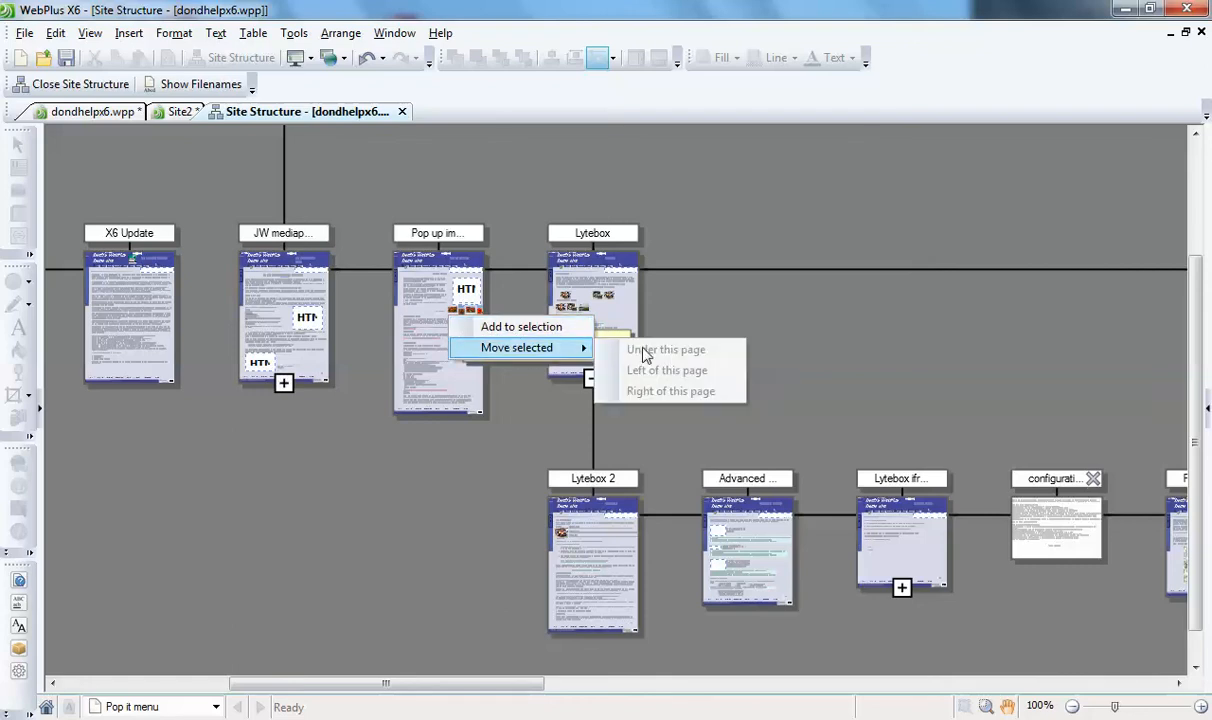
{"action": "mouse_move", "coordinate": [460, 347]}
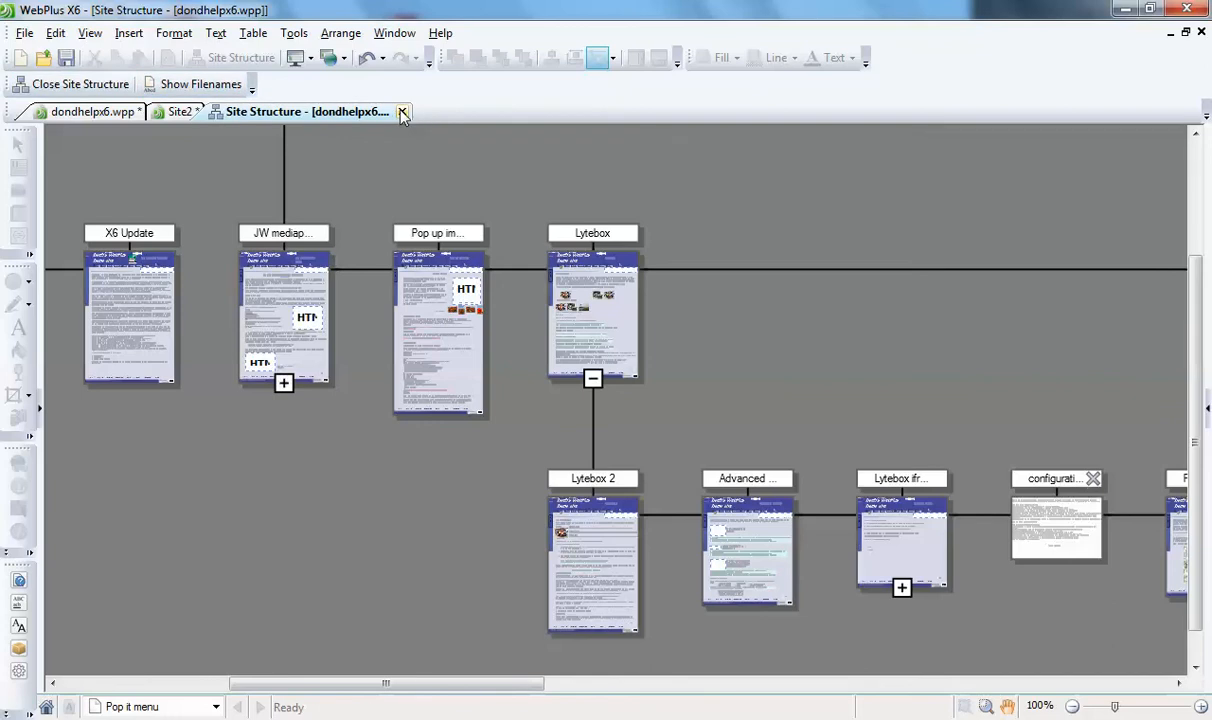
Step: Close the Site Structure tab and return to the demo site's Intro page
{"action": "left_click", "coordinate": [400, 111]}
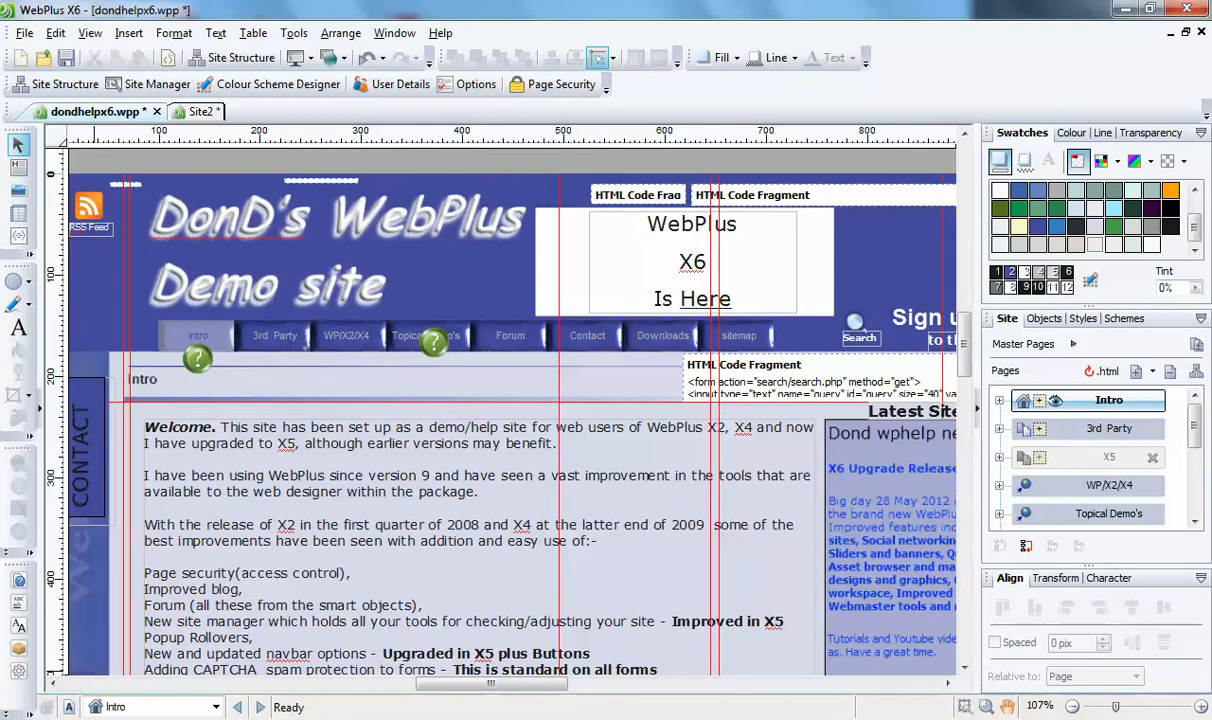
{"action": "mouse_move", "coordinate": [656, 83]}
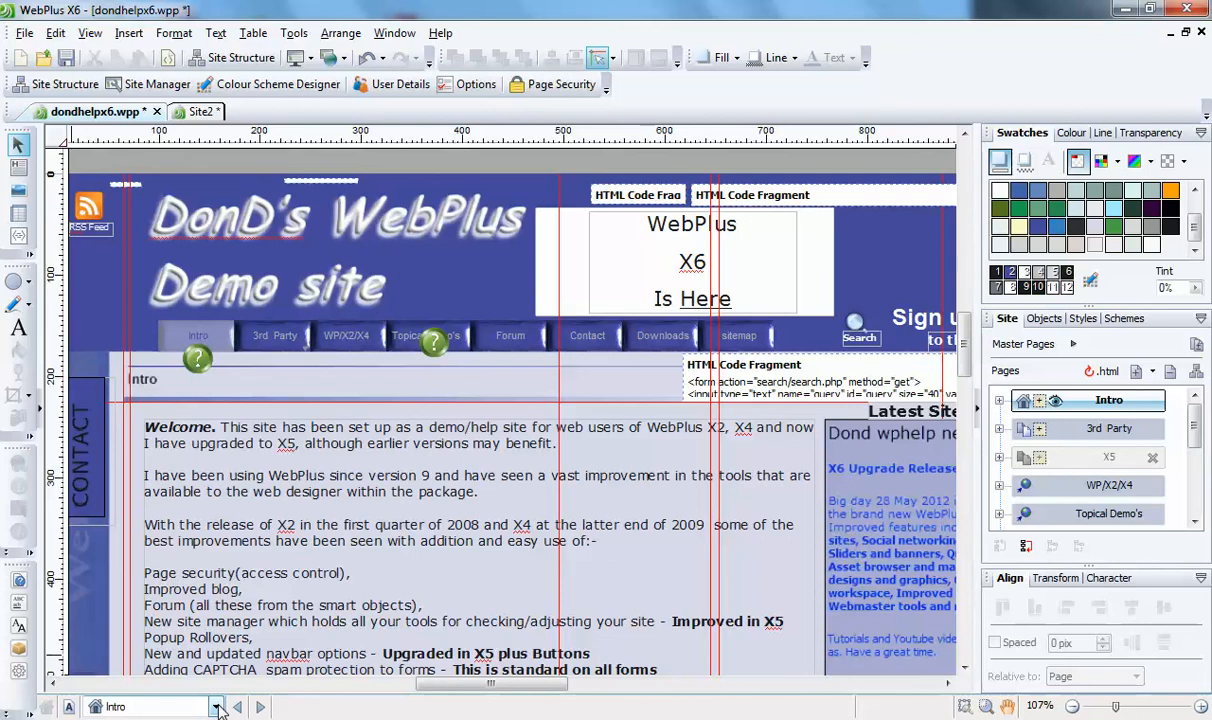
{"action": "left_click", "coordinate": [208, 706]}
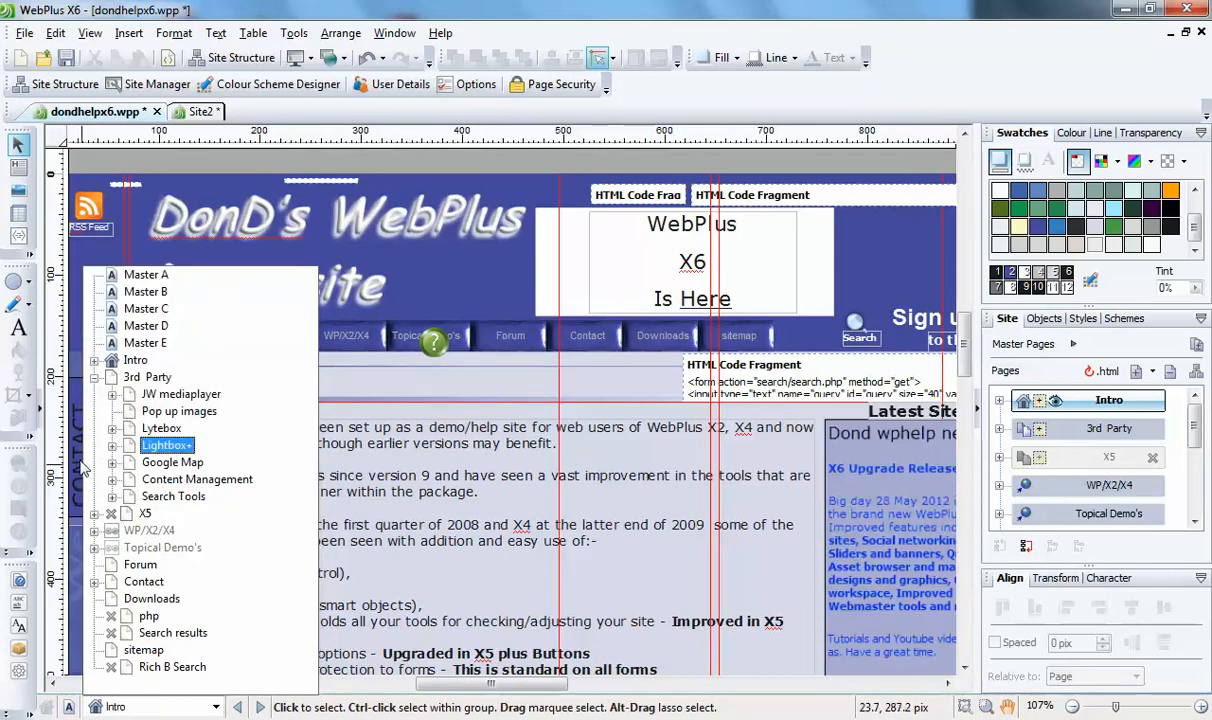
{"action": "left_click", "coordinate": [148, 616]}
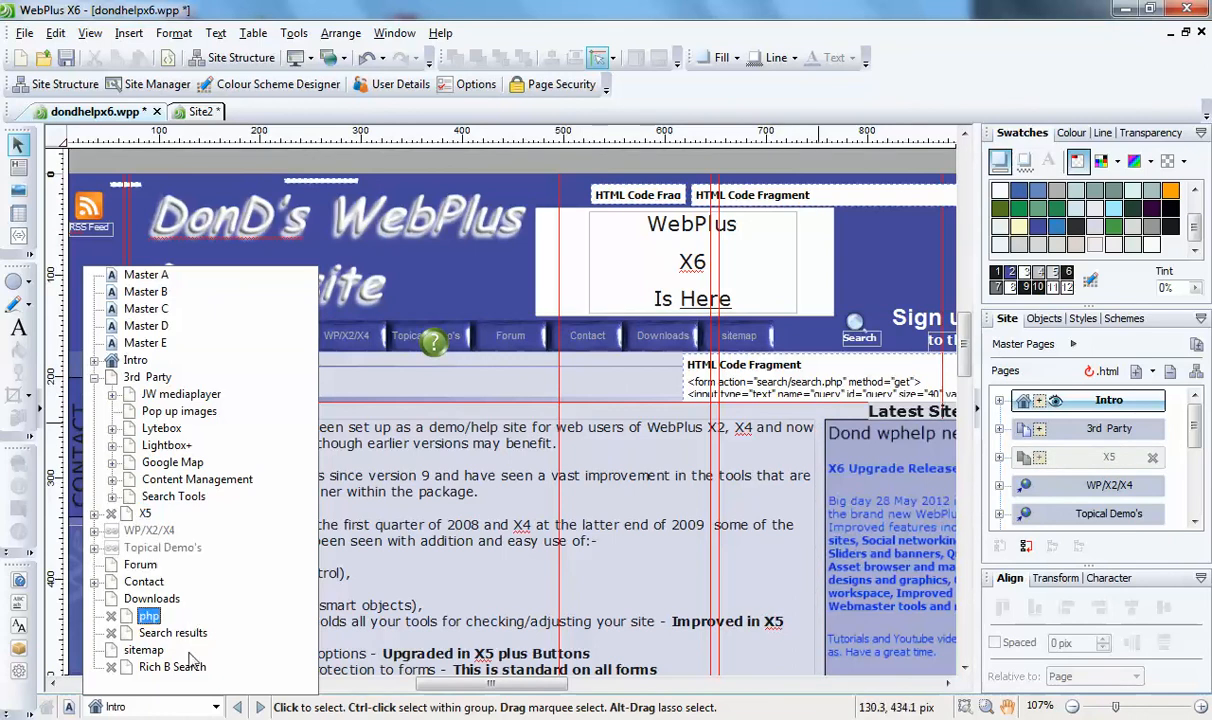
{"action": "left_click", "coordinate": [146, 274]}
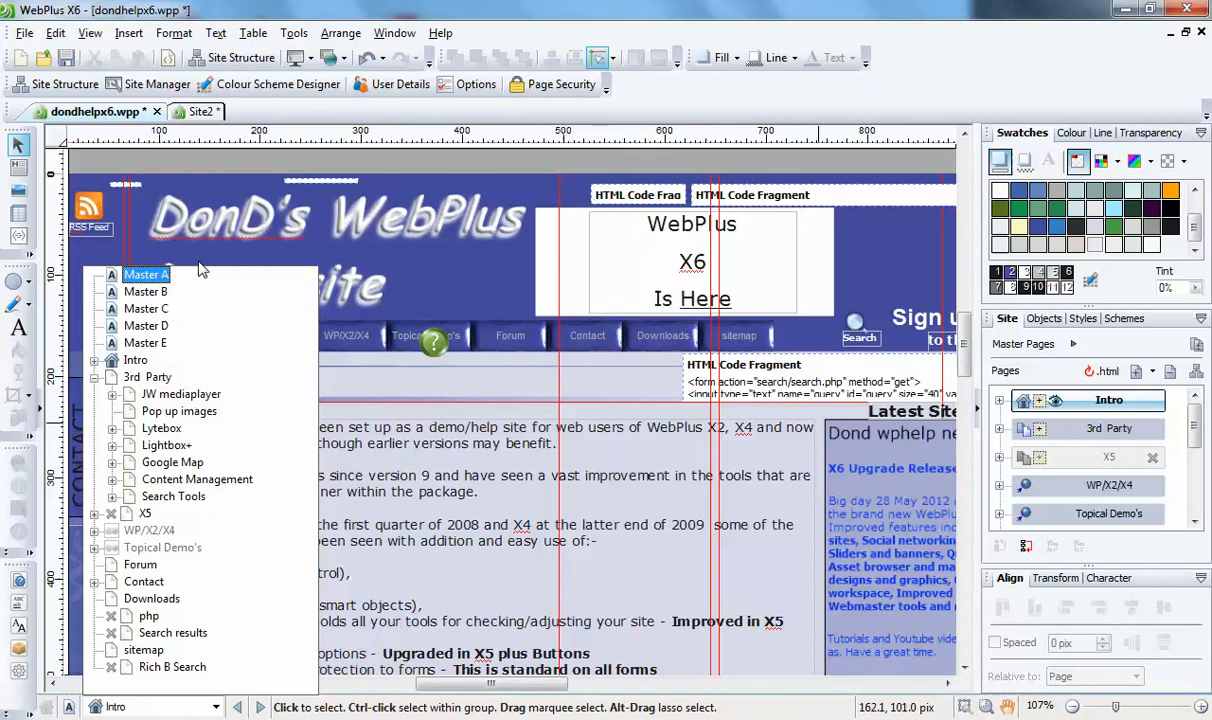
{"action": "mouse_move", "coordinate": [119, 166]}
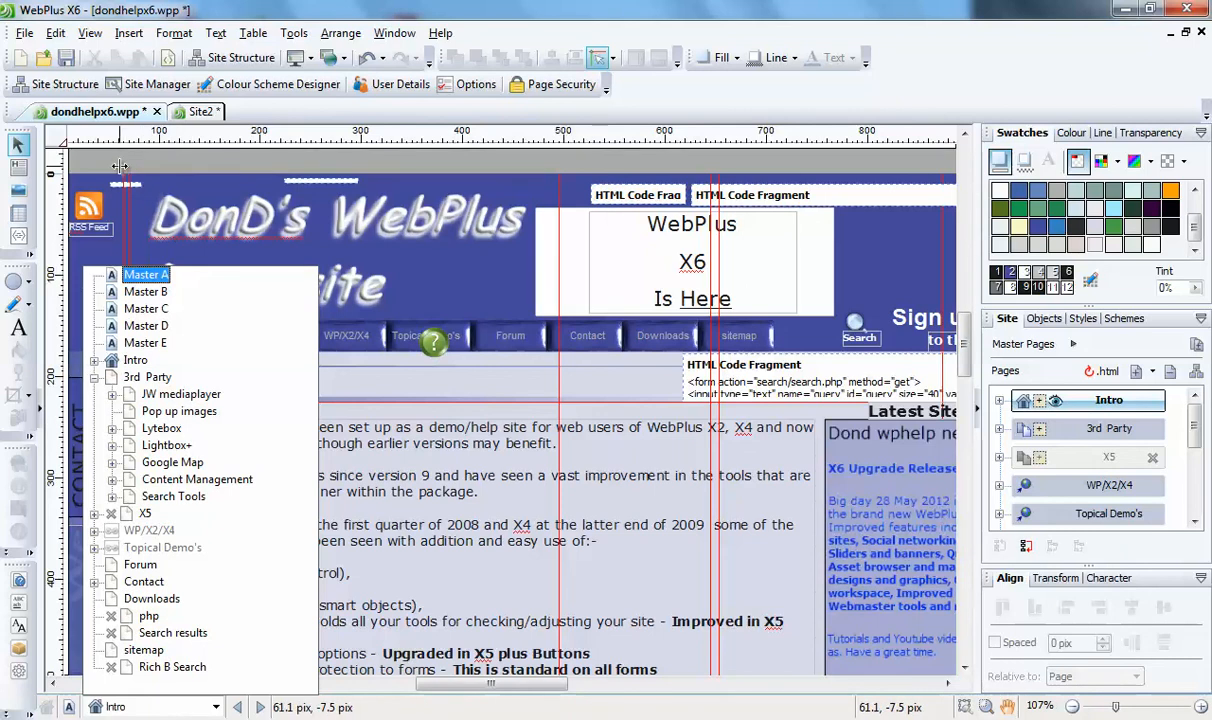
{"action": "left_click", "coordinate": [145, 164]}
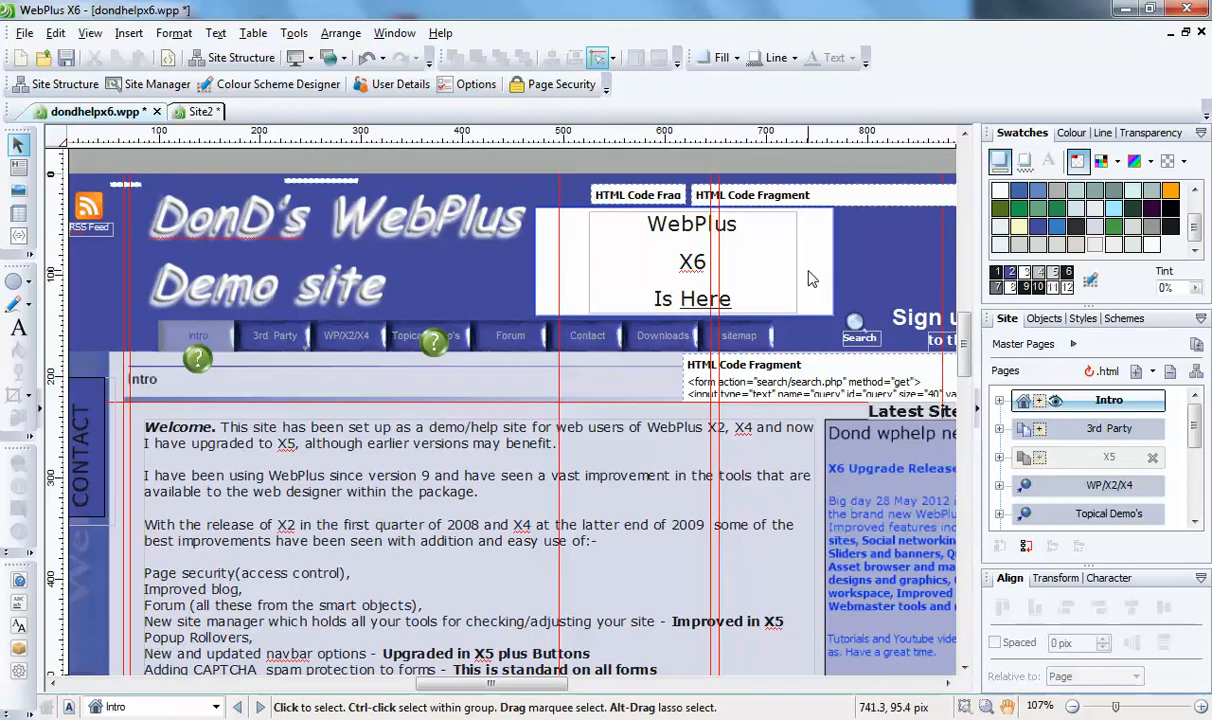
{"action": "mouse_move", "coordinate": [812, 278]}
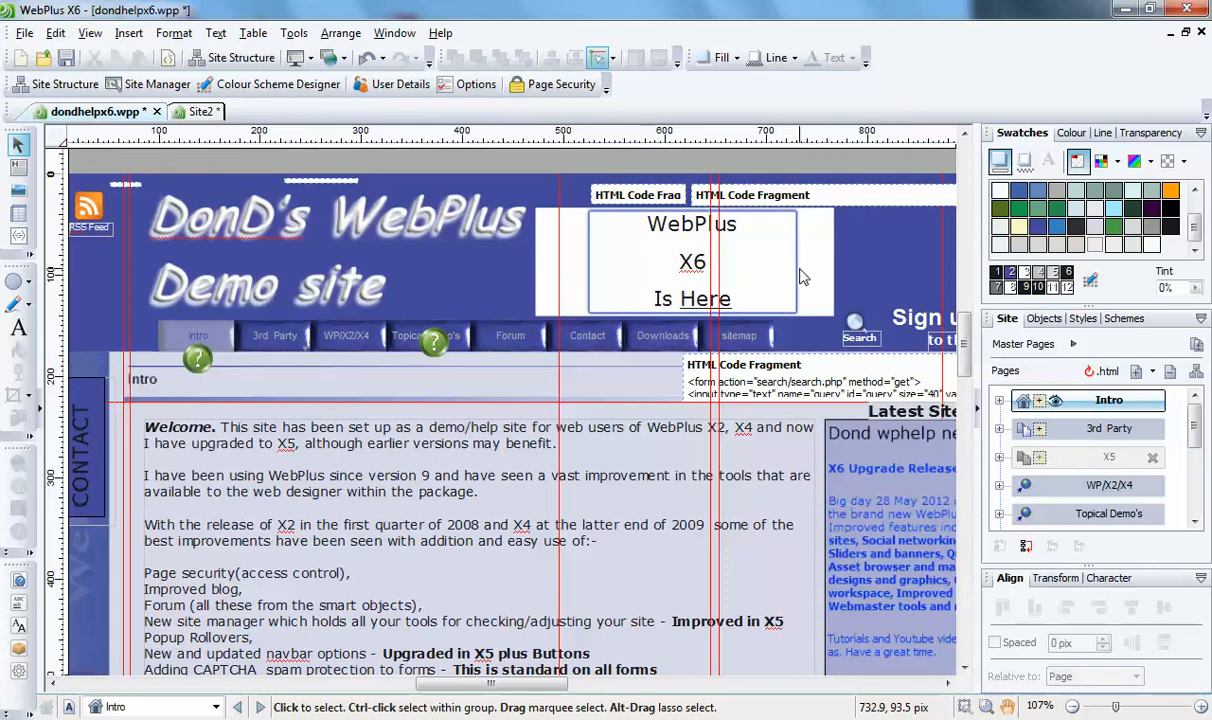
{"action": "mouse_move", "coordinate": [800, 277]}
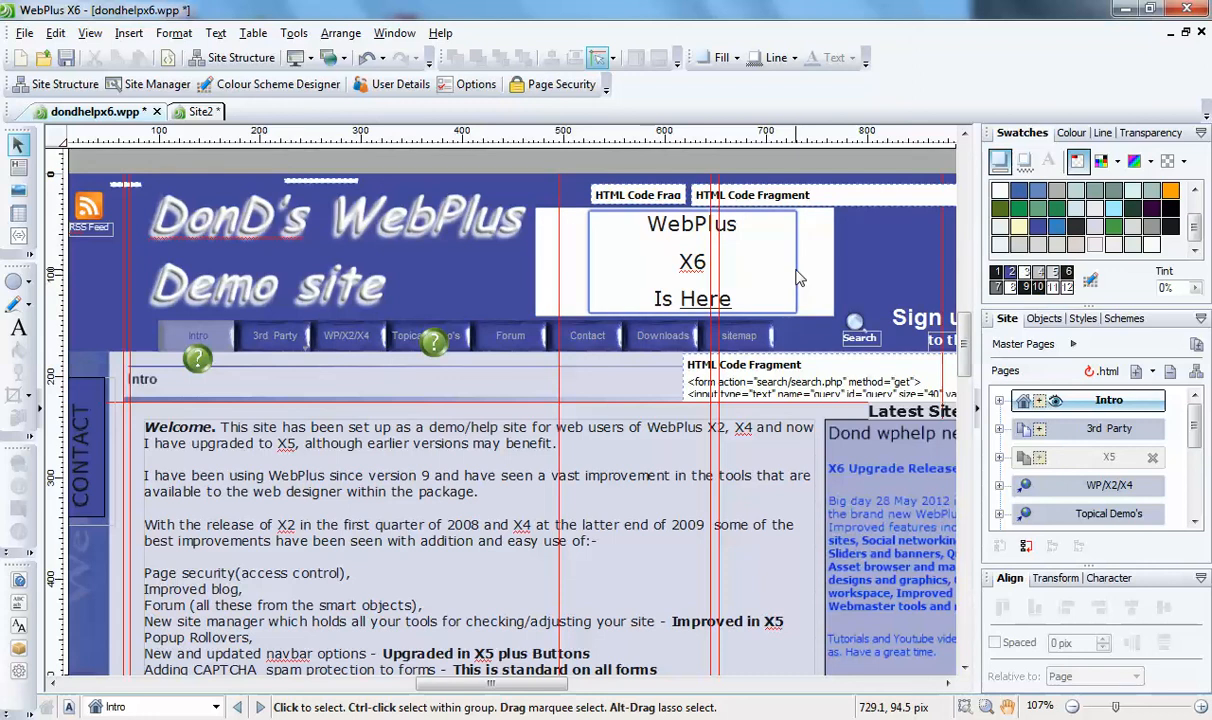
{"action": "mouse_move", "coordinate": [790, 273]}
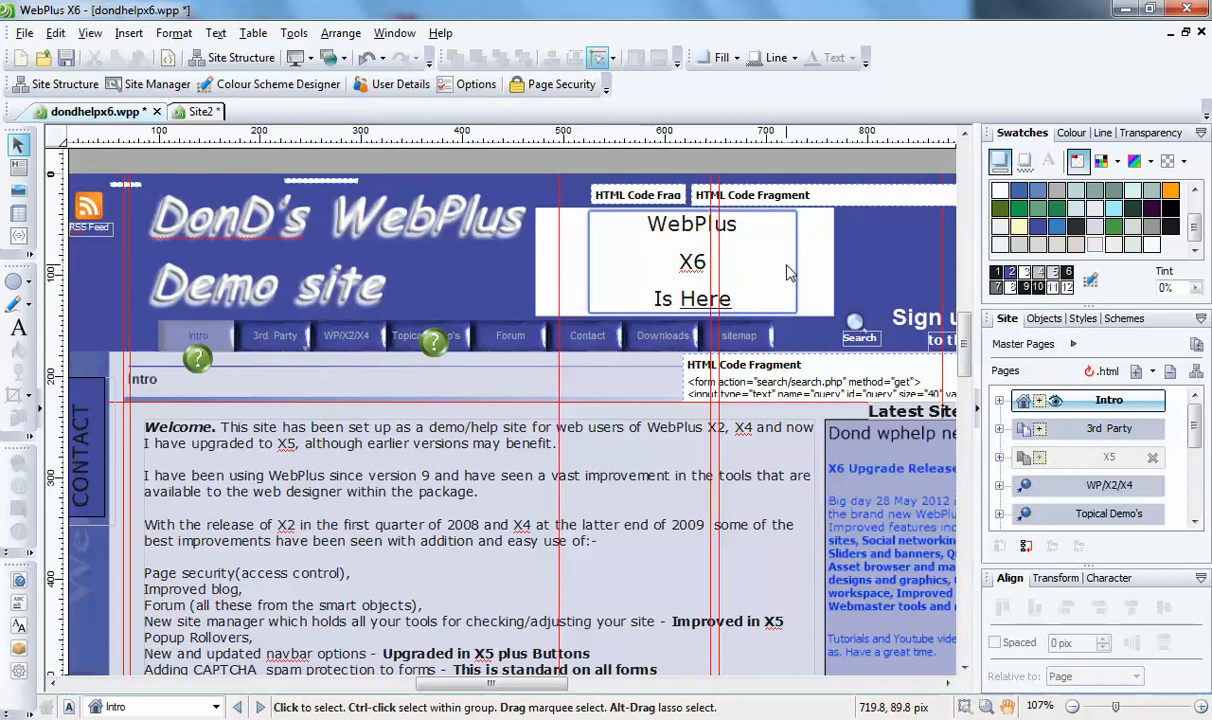
{"action": "mouse_move", "coordinate": [784, 275]}
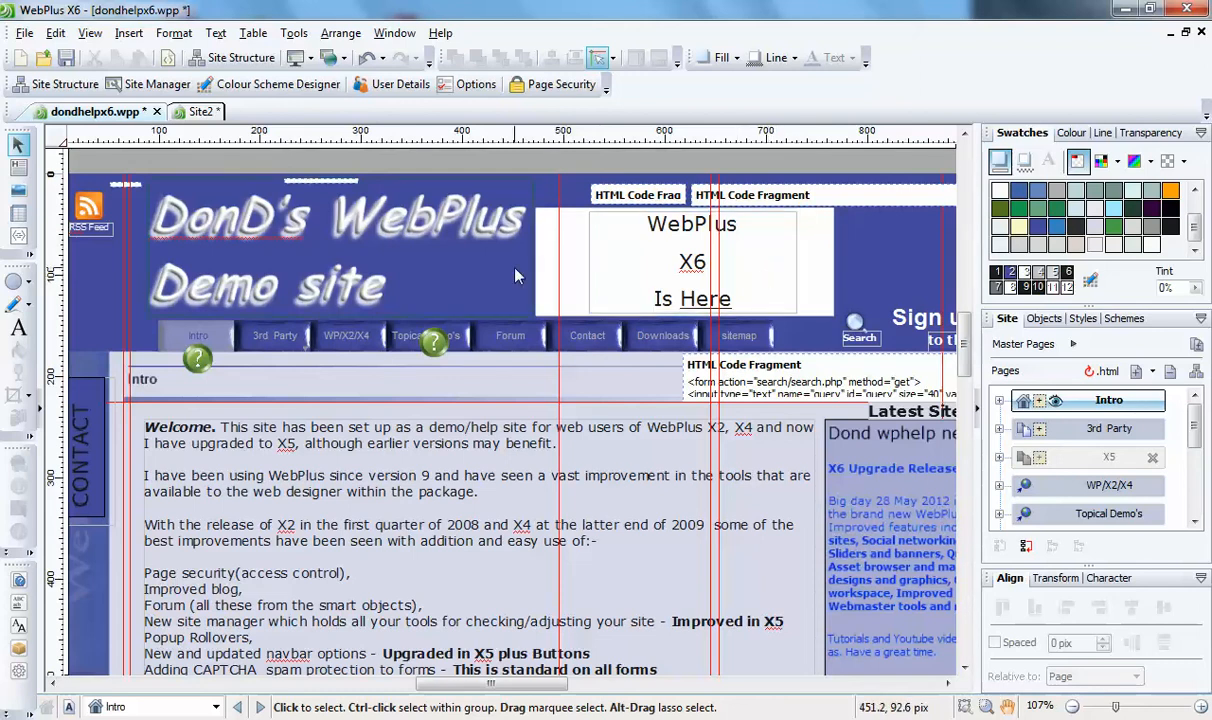
{"action": "mouse_move", "coordinate": [530, 277]}
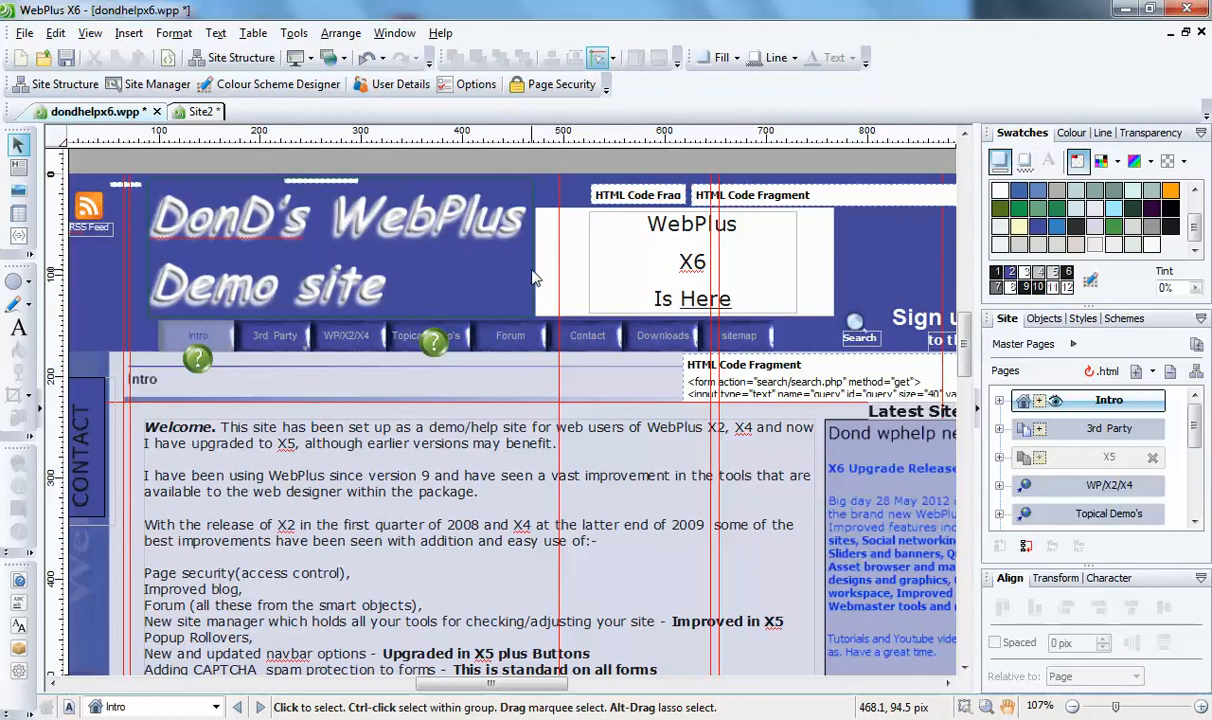
{"action": "mouse_move", "coordinate": [489, 277]}
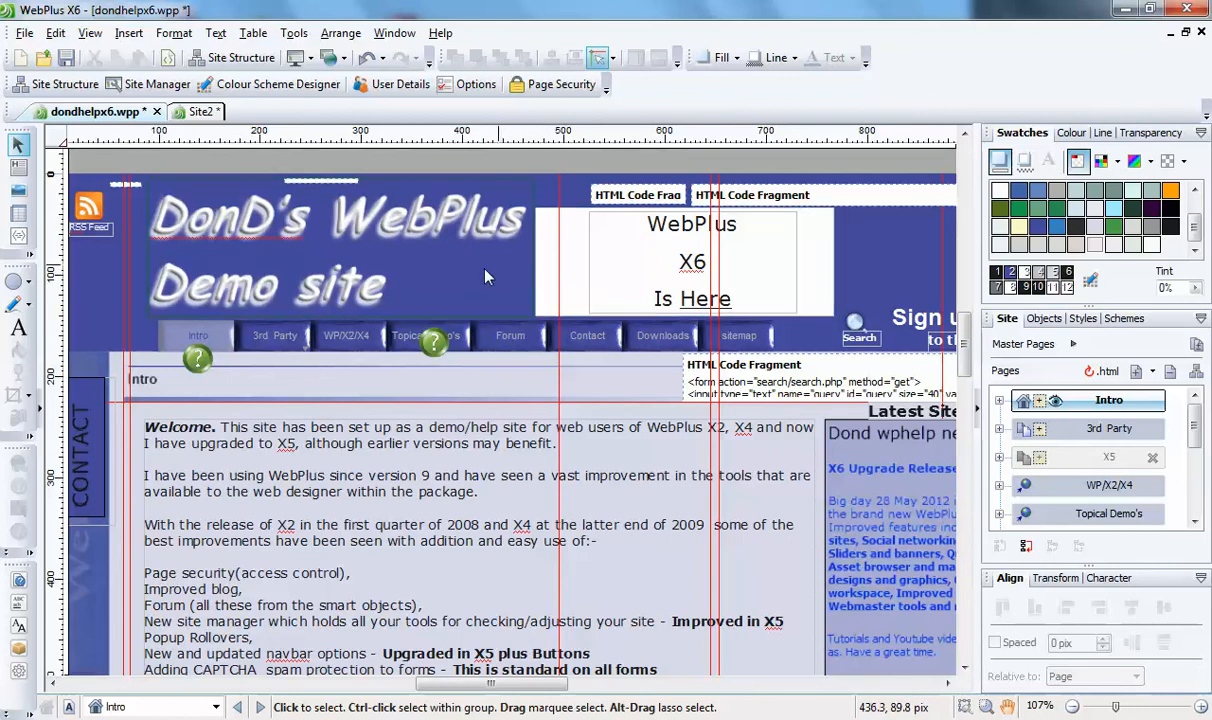